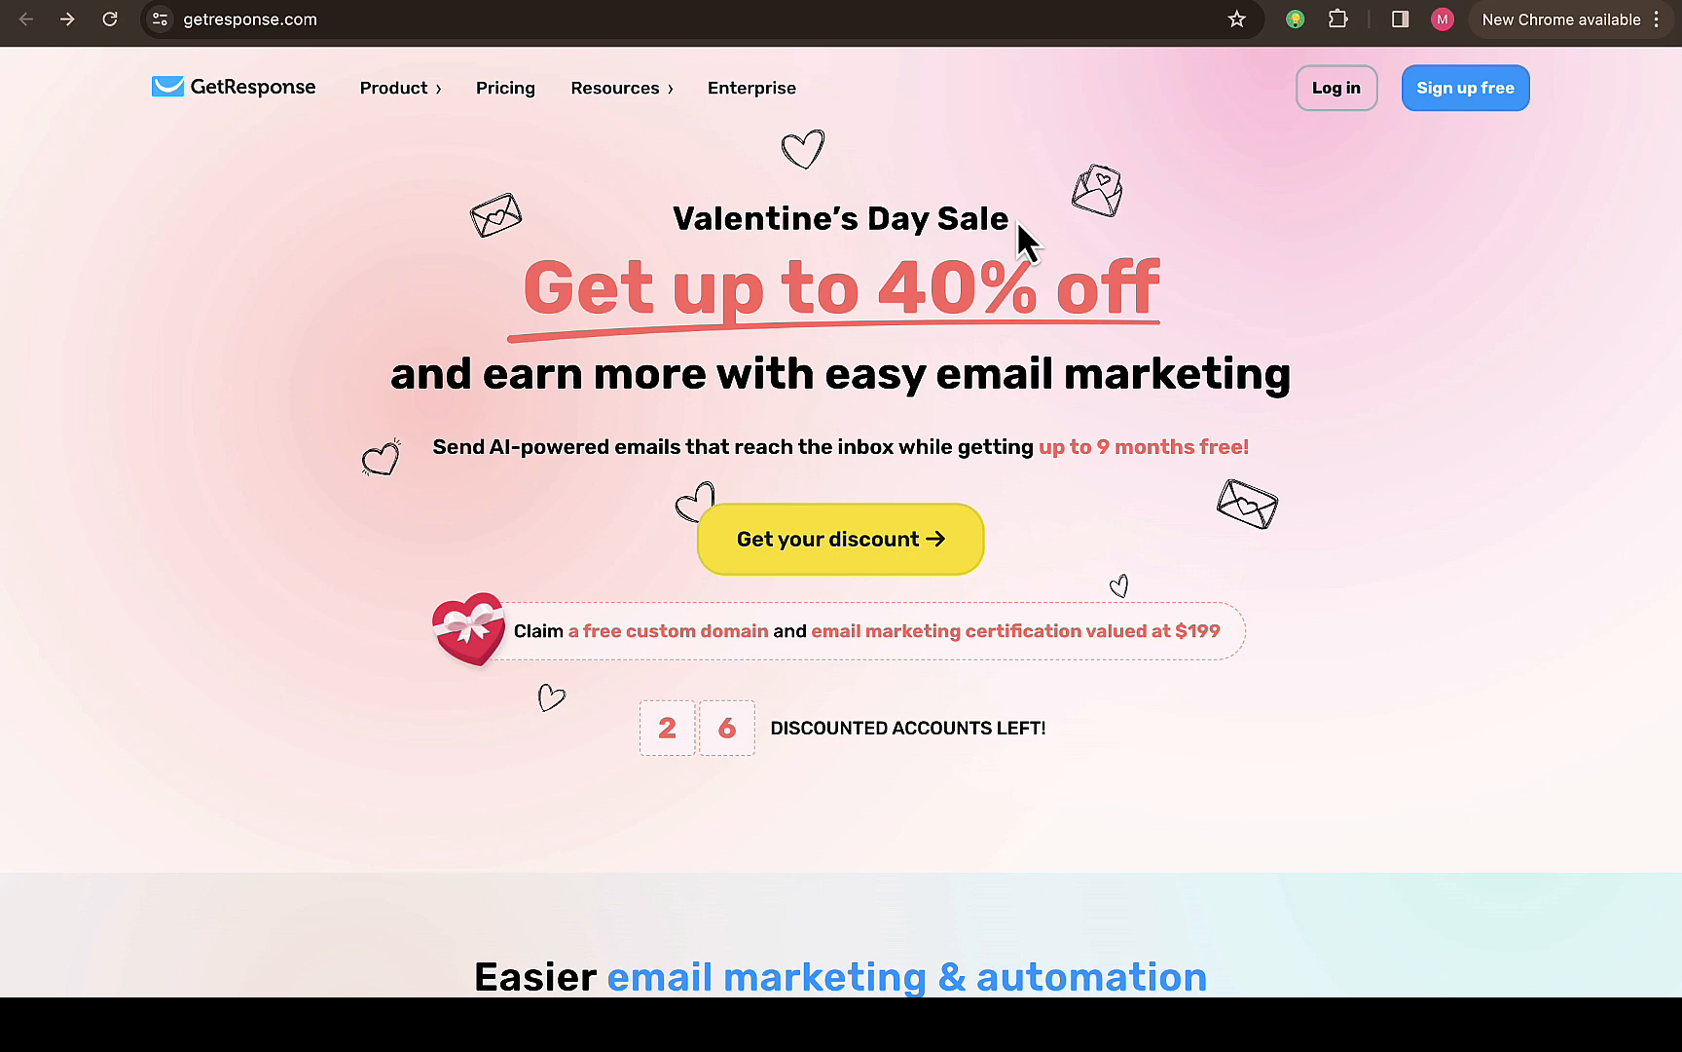
pyautogui.moveTo(1272, 234)
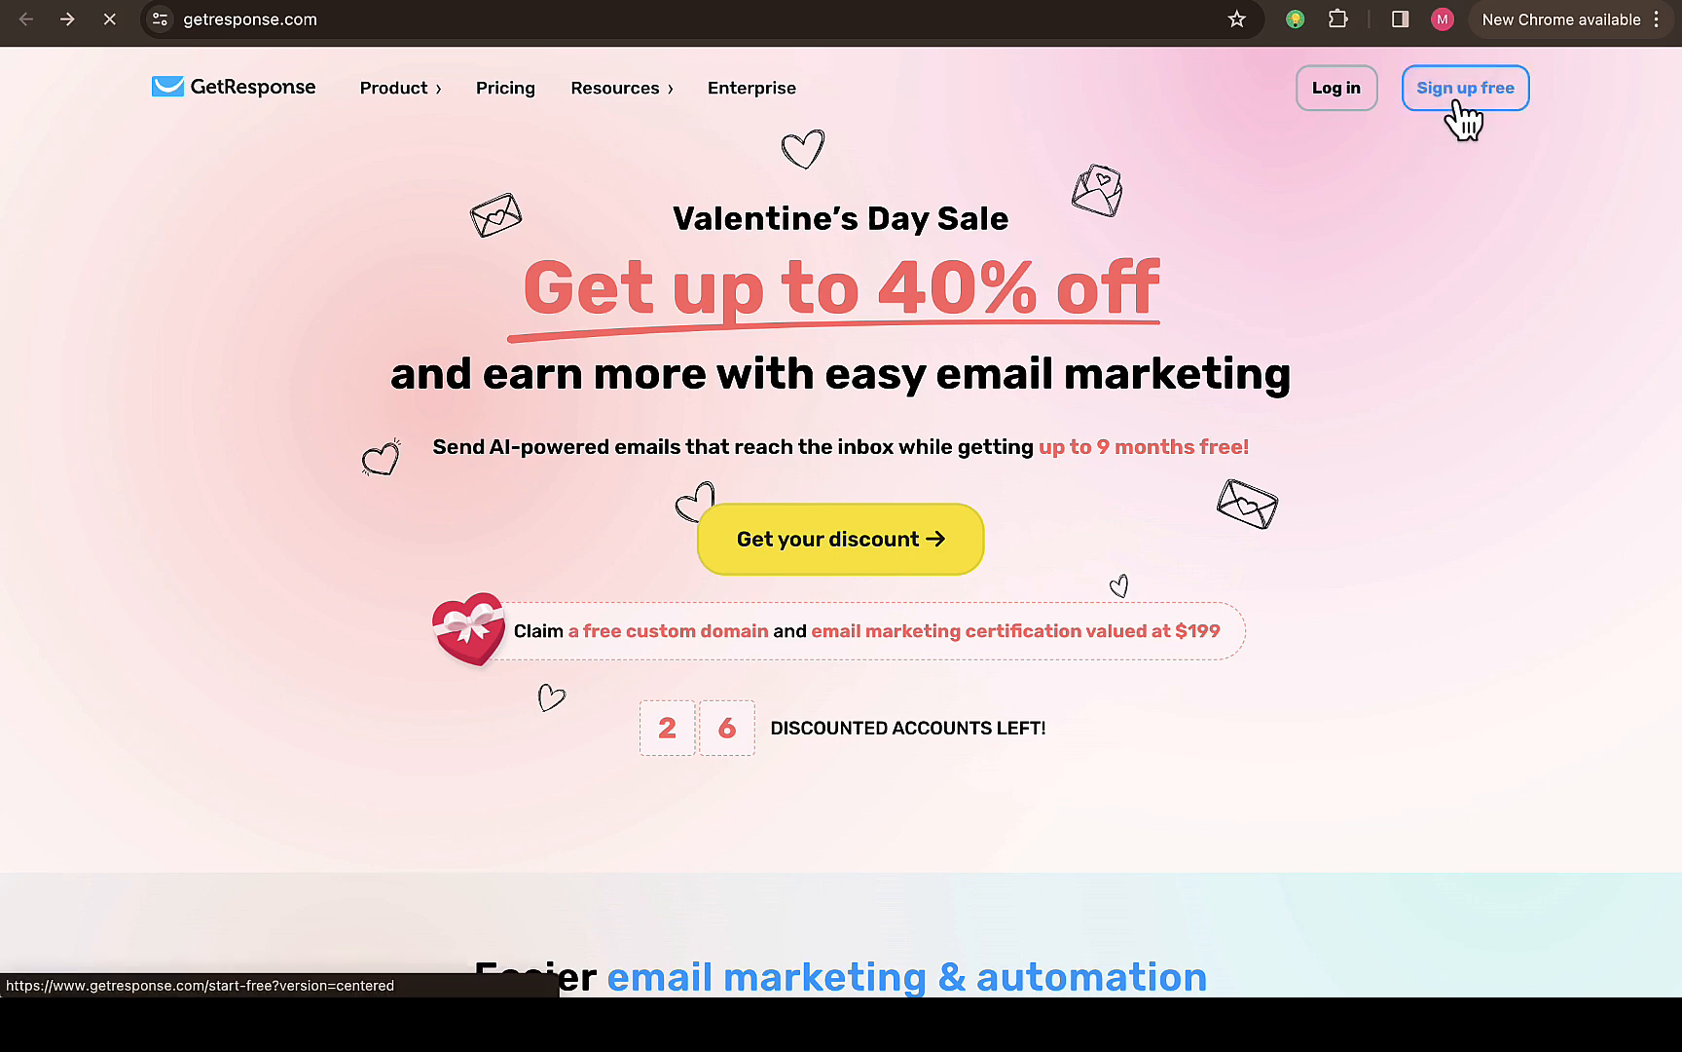
pyautogui.click(1464, 86)
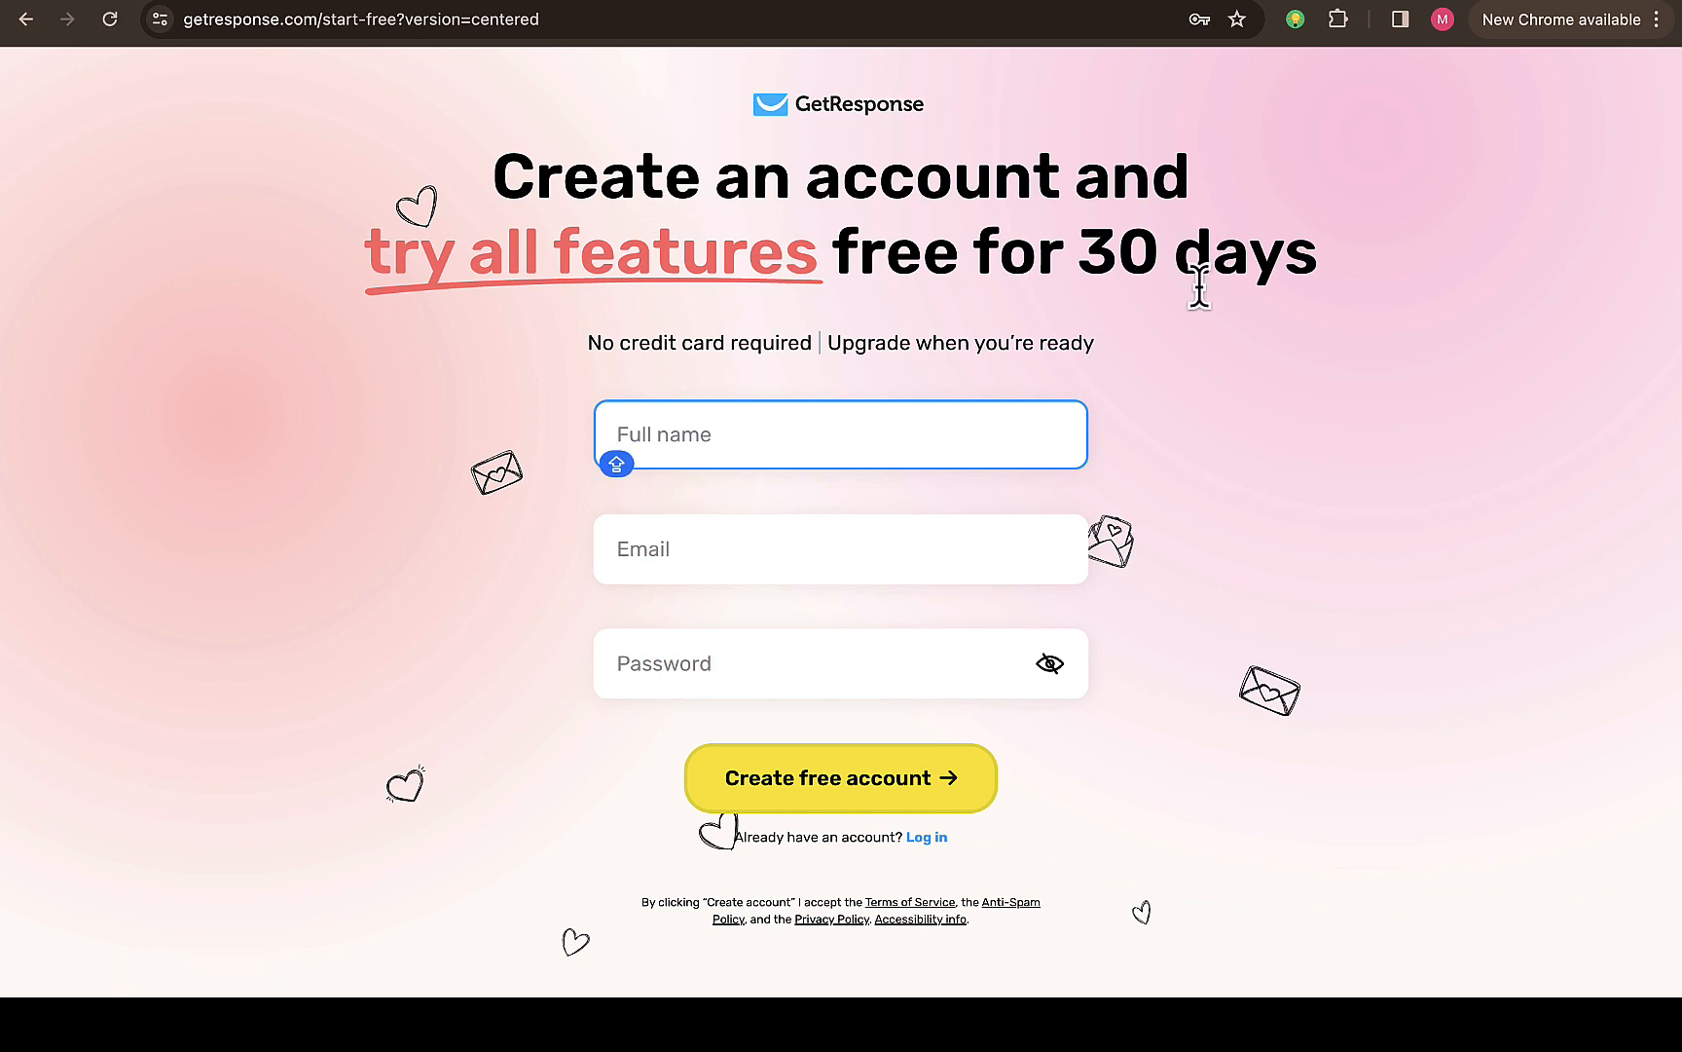
pyautogui.moveTo(744, 399)
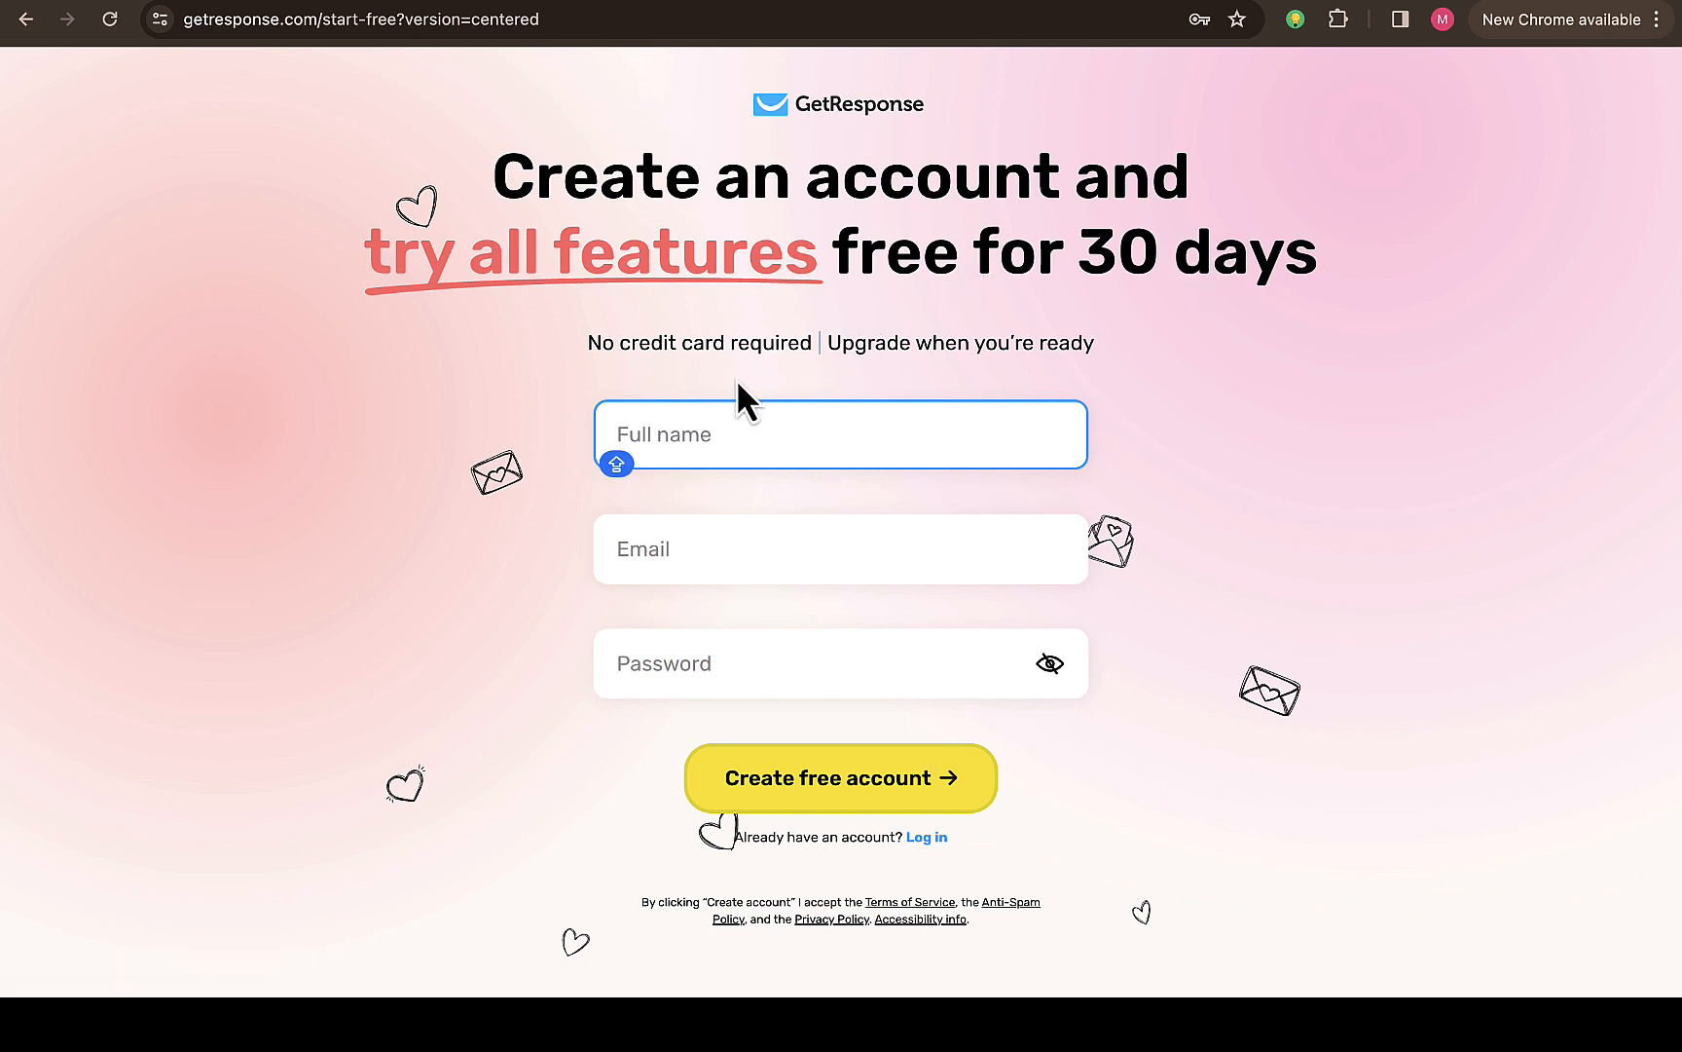
pyautogui.moveTo(671, 554)
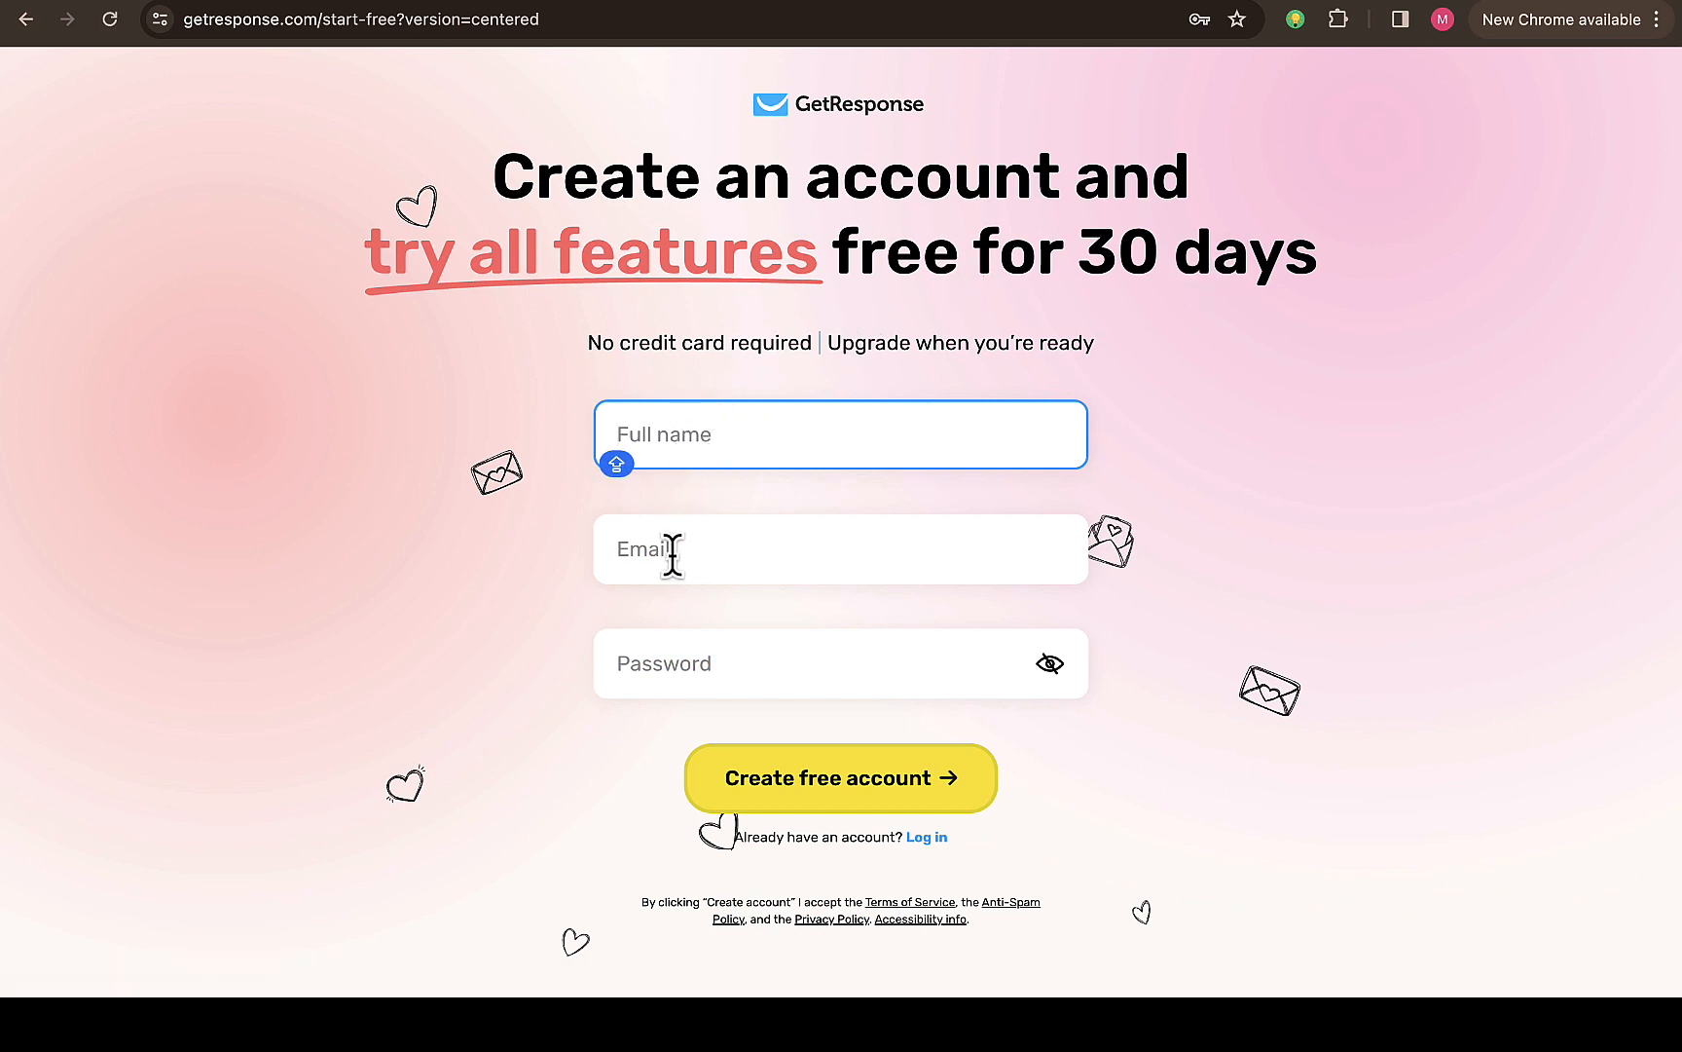
pyautogui.moveTo(732, 501)
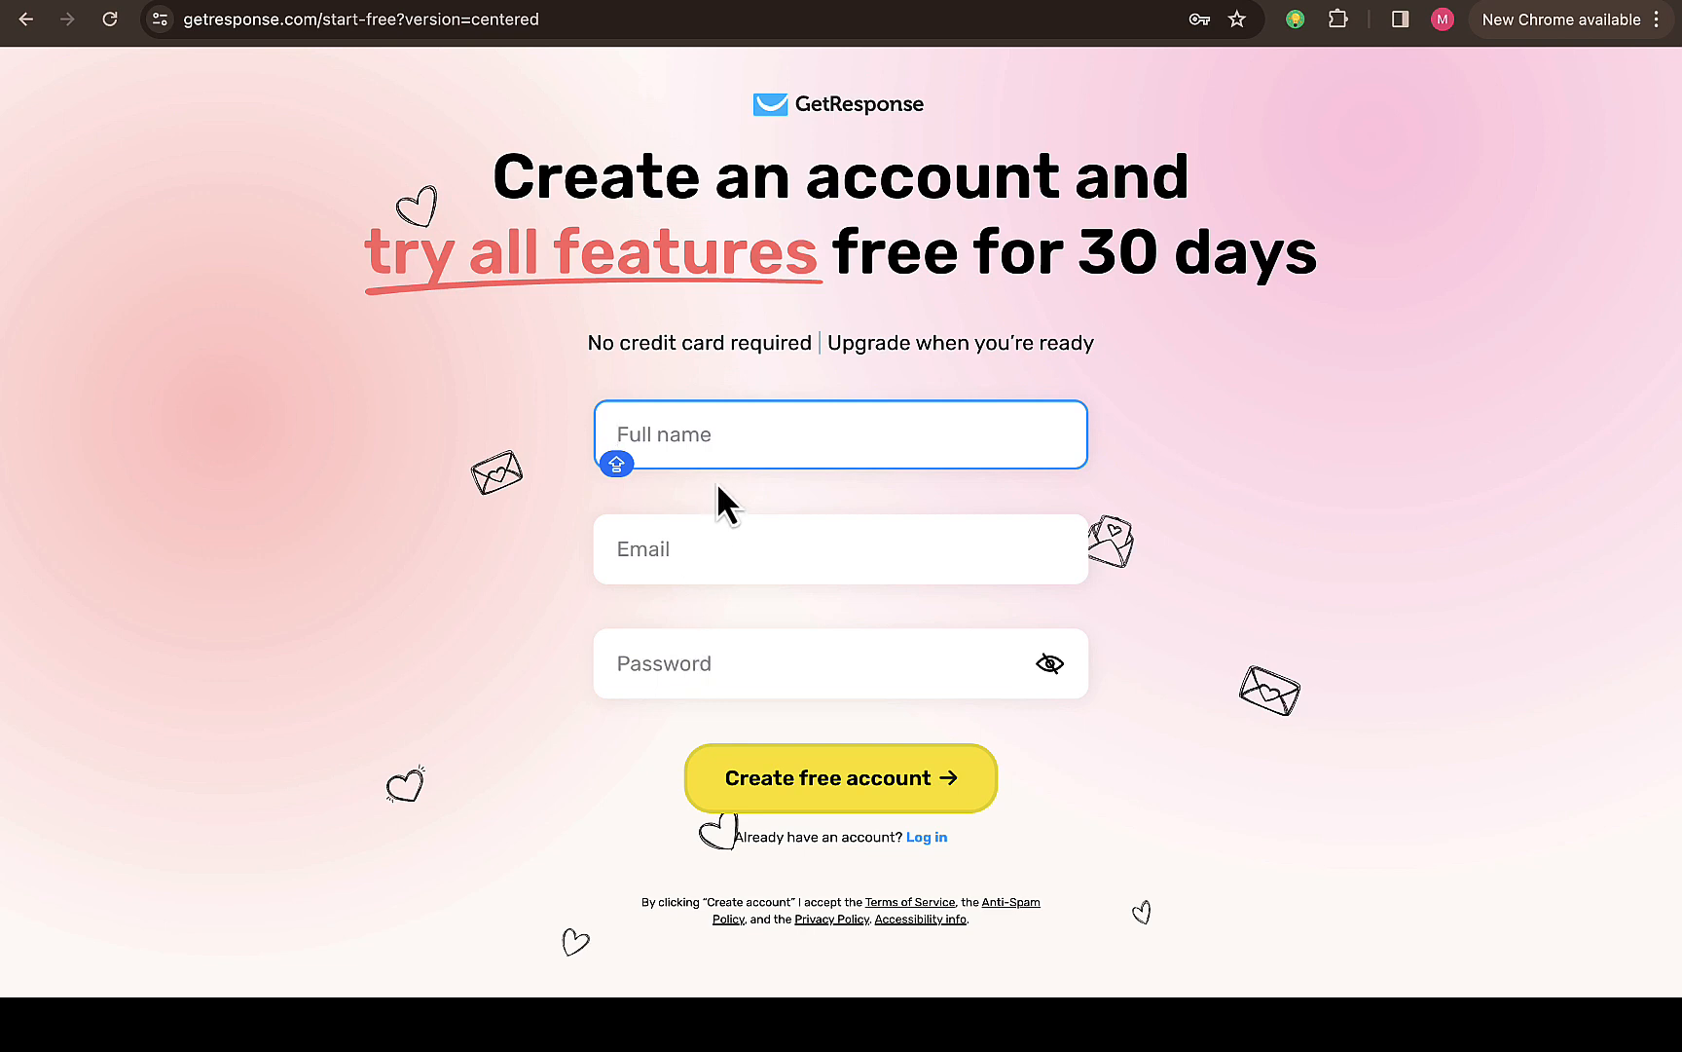
pyautogui.moveTo(648, 416)
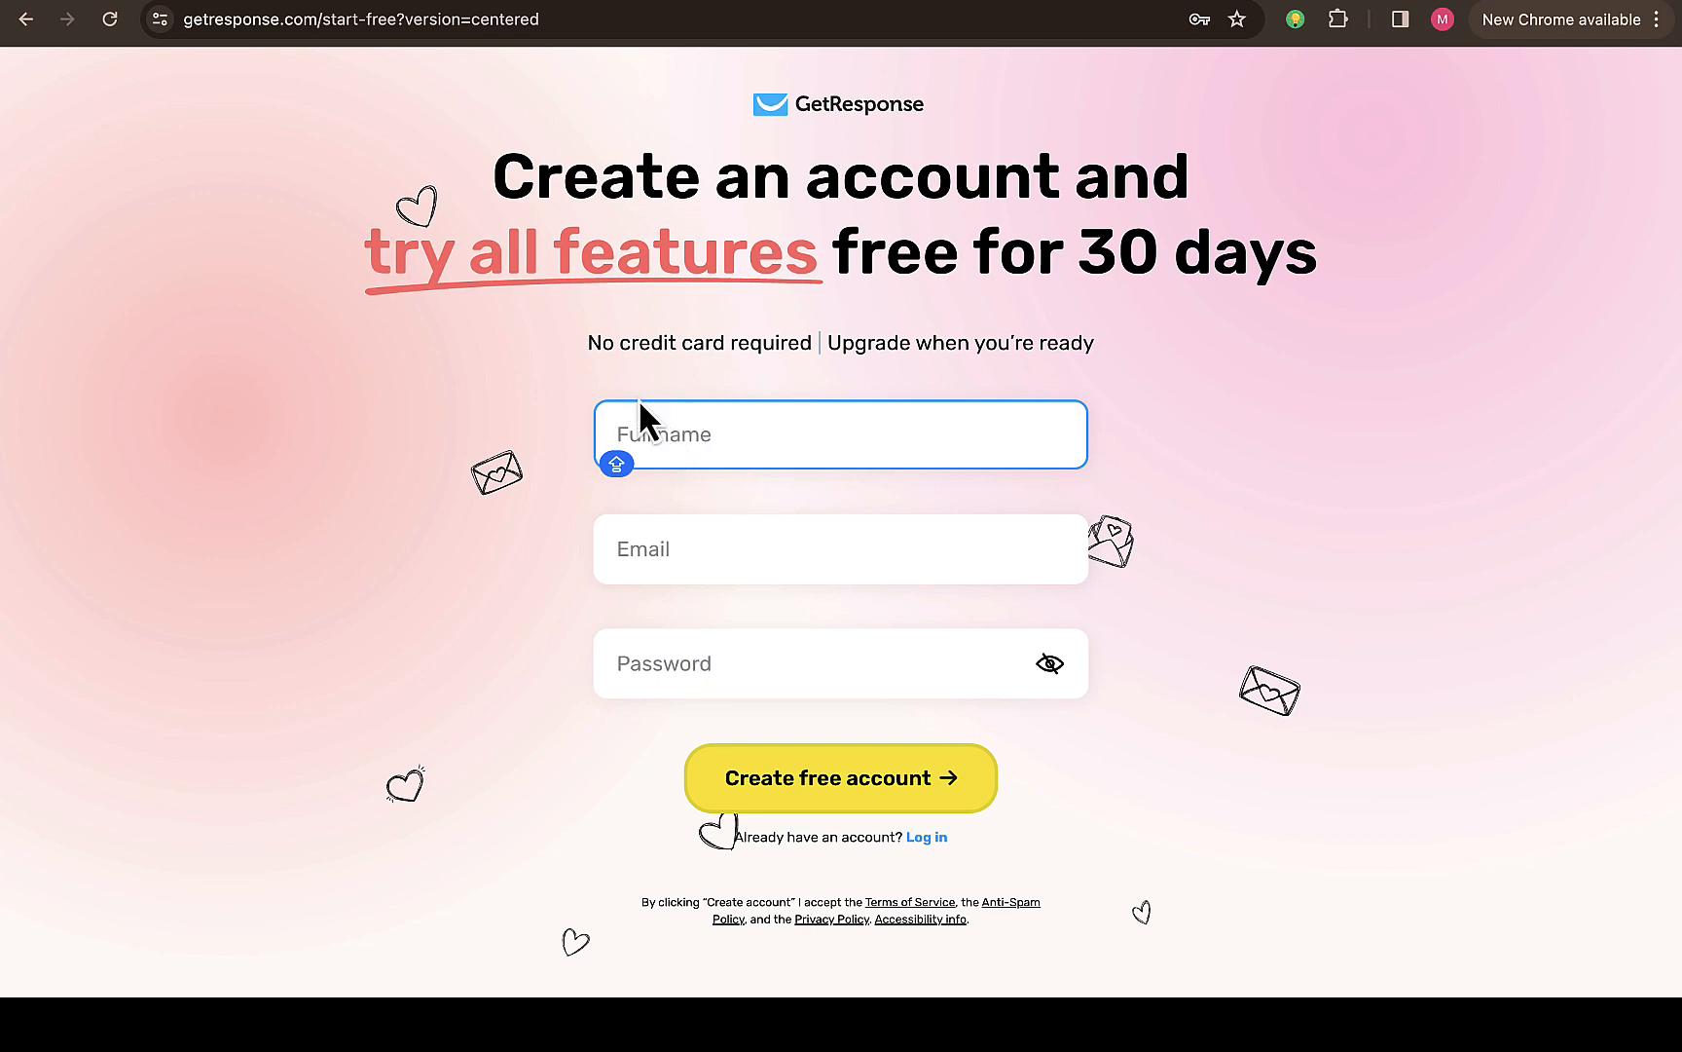
pyautogui.moveTo(977, 393)
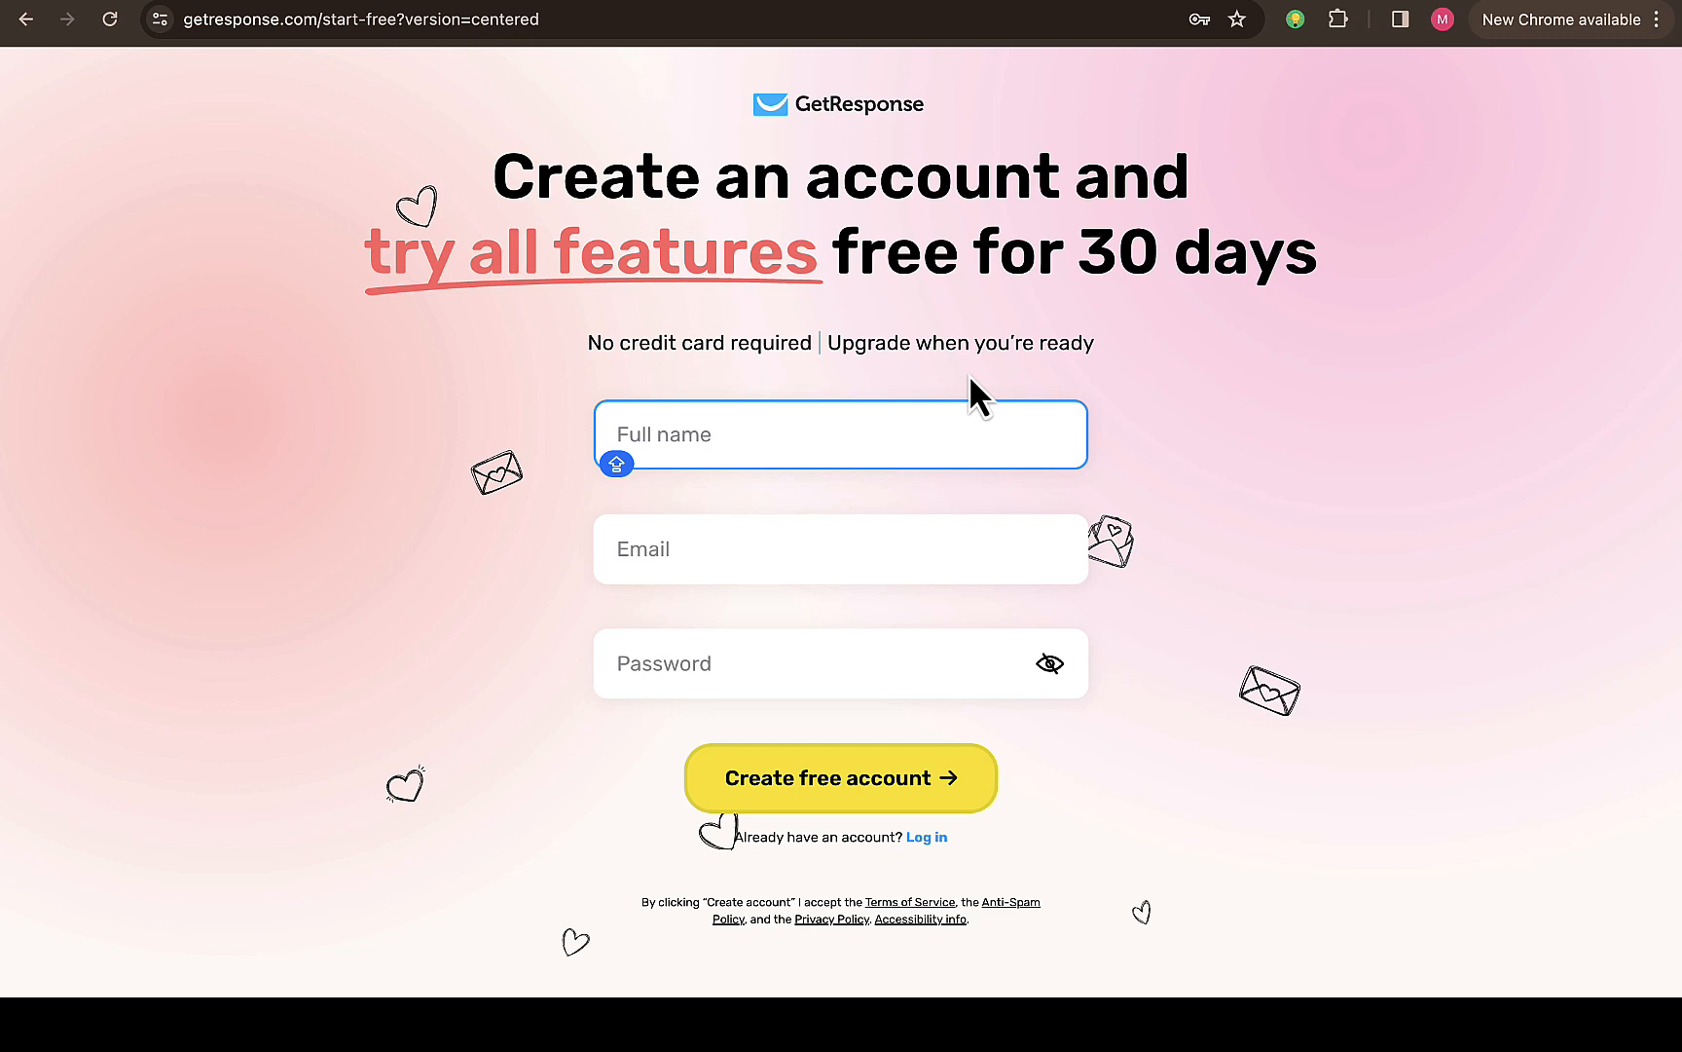
pyautogui.moveTo(923, 386)
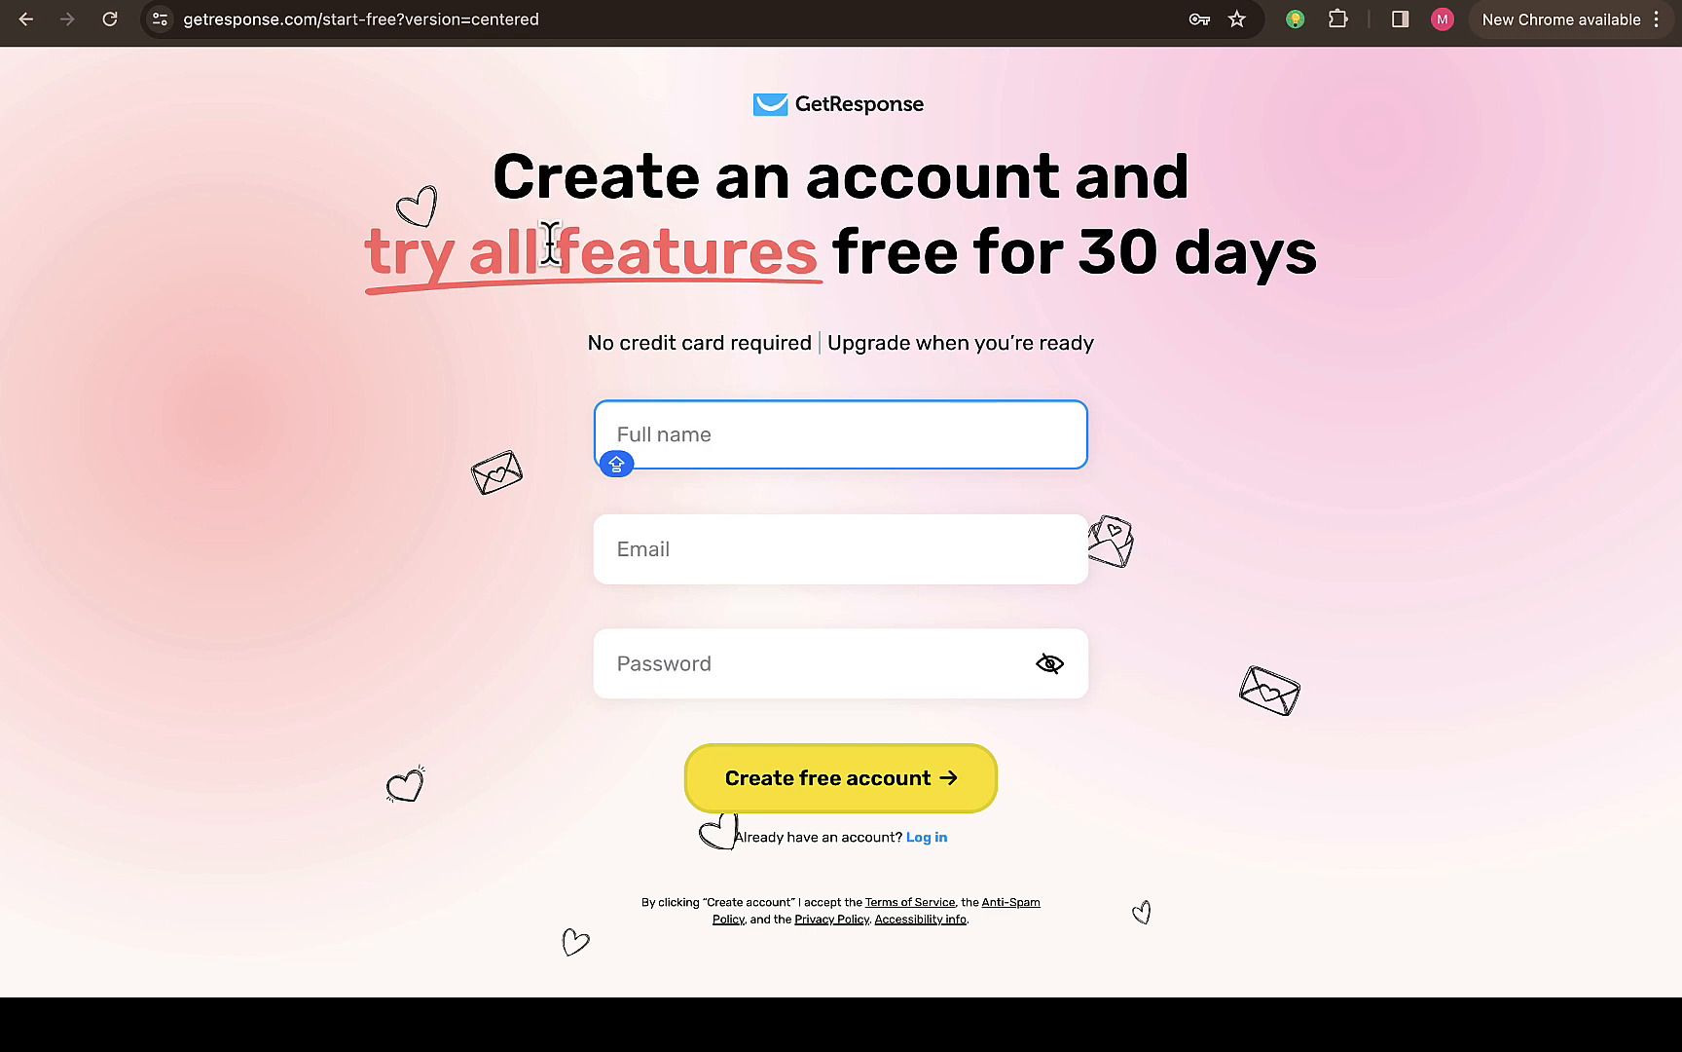
pyautogui.moveTo(1019, 257)
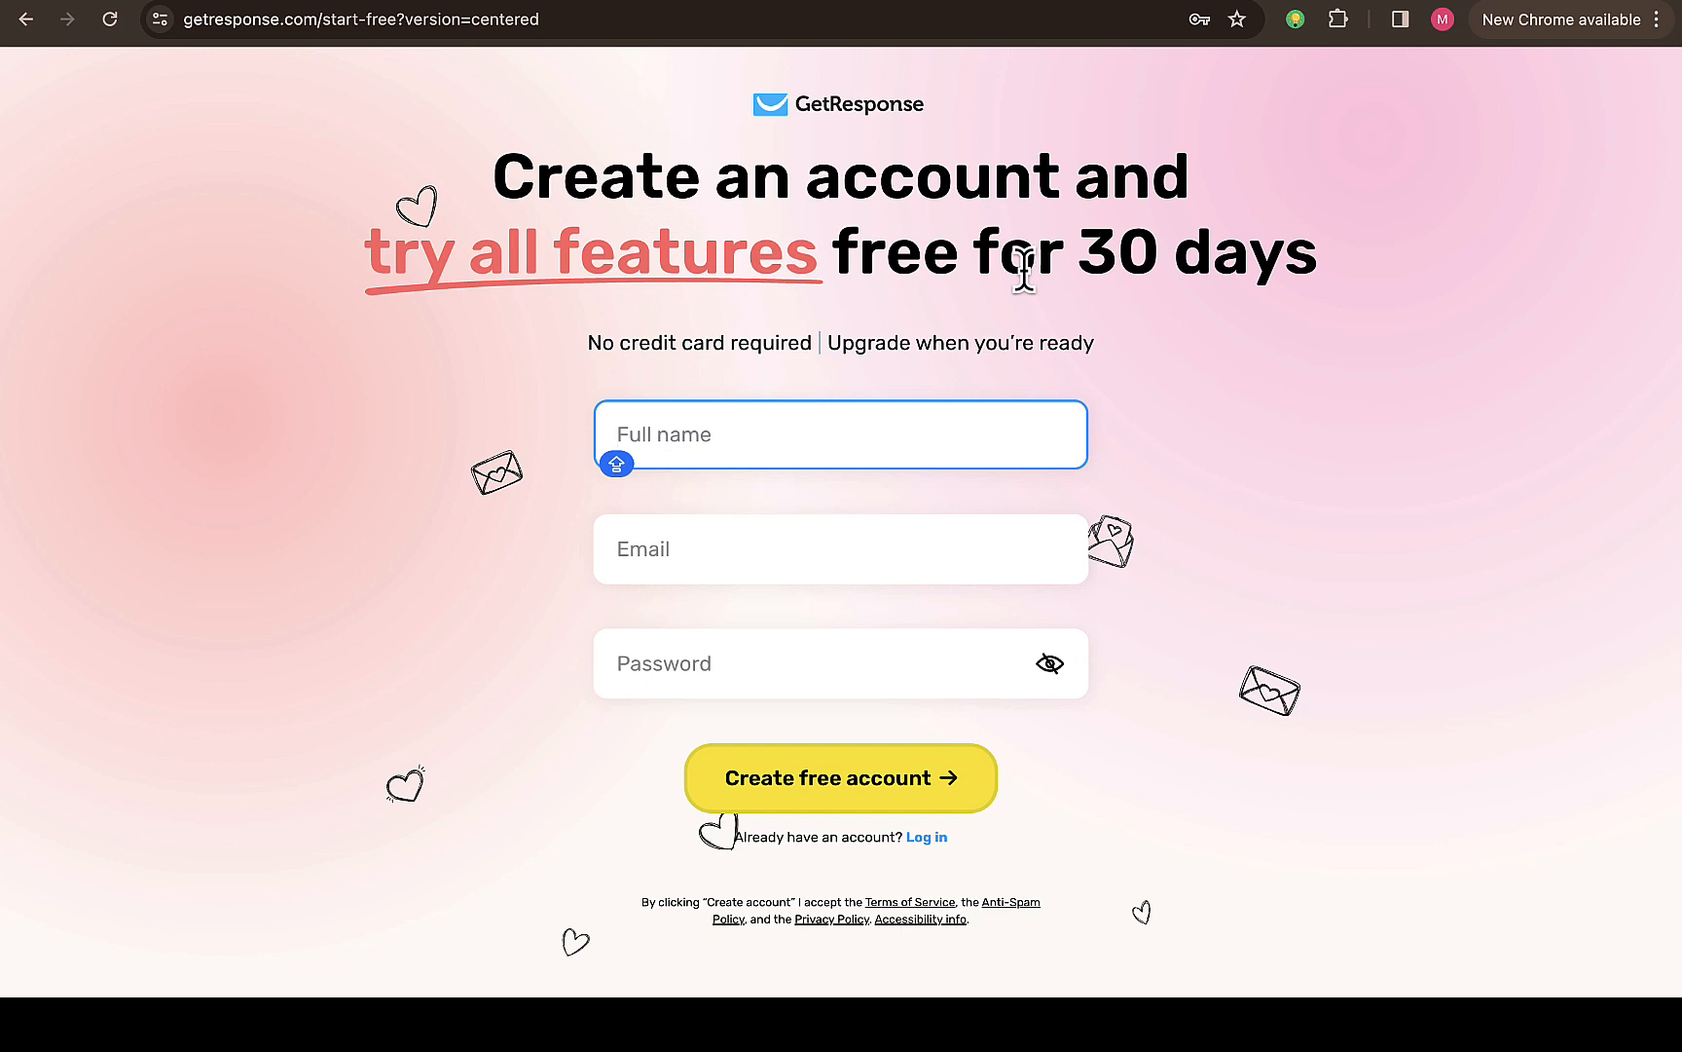
pyautogui.moveTo(913, 408)
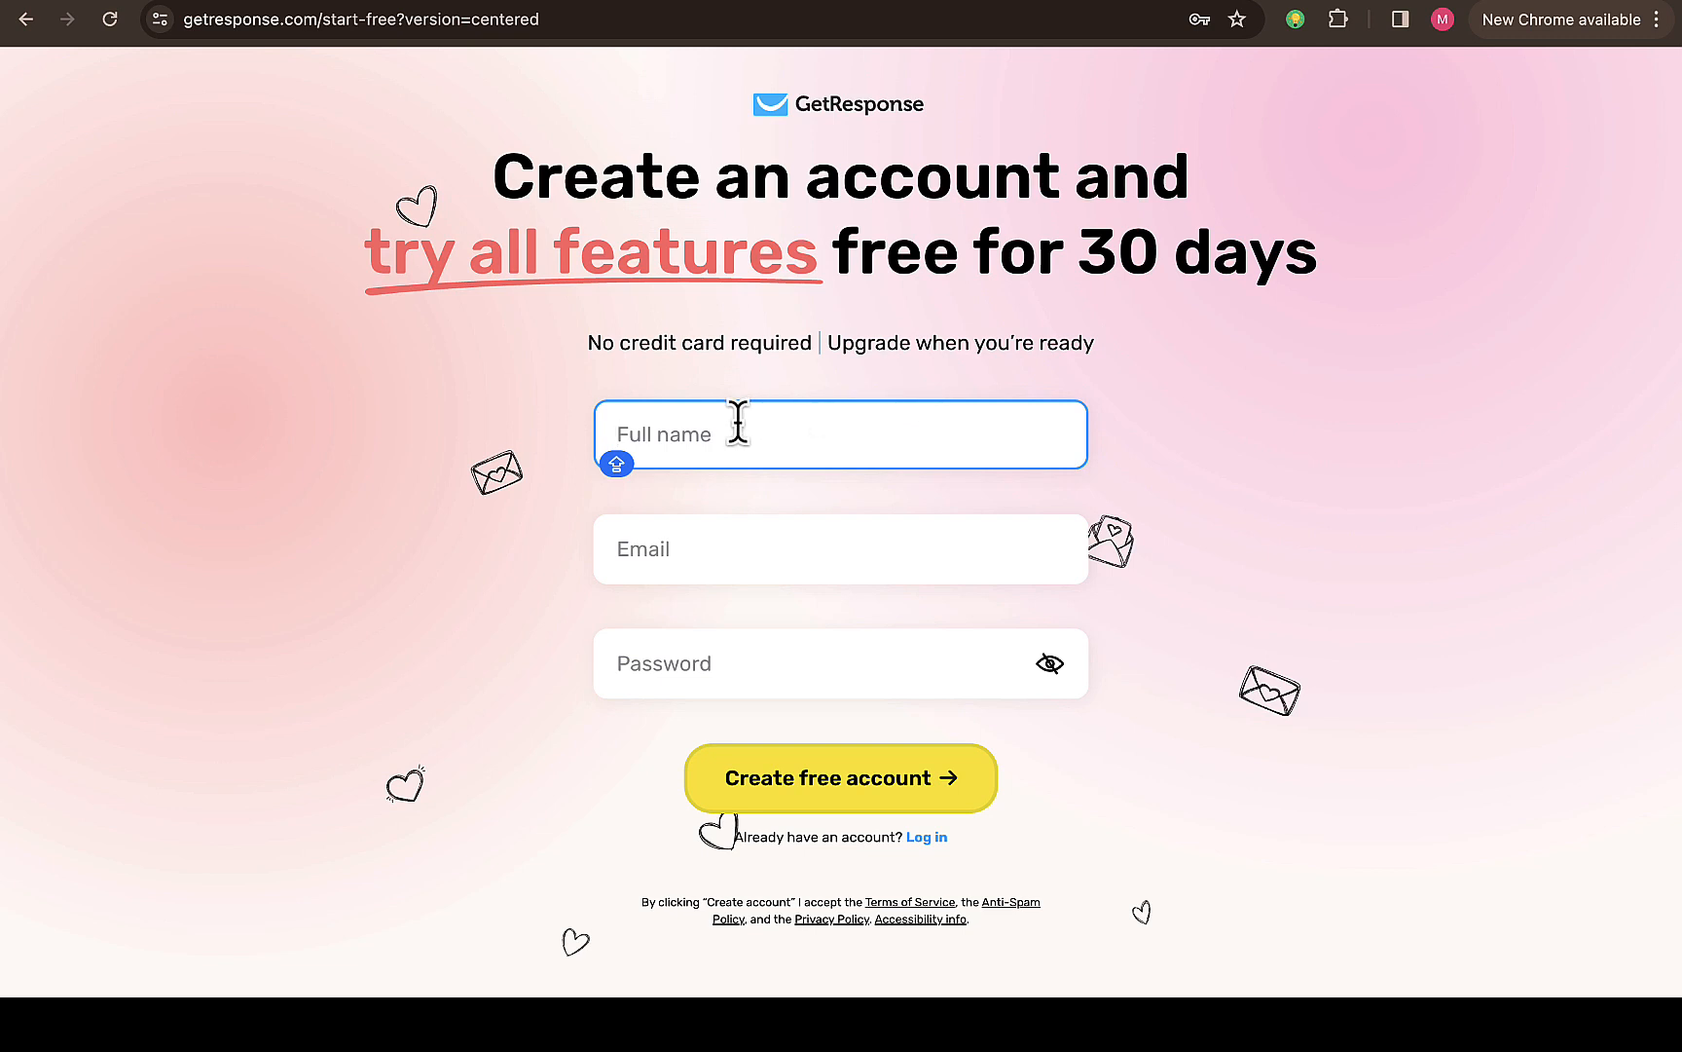
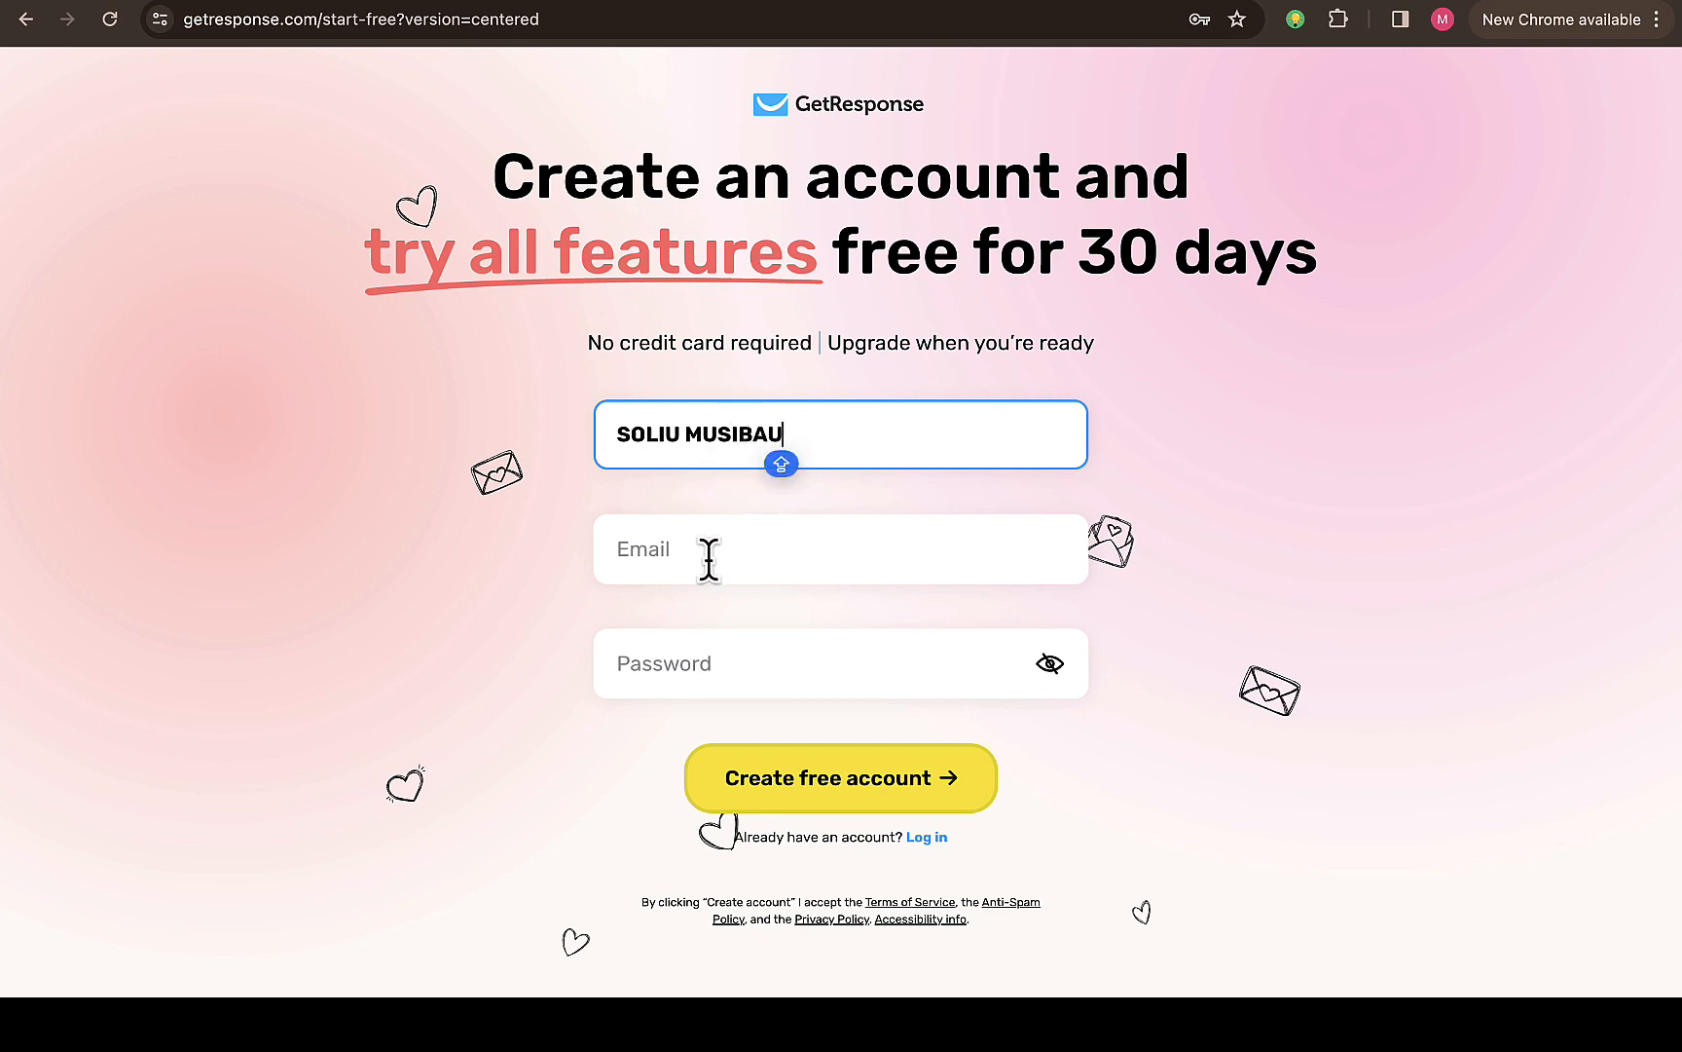
# Enter full name 'SOLIU', email 'MUSBI', and a password, then submit the free sign-up form
pyautogui.click(840, 549)
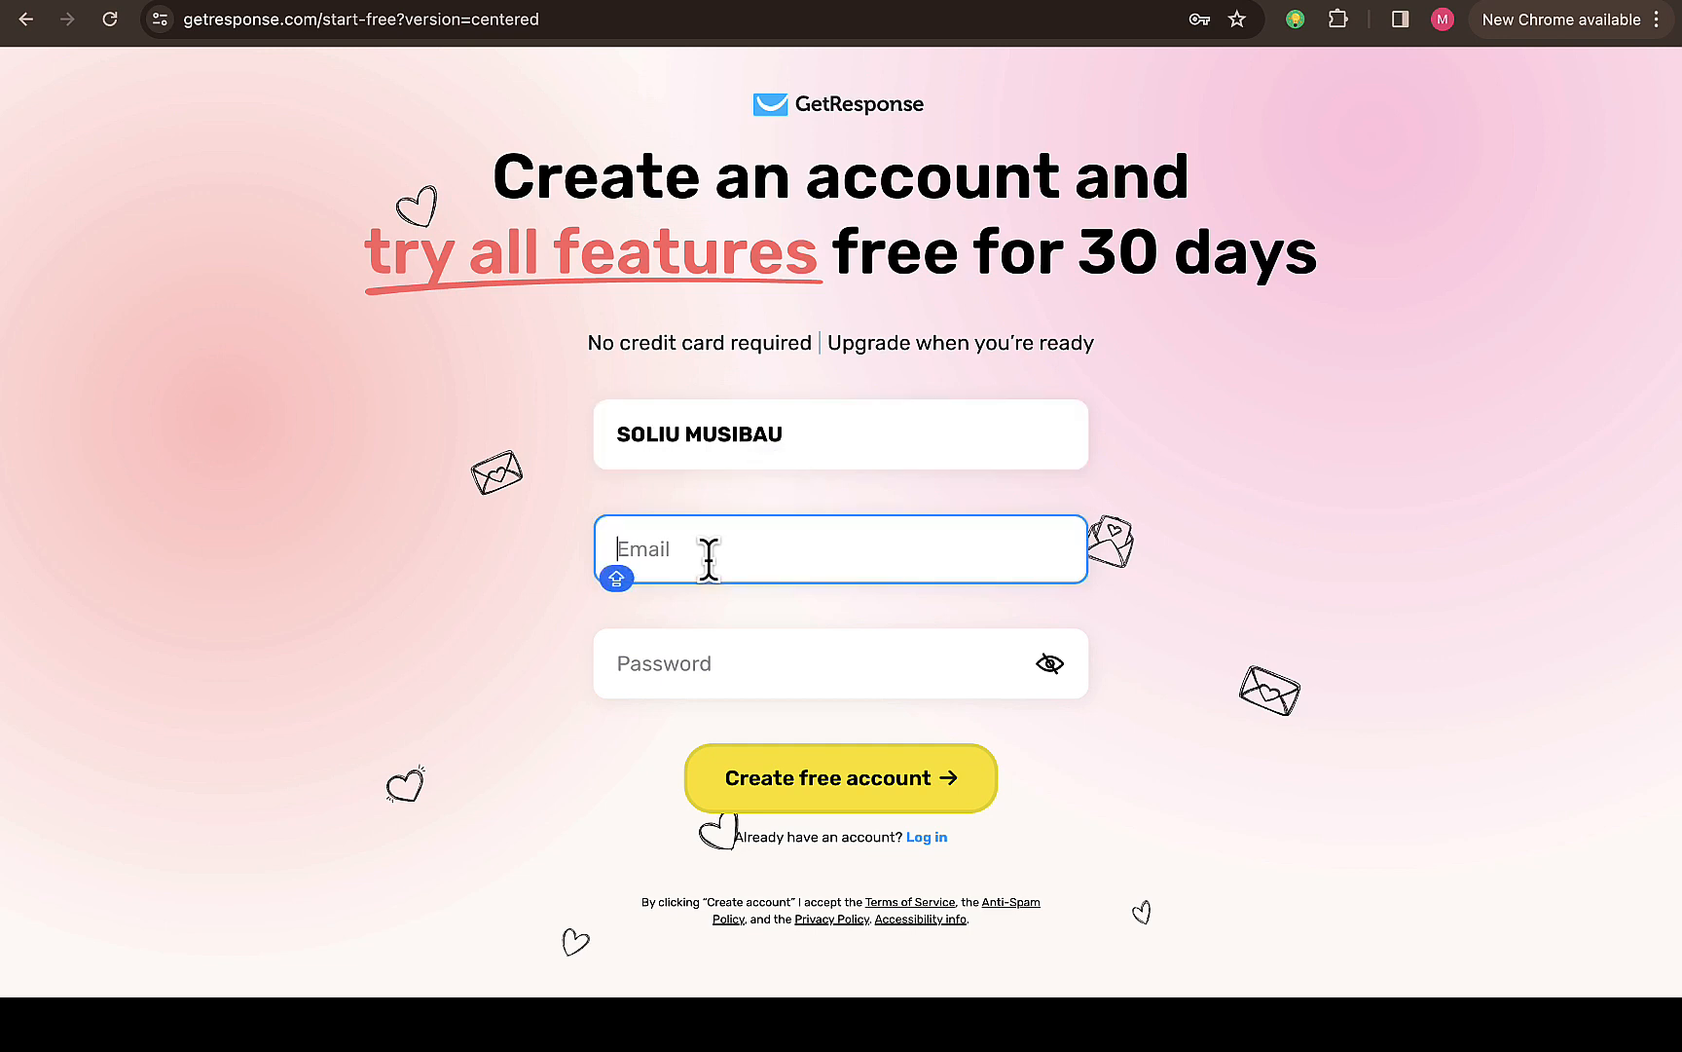
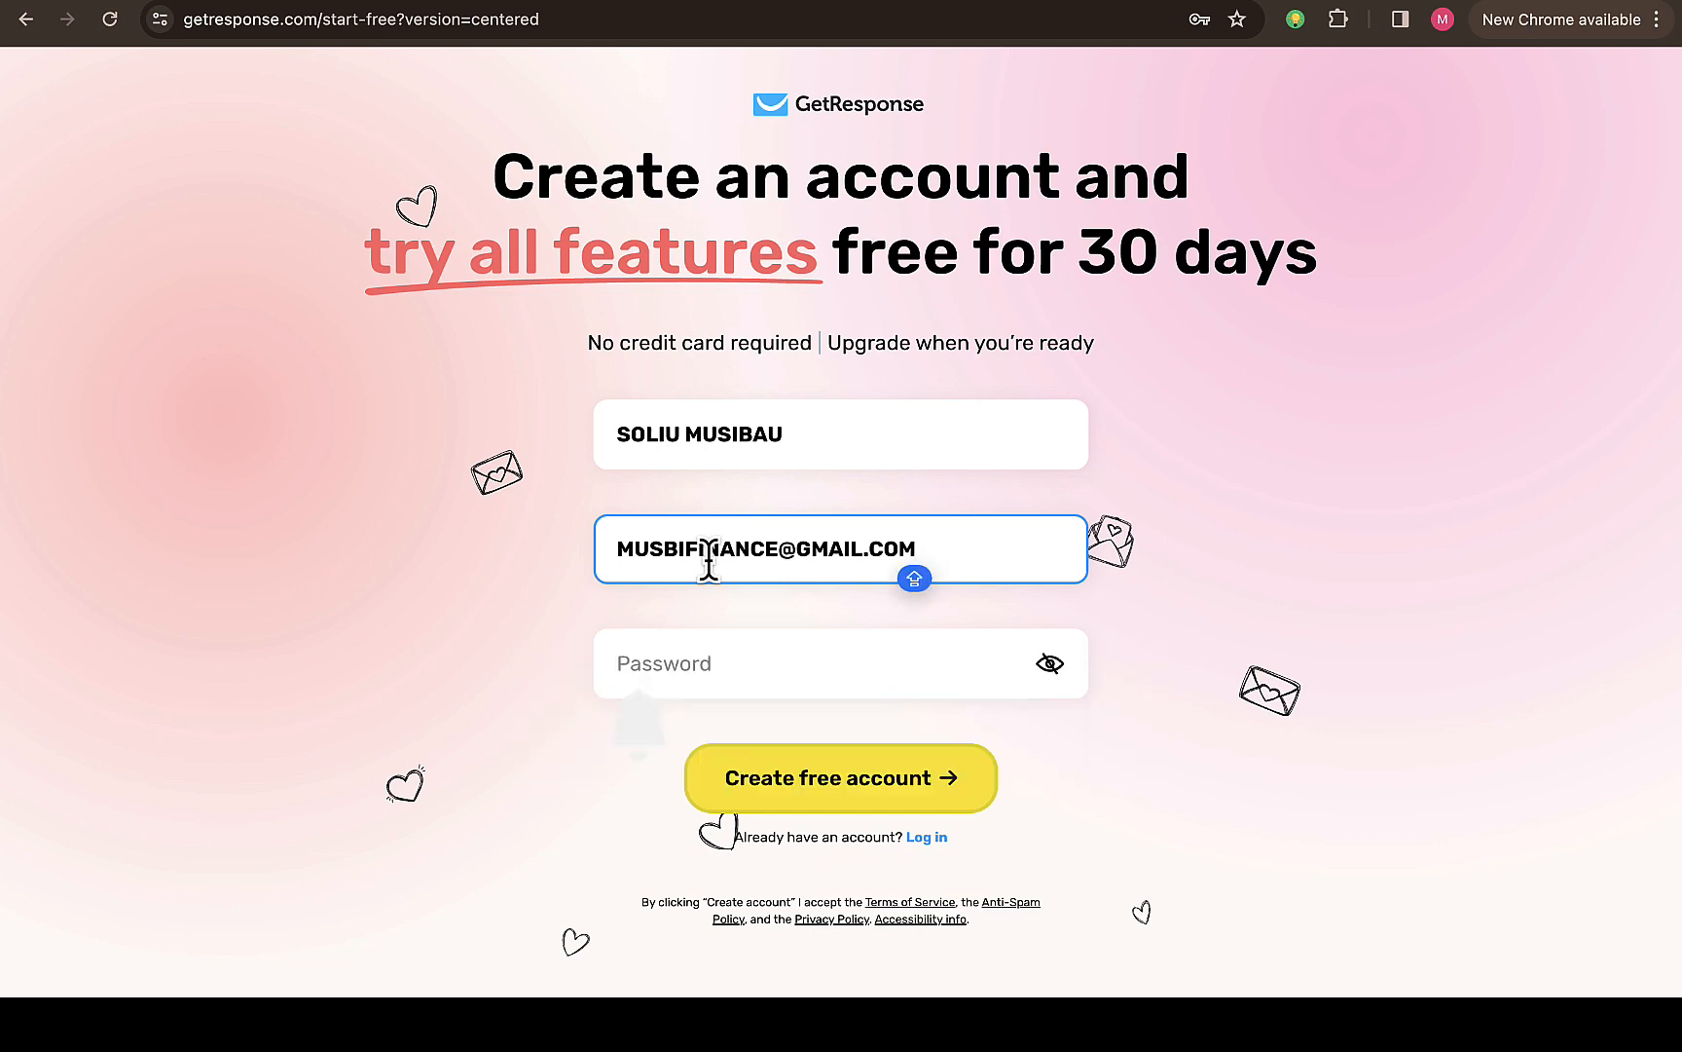
pyautogui.click(840, 662)
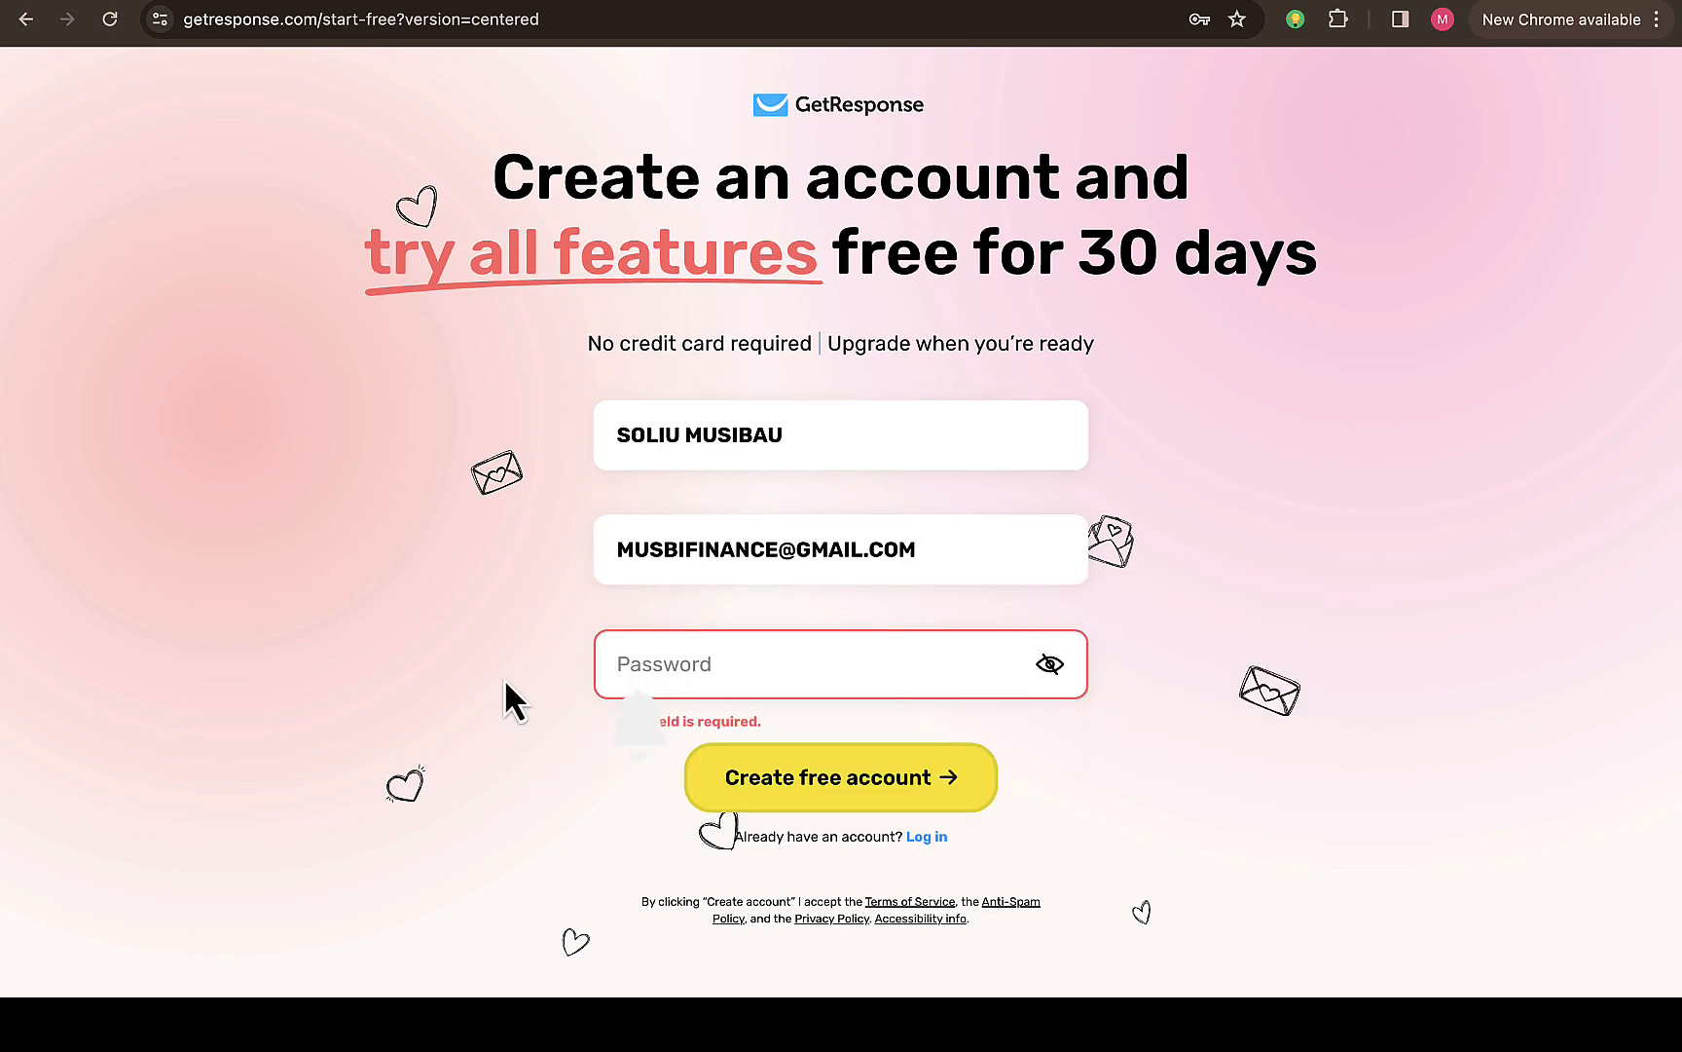
pyautogui.click(840, 663)
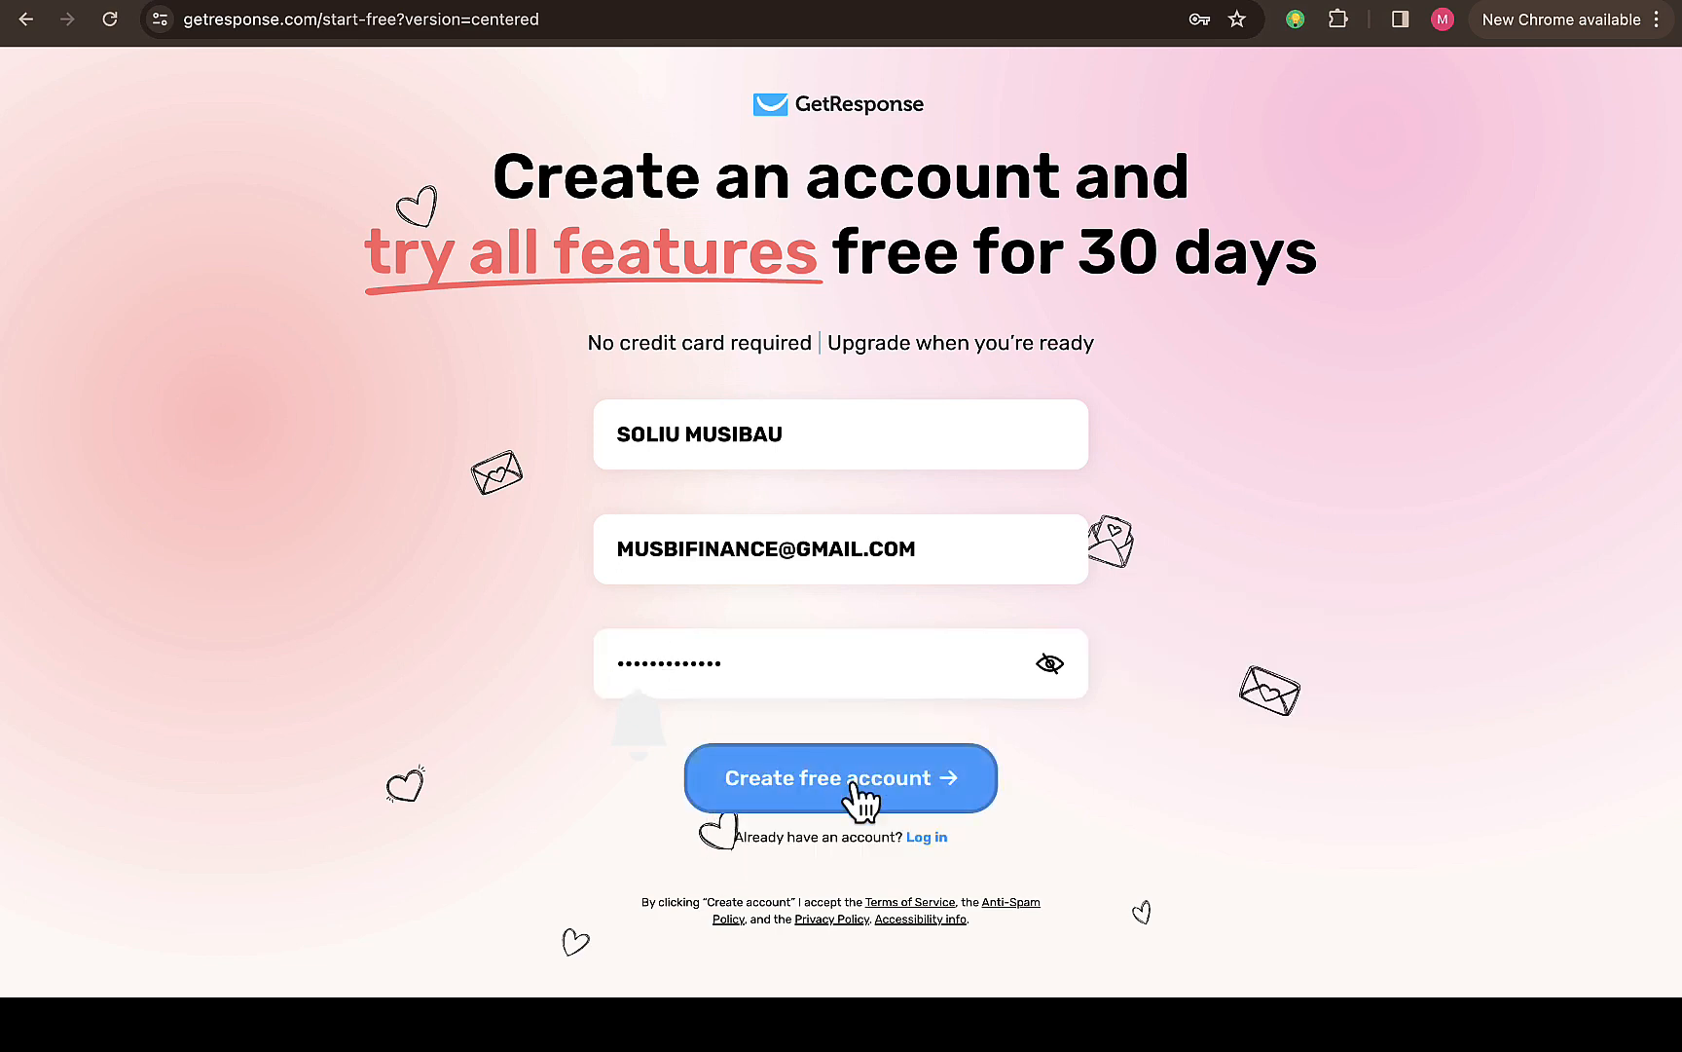
pyautogui.click(840, 777)
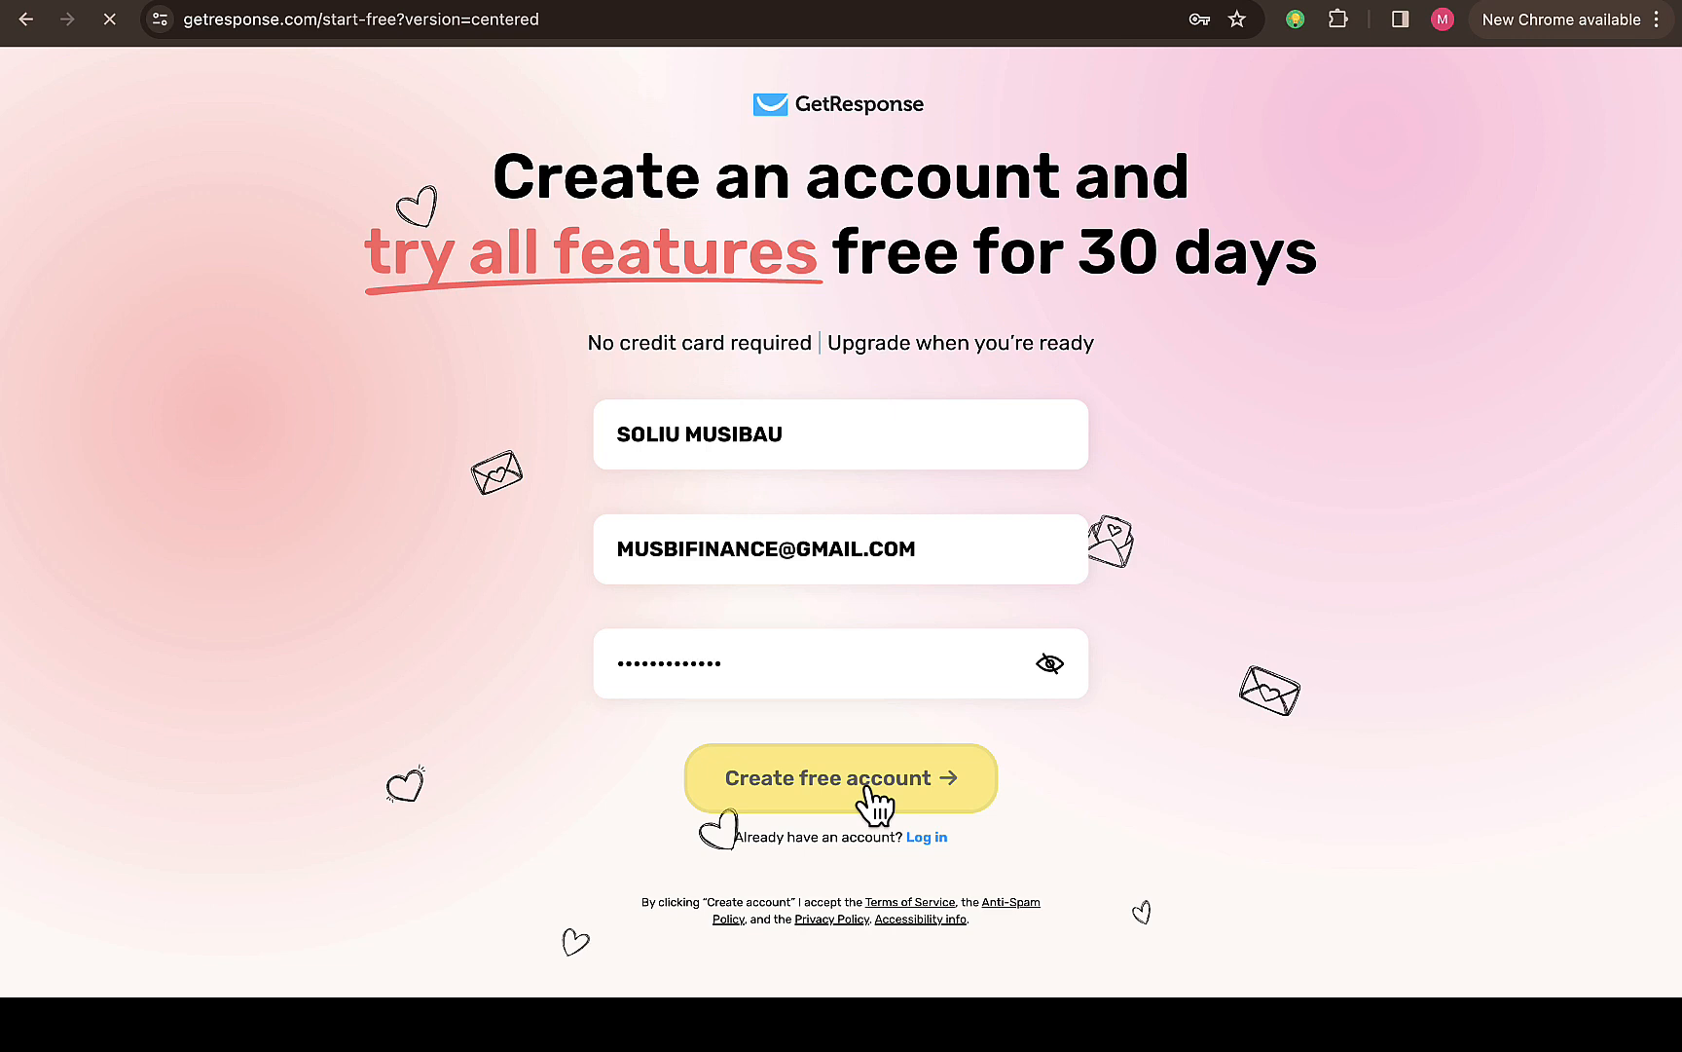
# Confirm free account creation and save the new login in Chrome's password prompt
pyautogui.click(840, 777)
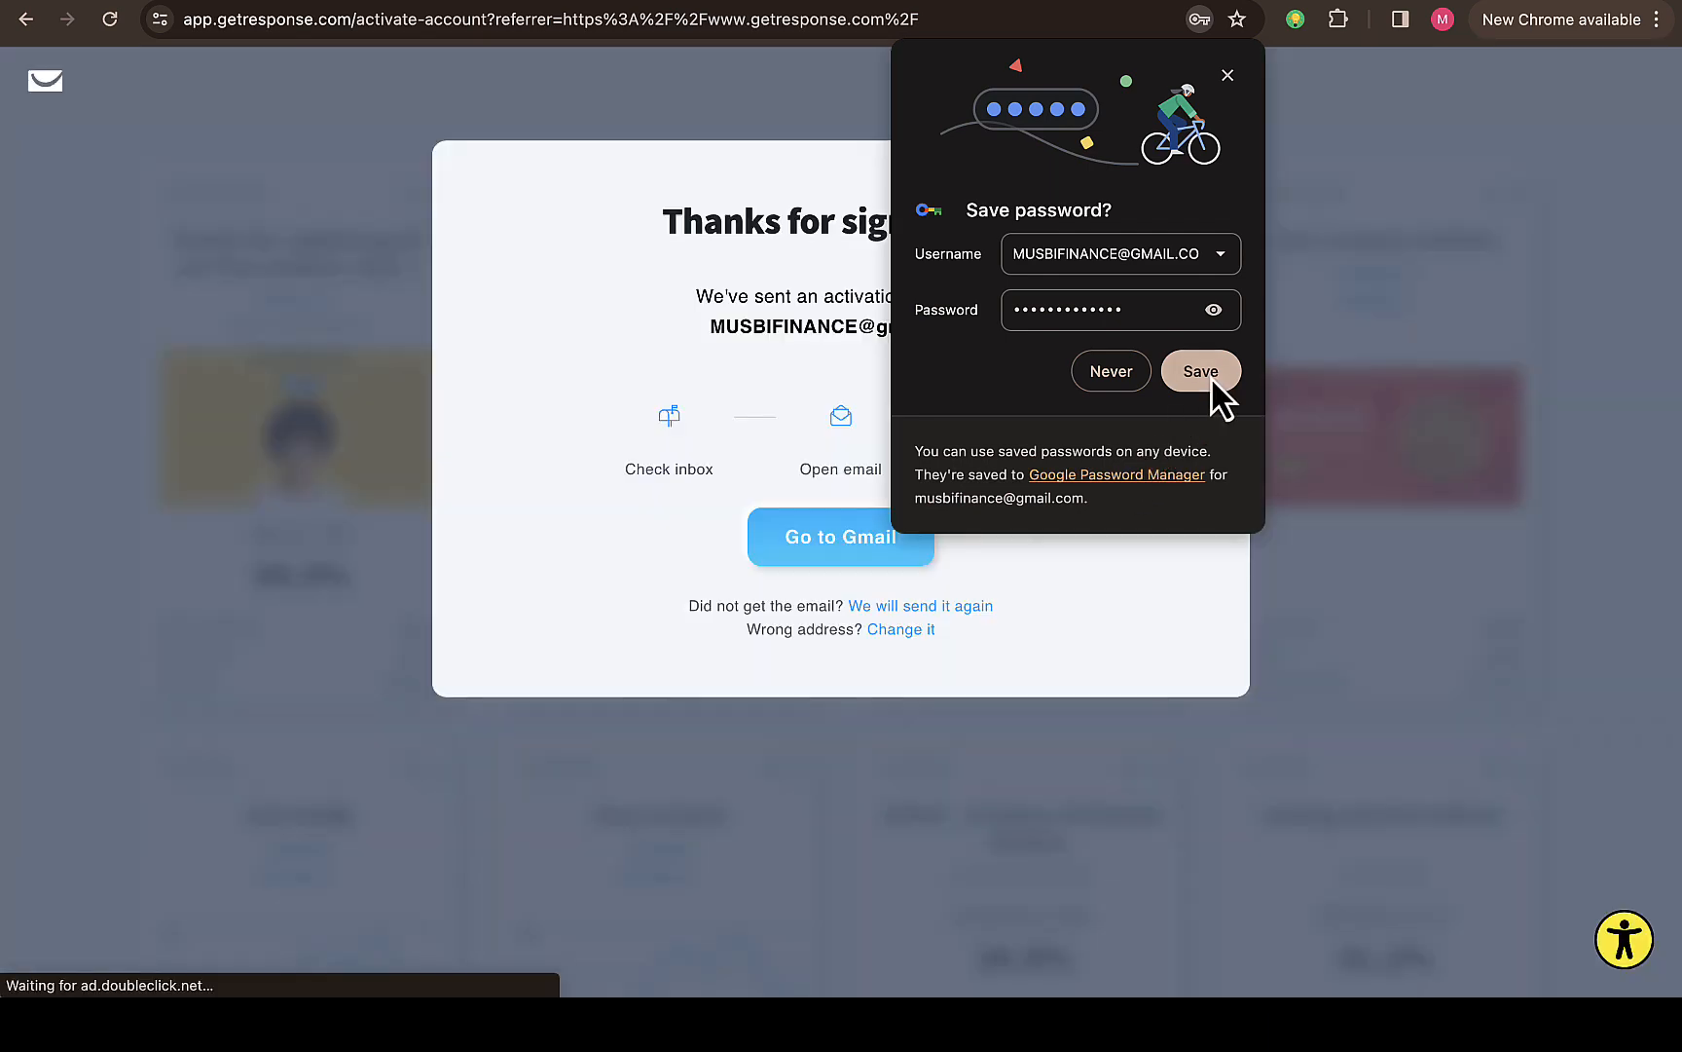
pyautogui.click(1201, 370)
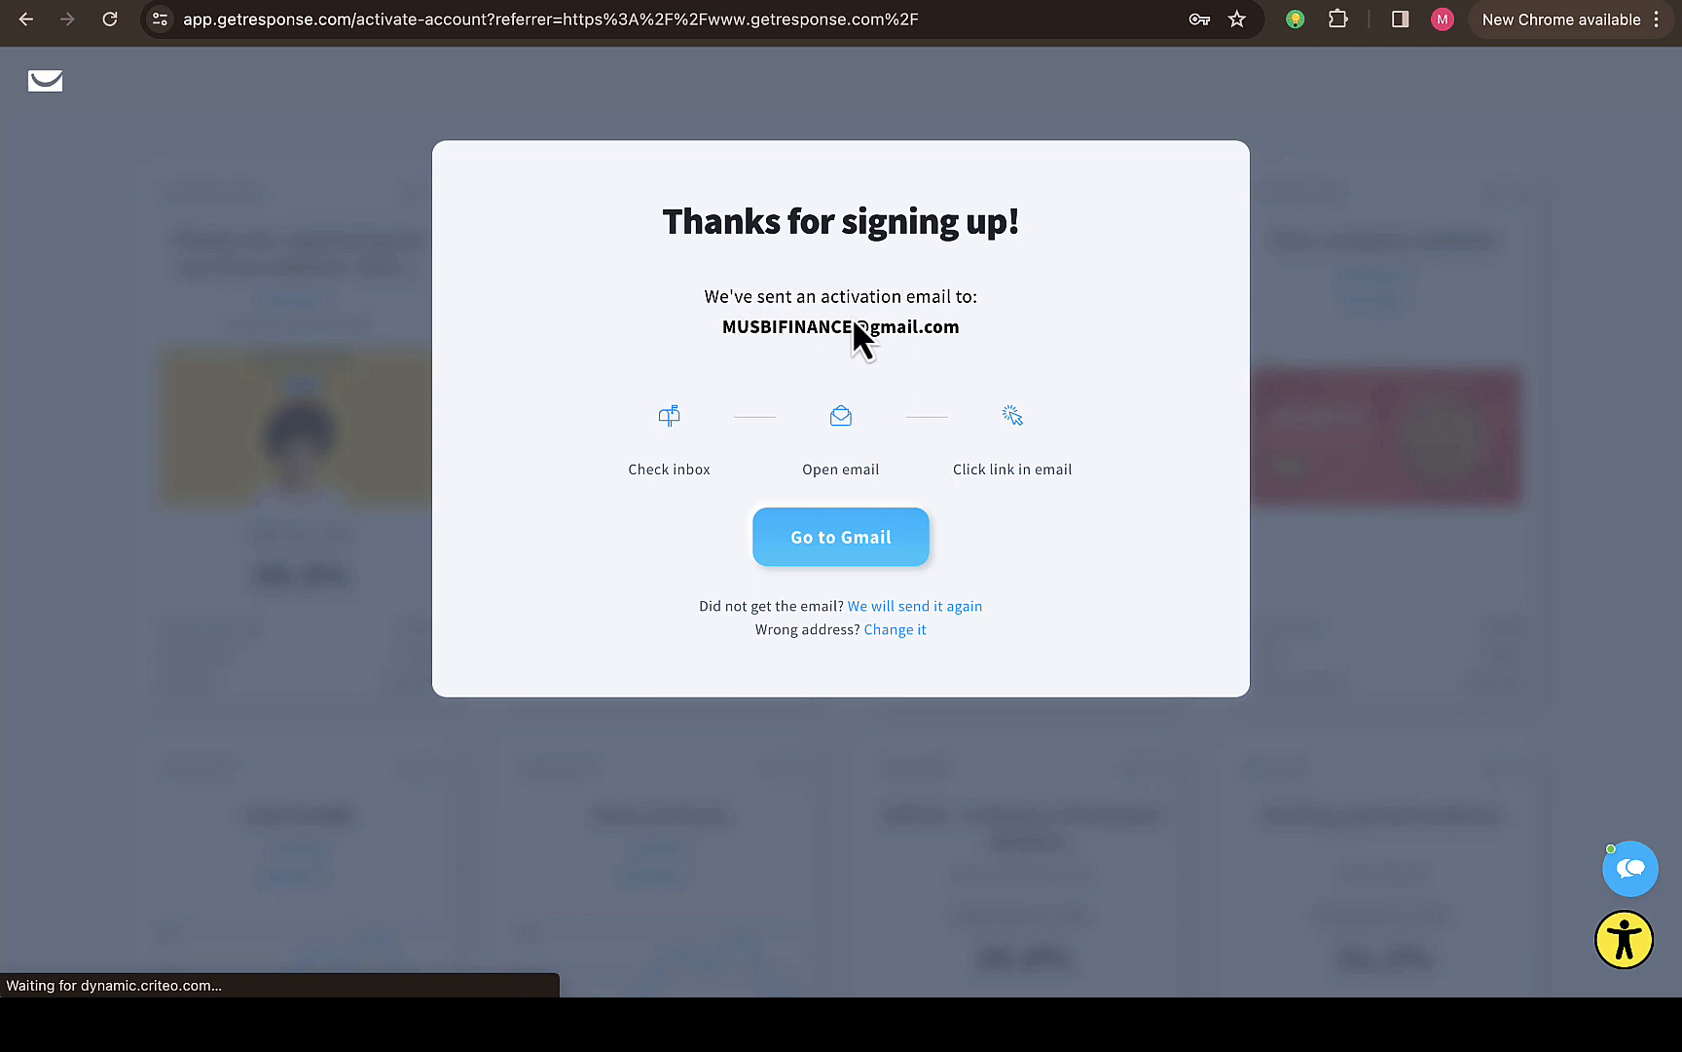
pyautogui.moveTo(943, 330)
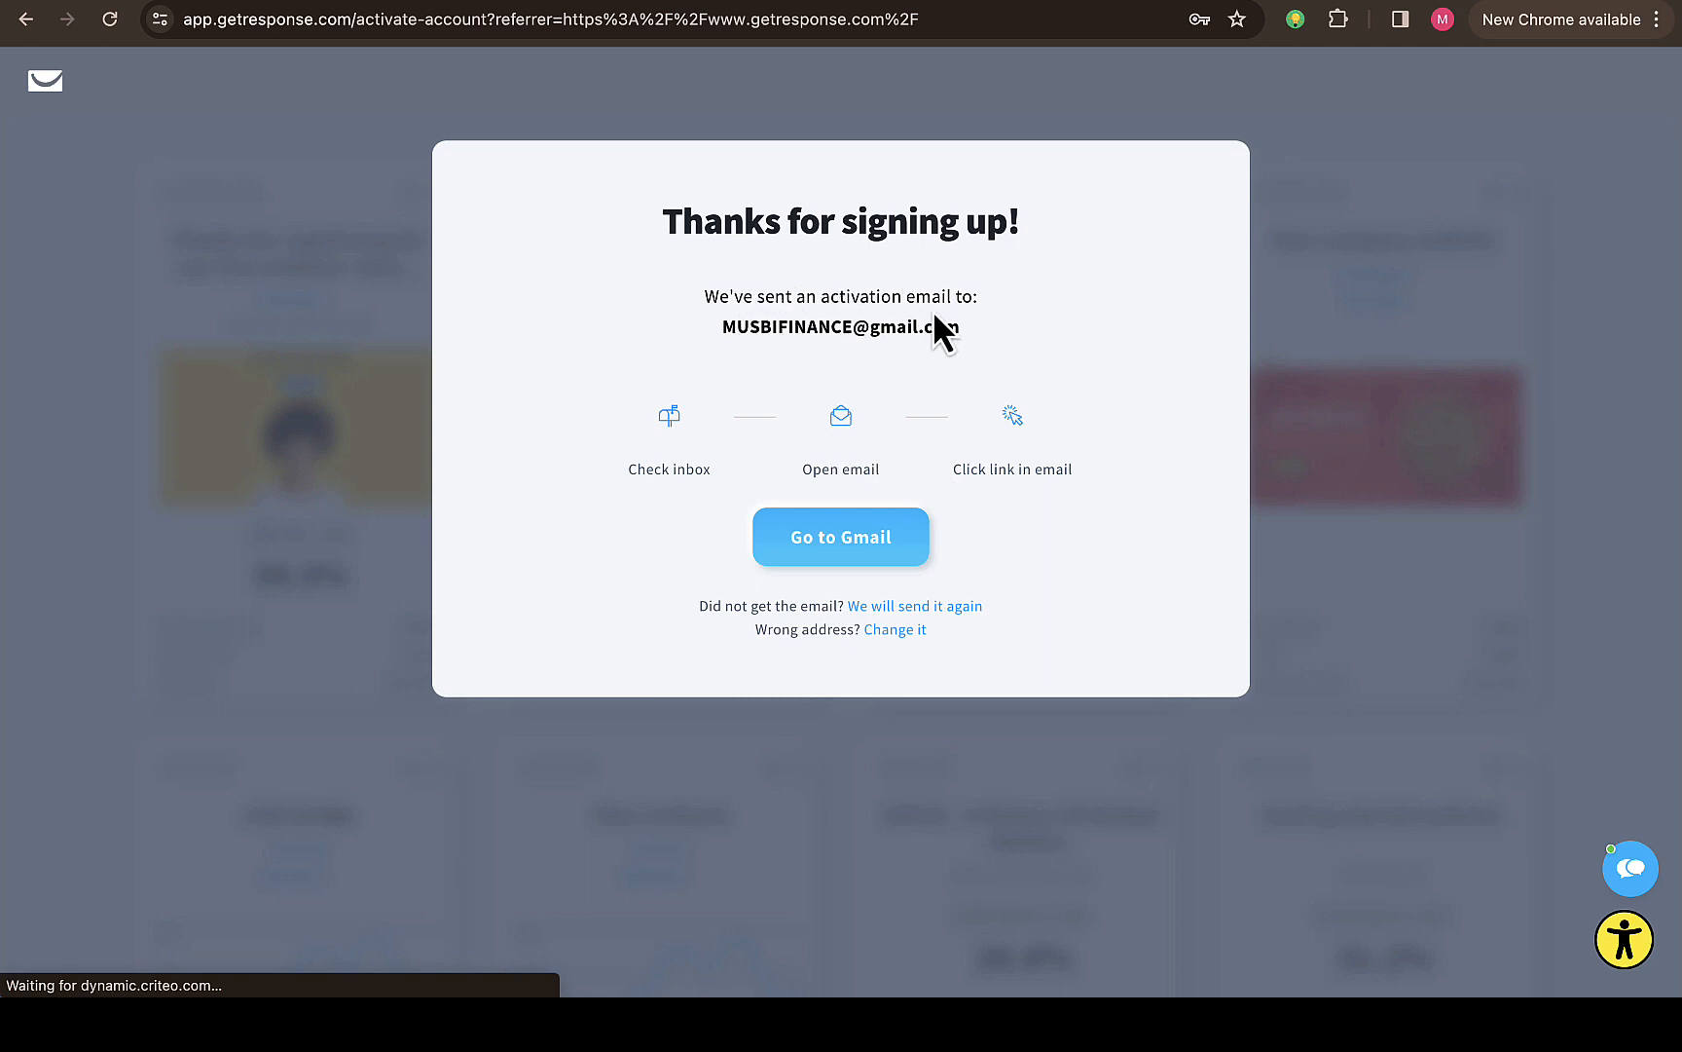
pyautogui.moveTo(904, 402)
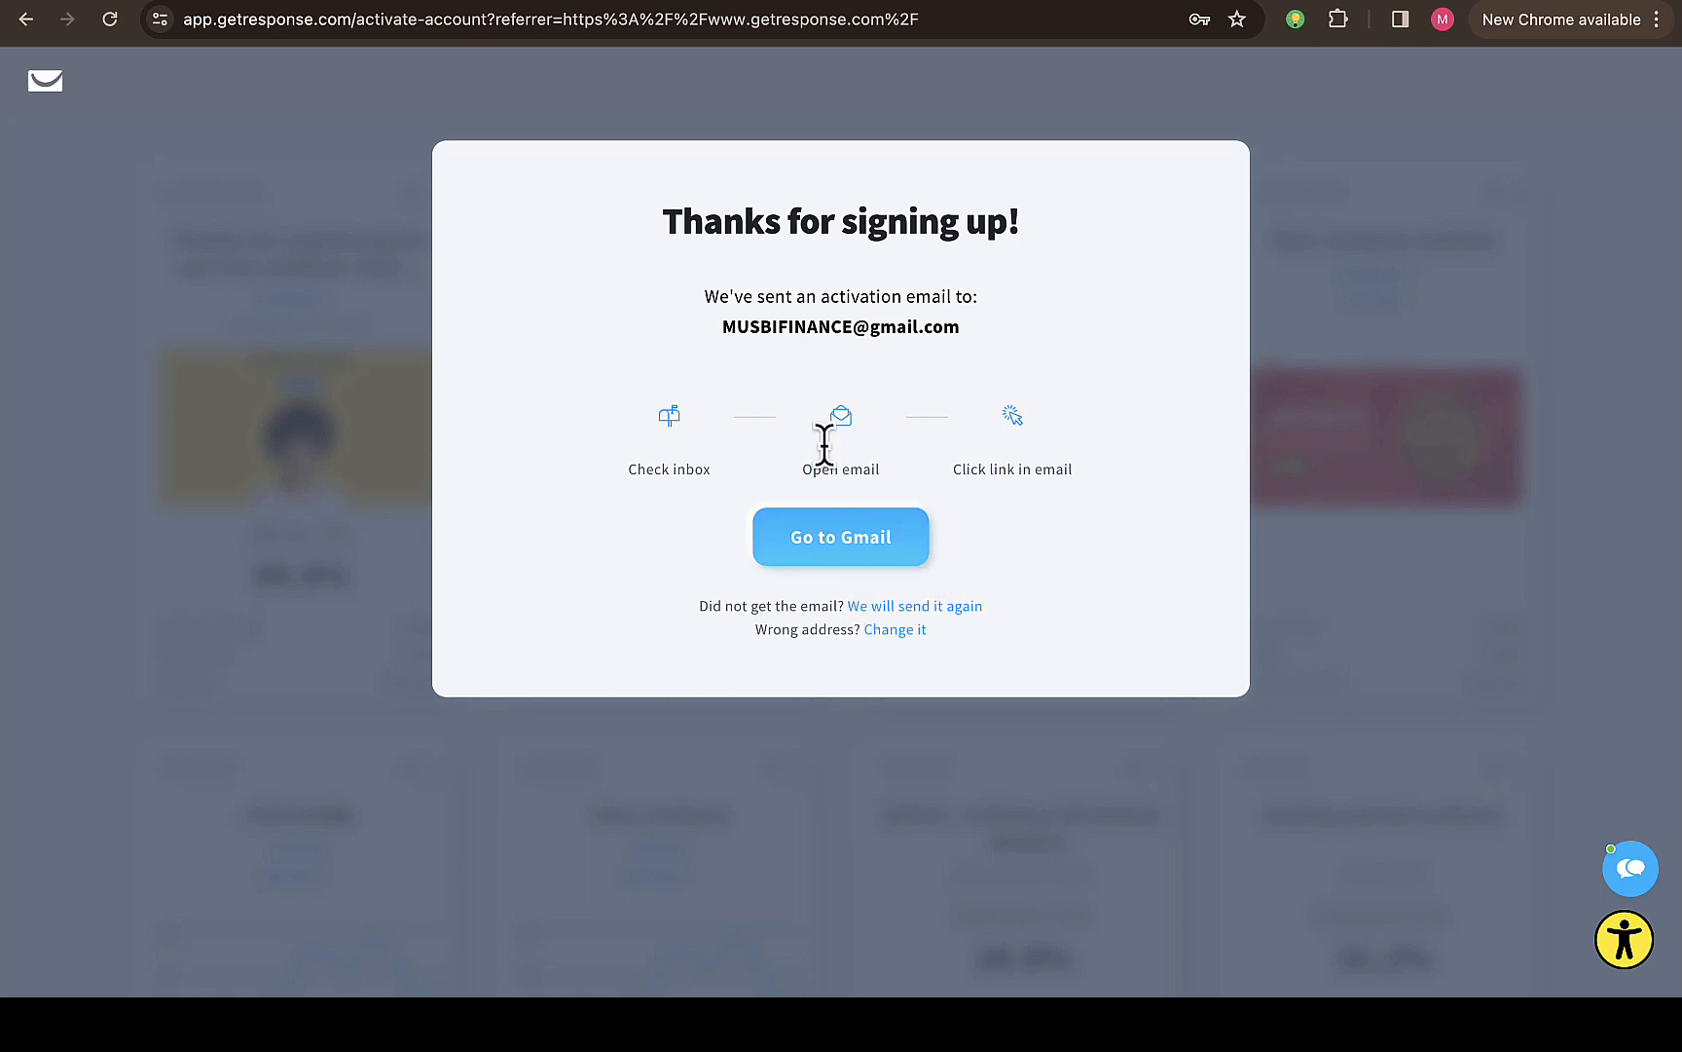
pyautogui.moveTo(789, 365)
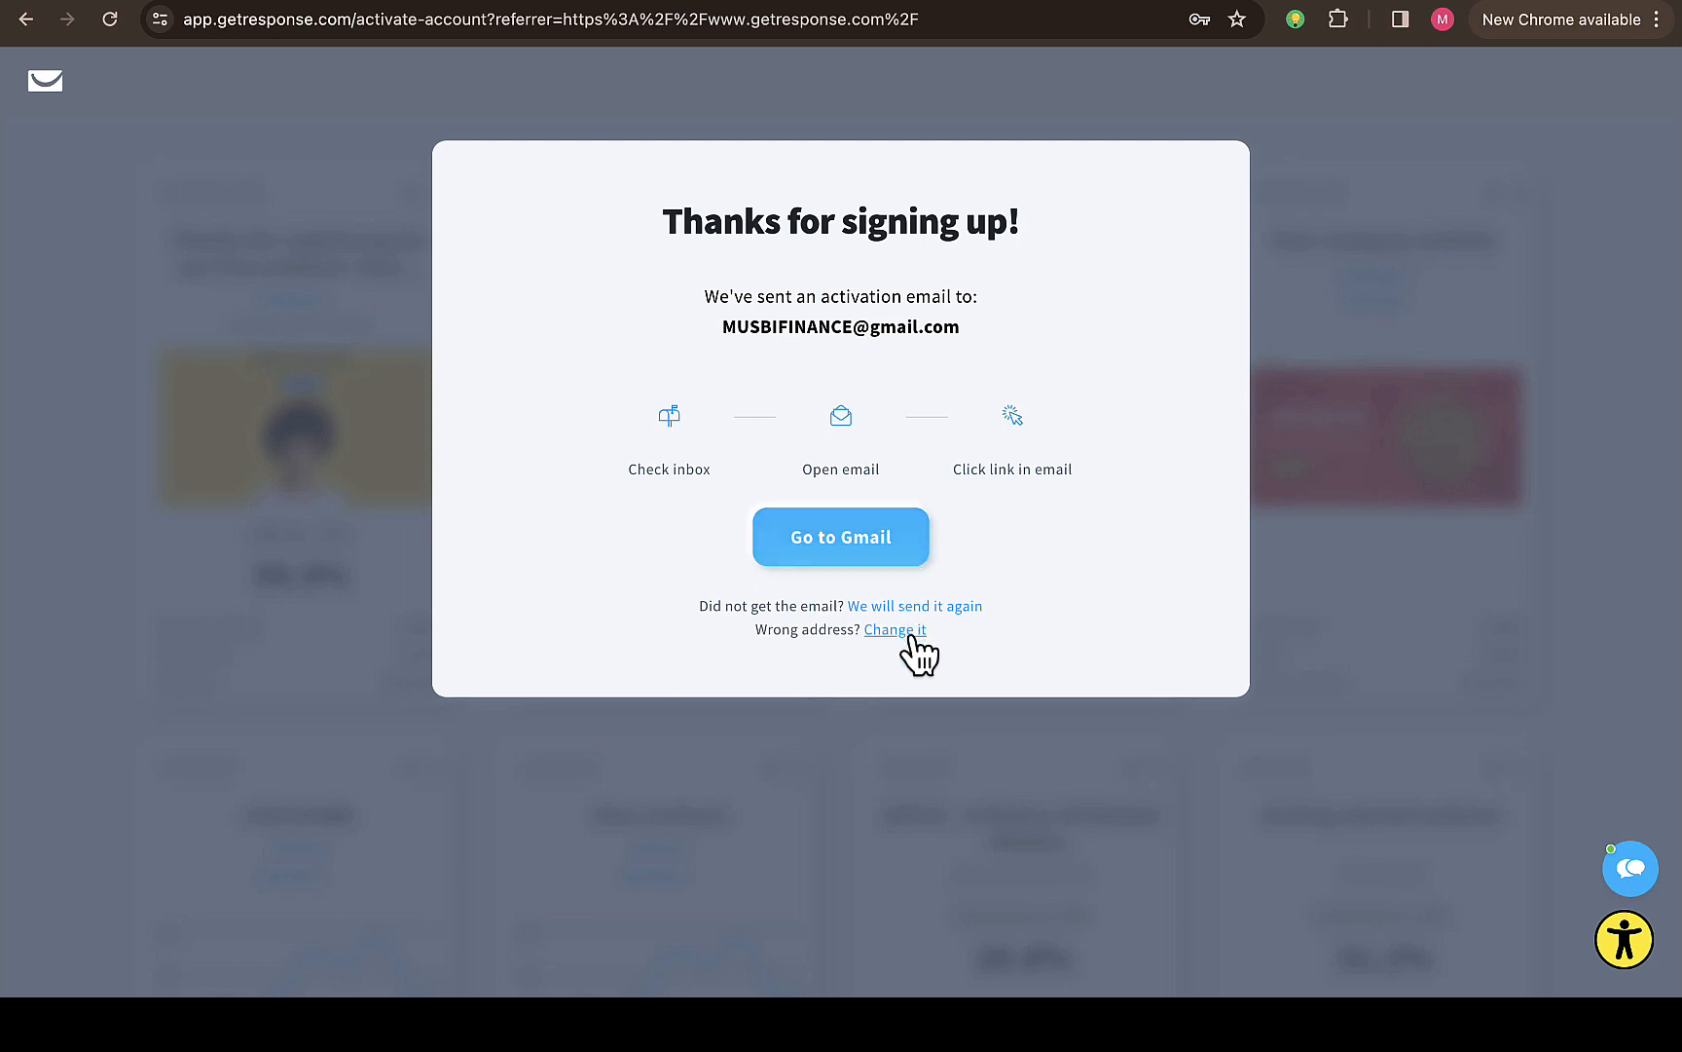
pyautogui.moveTo(791, 663)
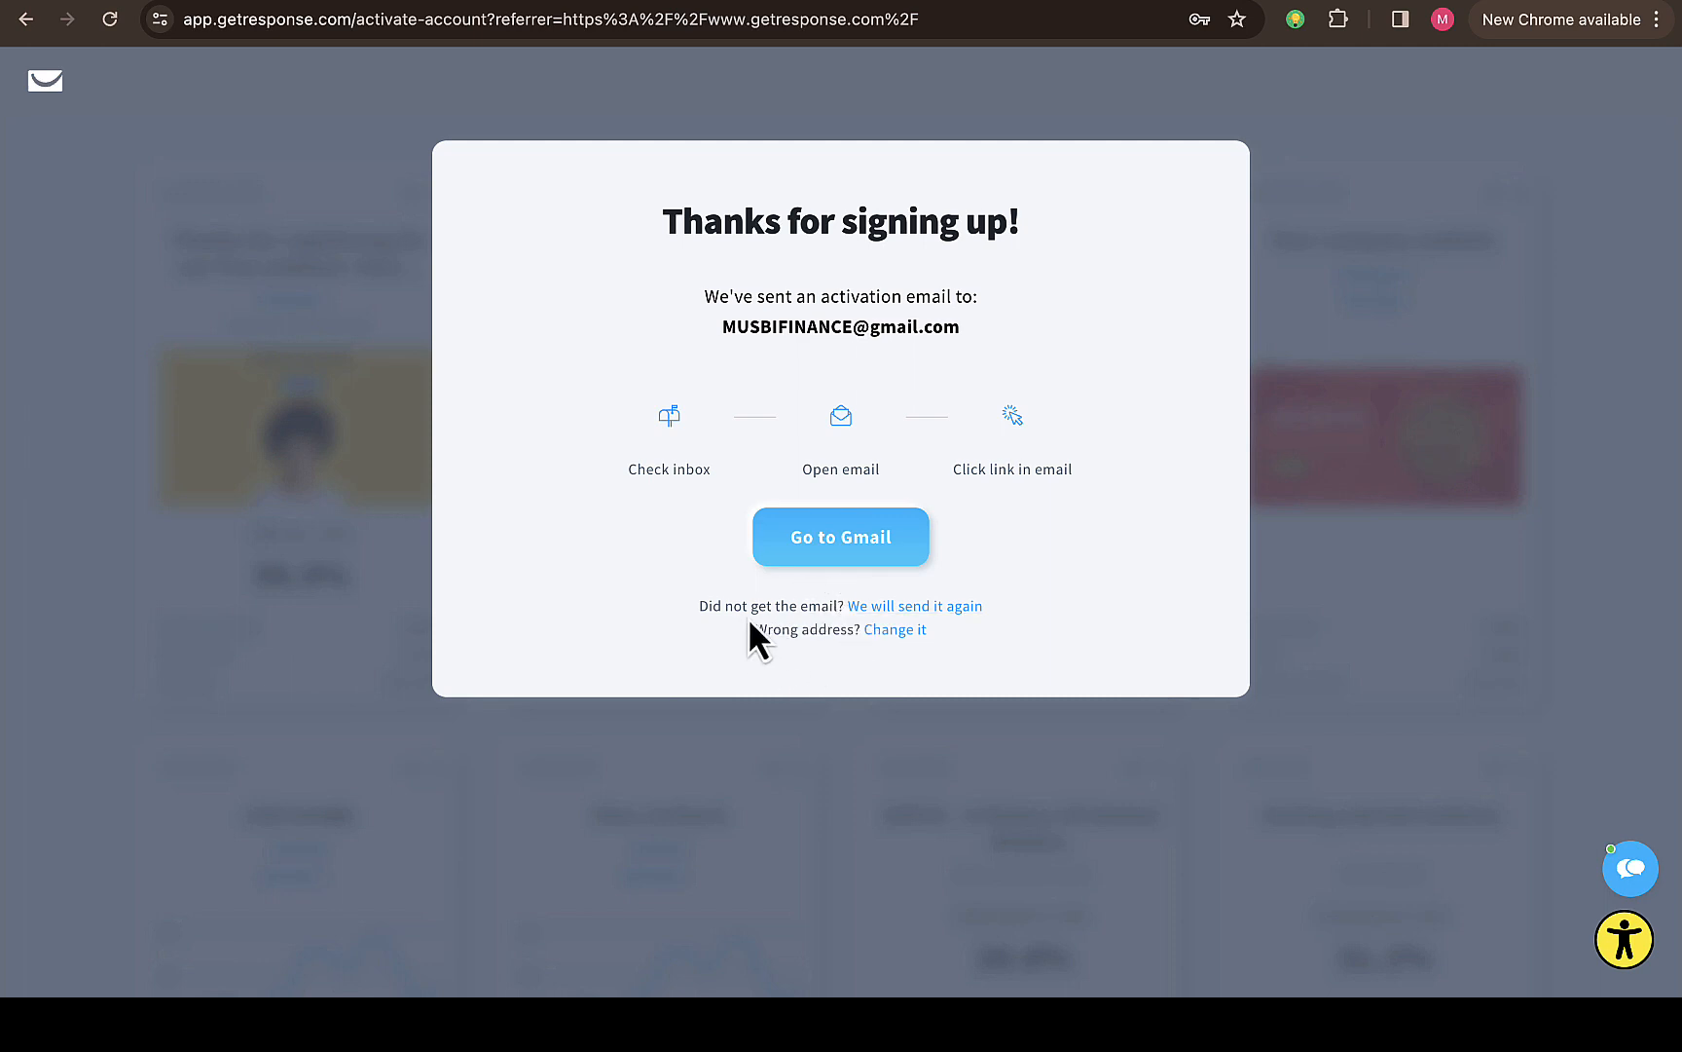
pyautogui.moveTo(768, 635)
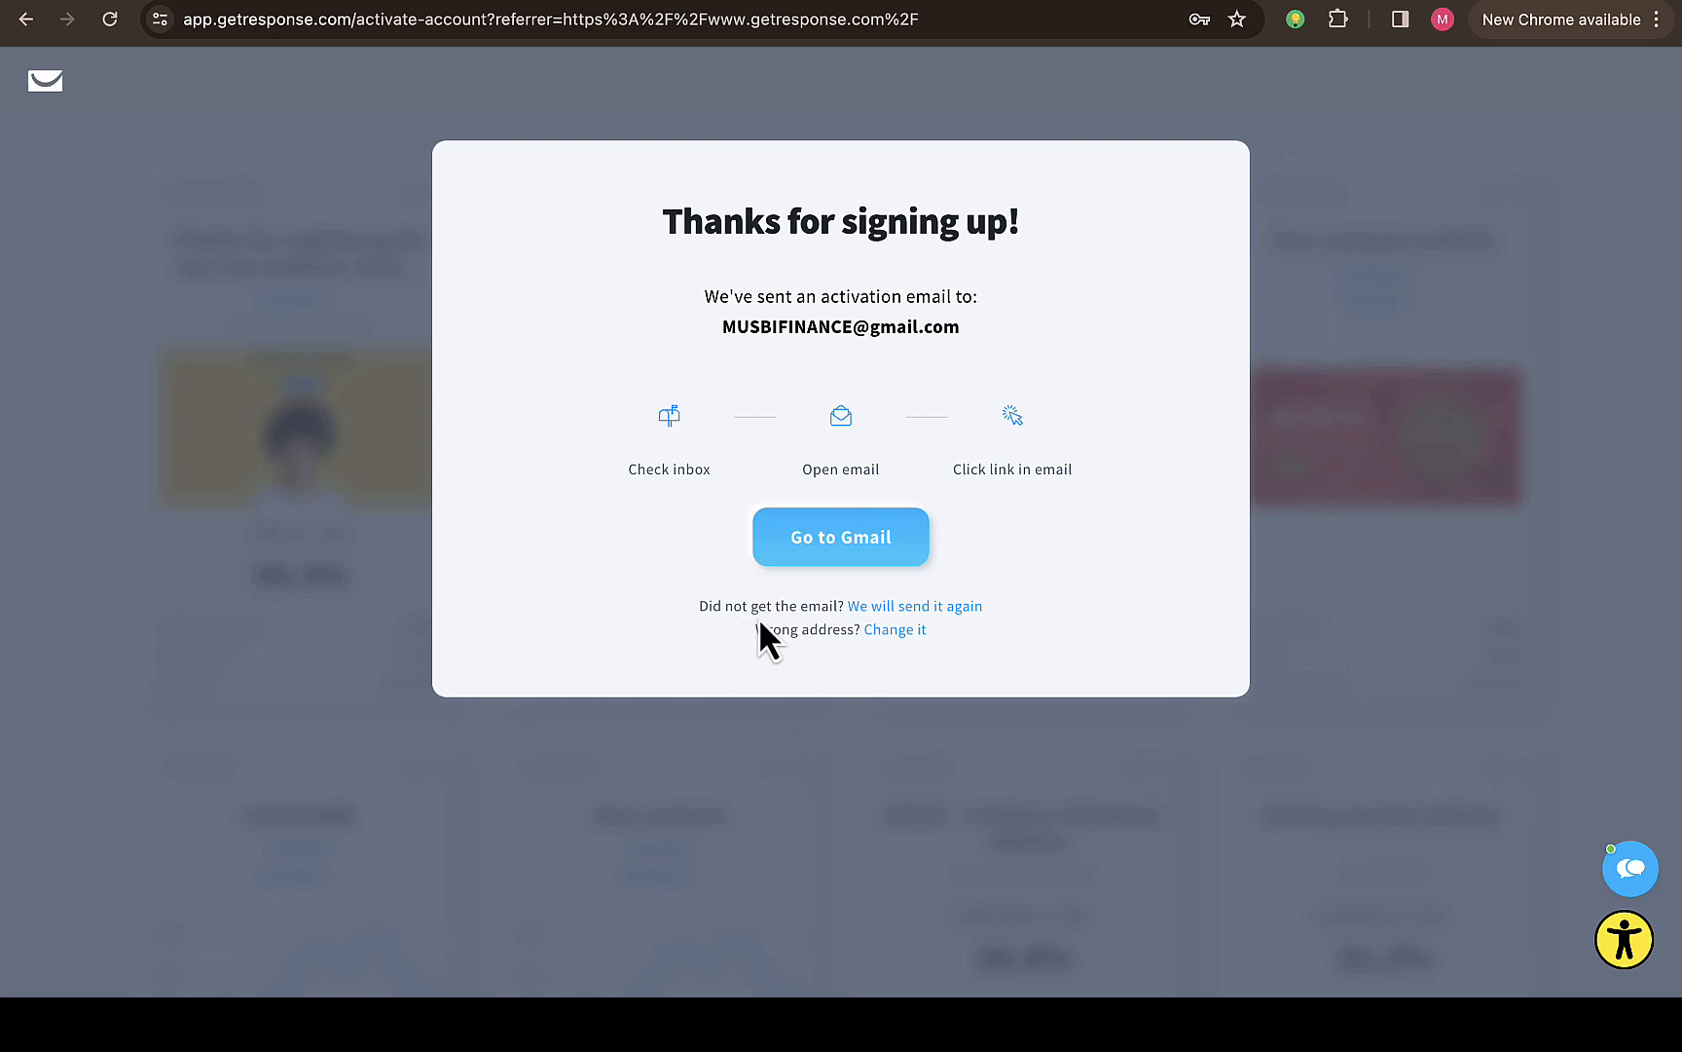
pyautogui.moveTo(886, 640)
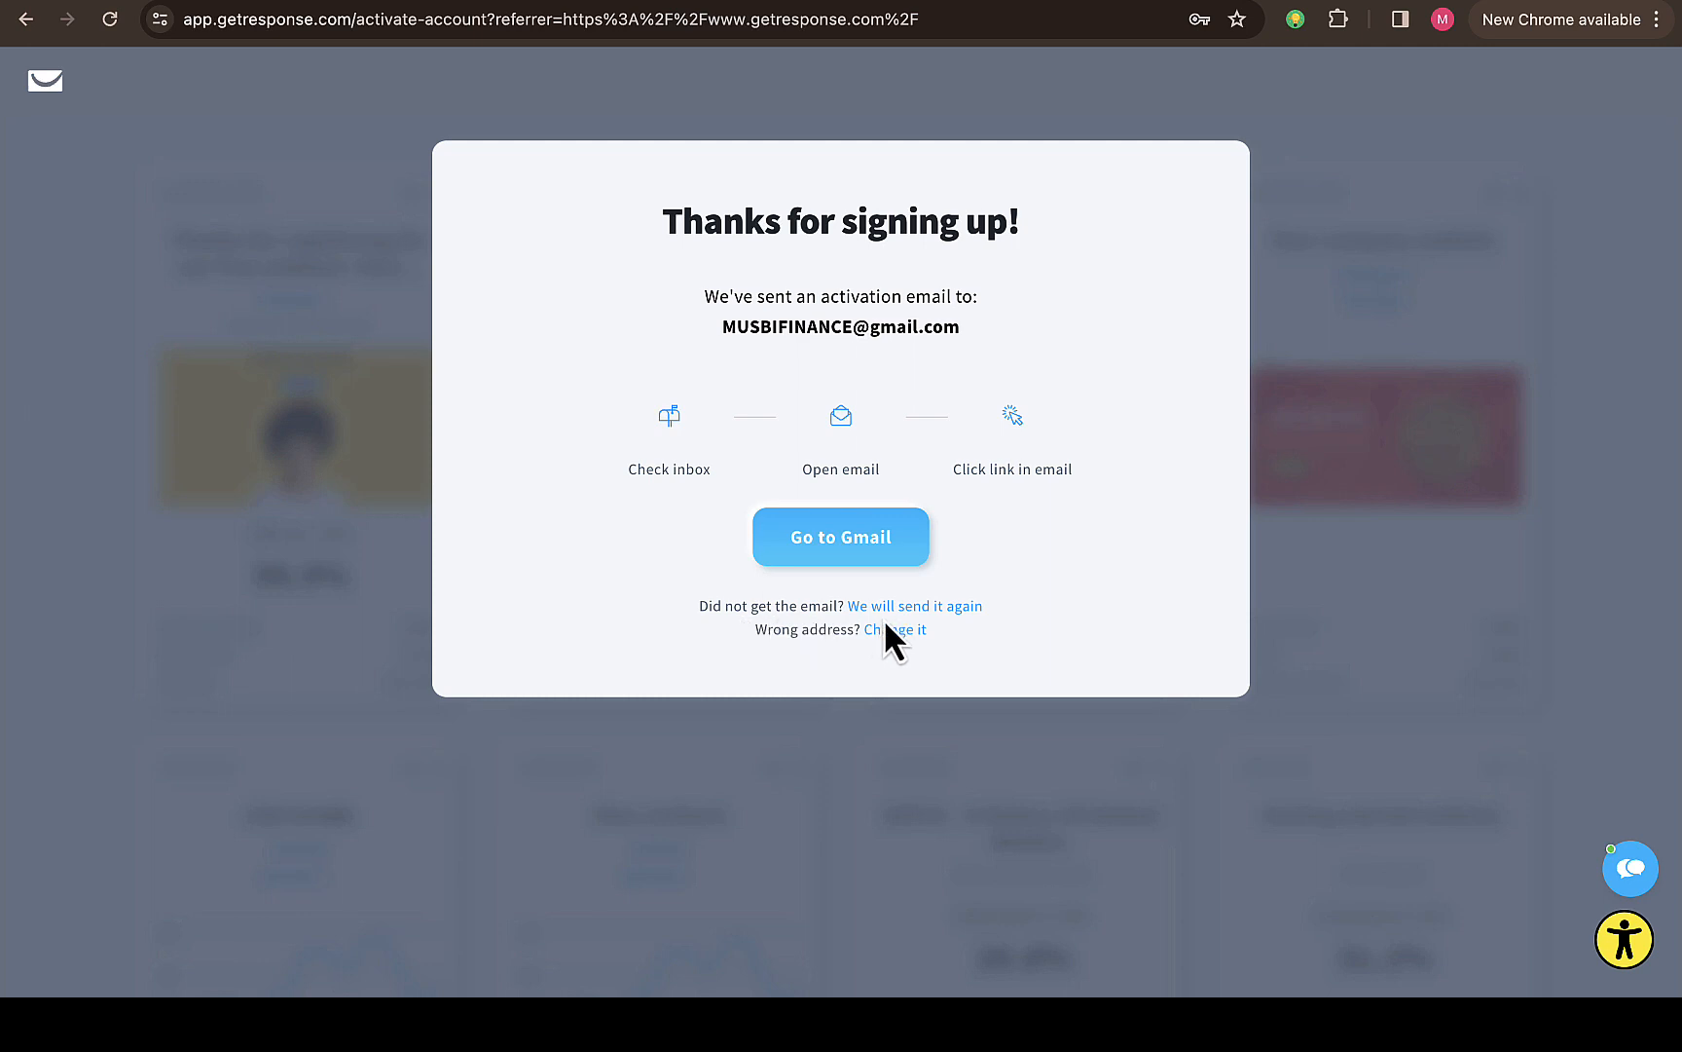
pyautogui.moveTo(914, 605)
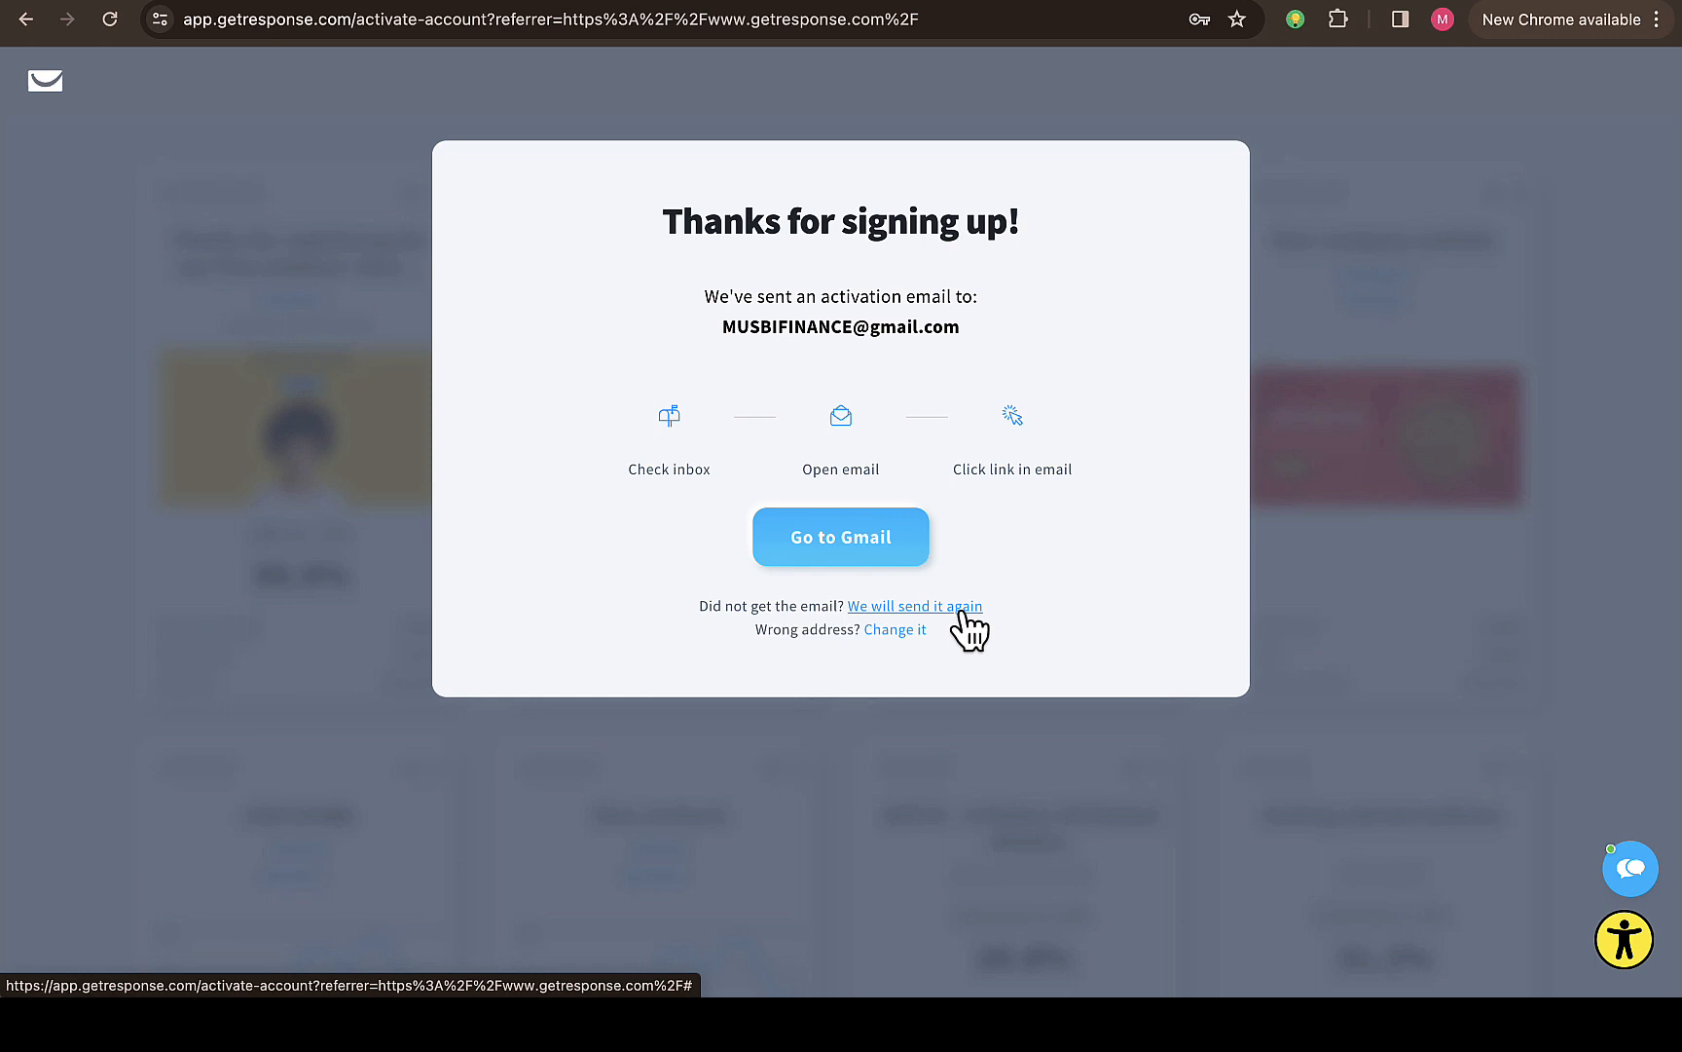
pyautogui.moveTo(884, 285)
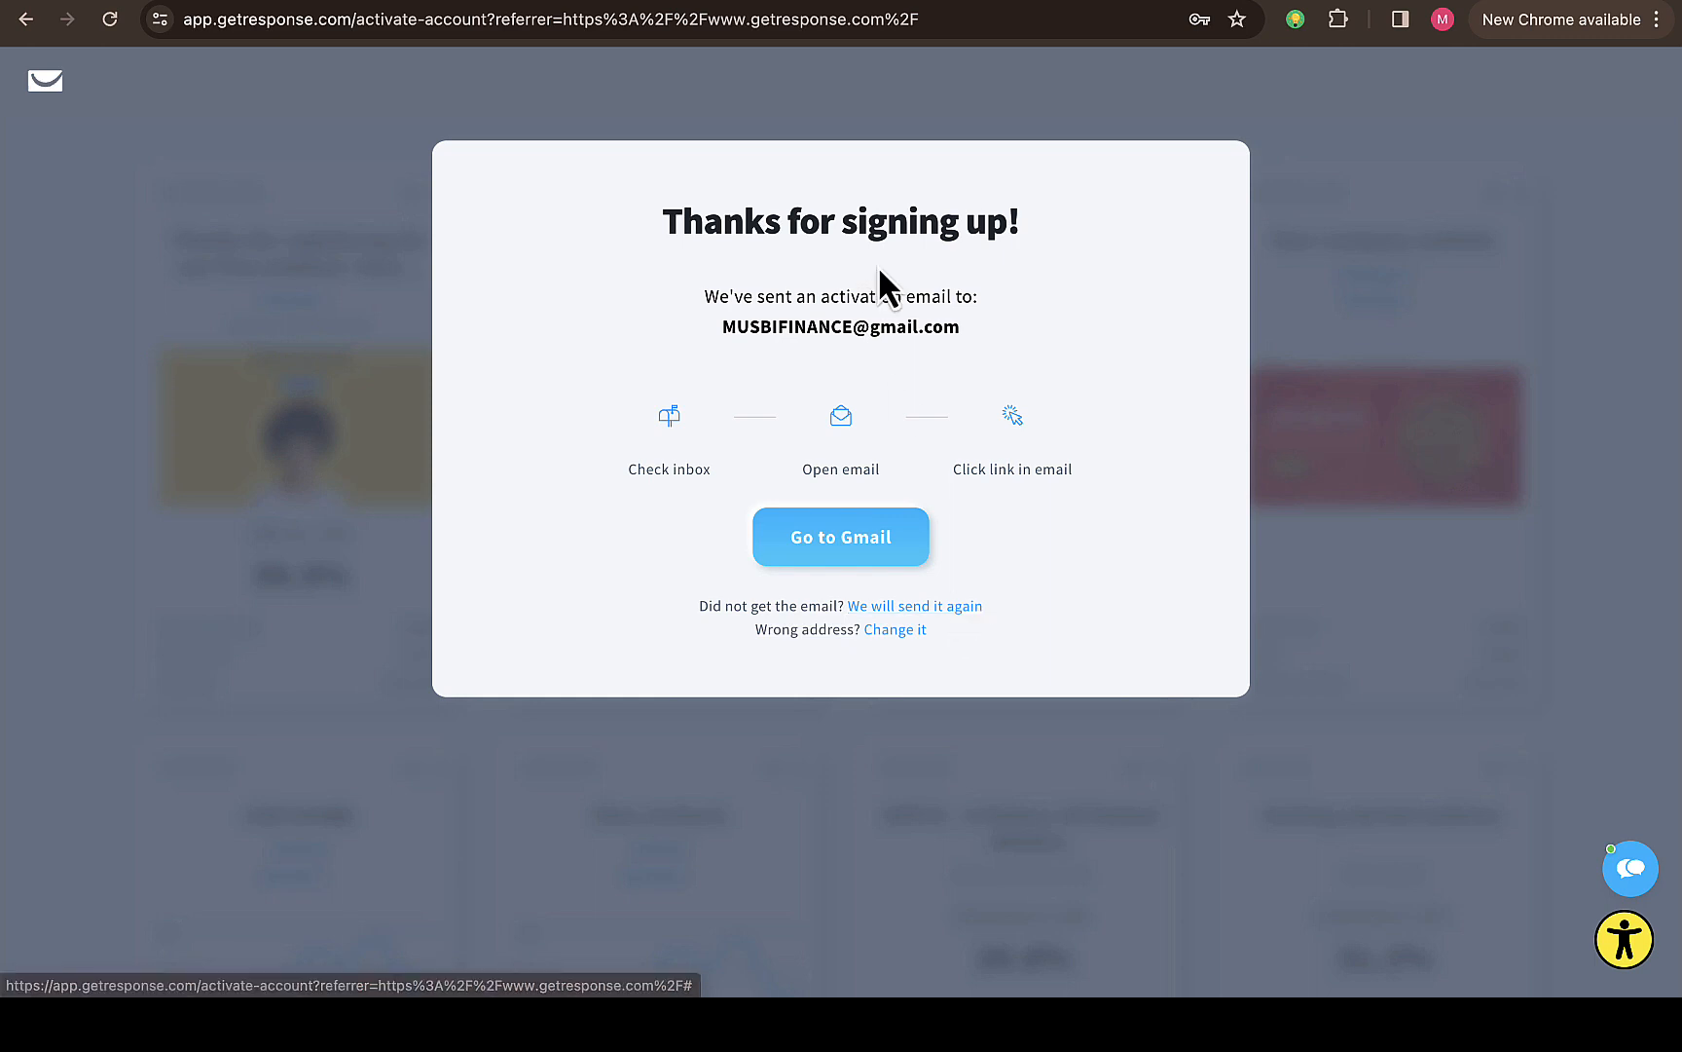
# Switch to Gmail, scroll through the 'Welcome to Our Affiliate Program!' email, and return to the inbox
pyautogui.click(841, 536)
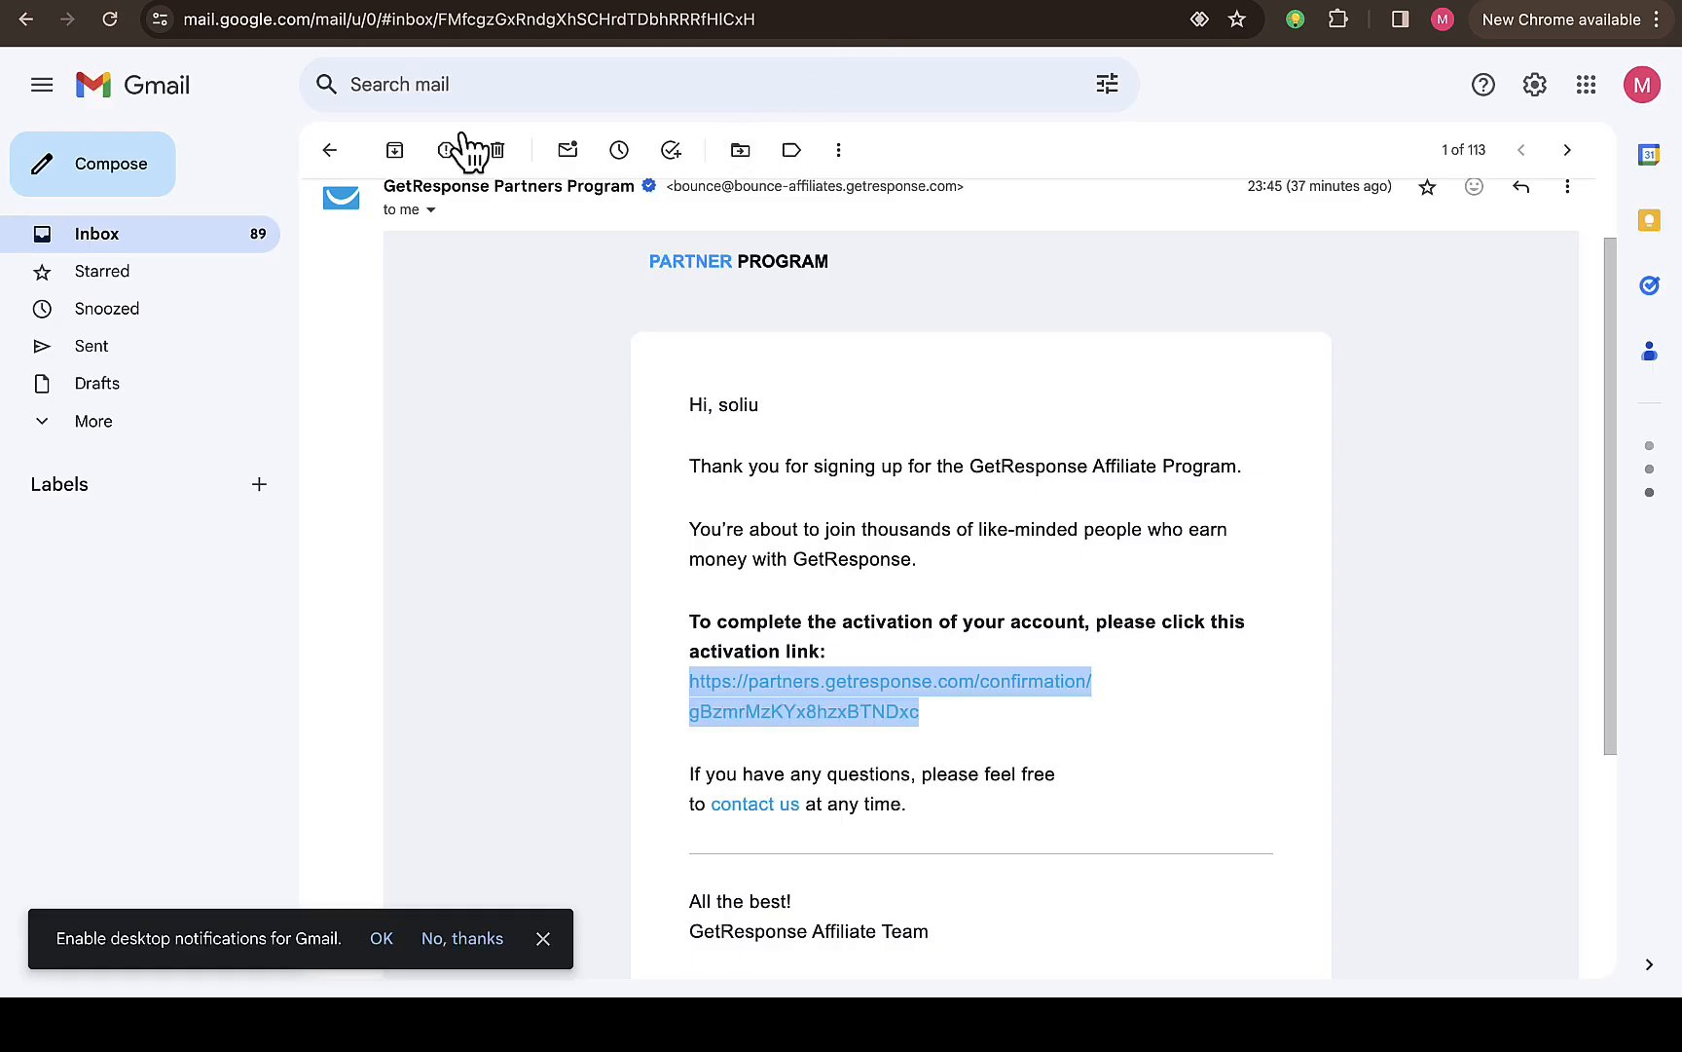
pyautogui.click(329, 149)
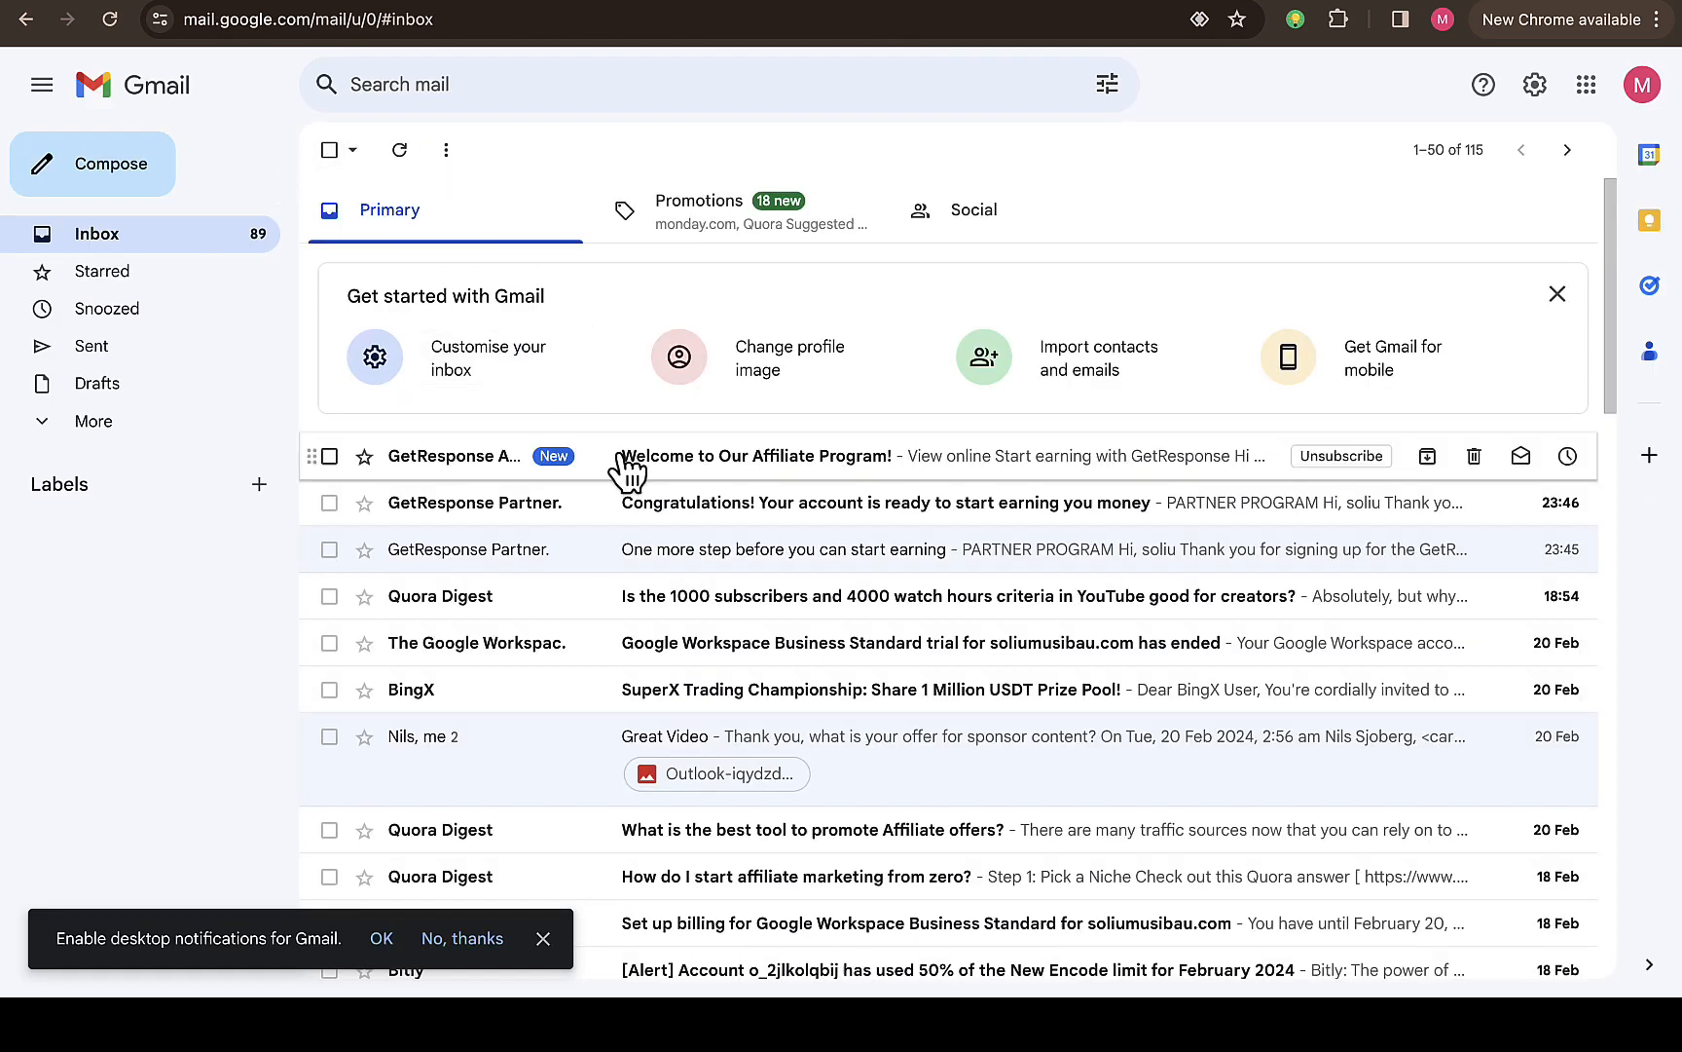
pyautogui.click(757, 455)
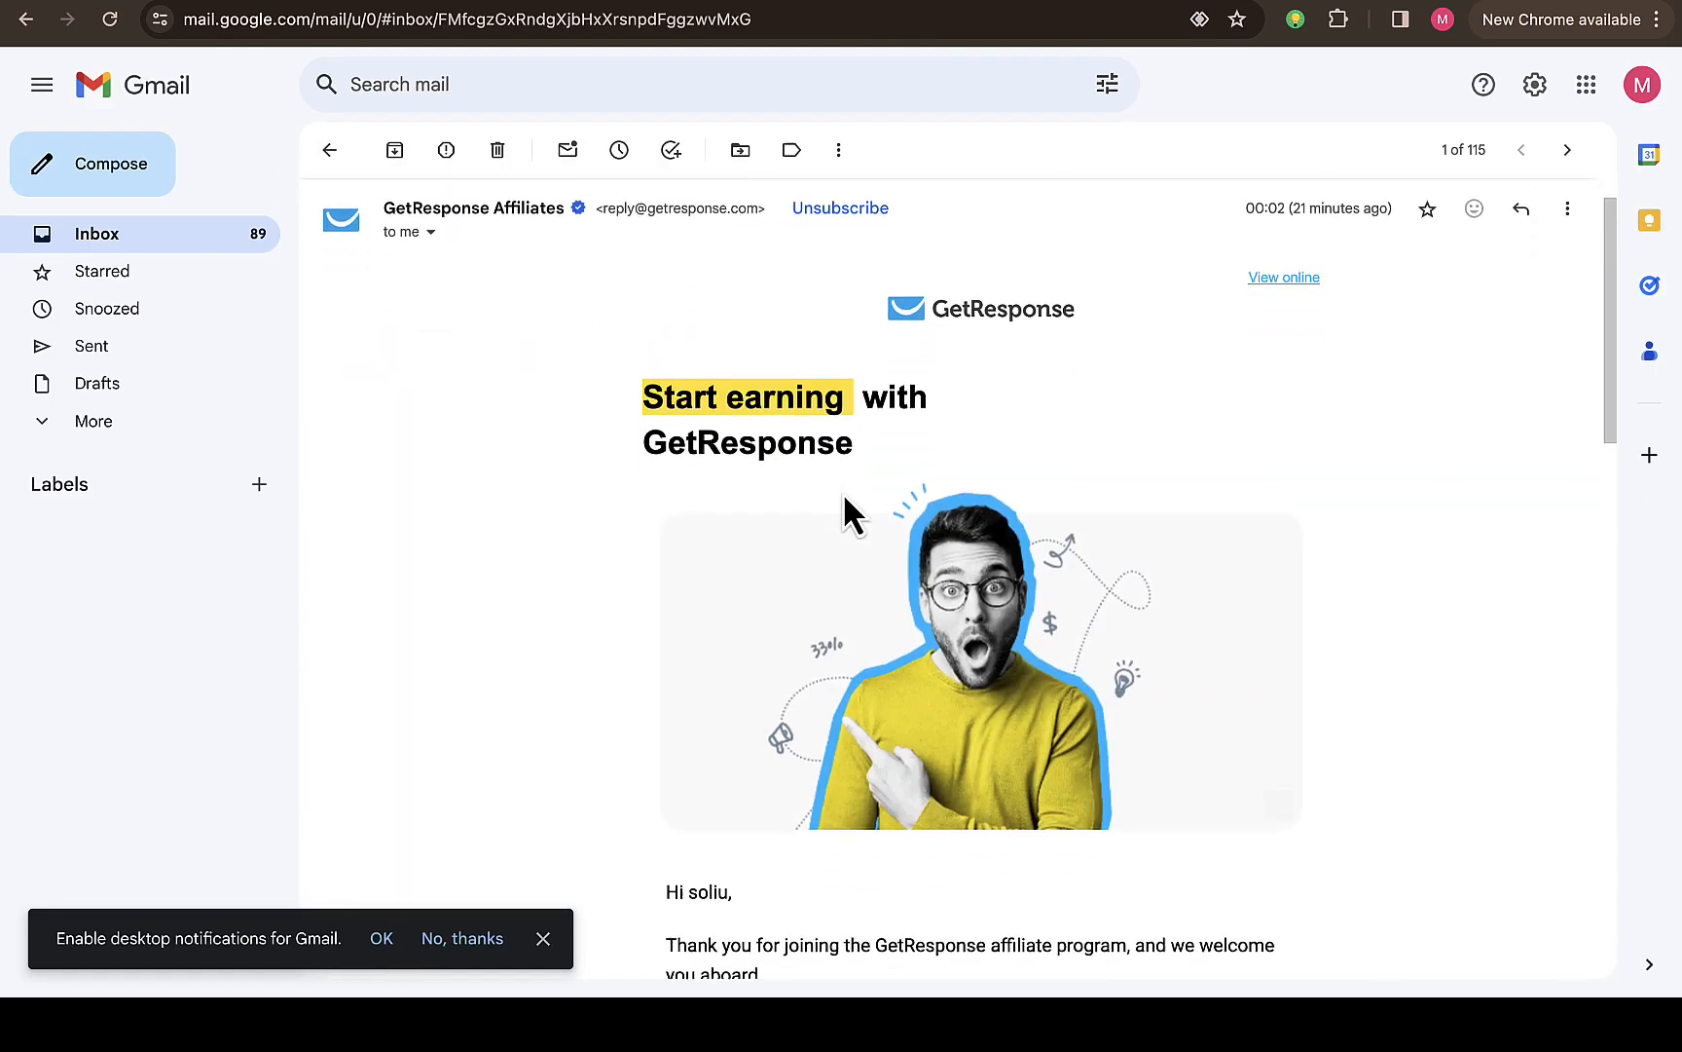
pyautogui.scroll(-3)
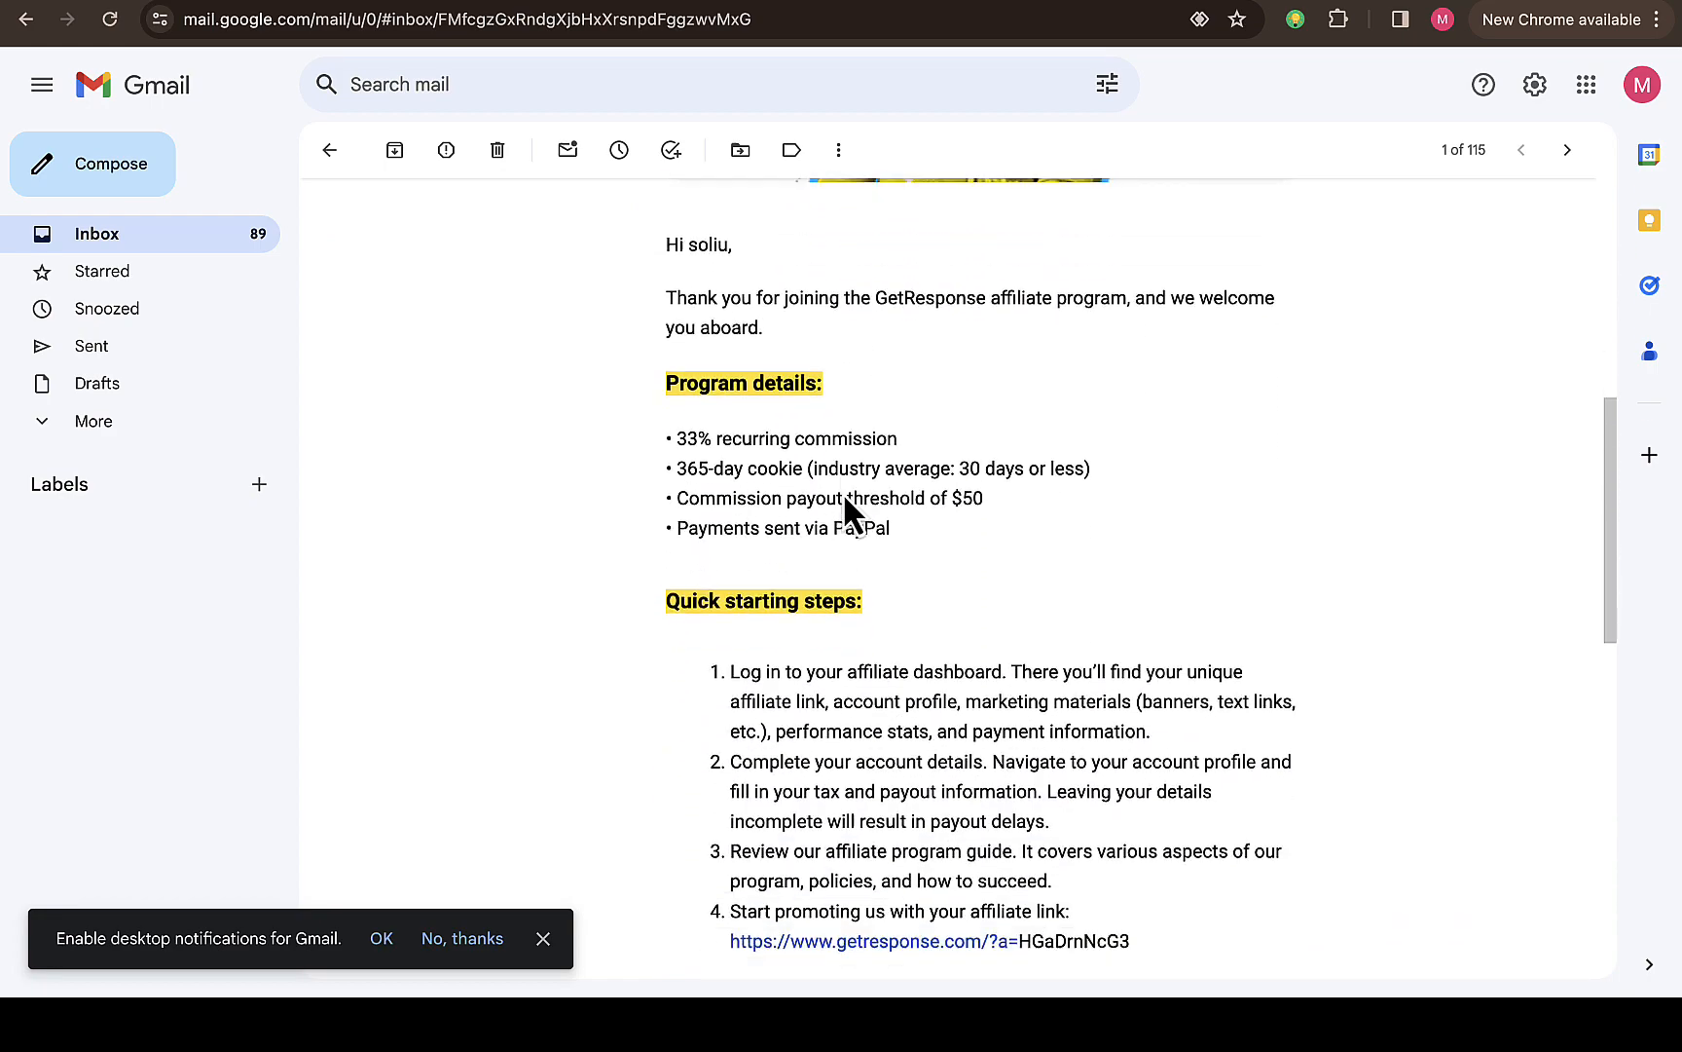
pyautogui.scroll(-3)
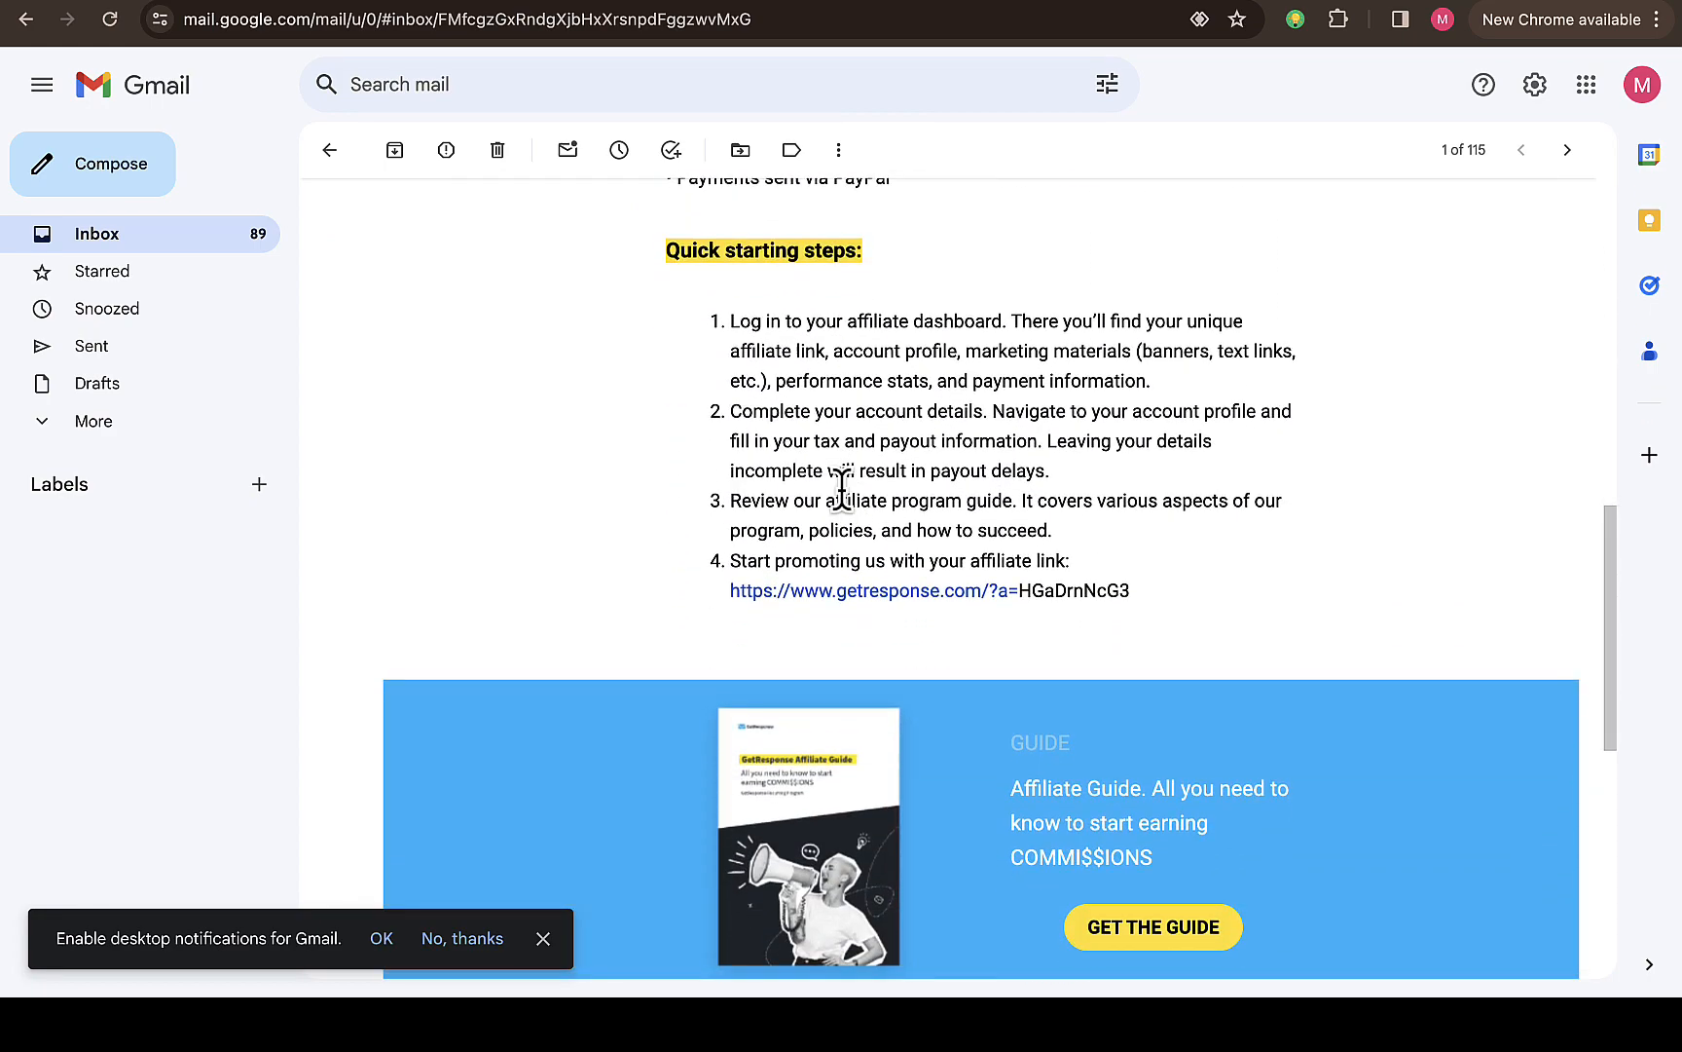
pyautogui.scroll(-3)
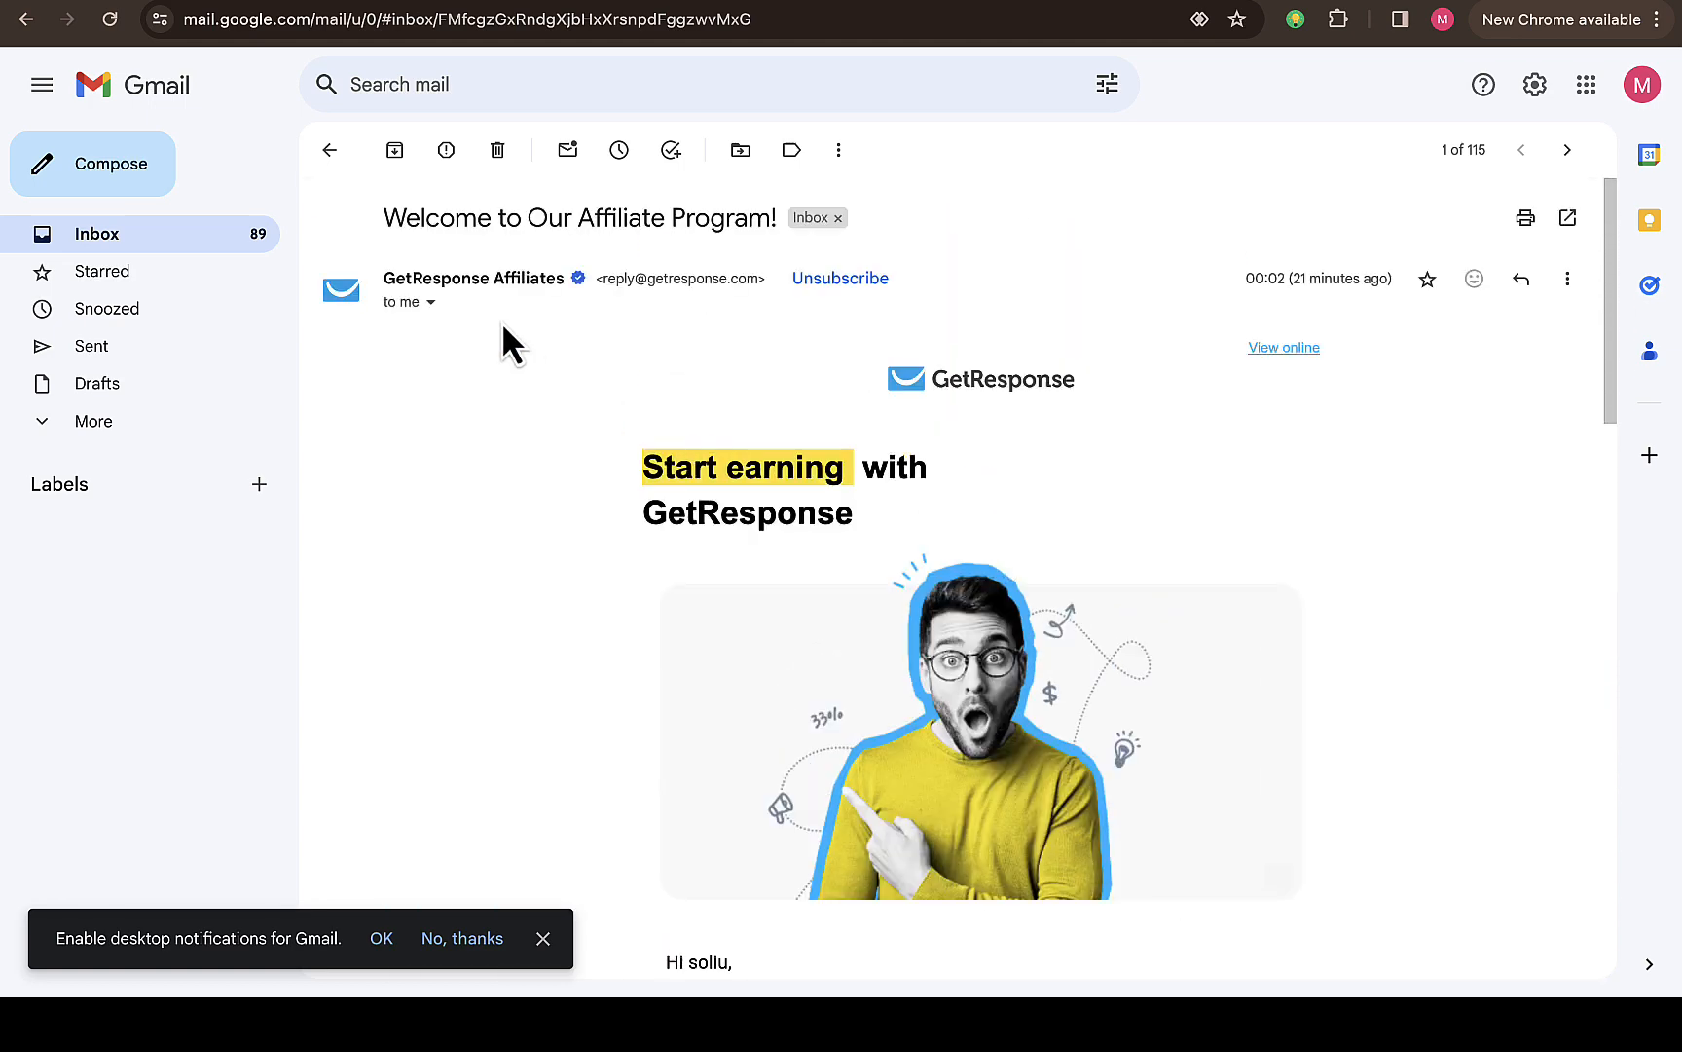
pyautogui.click(329, 149)
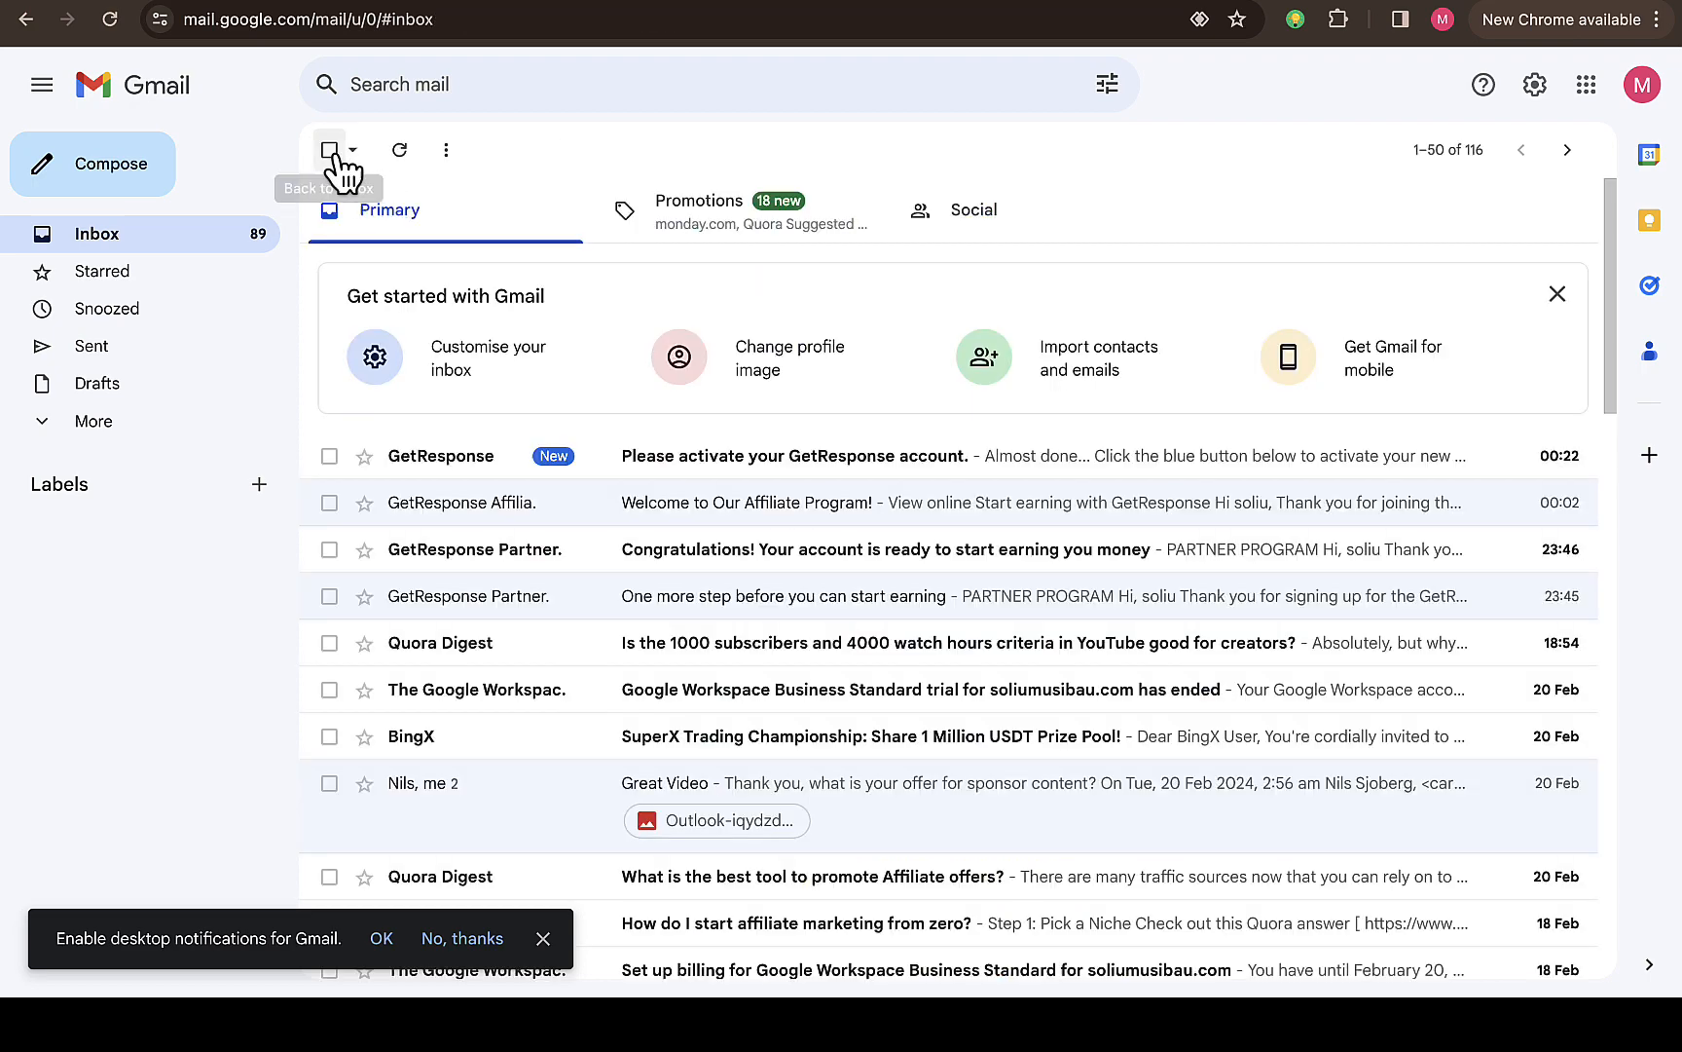
# Open 'Please activate your GetResponse account' and follow its 'Activate my account' button
pyautogui.click(796, 455)
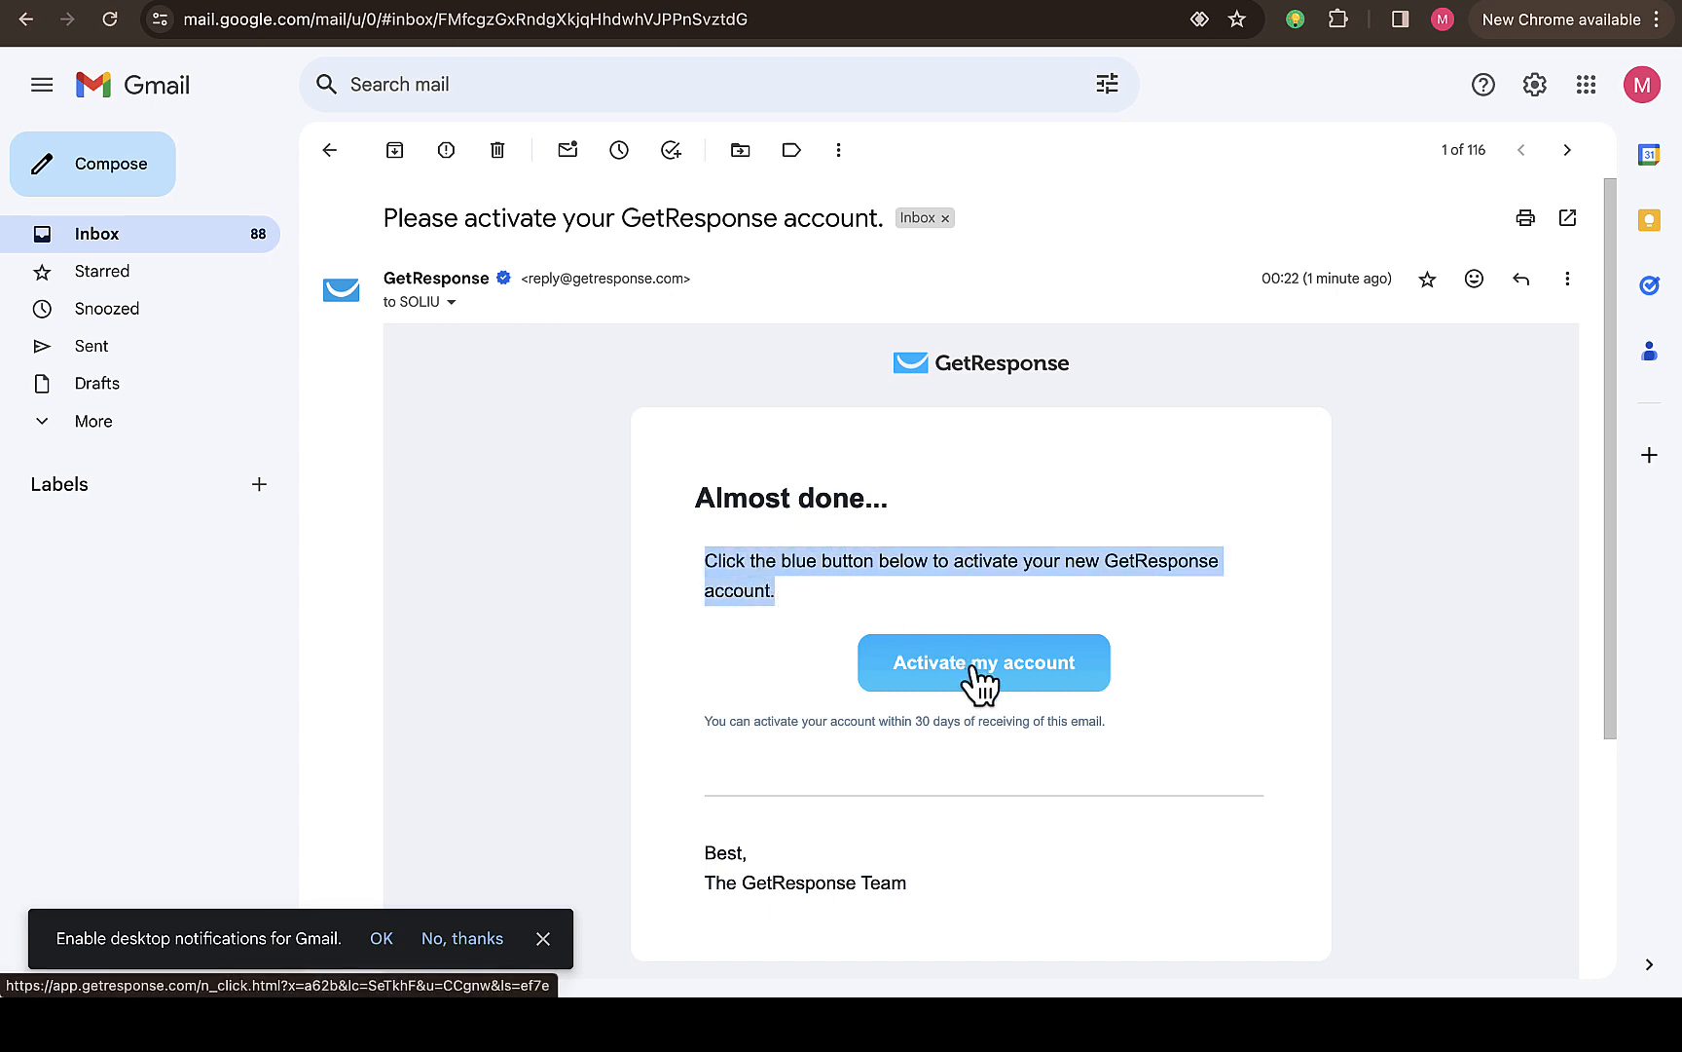
pyautogui.click(981, 662)
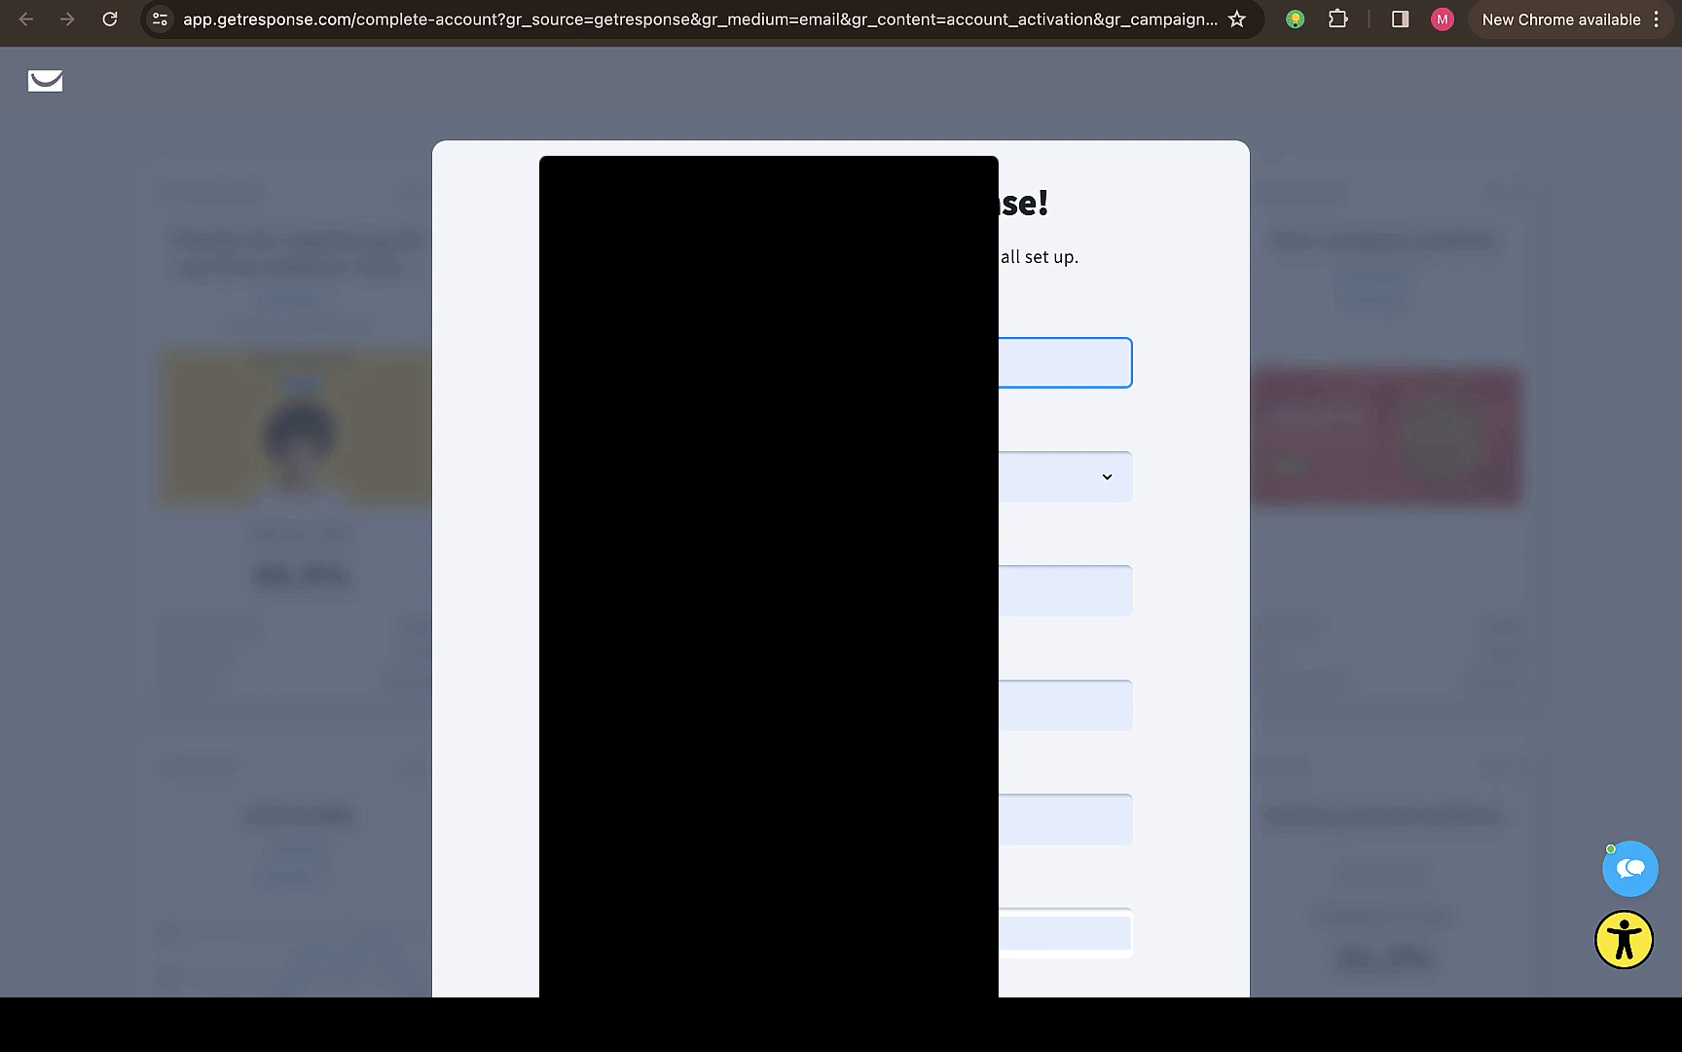
# Select Nigeria as the country and submit the account-completion form with Next step
pyautogui.click(1065, 476)
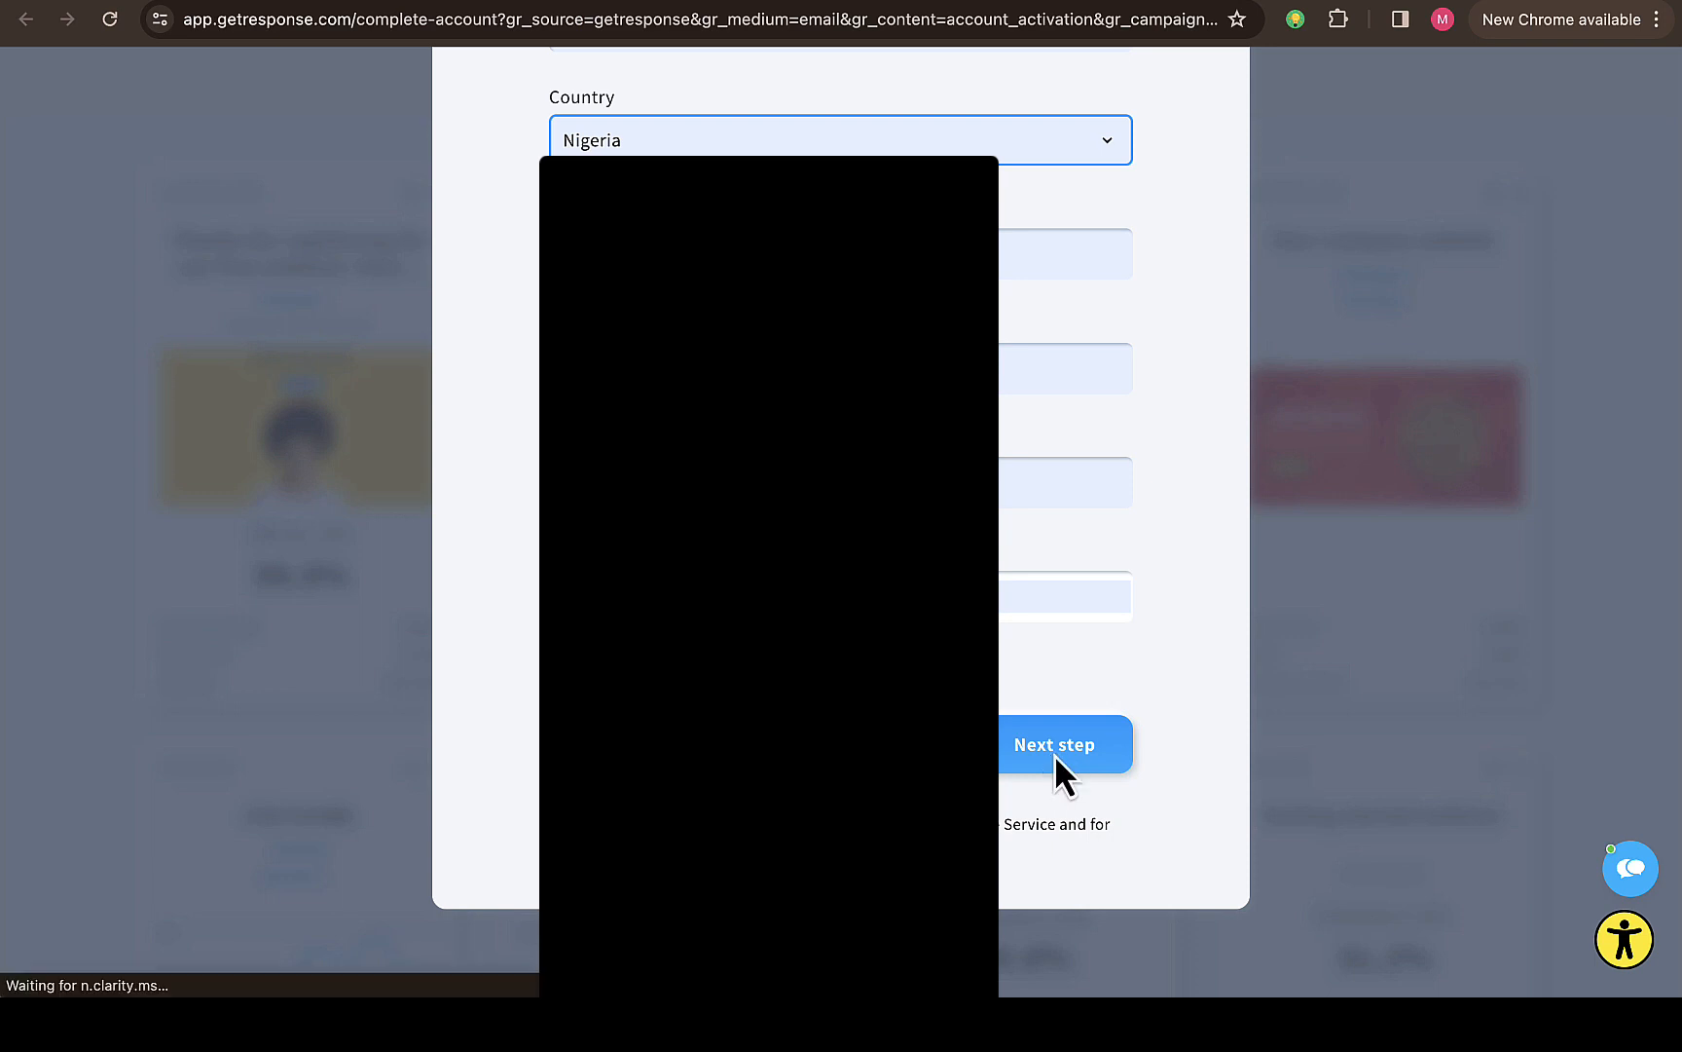
pyautogui.click(1056, 744)
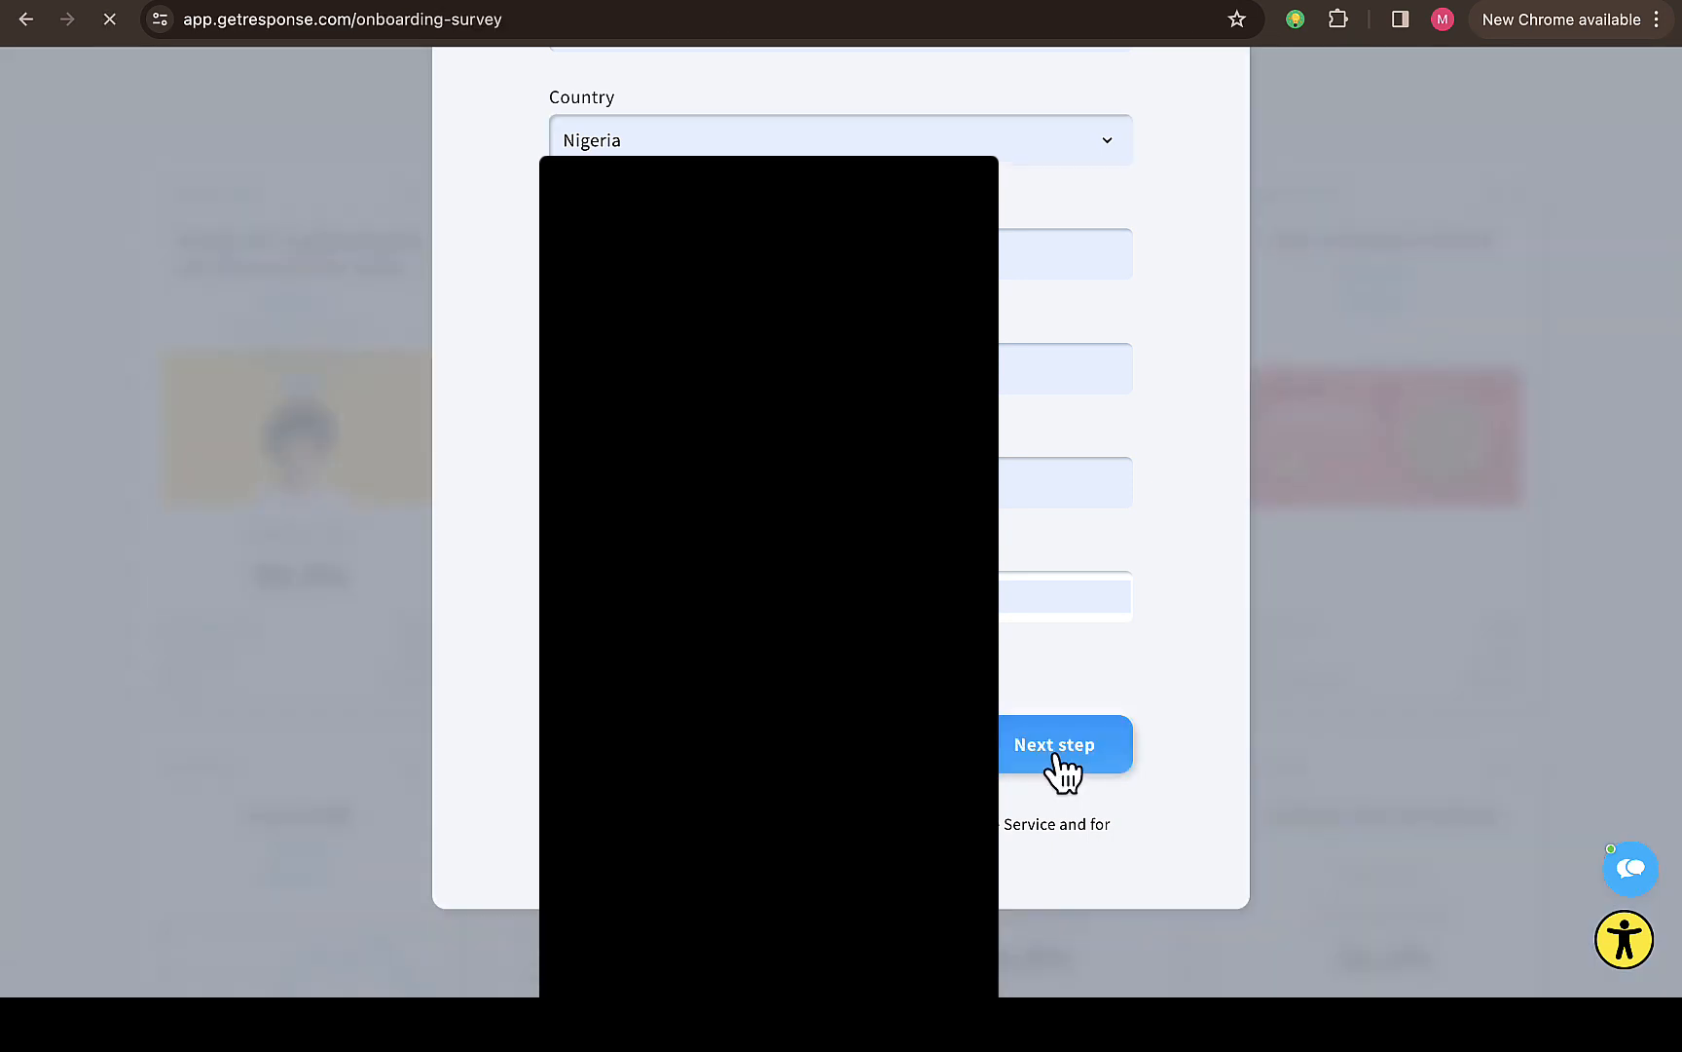
# Scroll past the onboarding paths and choose 'I prefer to explore on my own'
pyautogui.click(1054, 745)
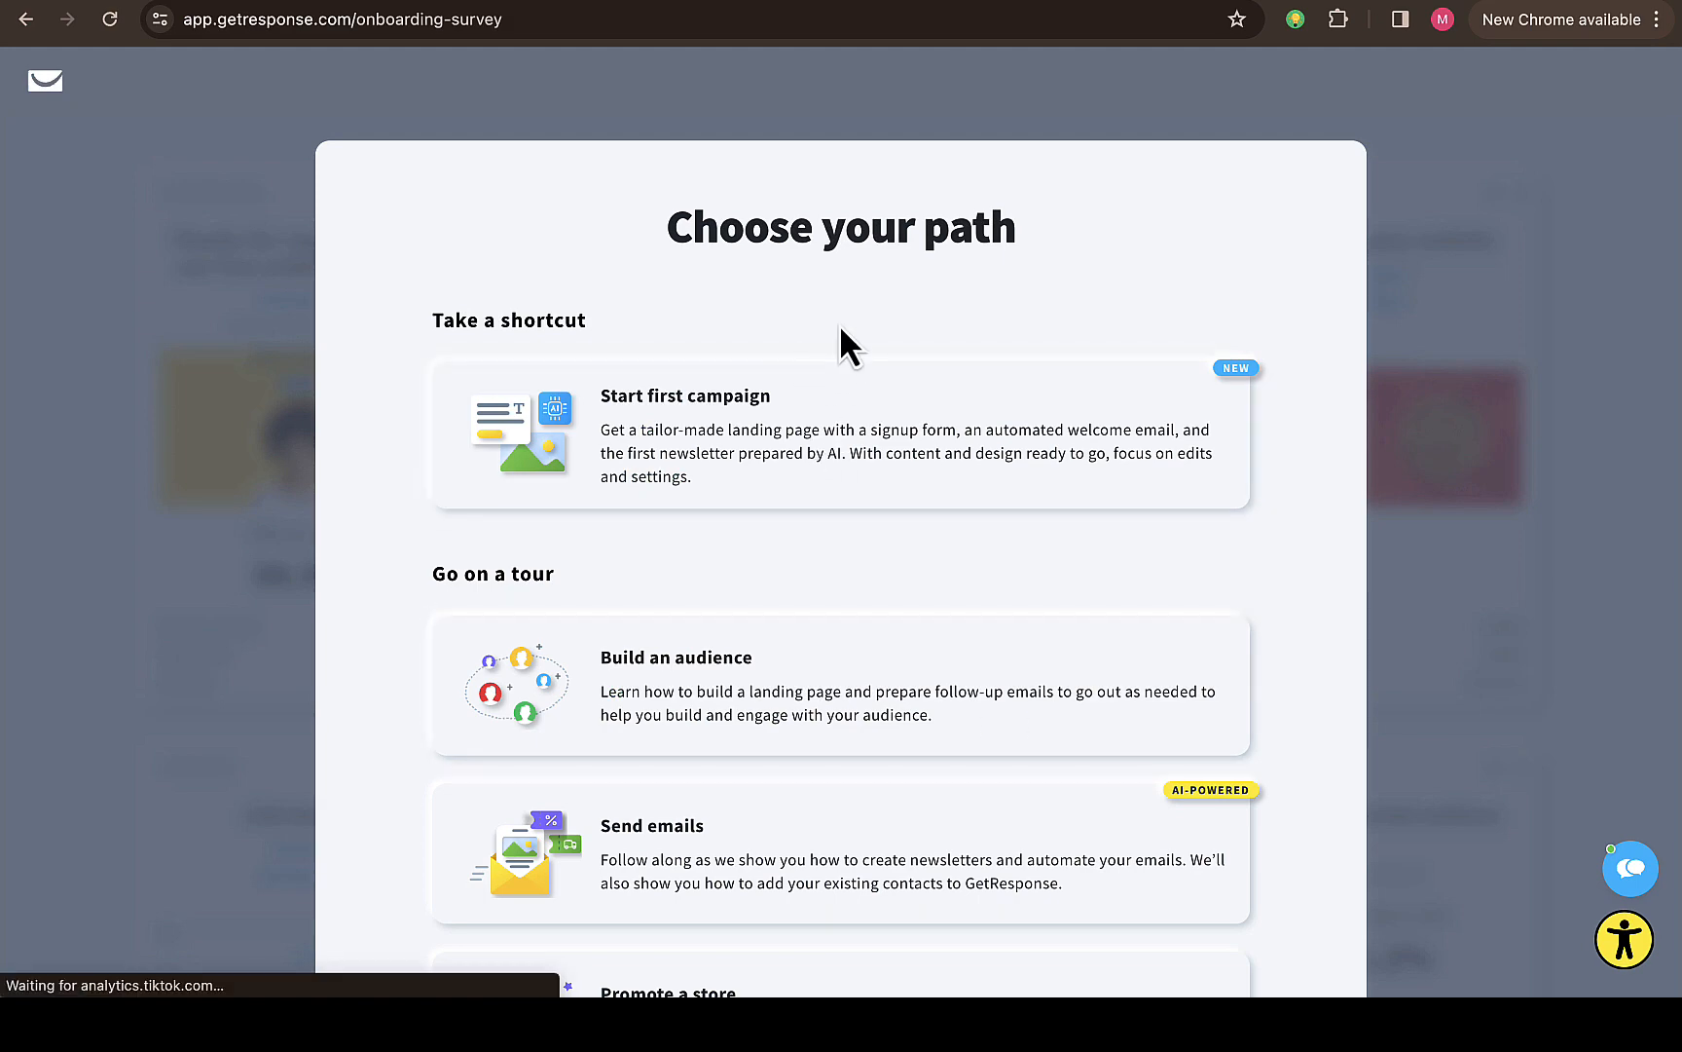
pyautogui.moveTo(551, 400)
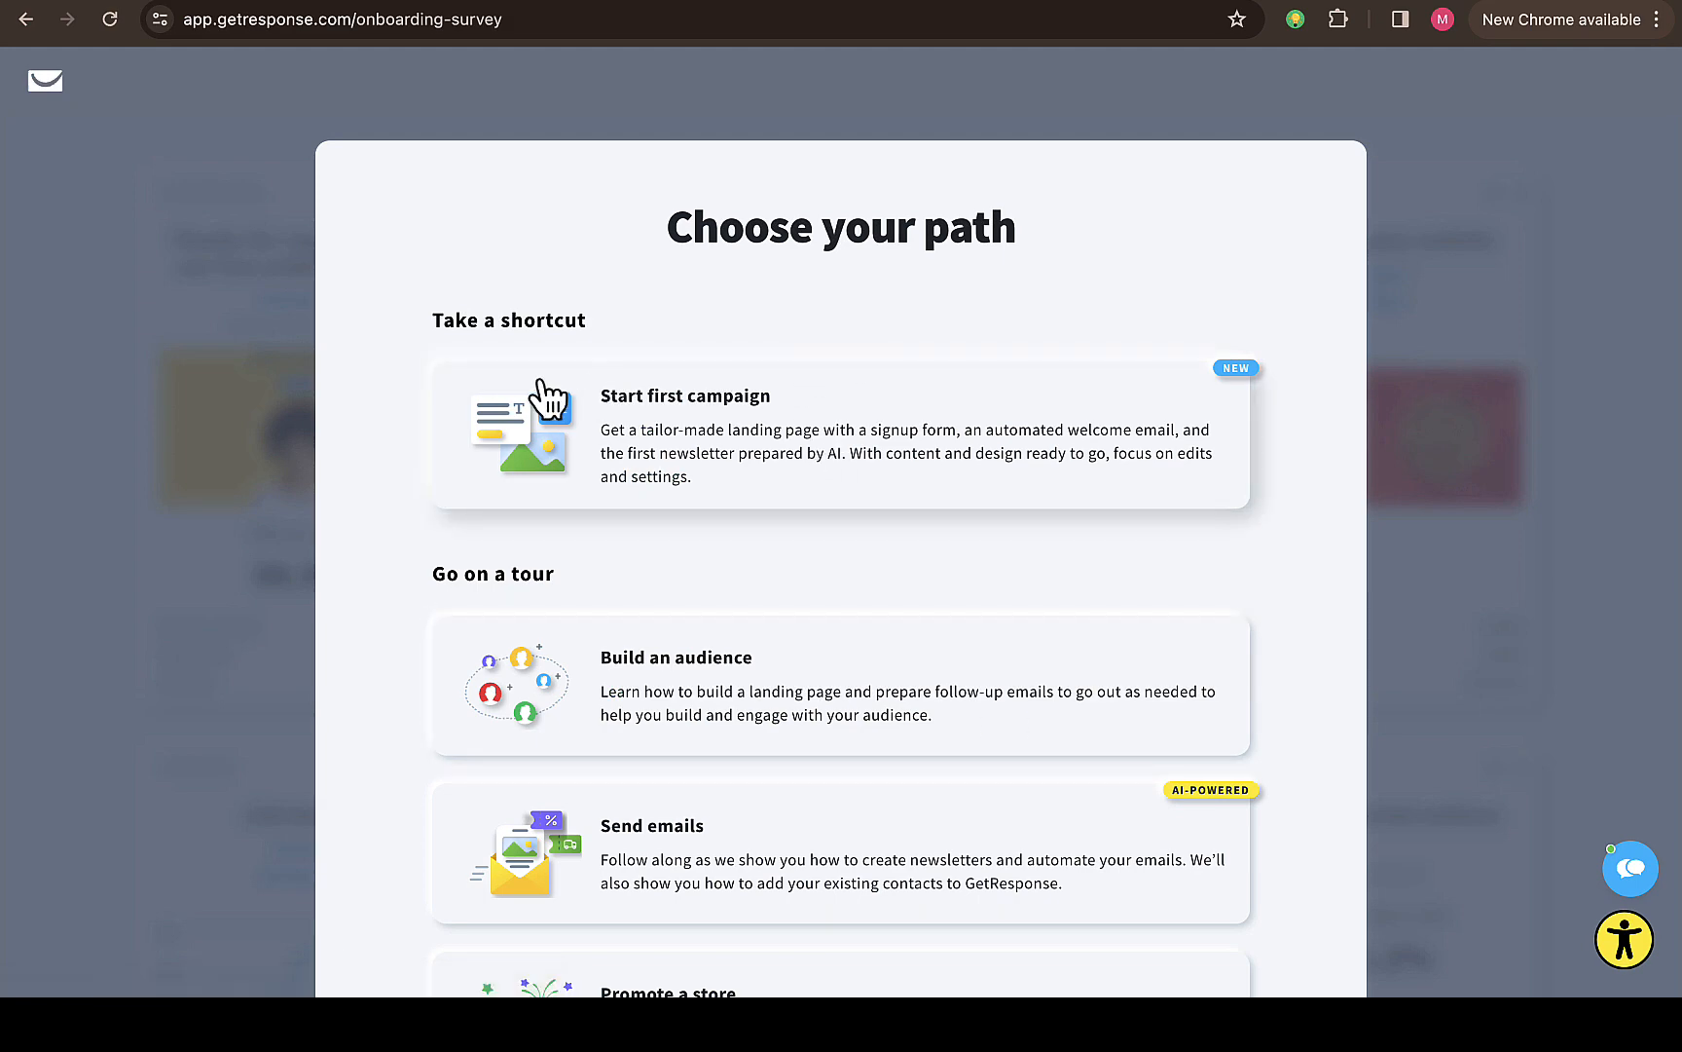
pyautogui.scroll(-3)
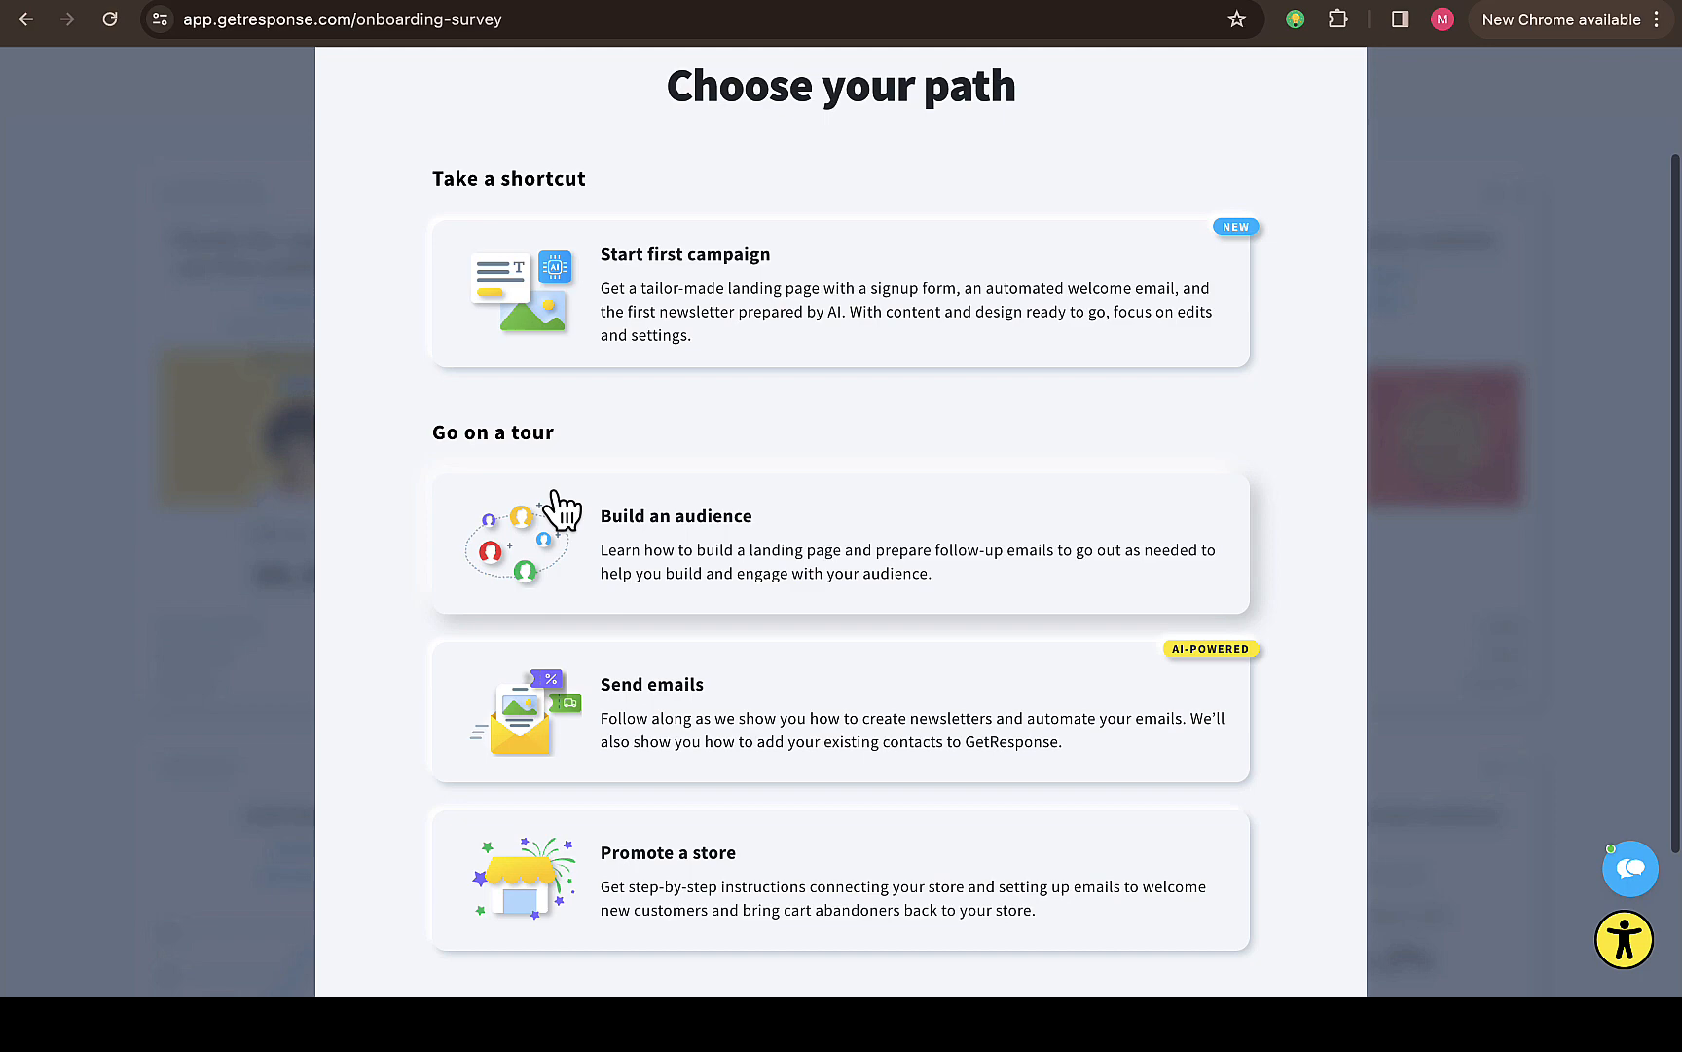
pyautogui.scroll(-3)
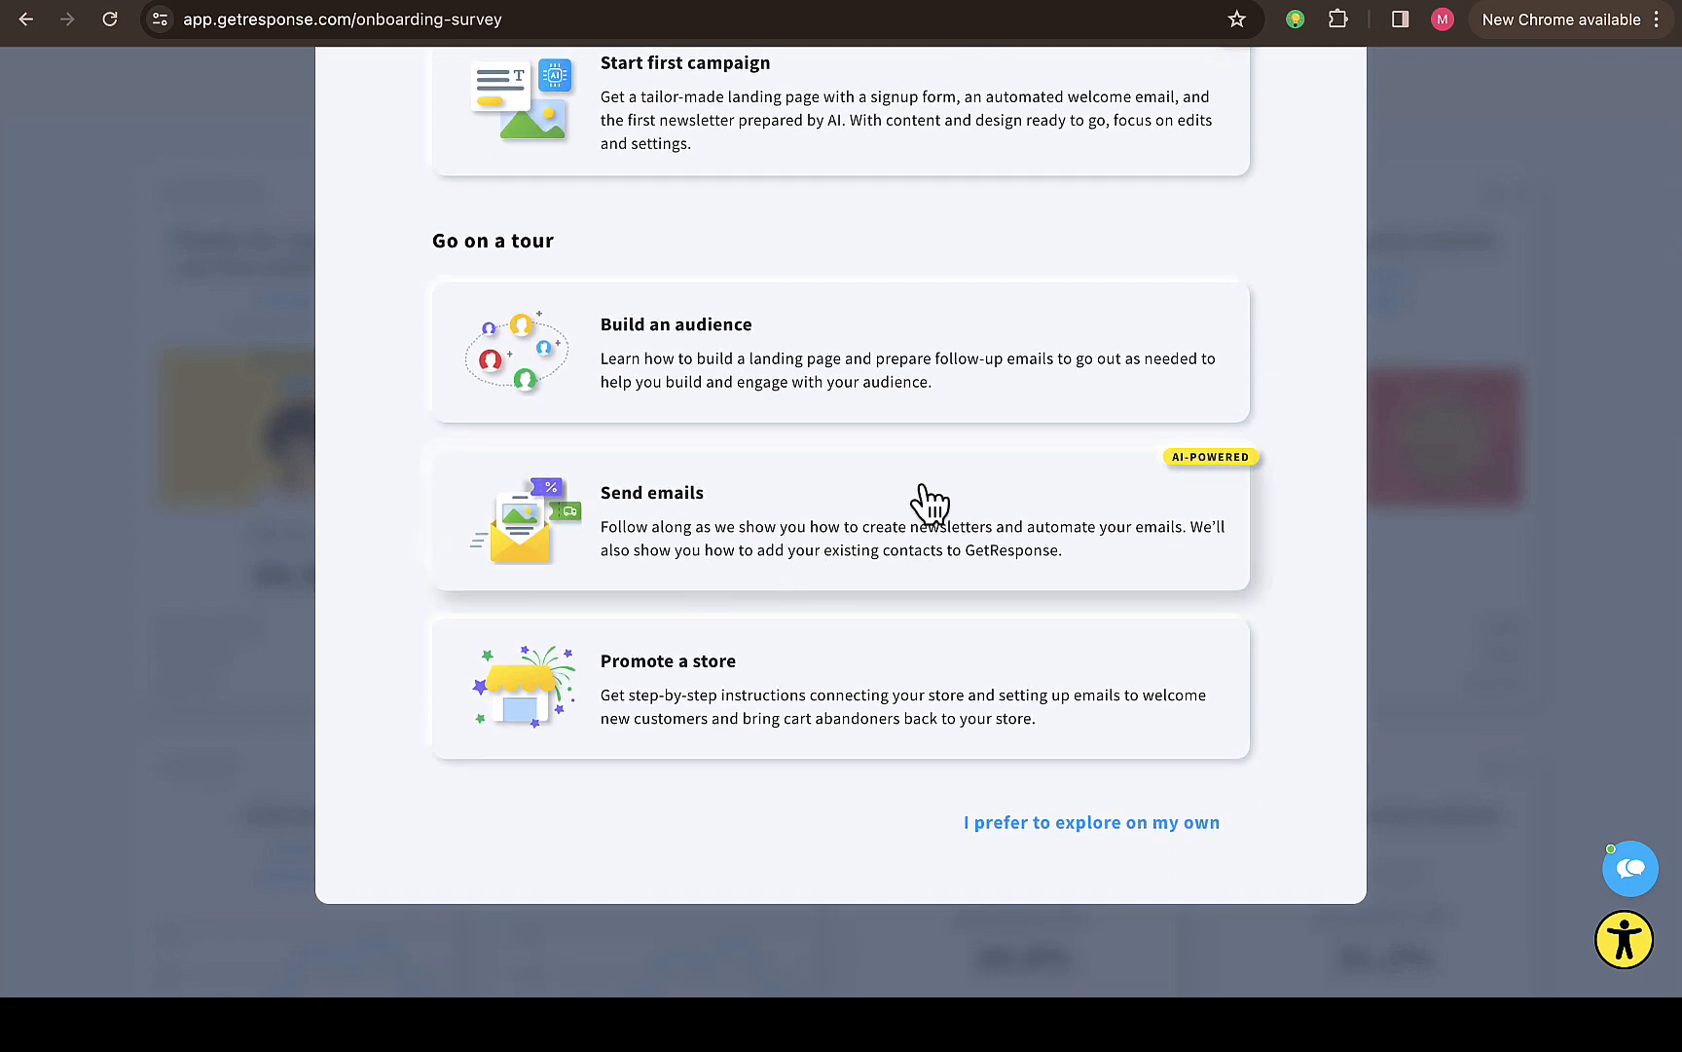
pyautogui.moveTo(812, 481)
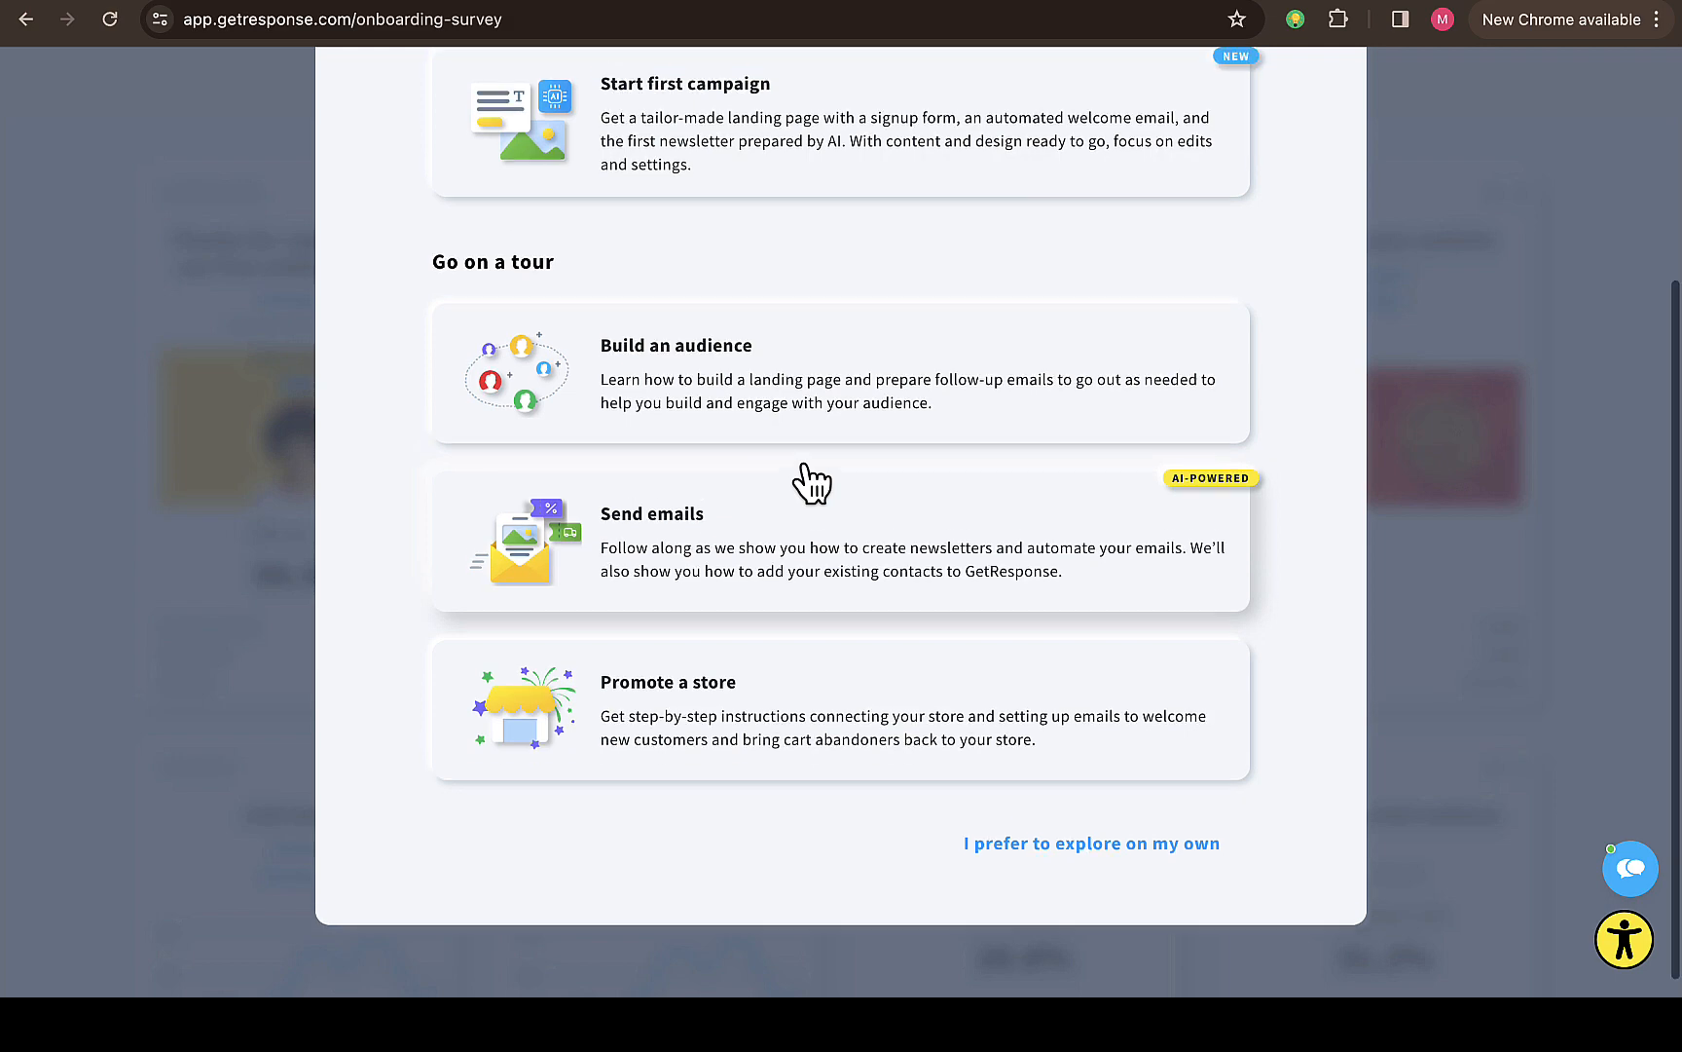
pyautogui.click(1093, 843)
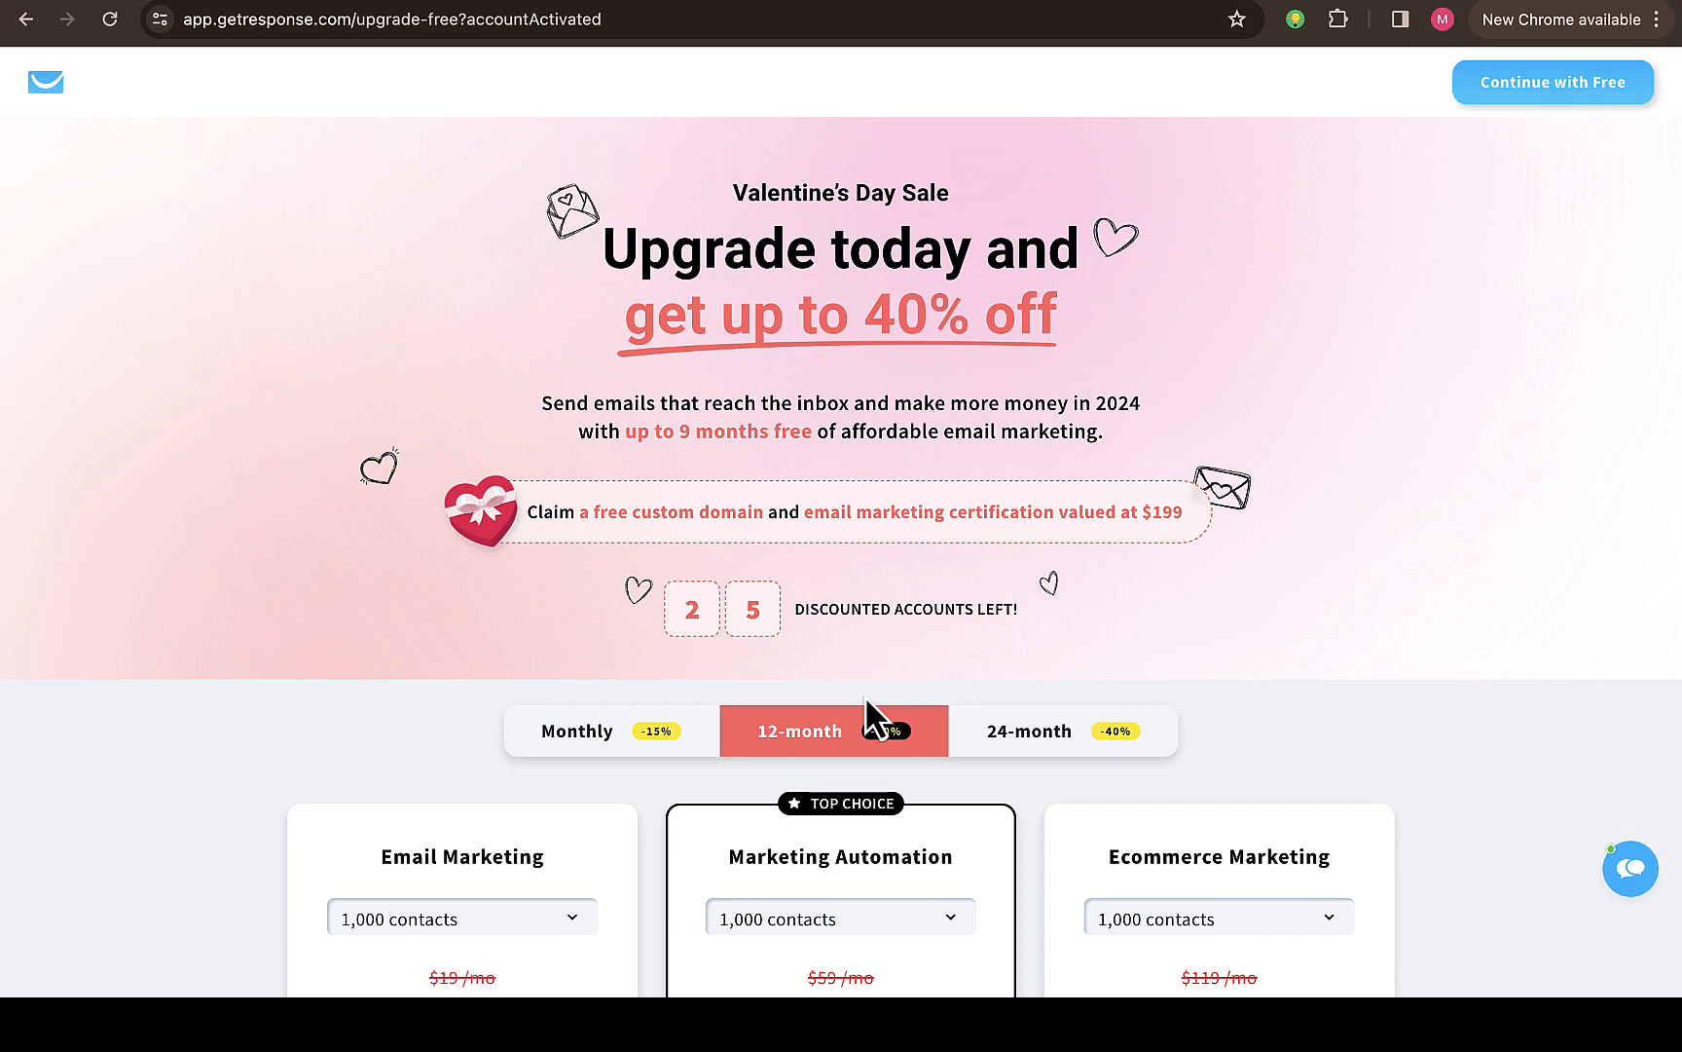
# Check the Email Marketing contact tiers and scroll through the monthly plan cards
pyautogui.scroll(-3)
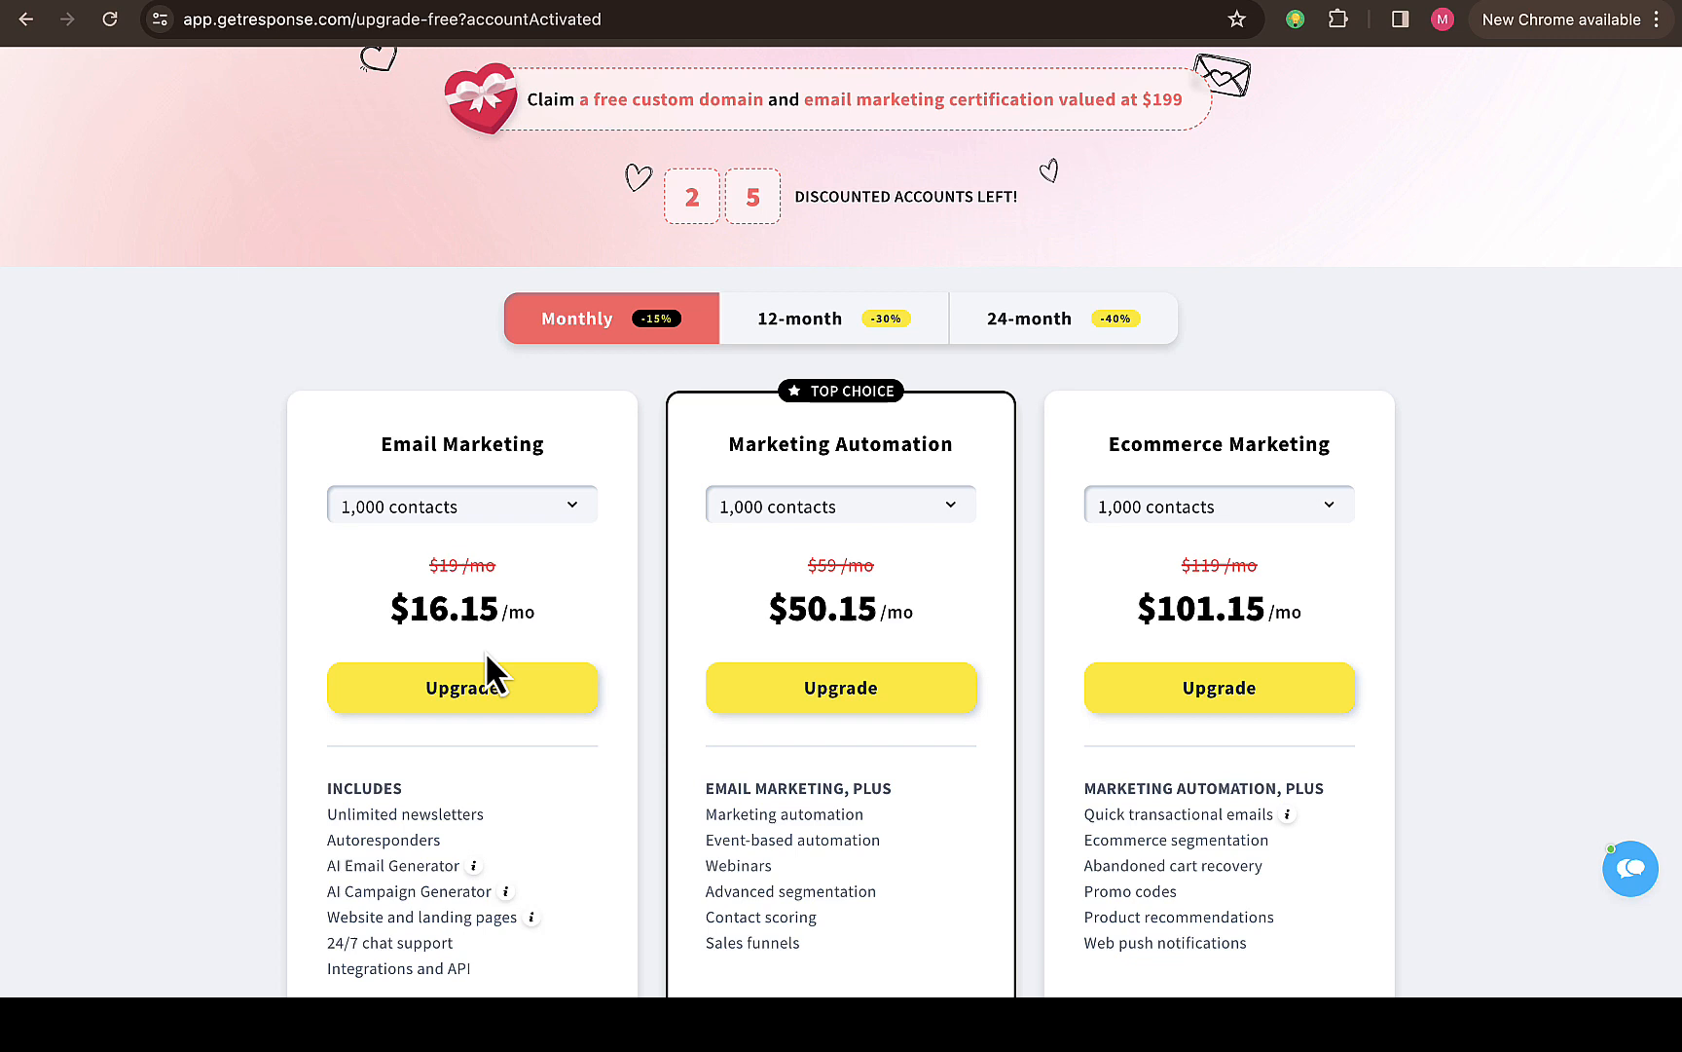
pyautogui.moveTo(498, 654)
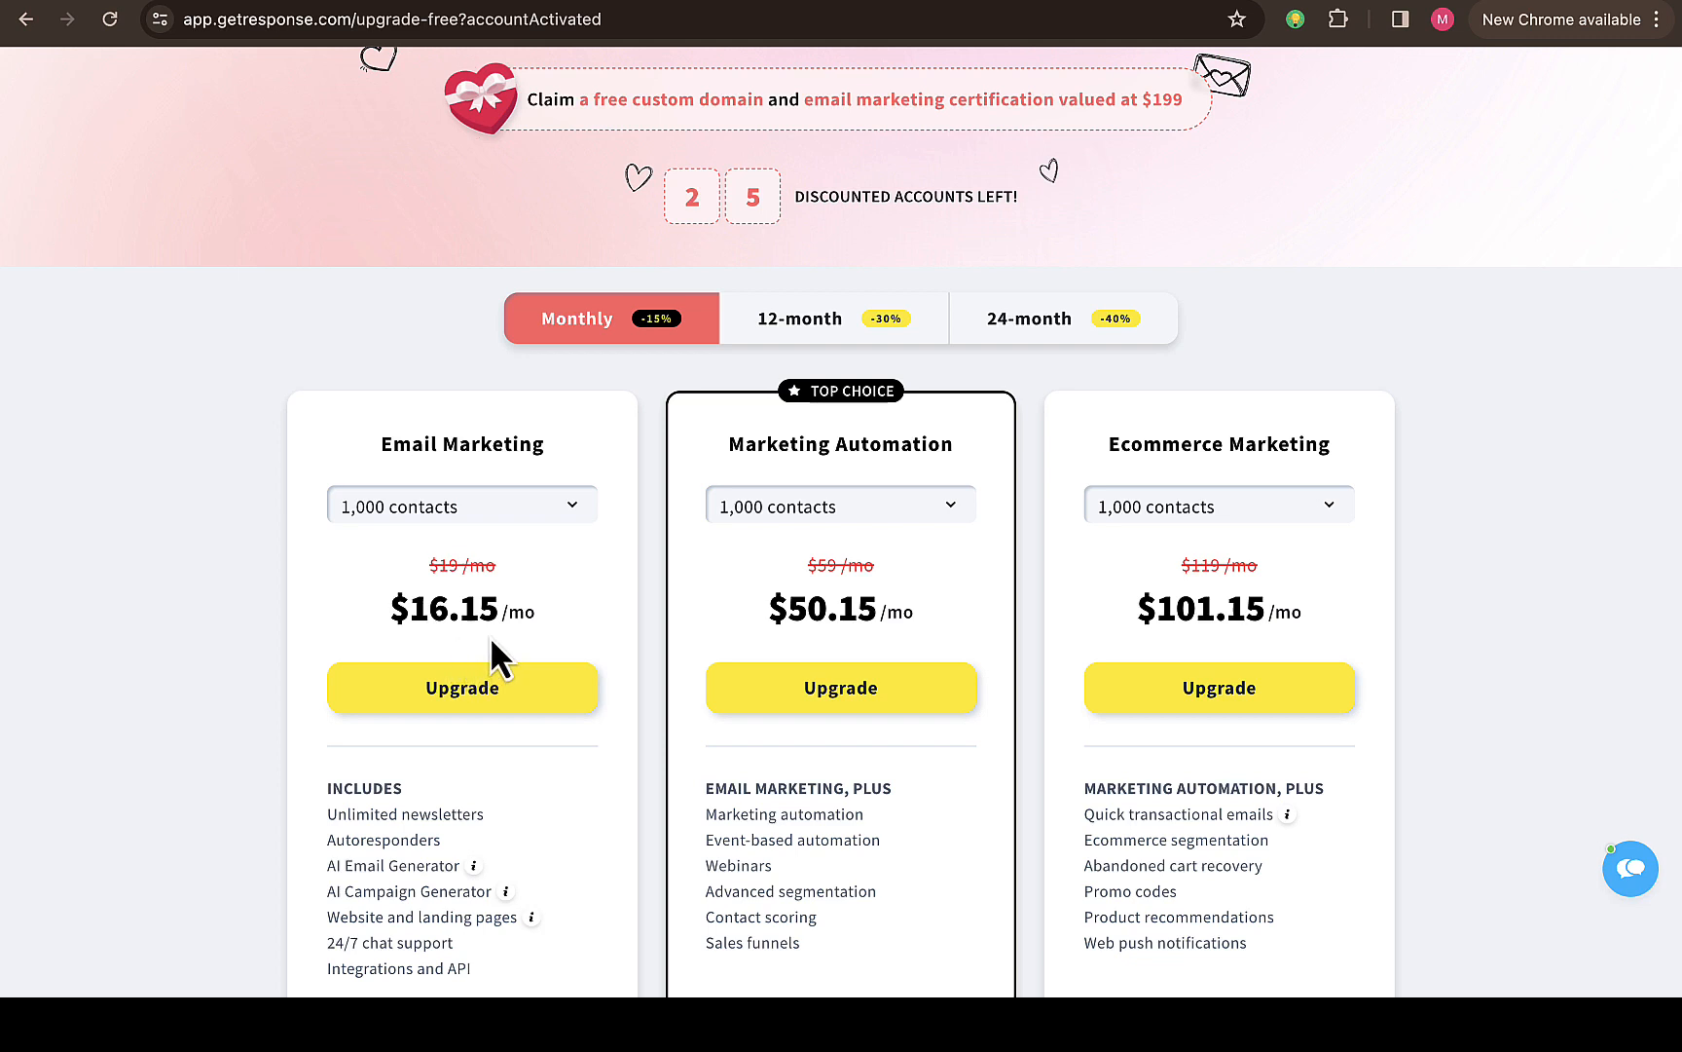
pyautogui.moveTo(515, 549)
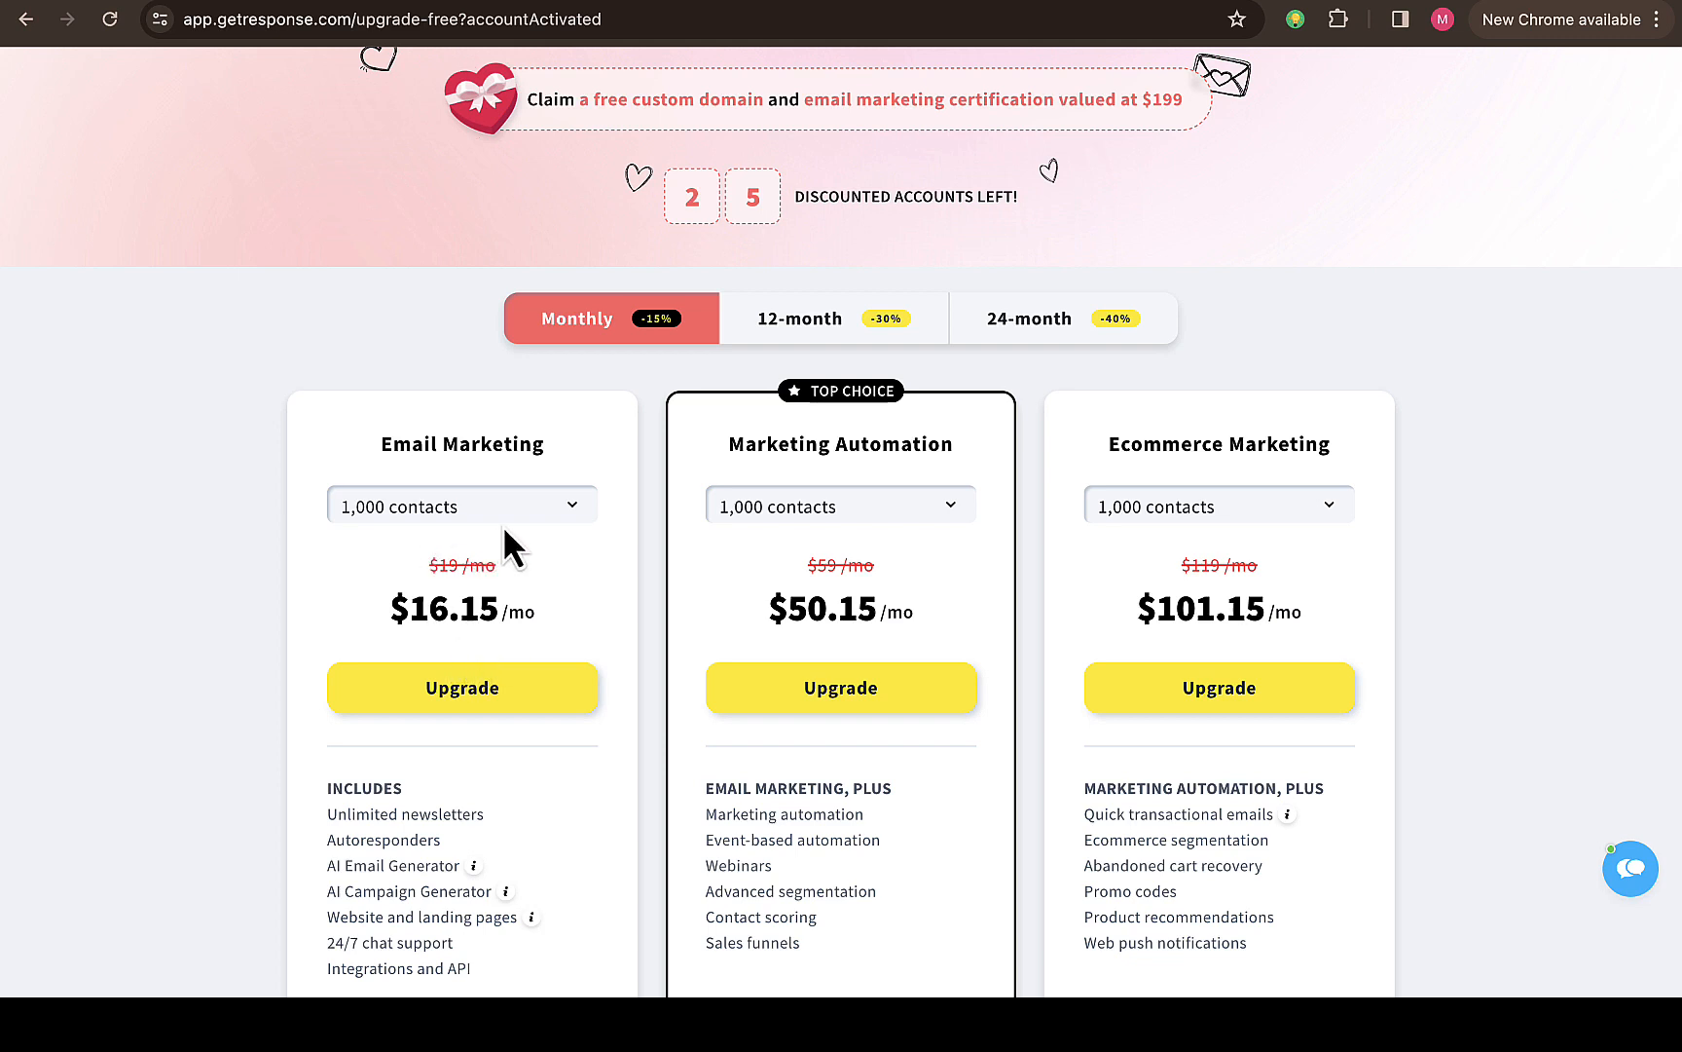
pyautogui.click(461, 504)
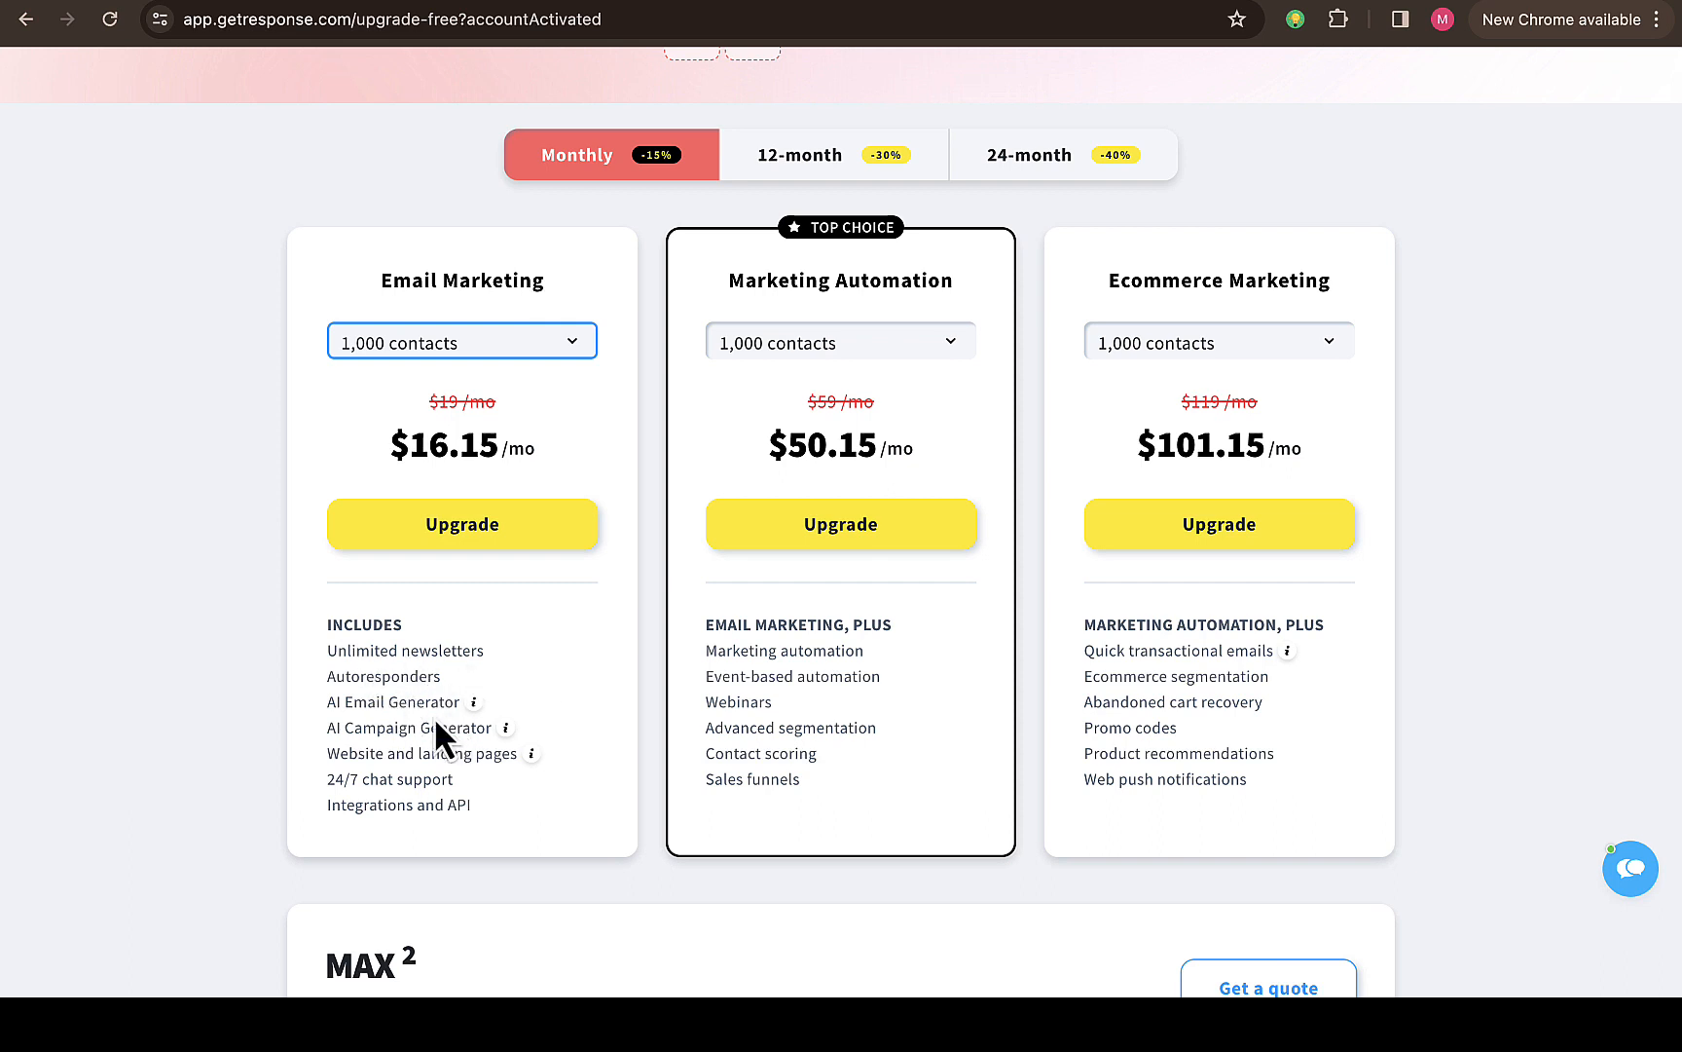
pyautogui.moveTo(355, 740)
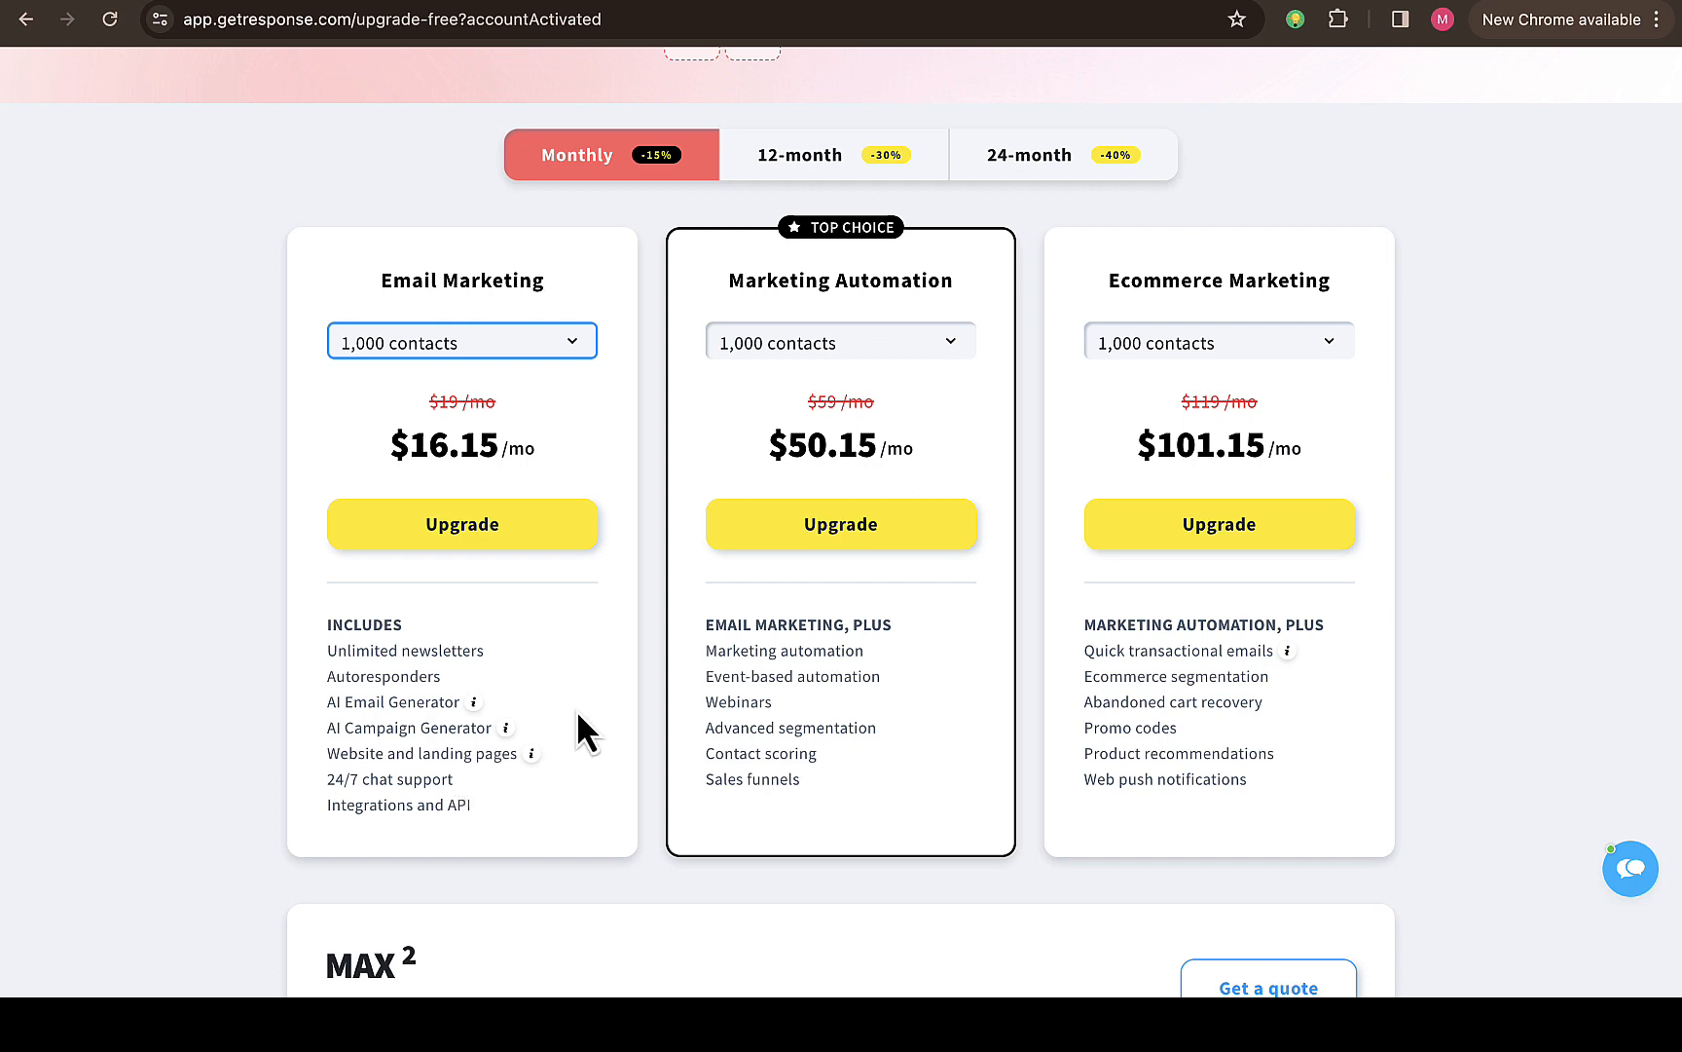
pyautogui.moveTo(840, 327)
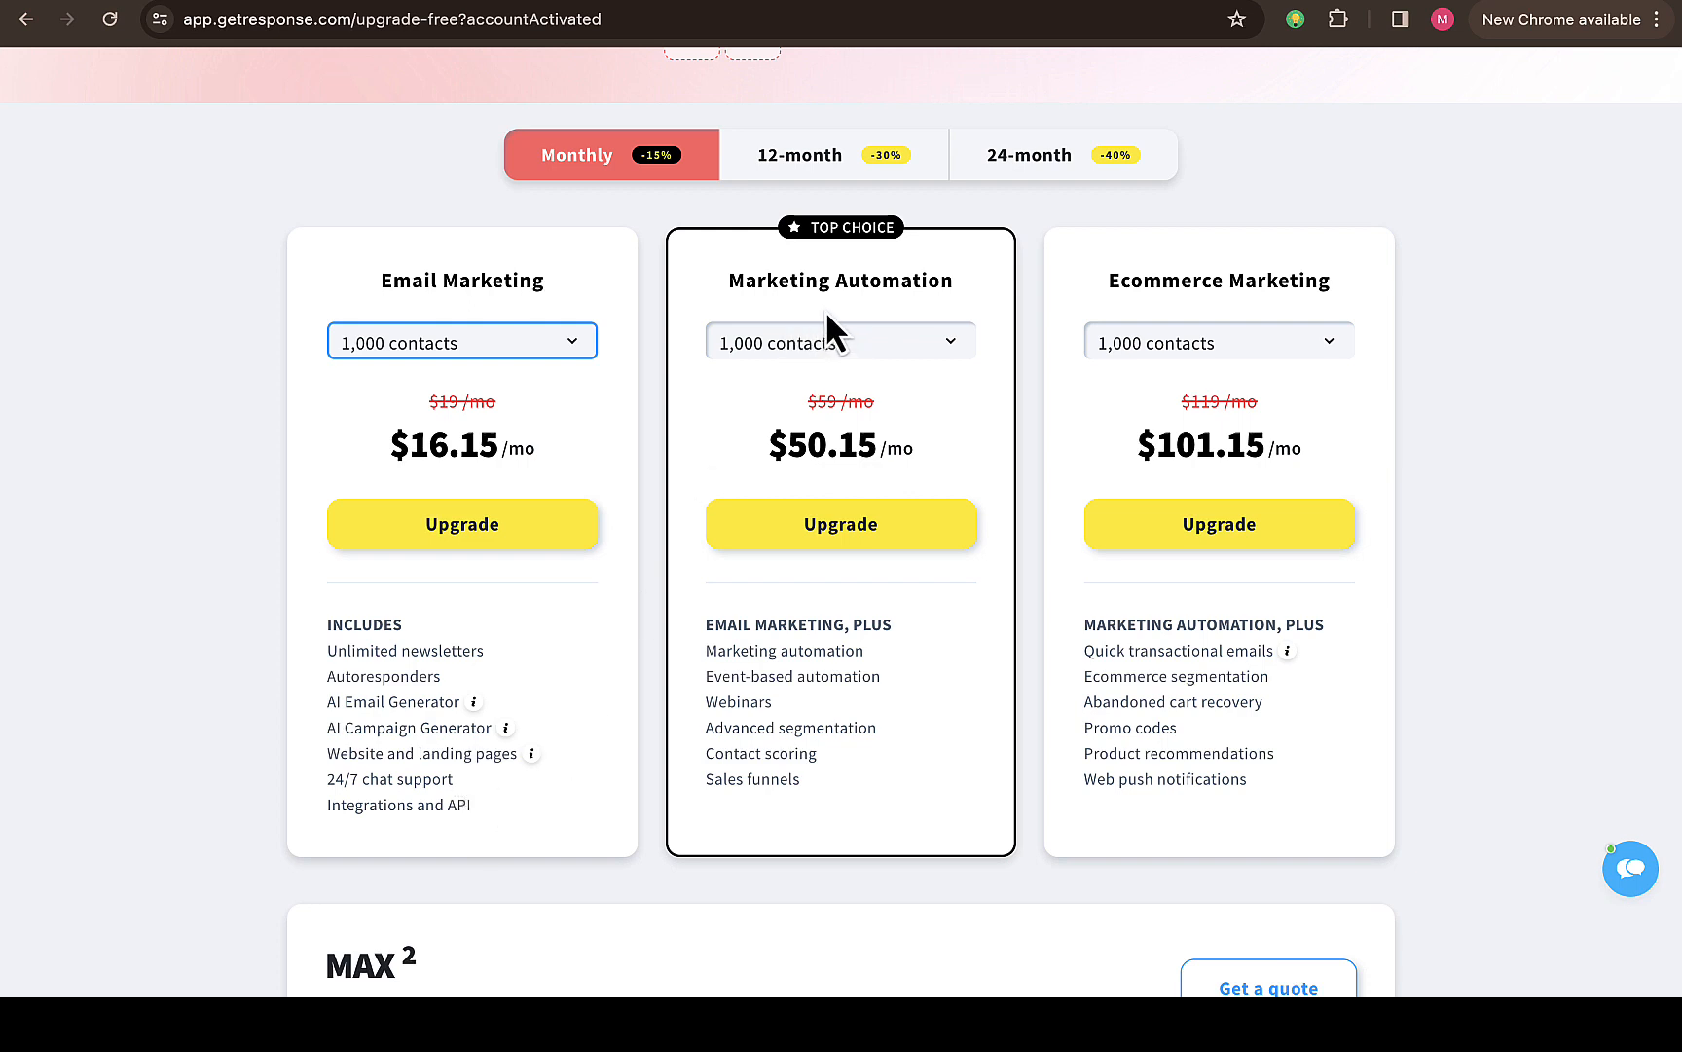
pyautogui.moveTo(840, 376)
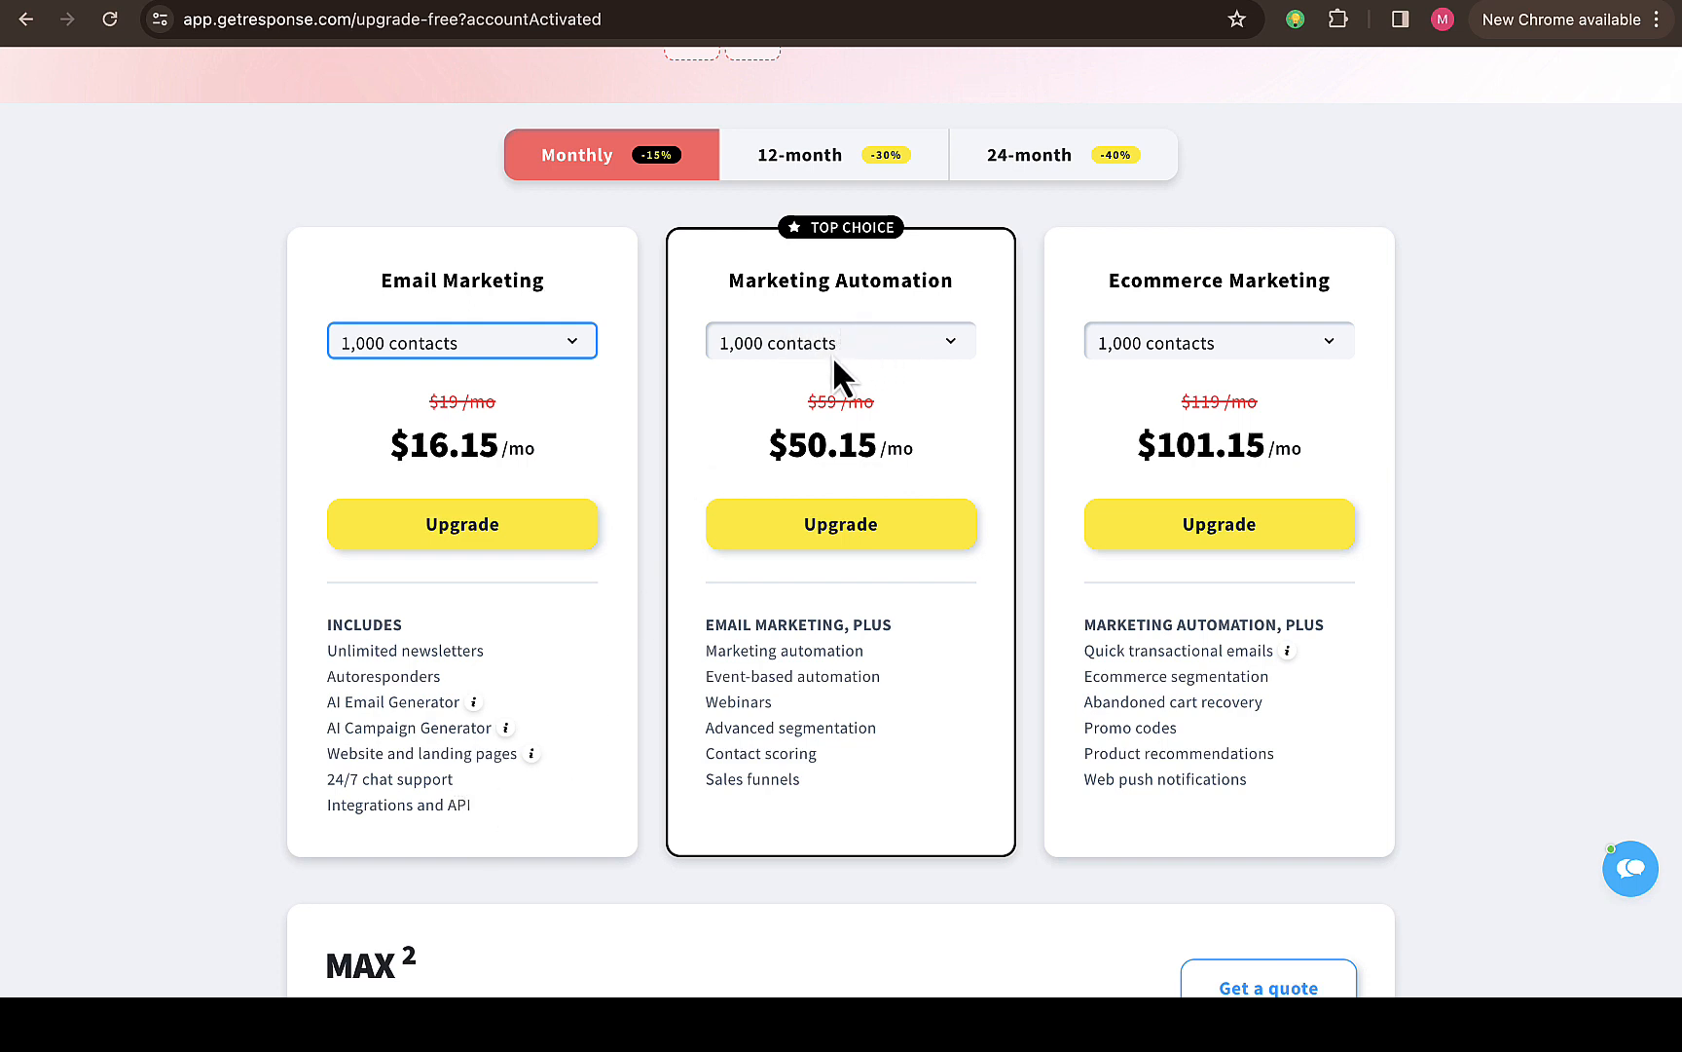
pyautogui.moveTo(792, 494)
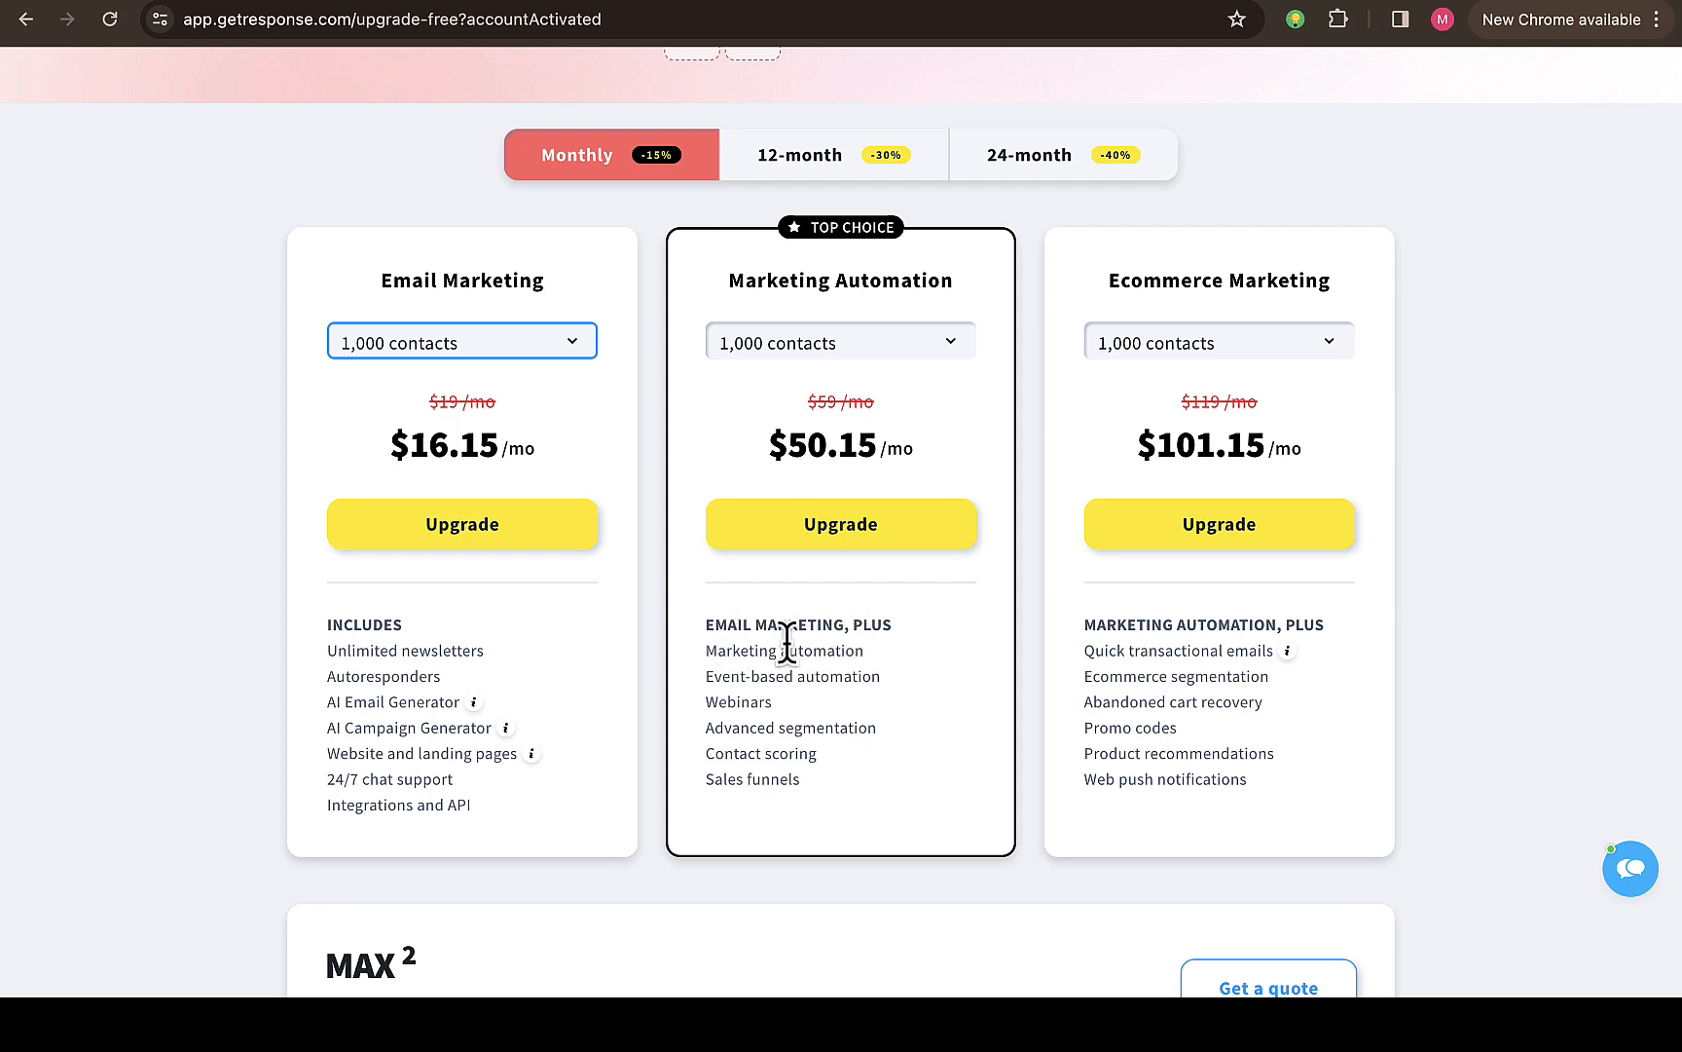
pyautogui.moveTo(718, 676)
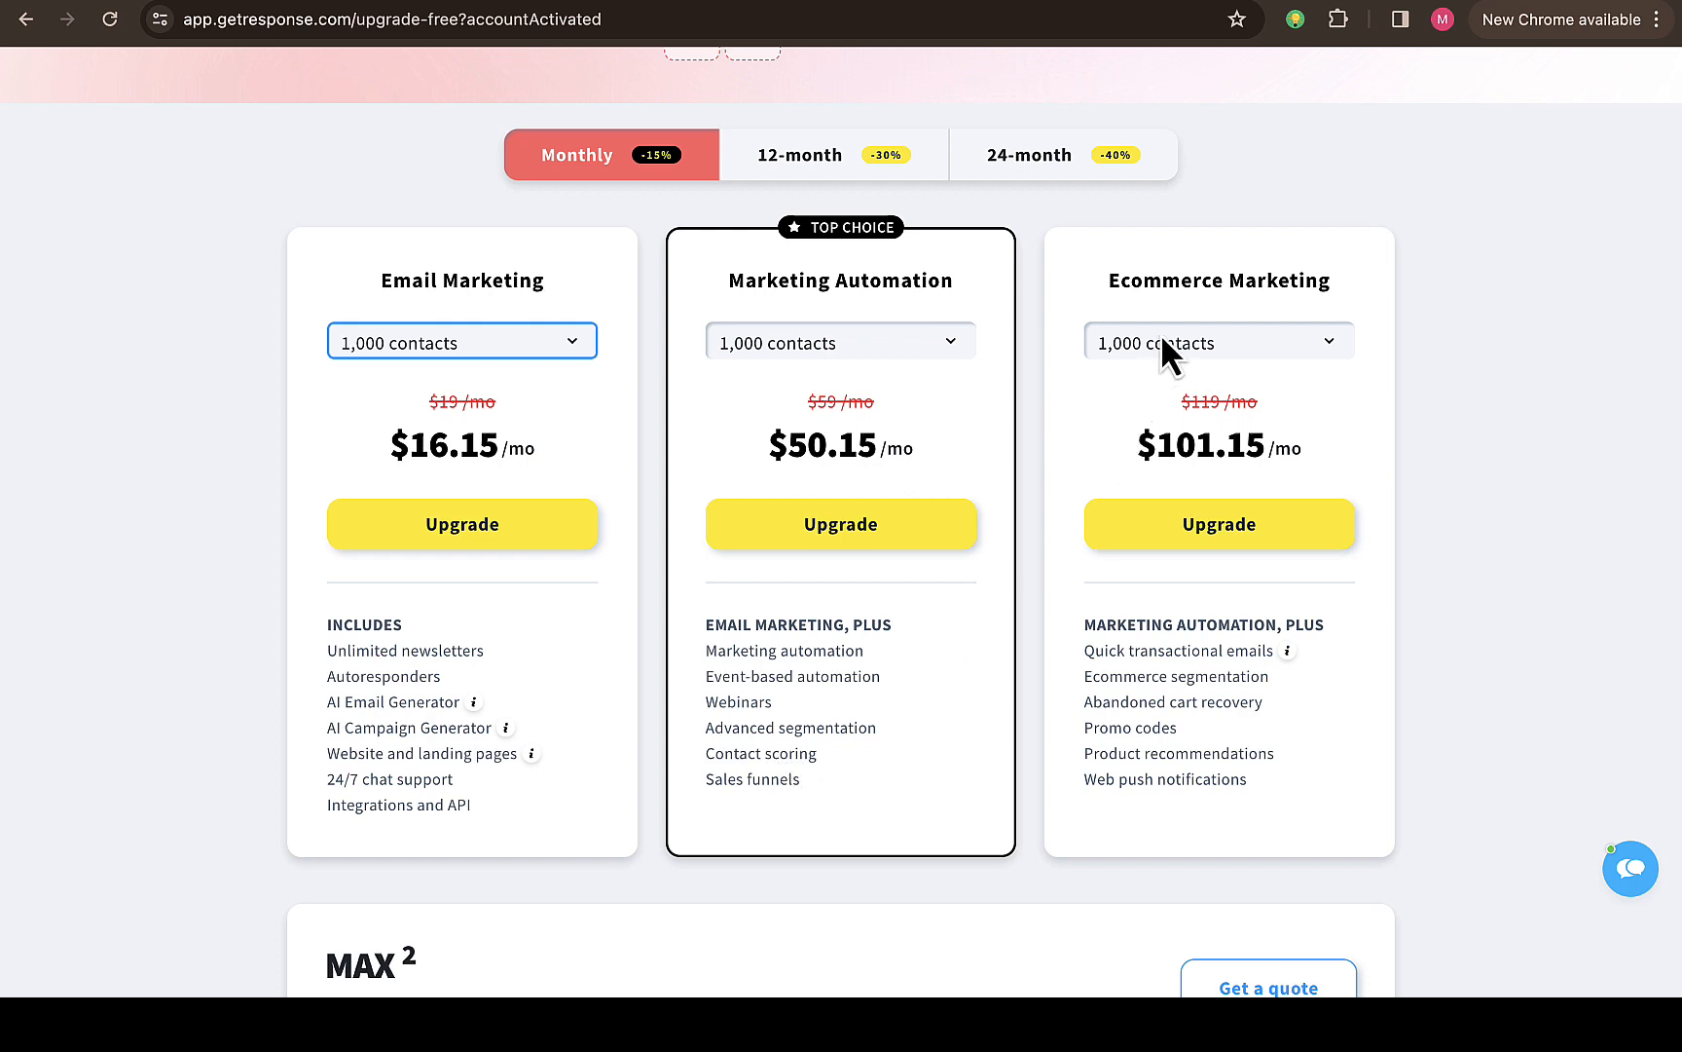
pyautogui.moveTo(1220, 370)
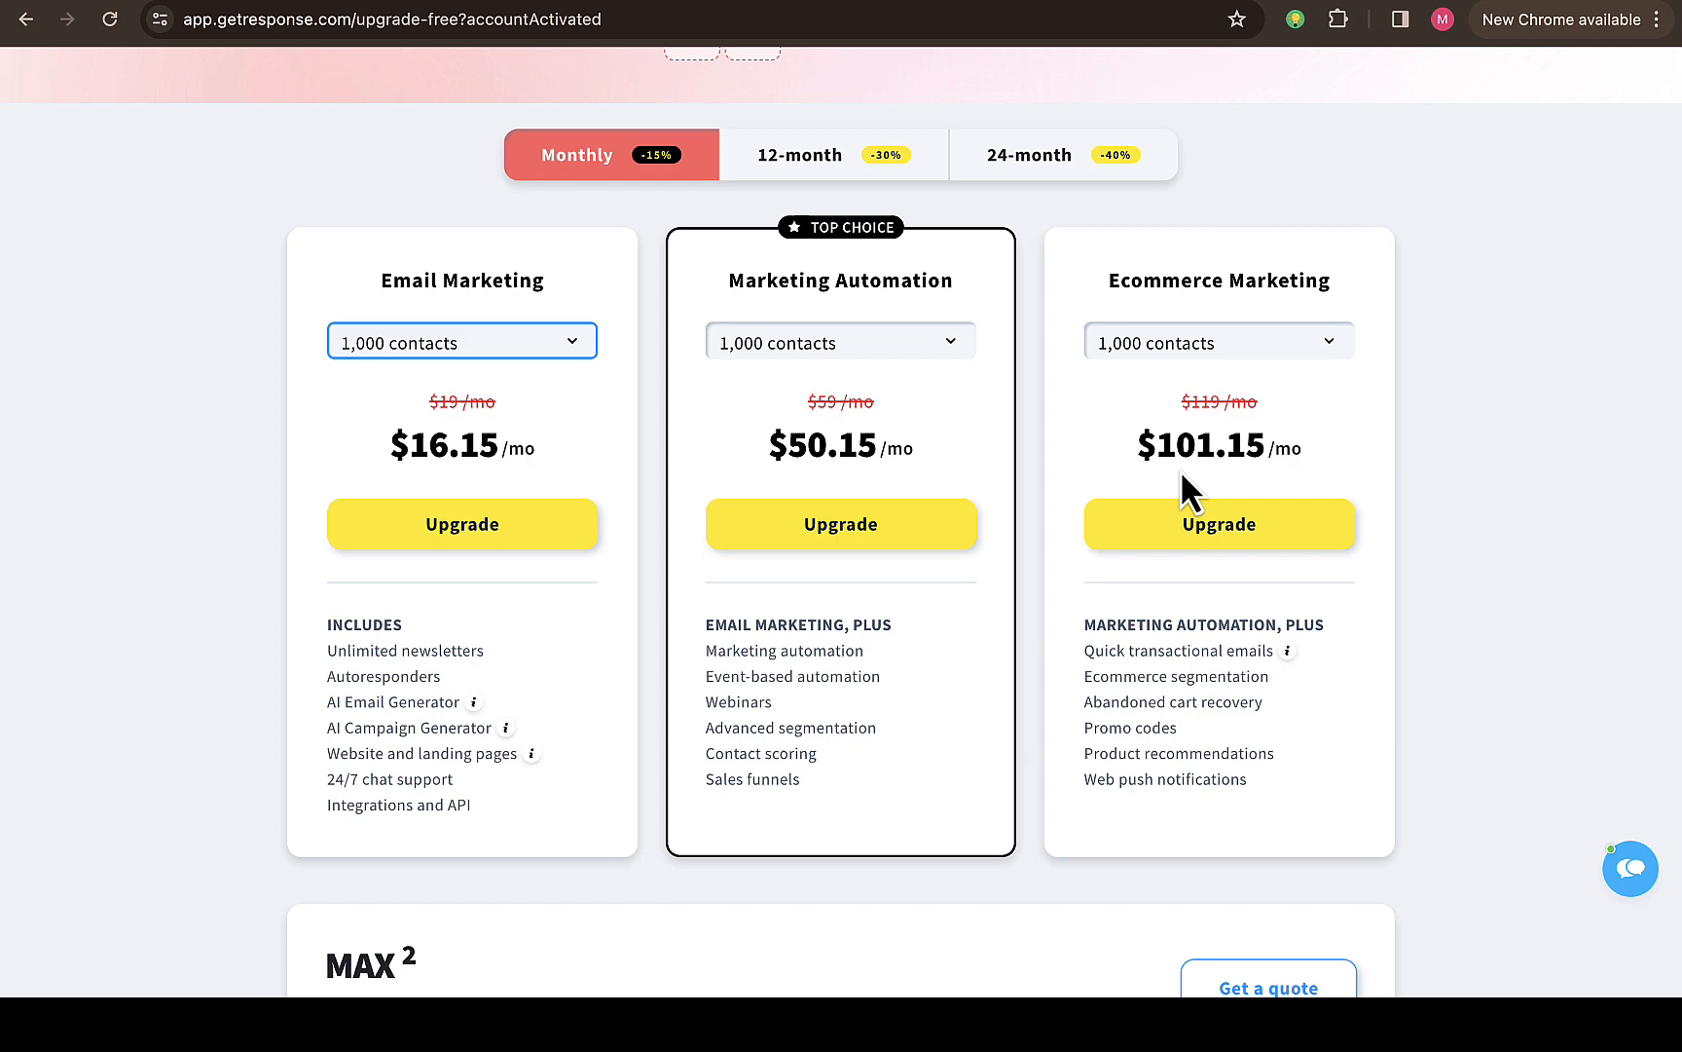
pyautogui.moveTo(1236, 456)
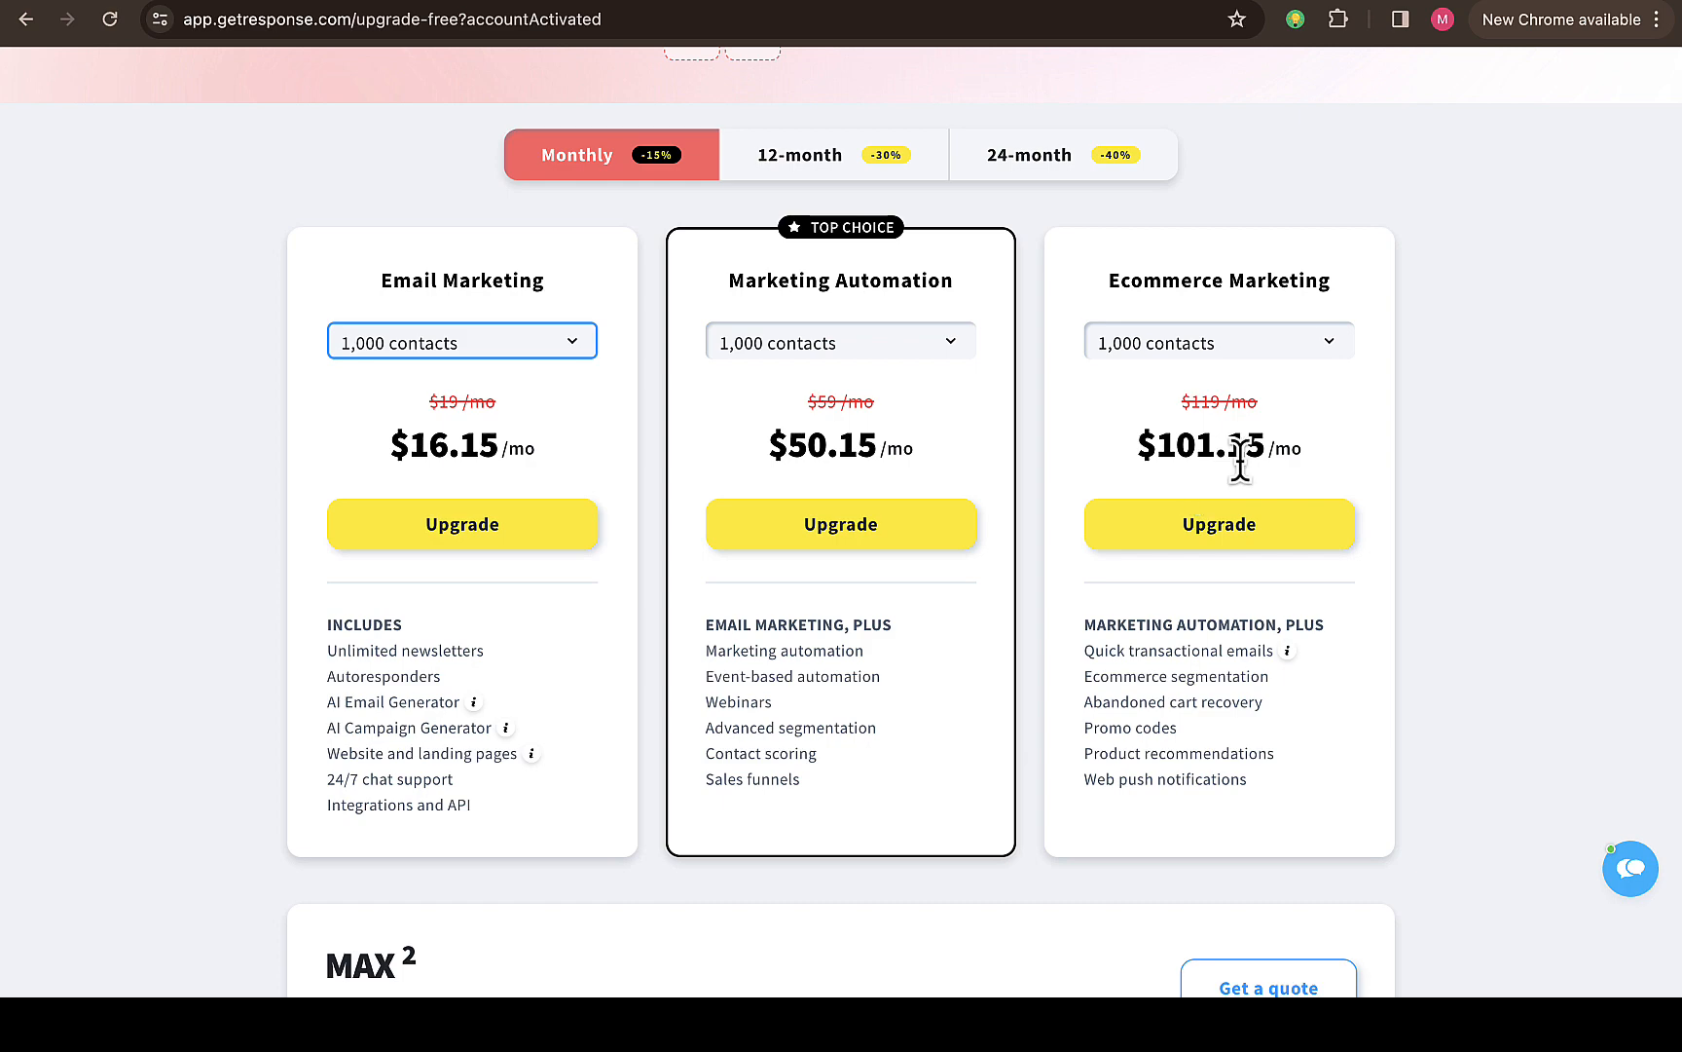
pyautogui.scroll(-3)
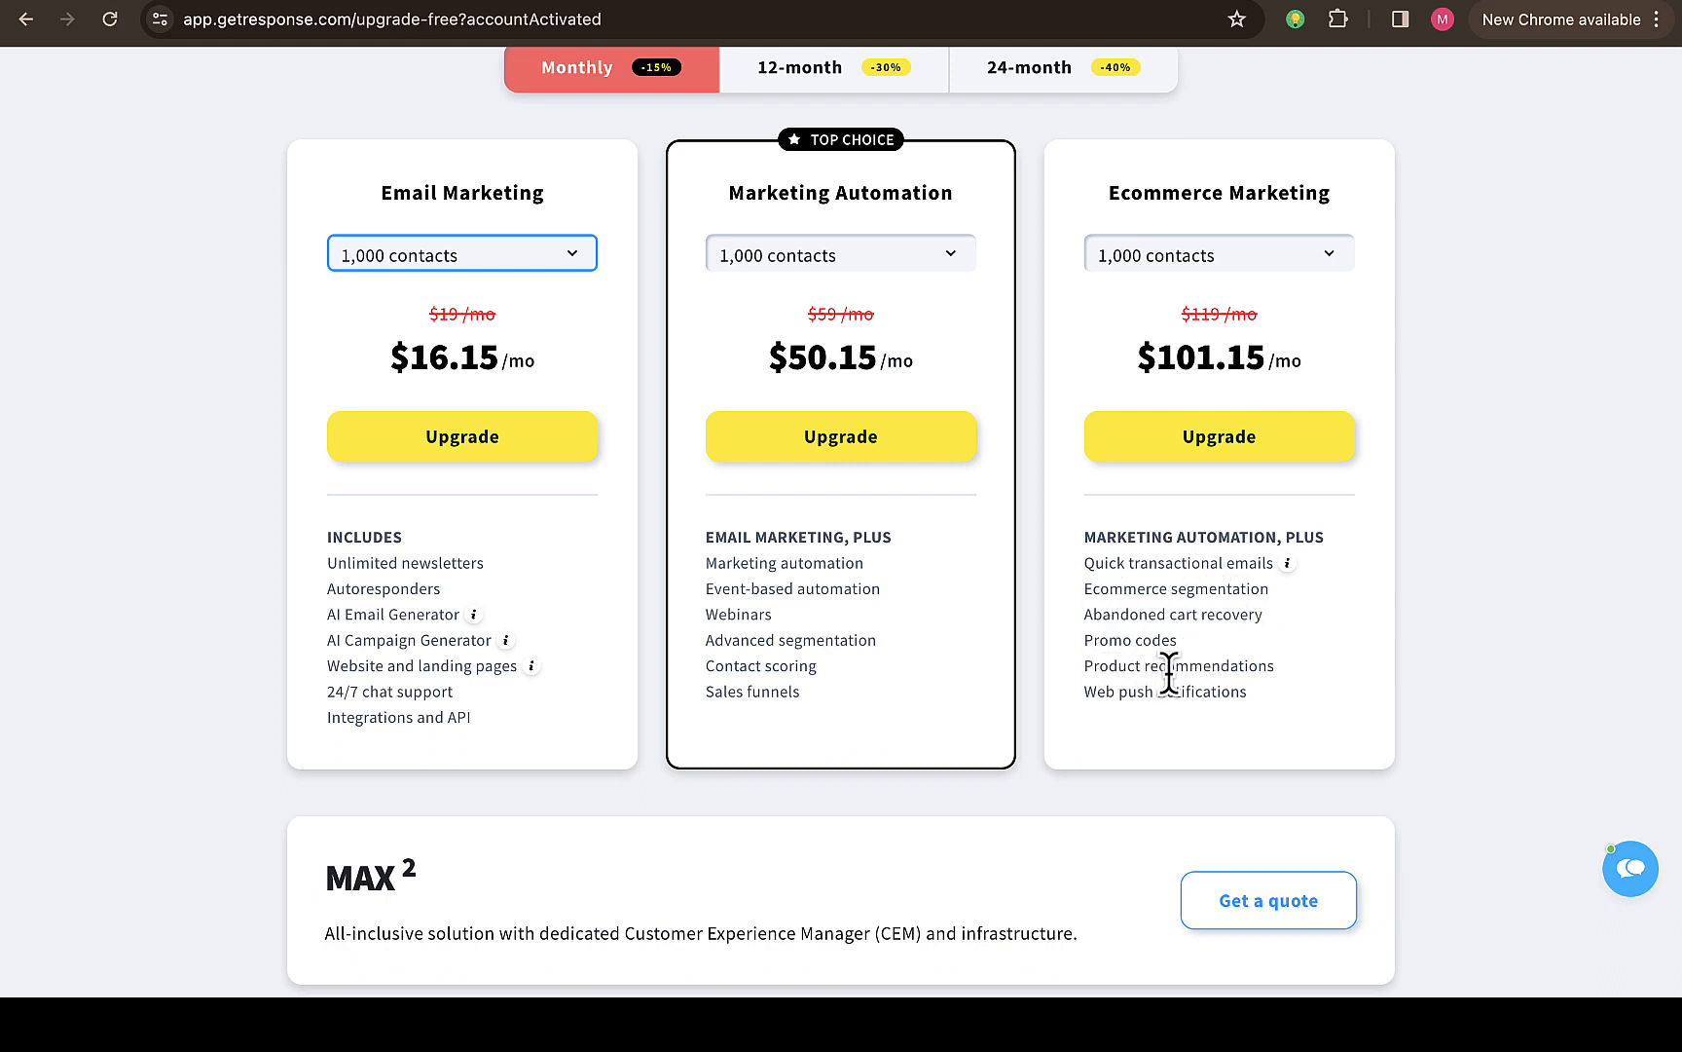
pyautogui.moveTo(1199, 729)
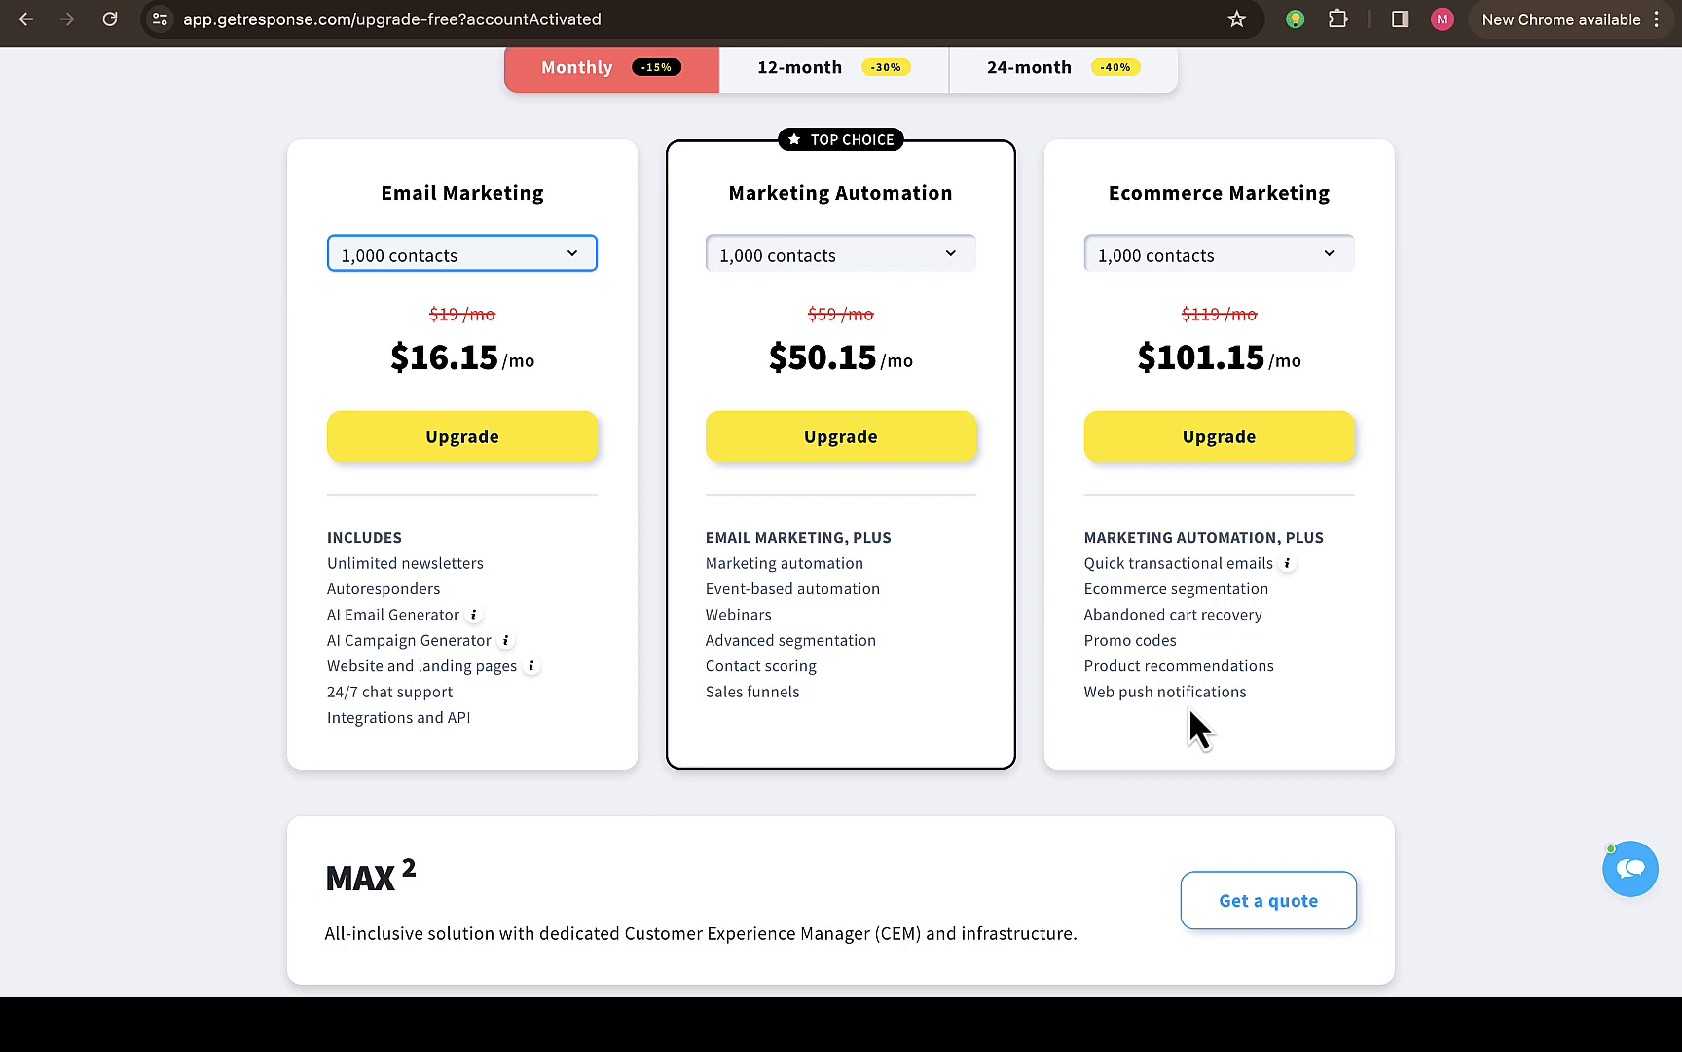
# Scroll through the Compare plans and features table down to Frequently asked questions
pyautogui.scroll(-3)
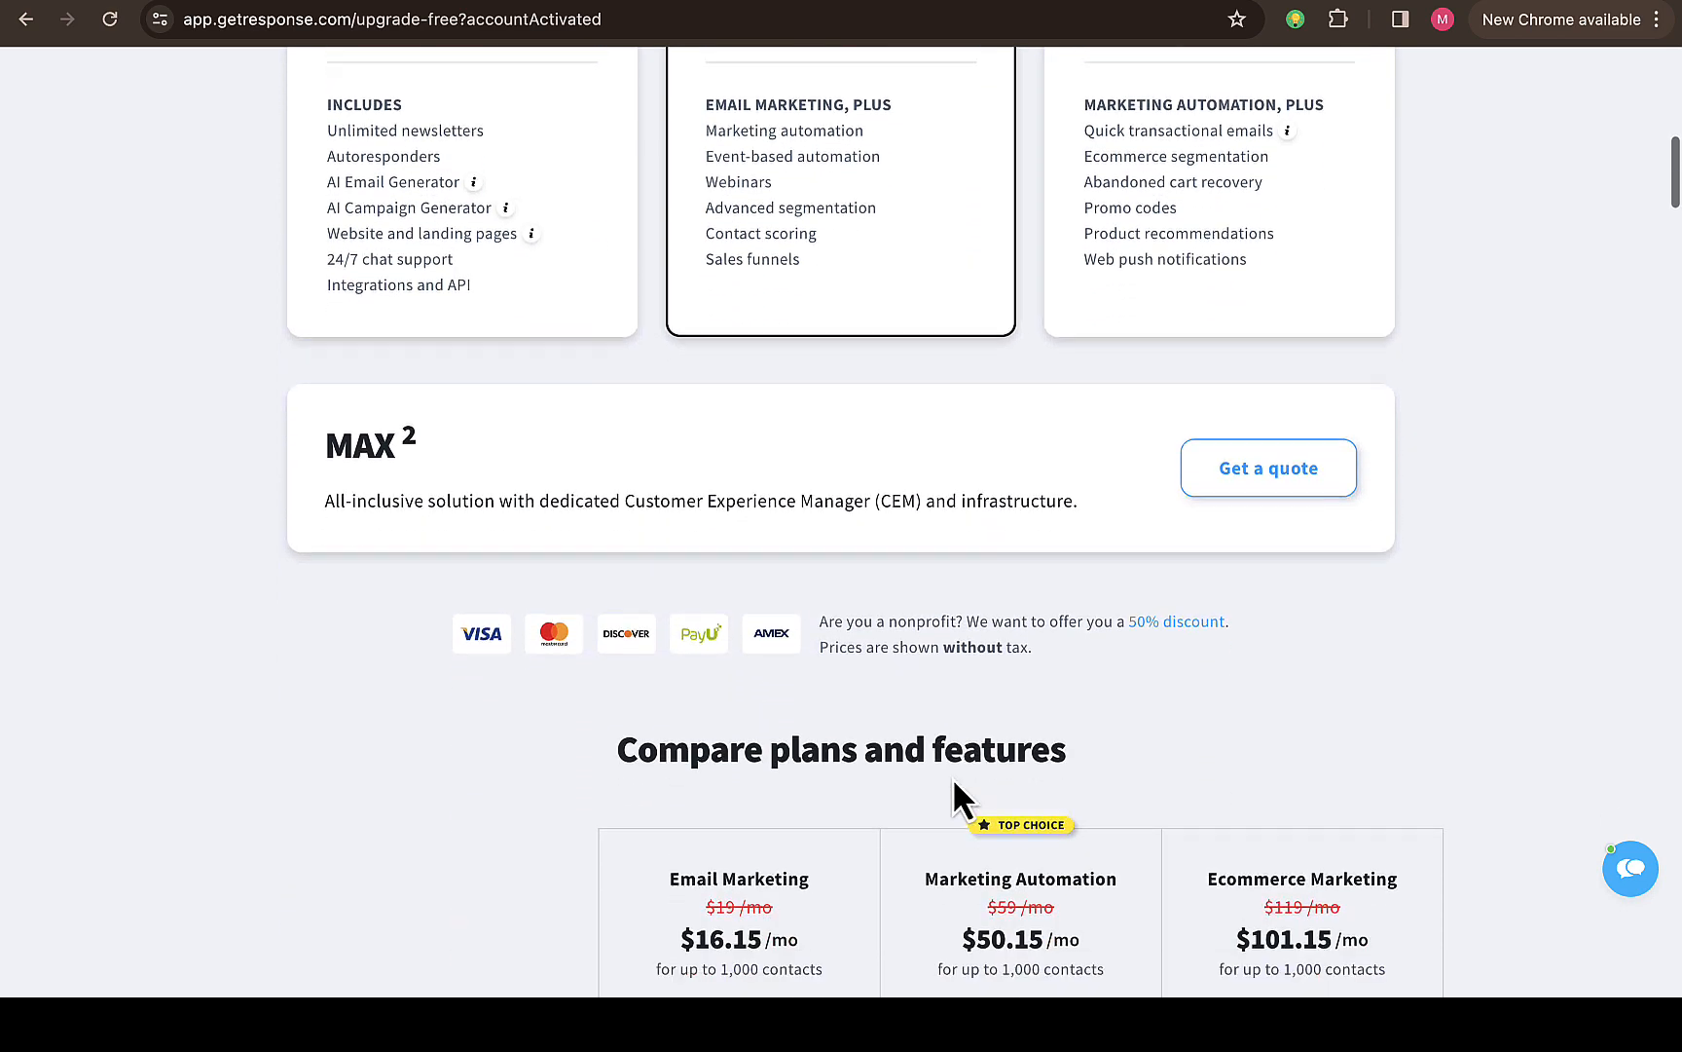
pyautogui.scroll(-3)
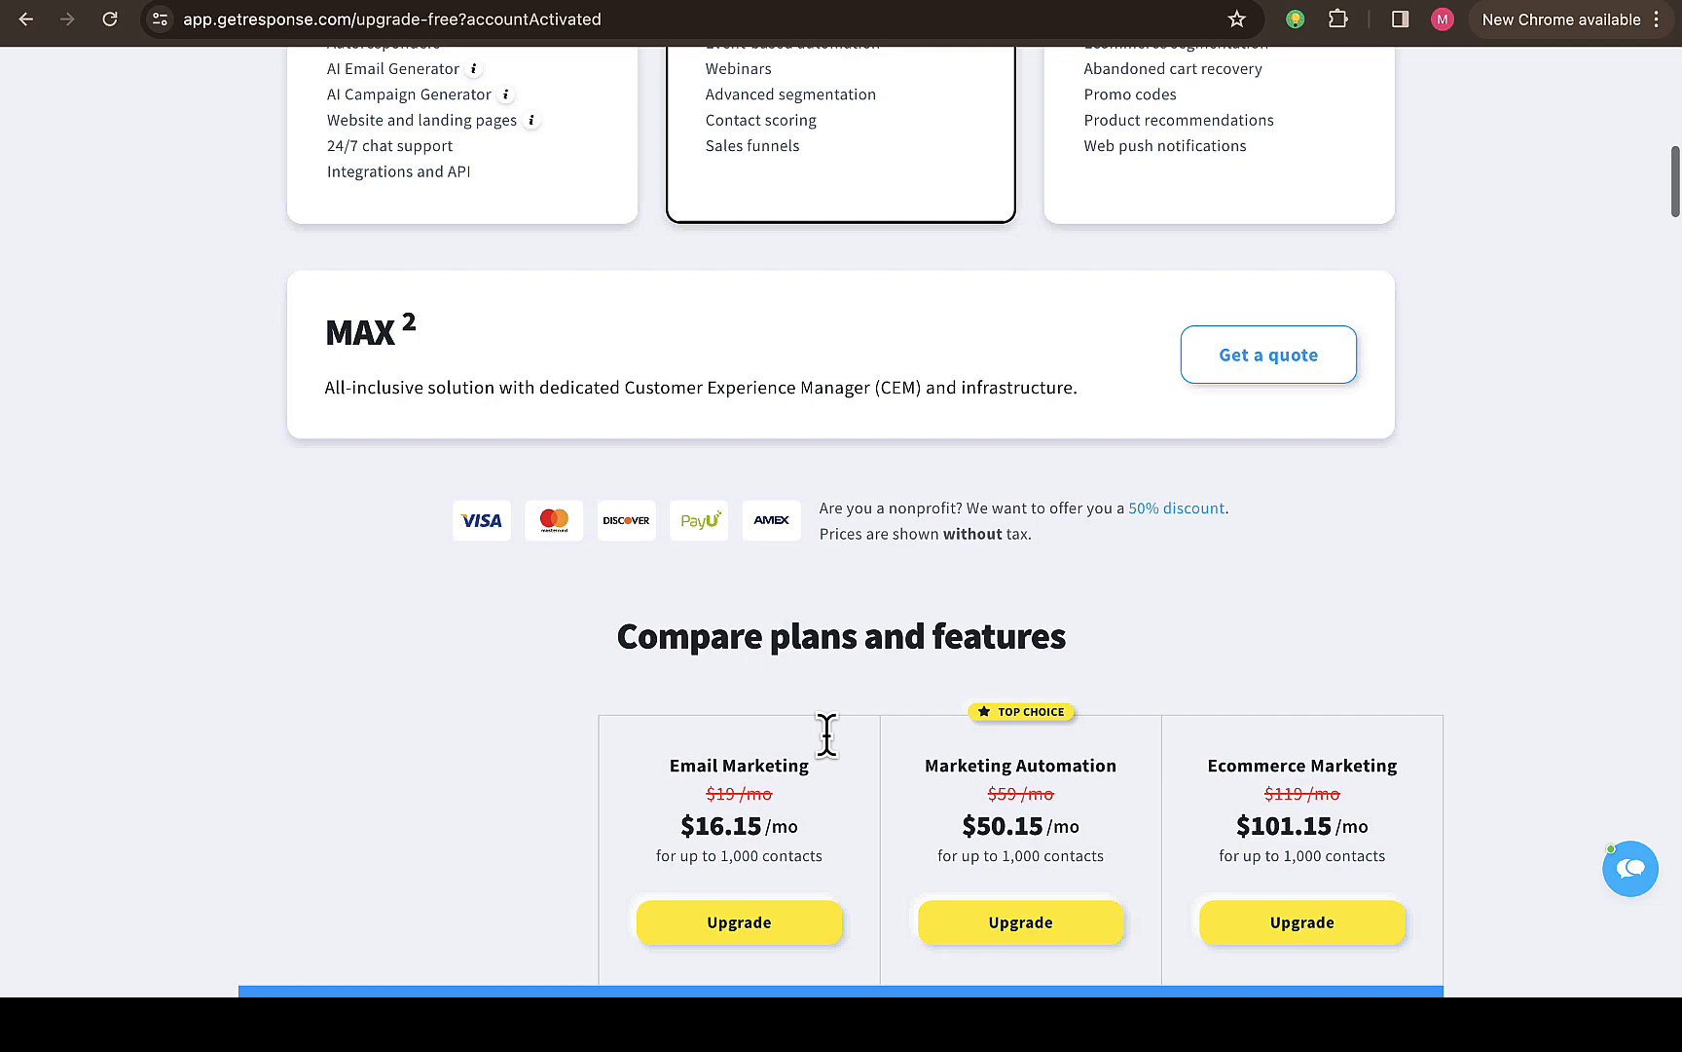
pyautogui.scroll(-3)
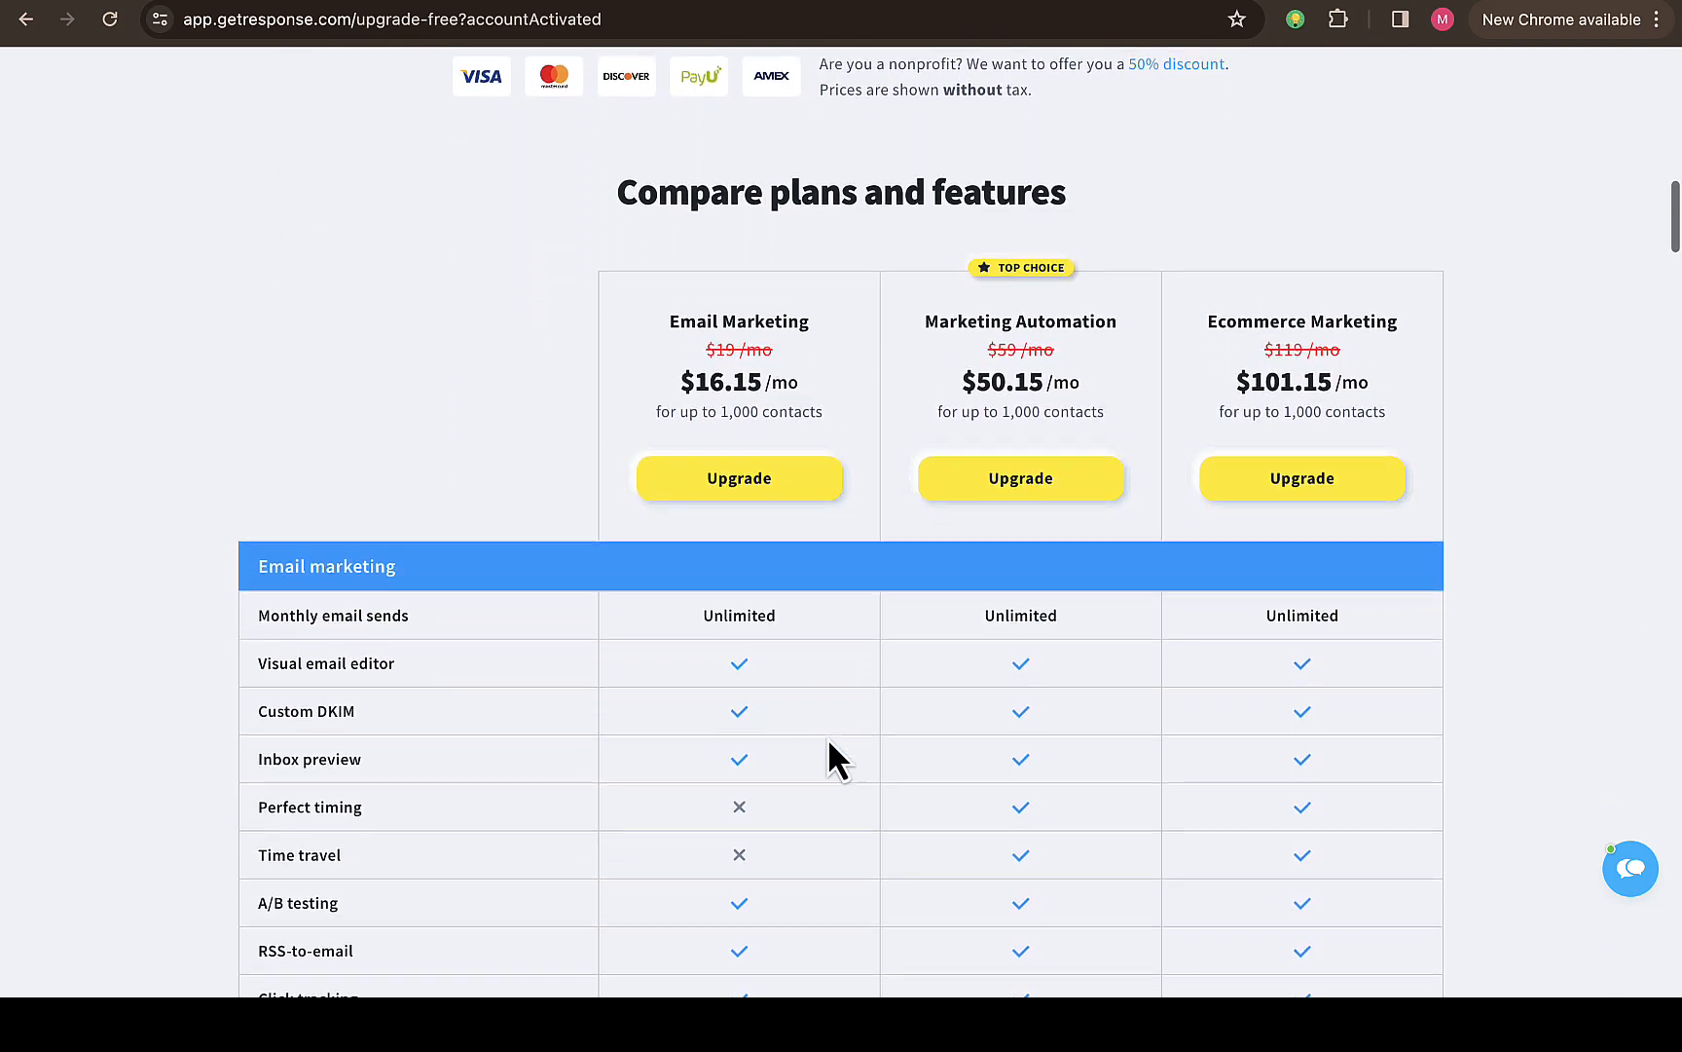
pyautogui.scroll(-3)
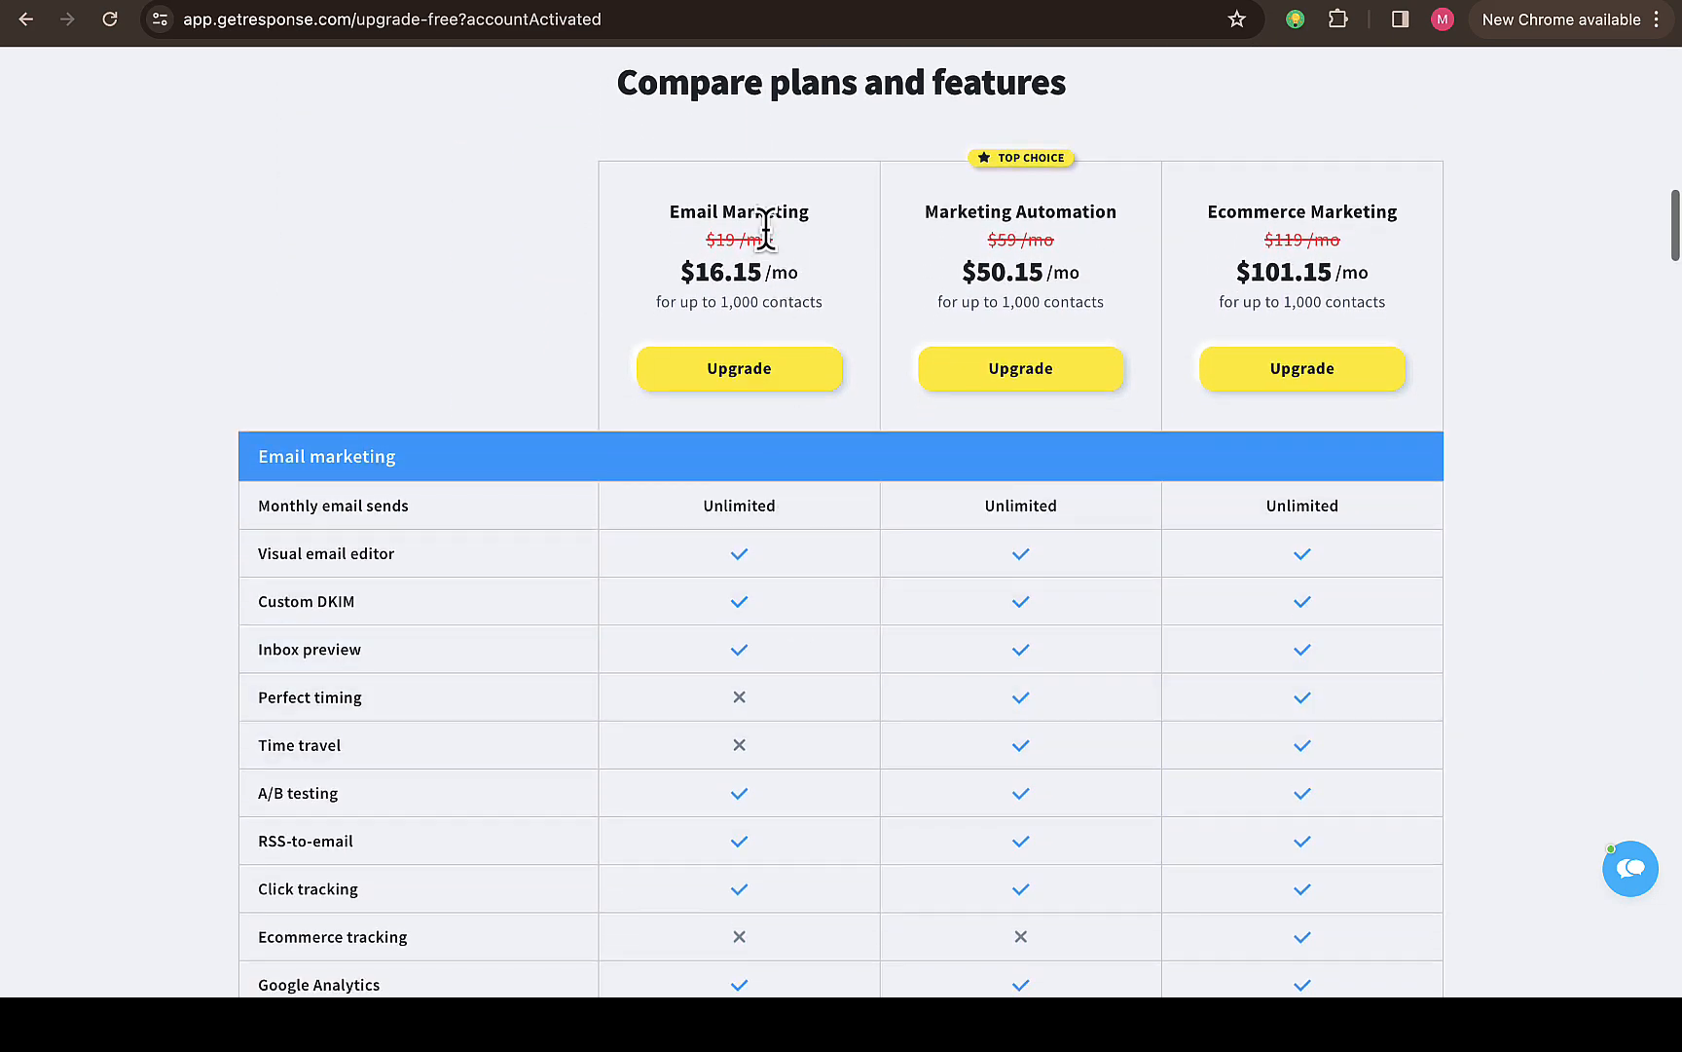
pyautogui.moveTo(765, 176)
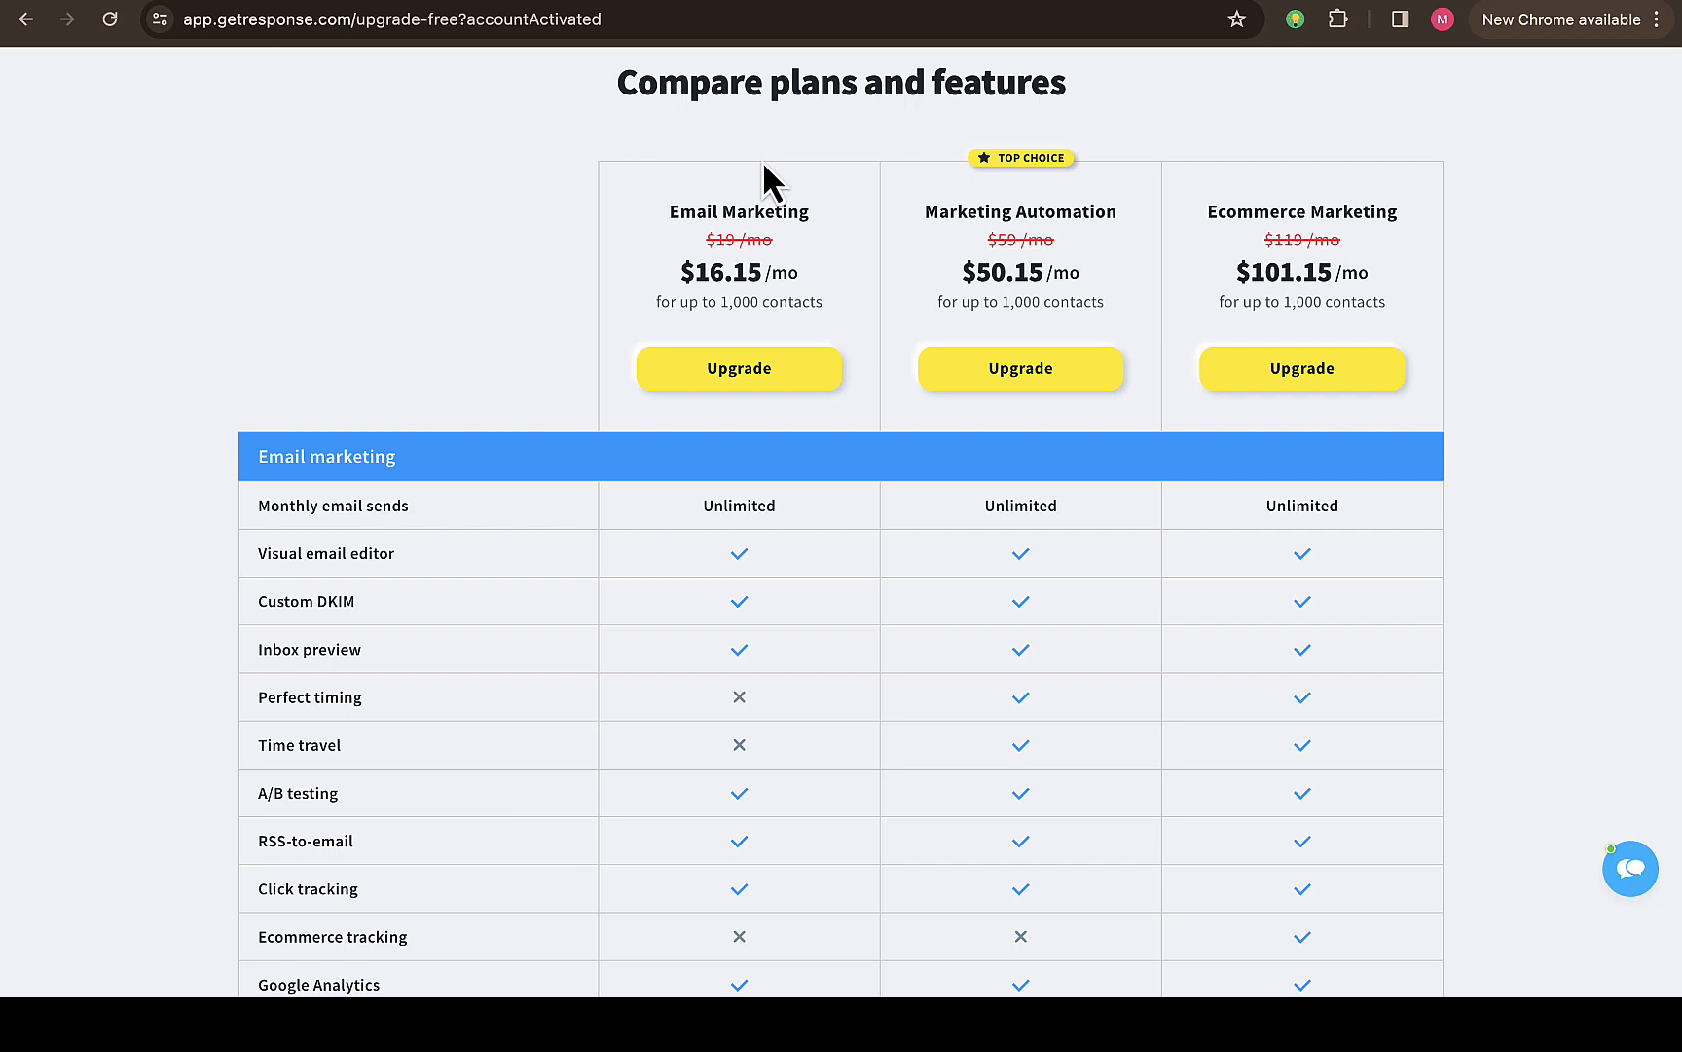
pyautogui.scroll(-3)
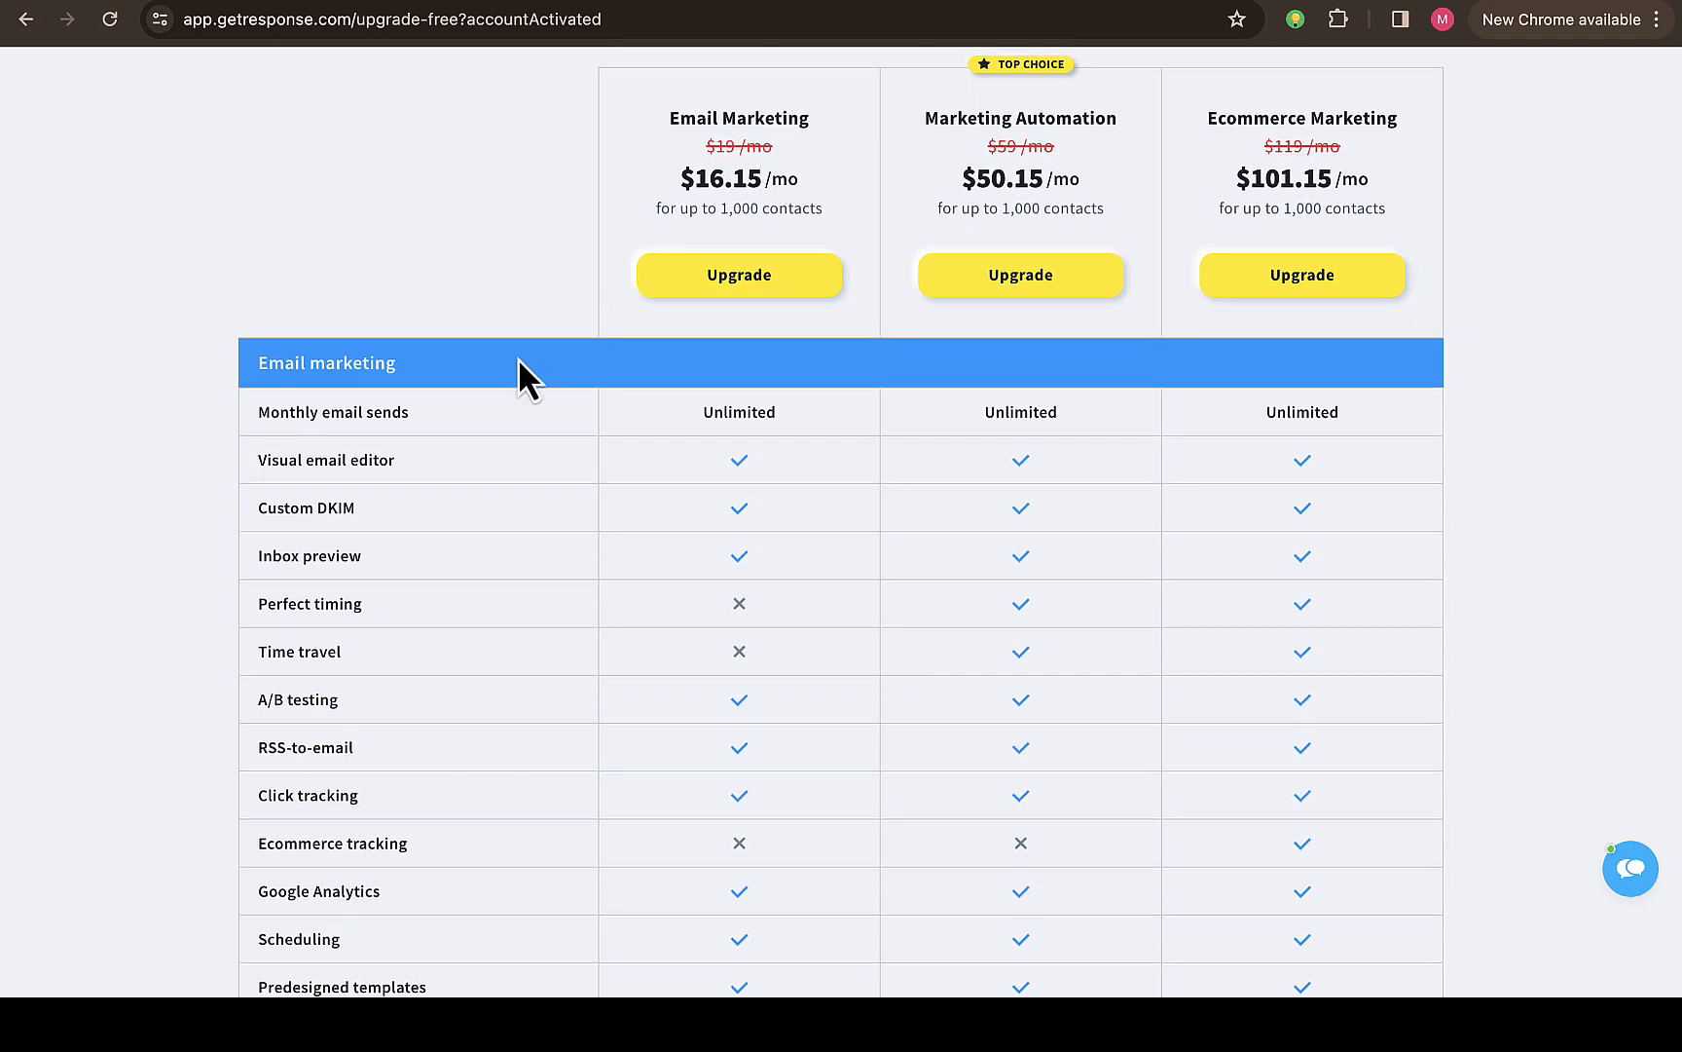
pyautogui.scroll(-3)
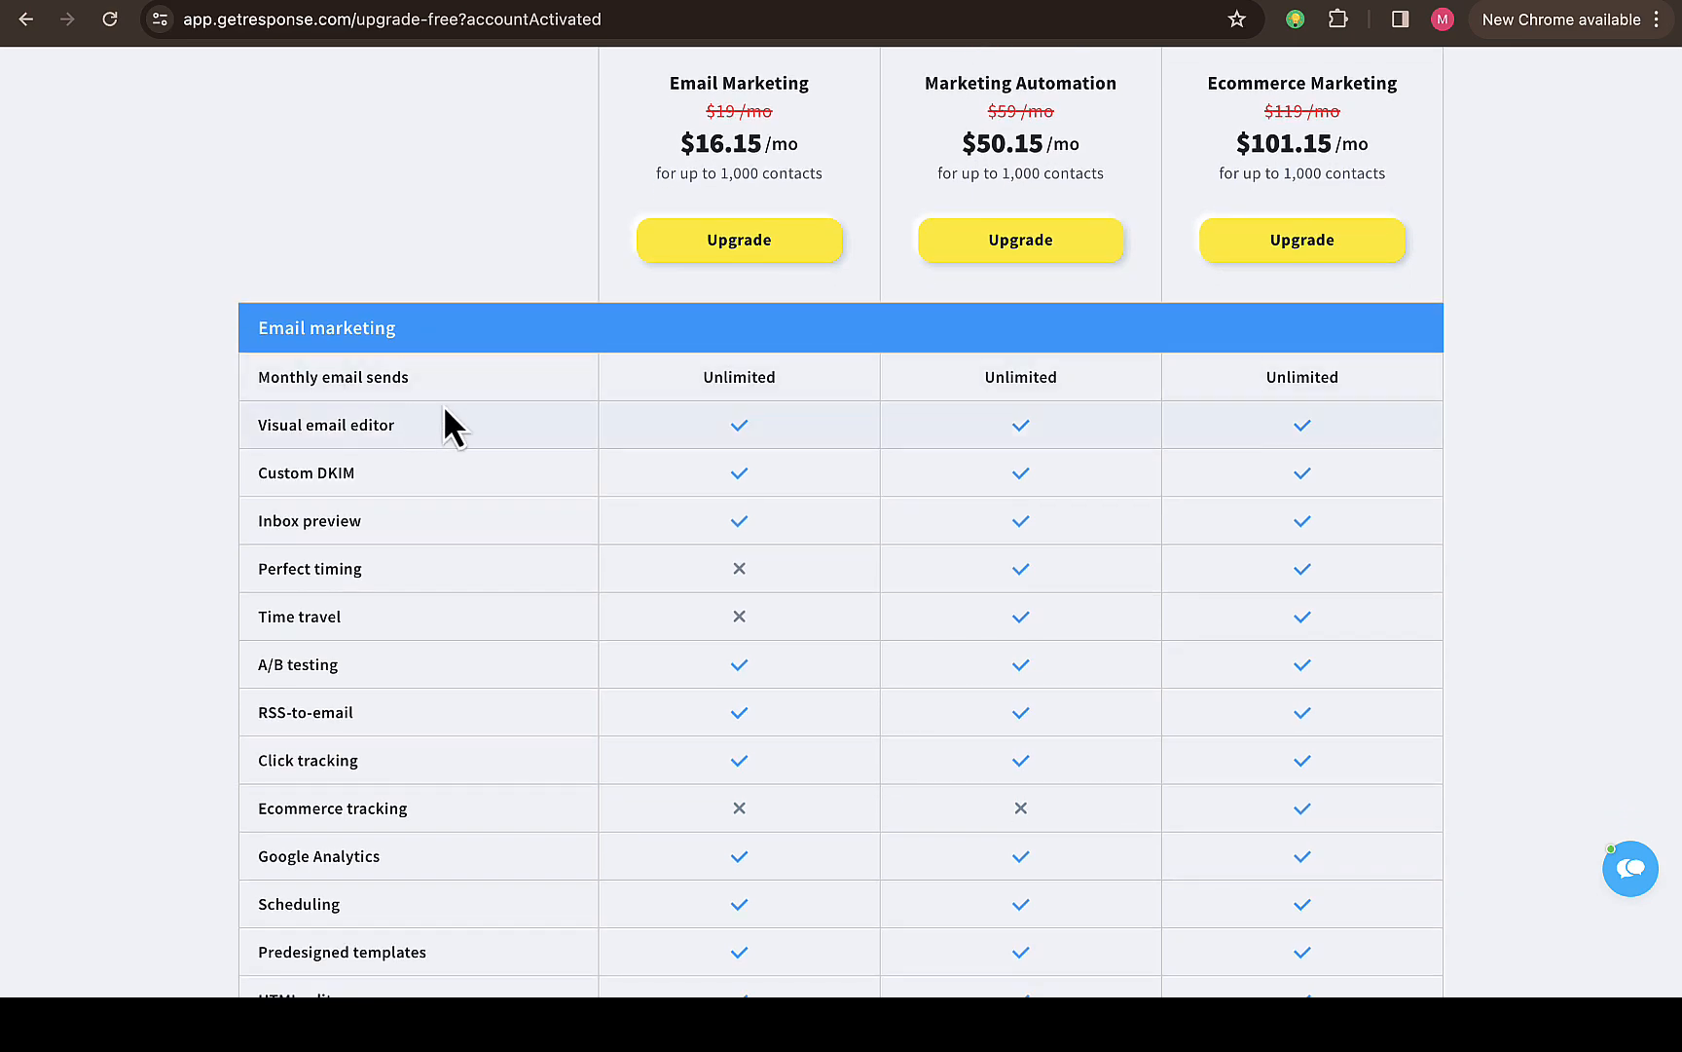
pyautogui.scroll(-3)
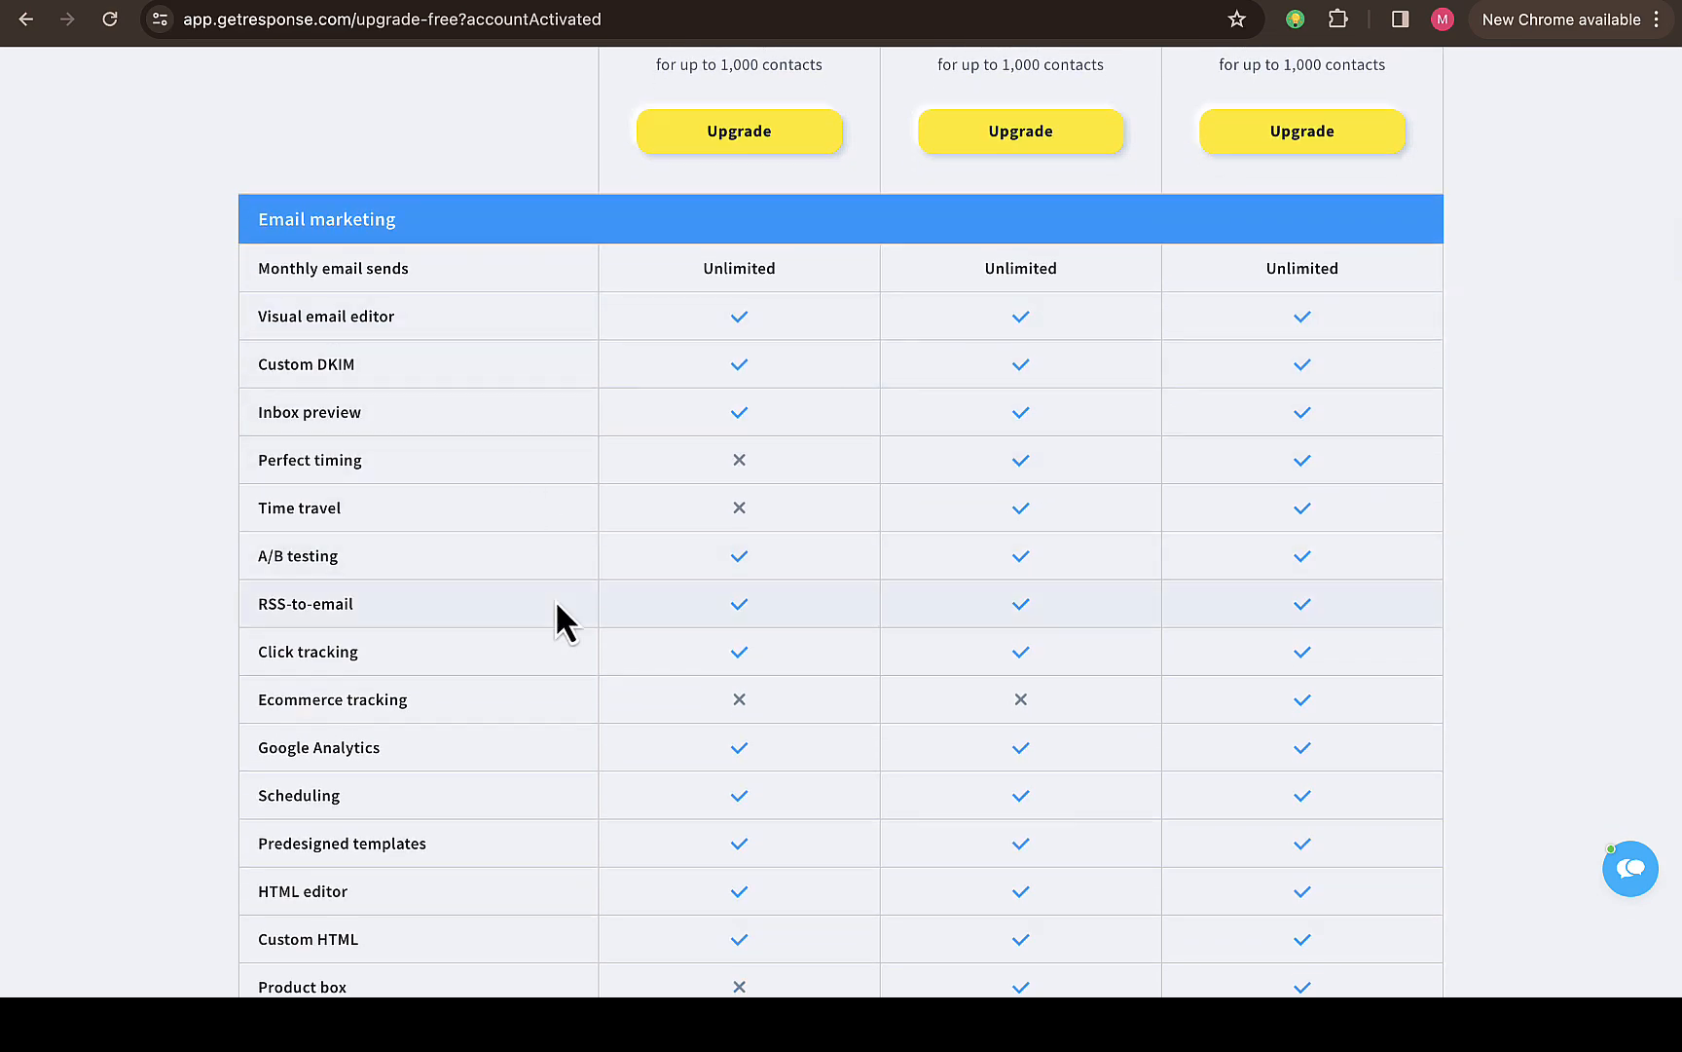
pyautogui.scroll(-3)
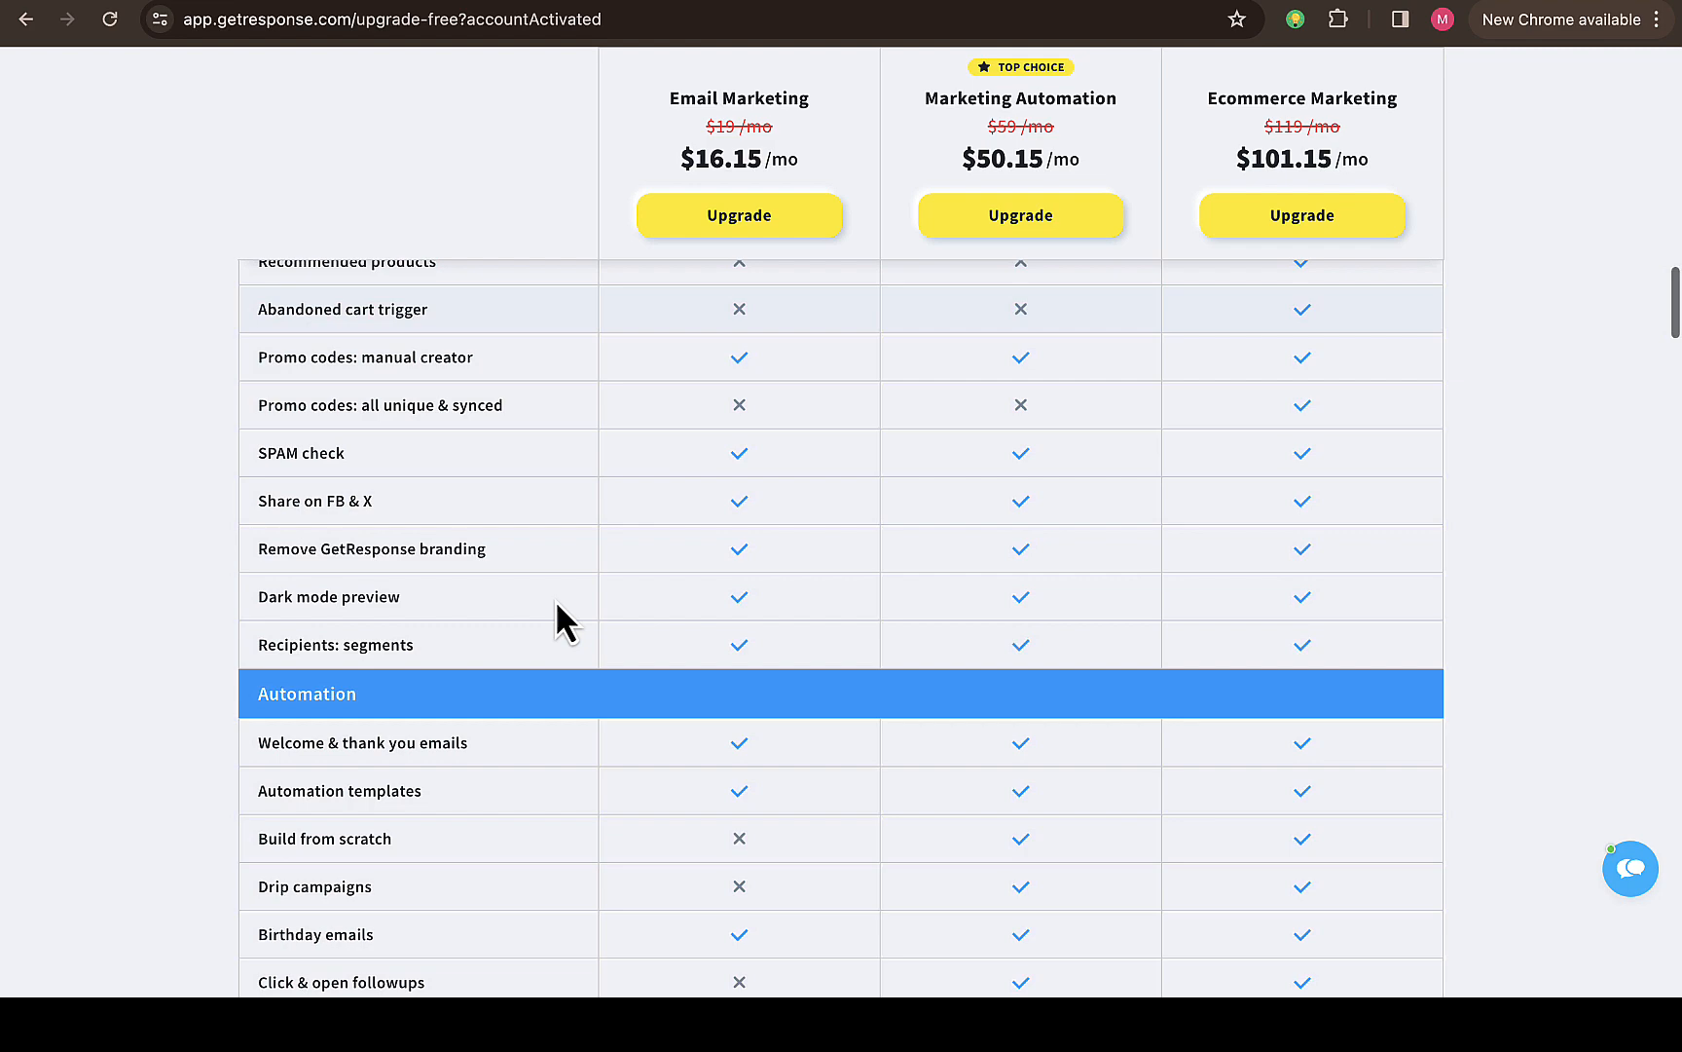
pyautogui.scroll(-3)
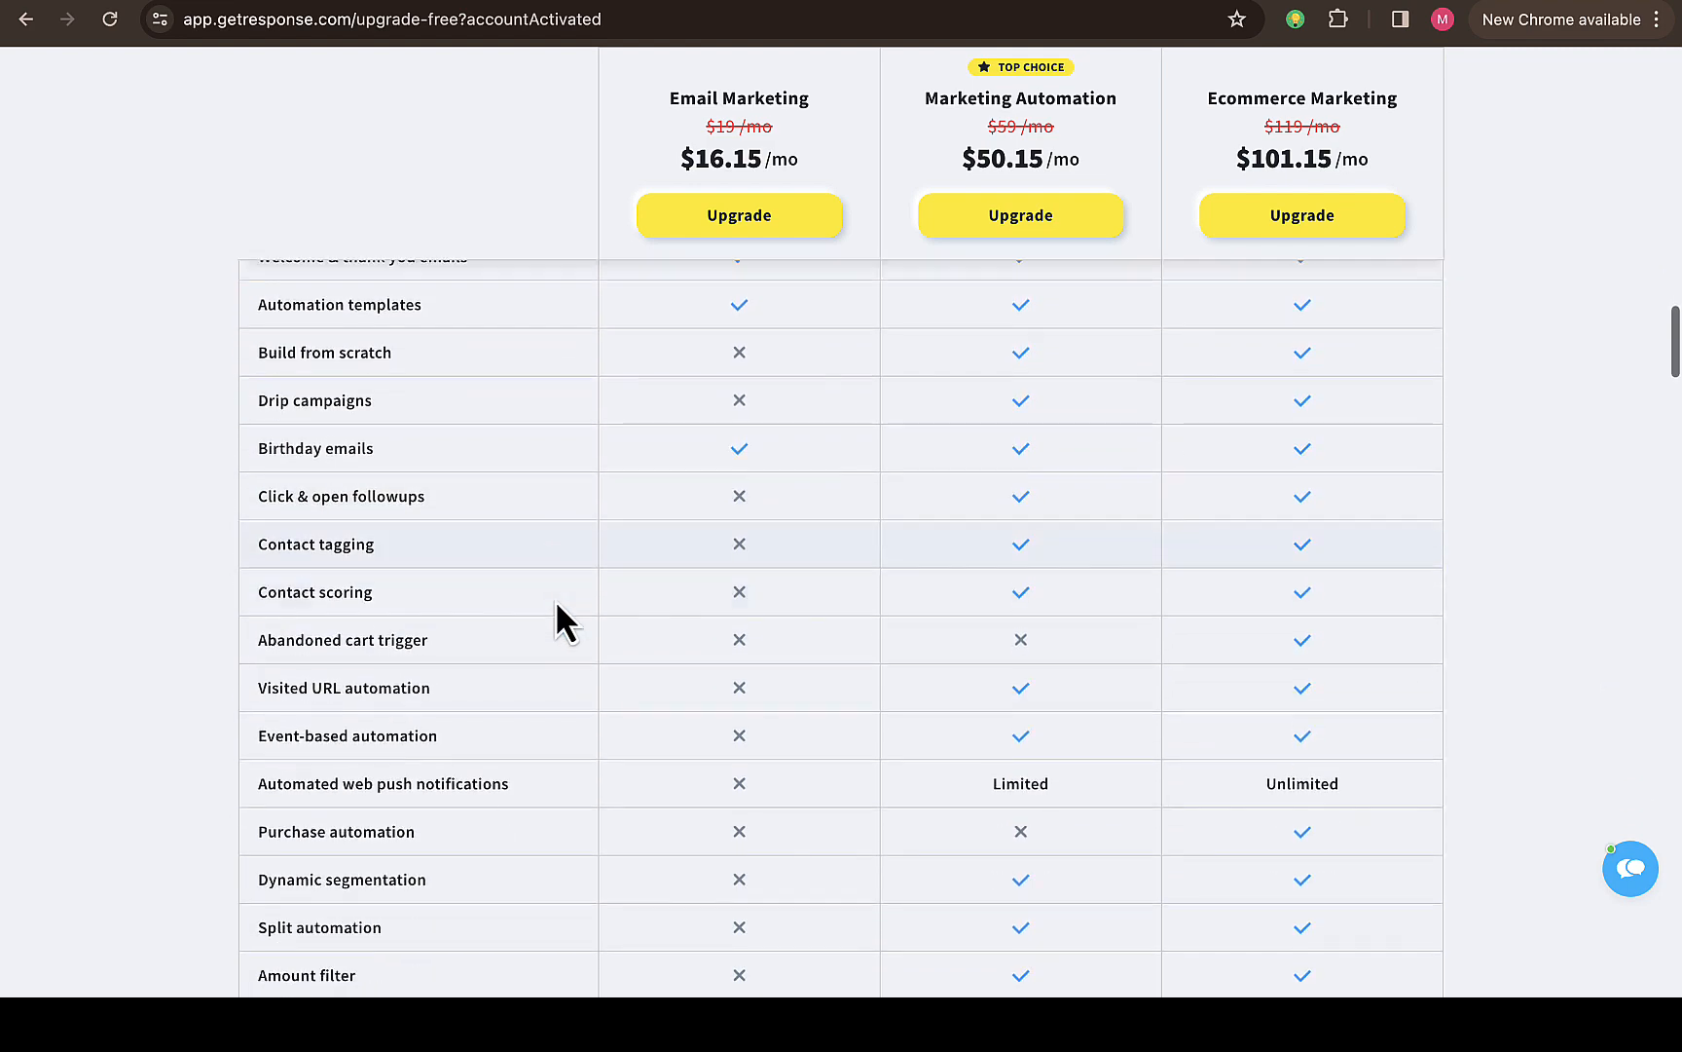
pyautogui.scroll(-3)
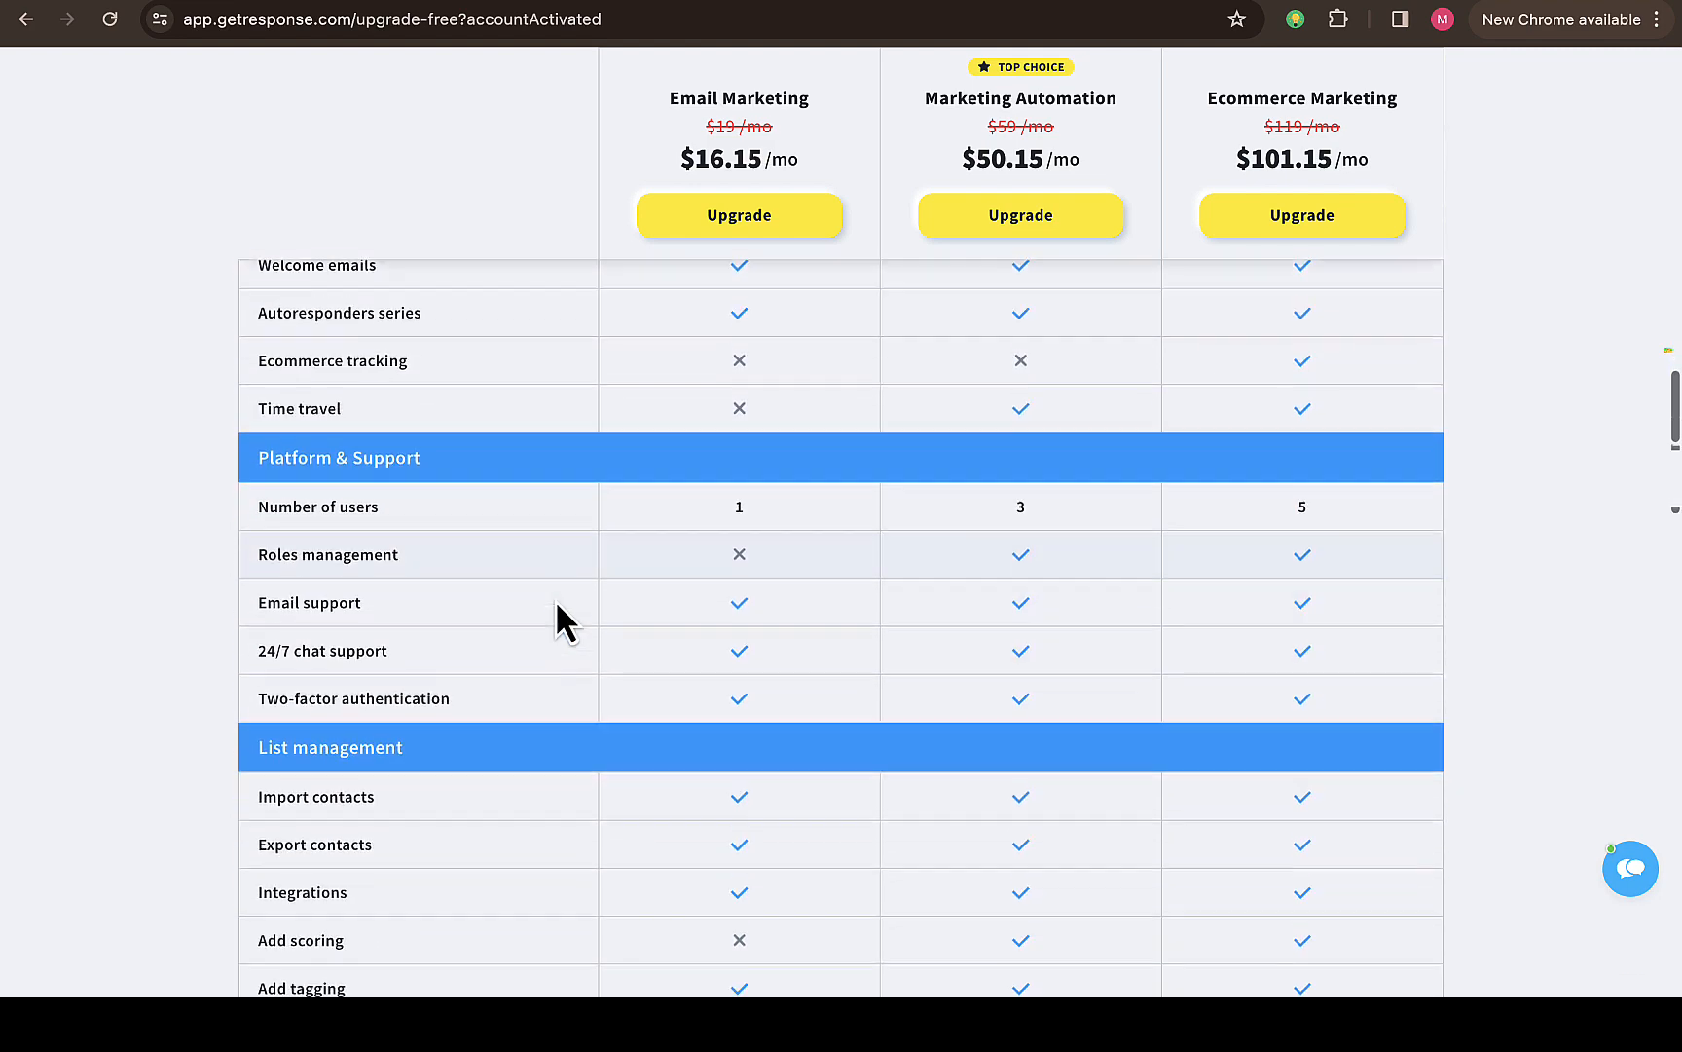
pyautogui.scroll(-3)
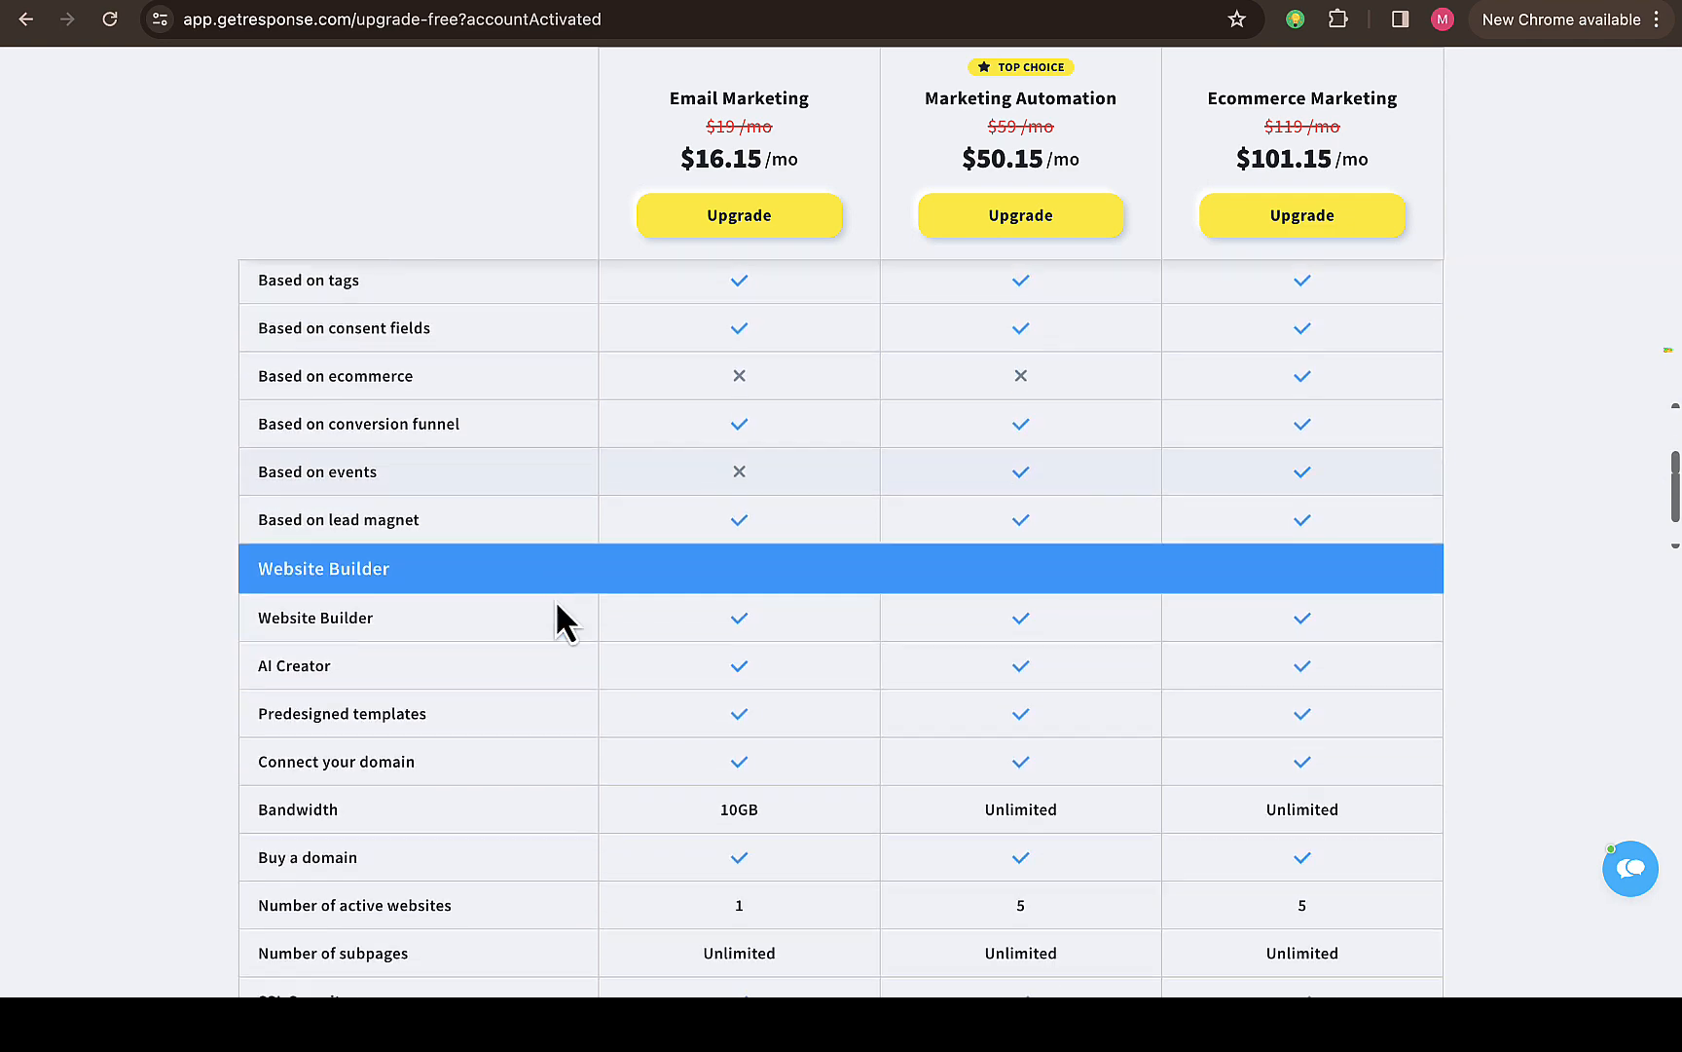
pyautogui.scroll(-3)
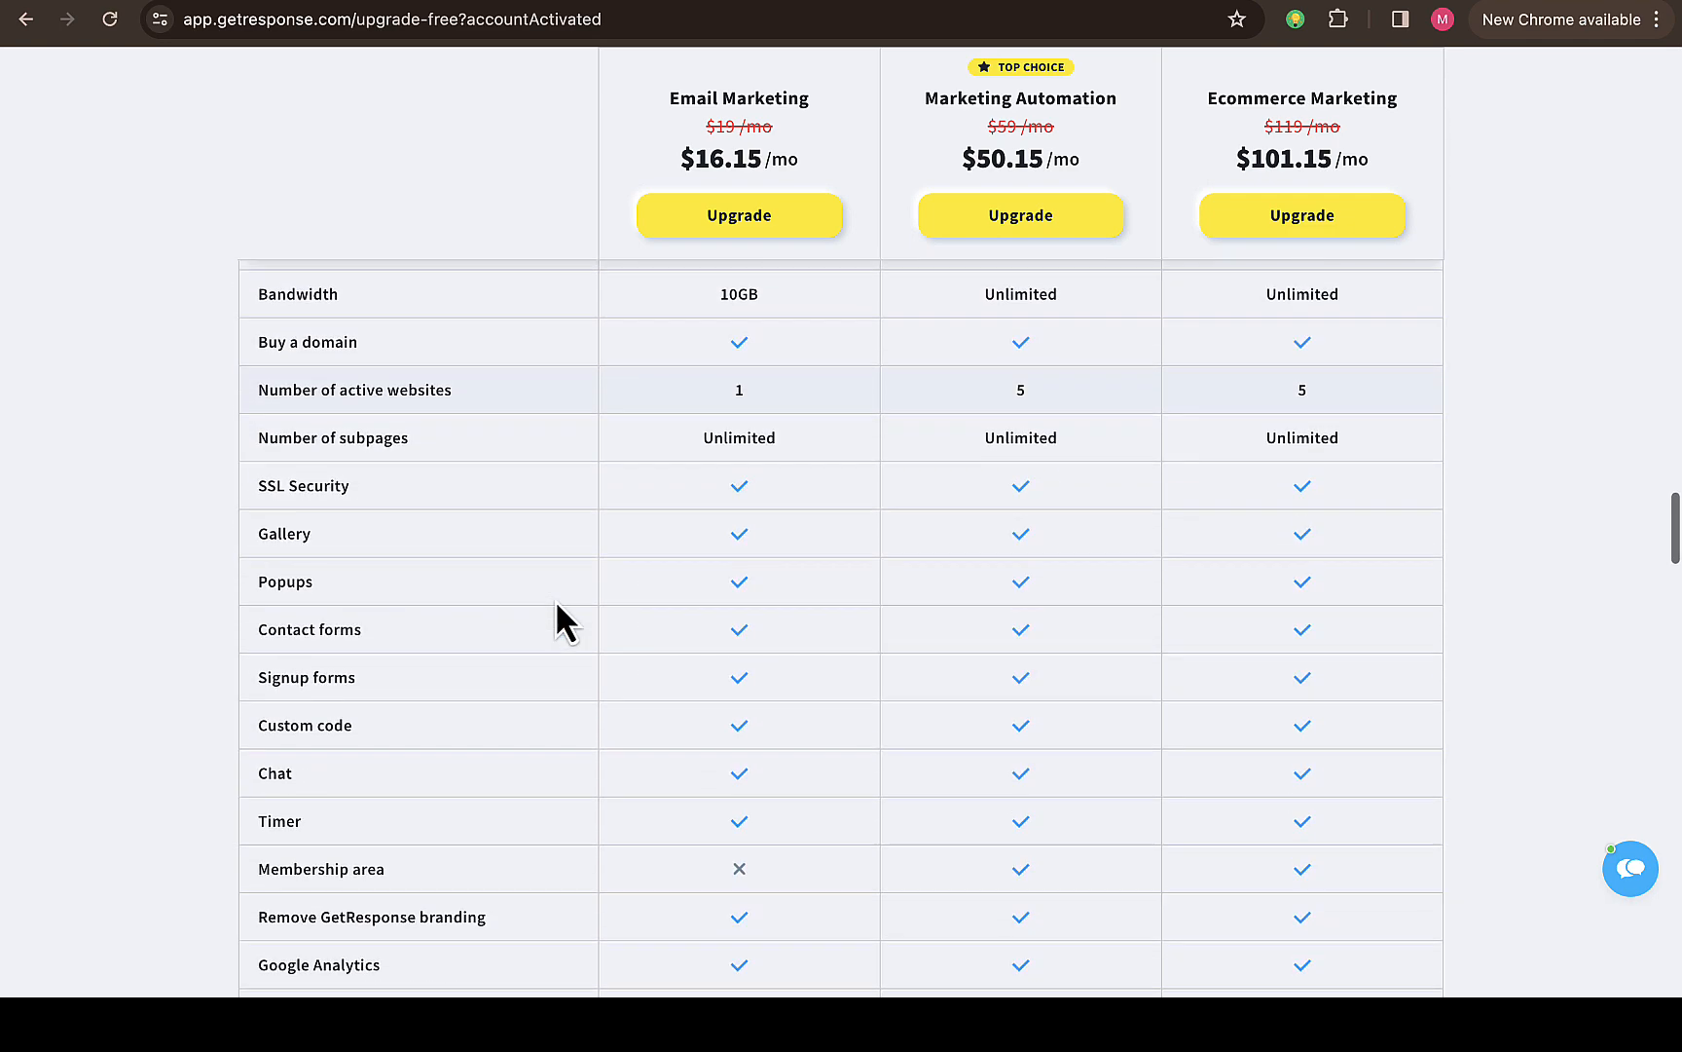
pyautogui.scroll(-3)
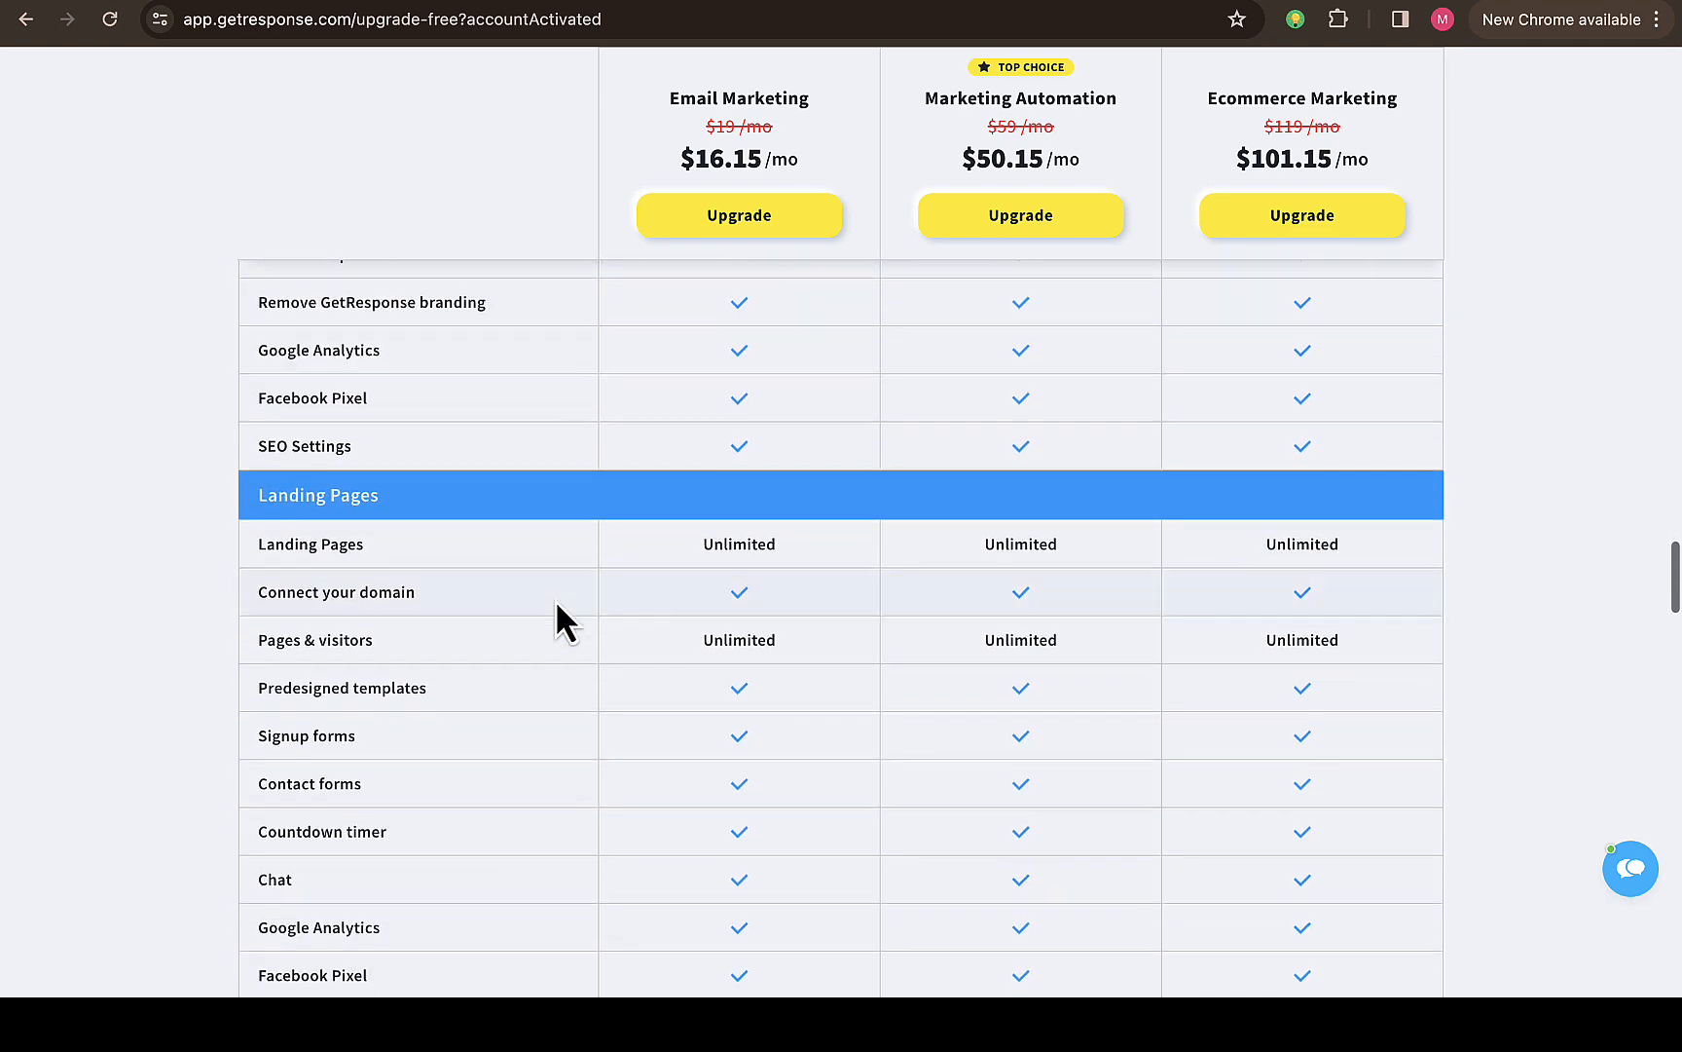
pyautogui.scroll(-3)
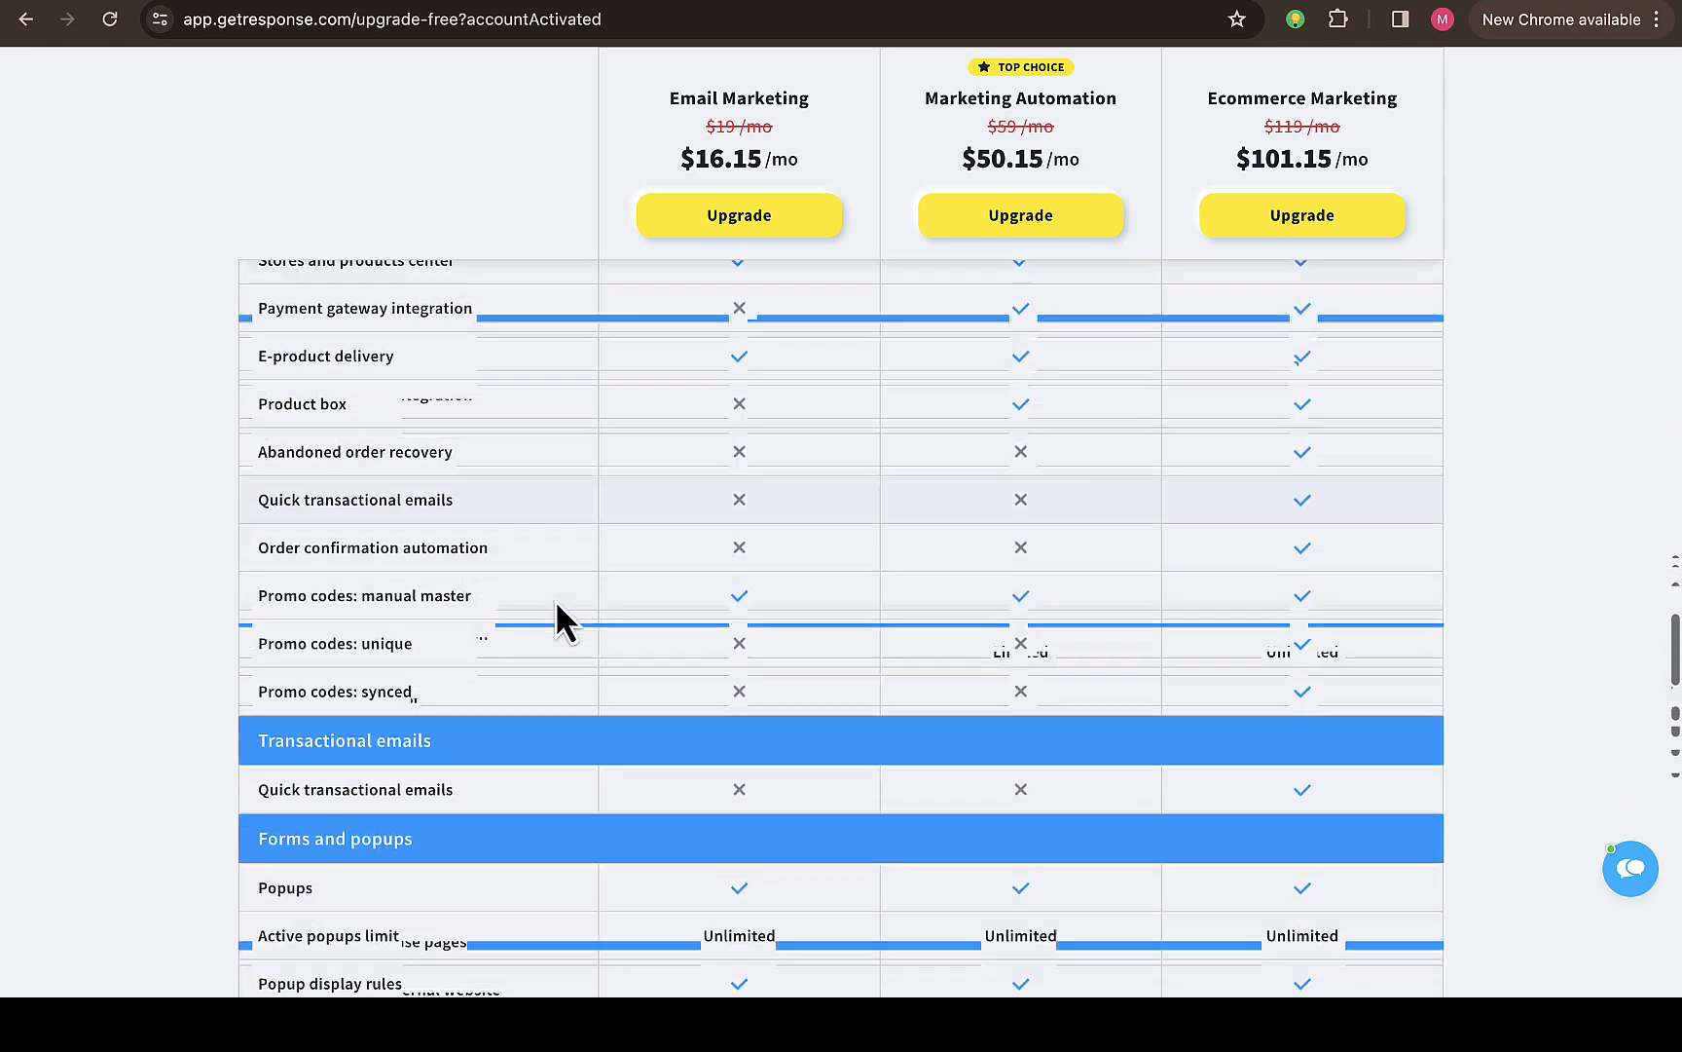
pyautogui.scroll(-3)
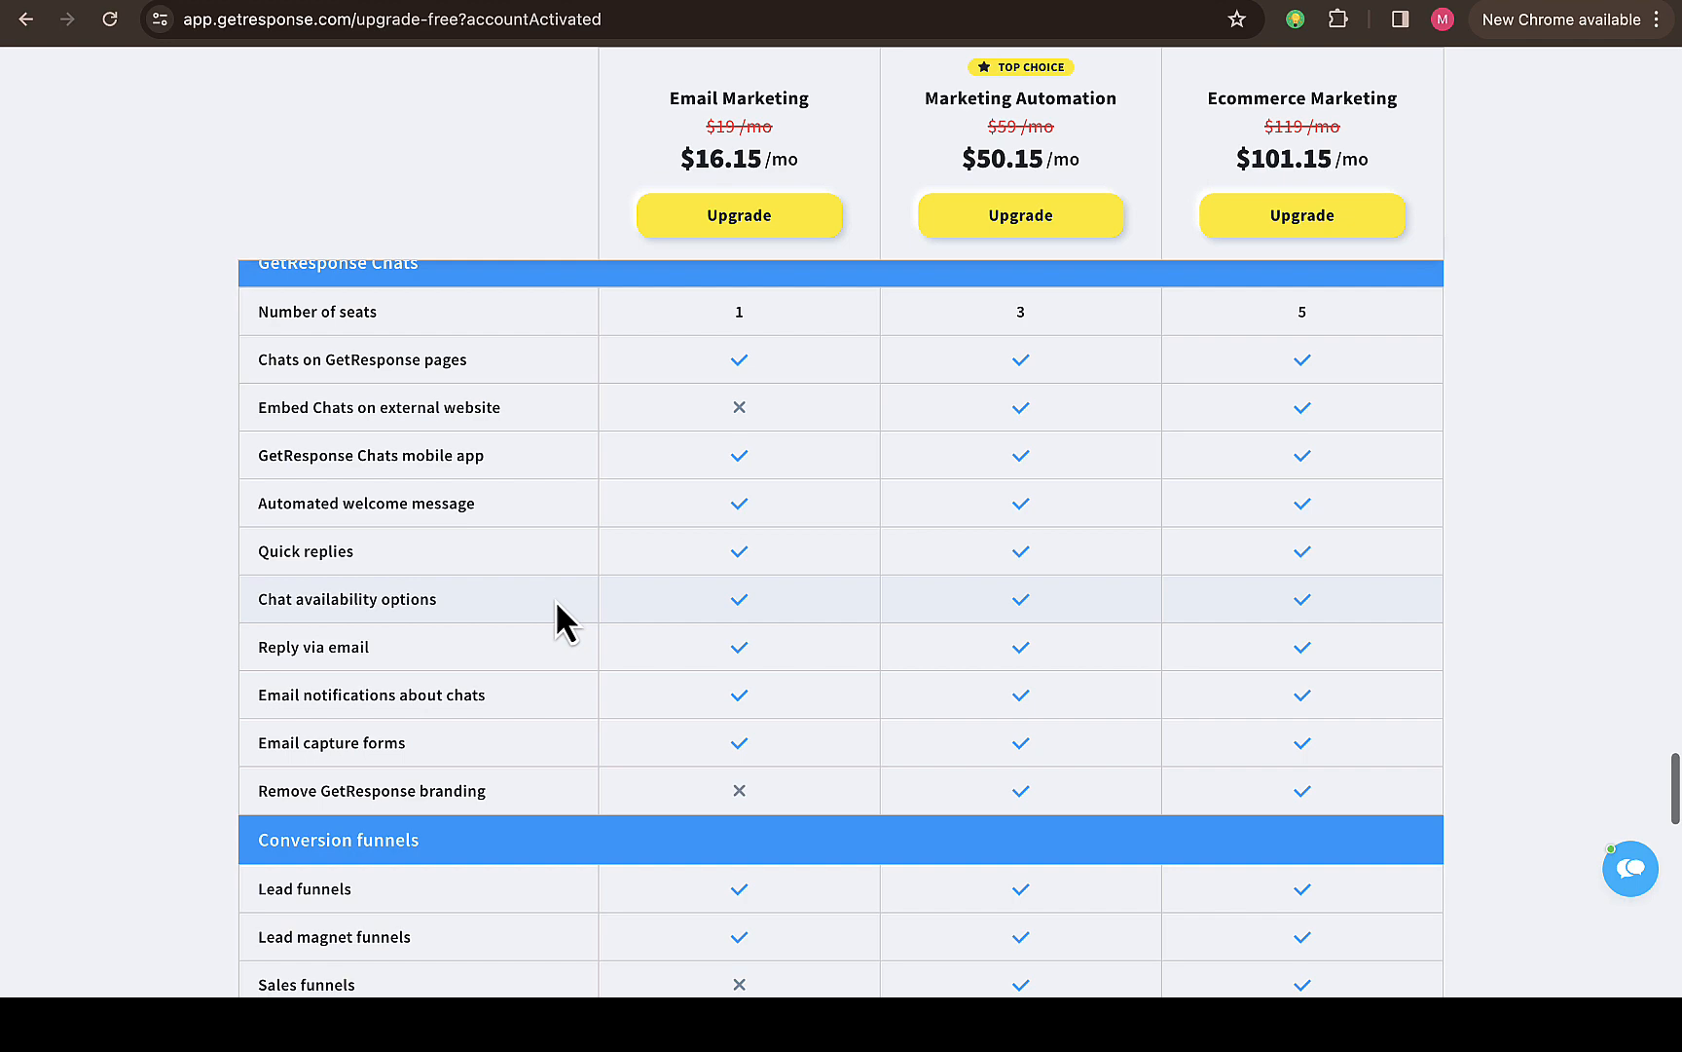
pyautogui.scroll(-3)
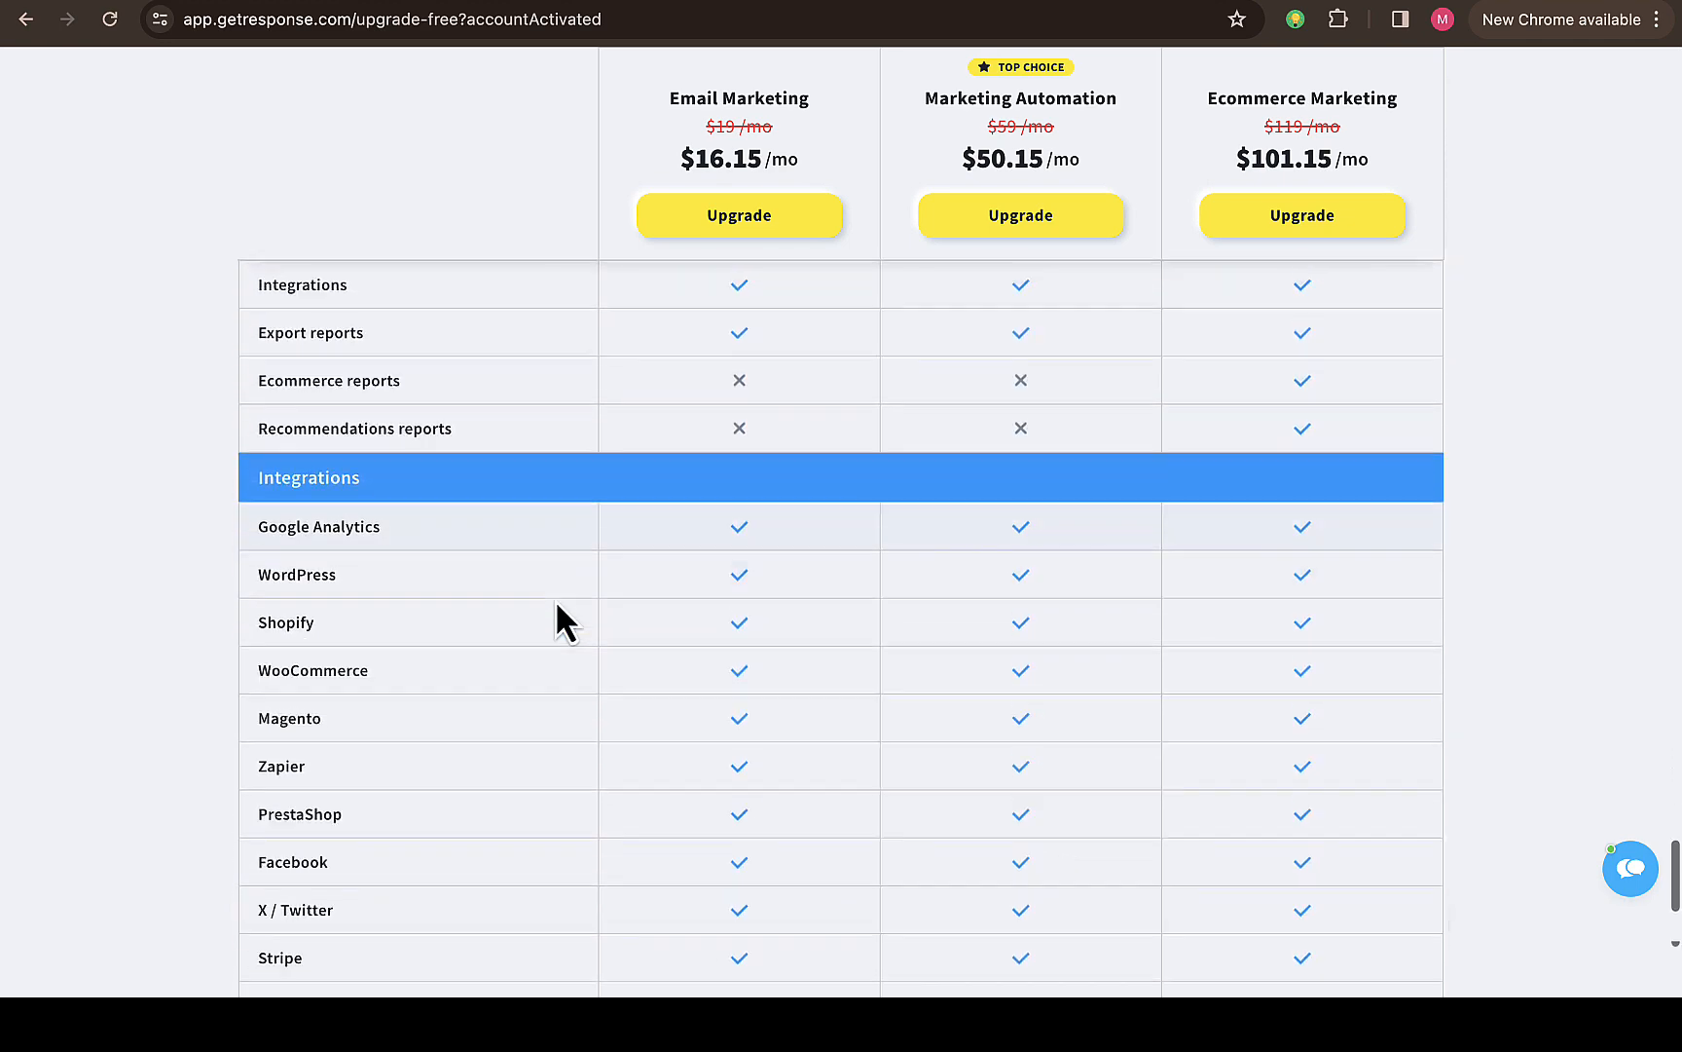
pyautogui.scroll(-3)
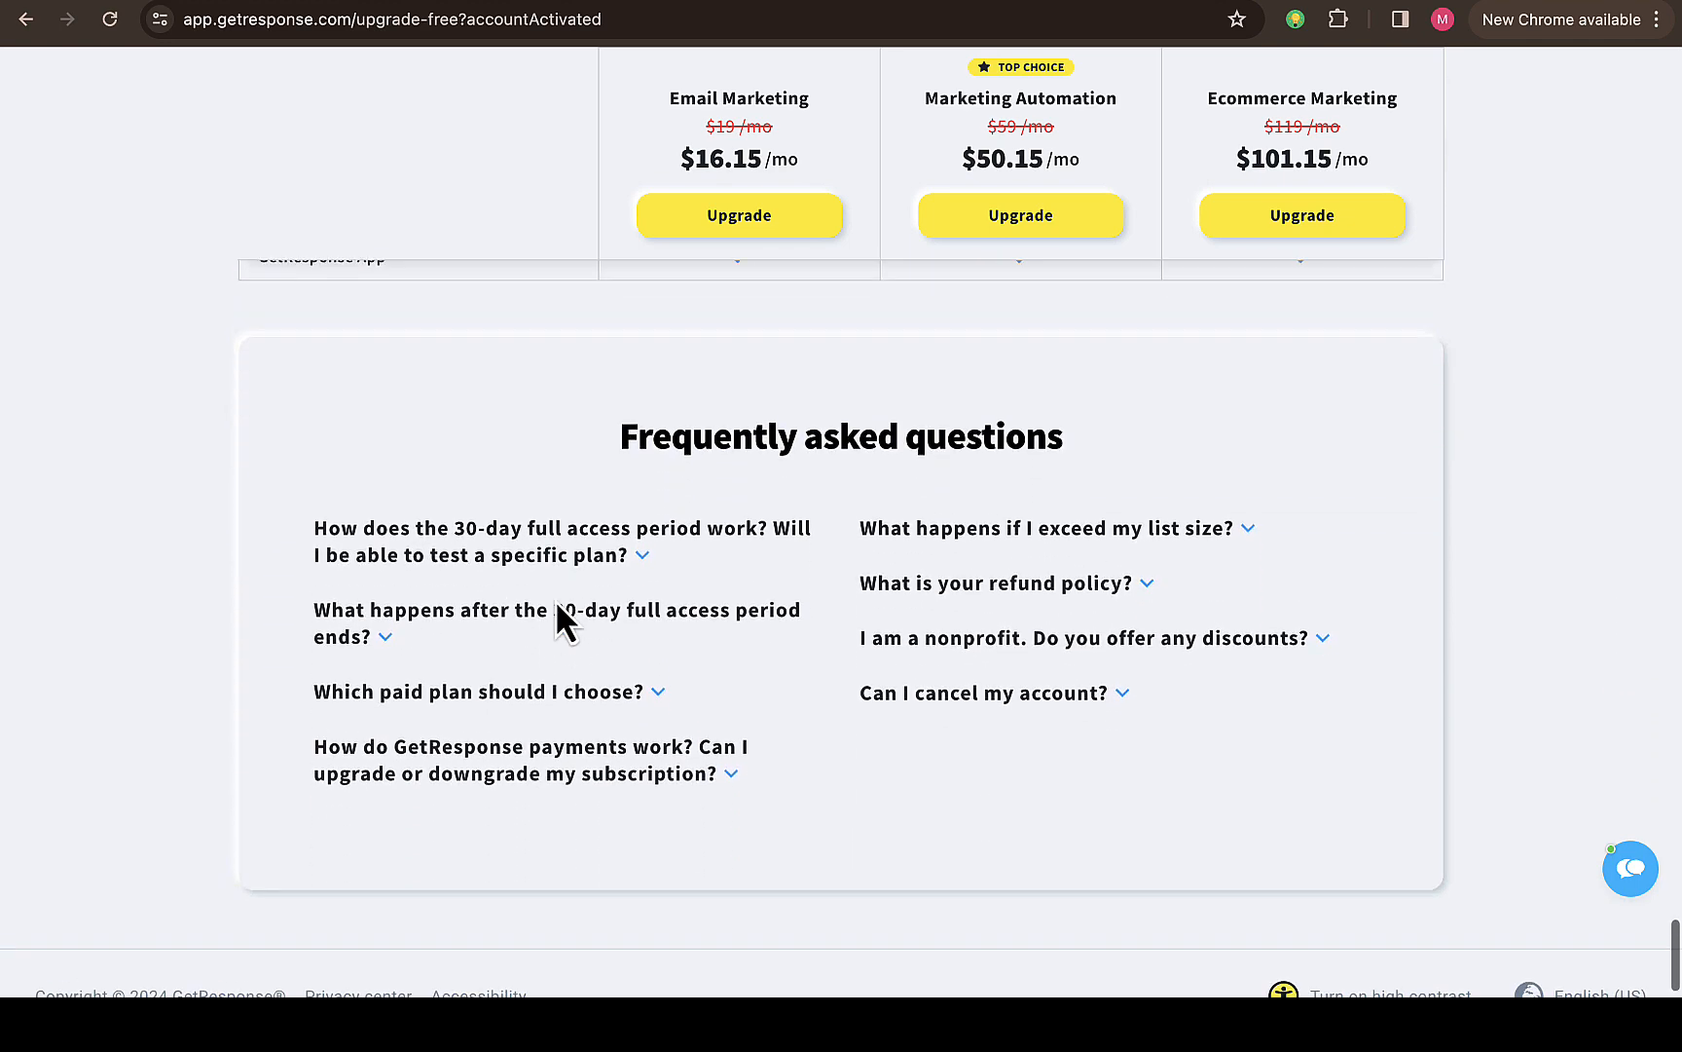
pyautogui.scroll(-3)
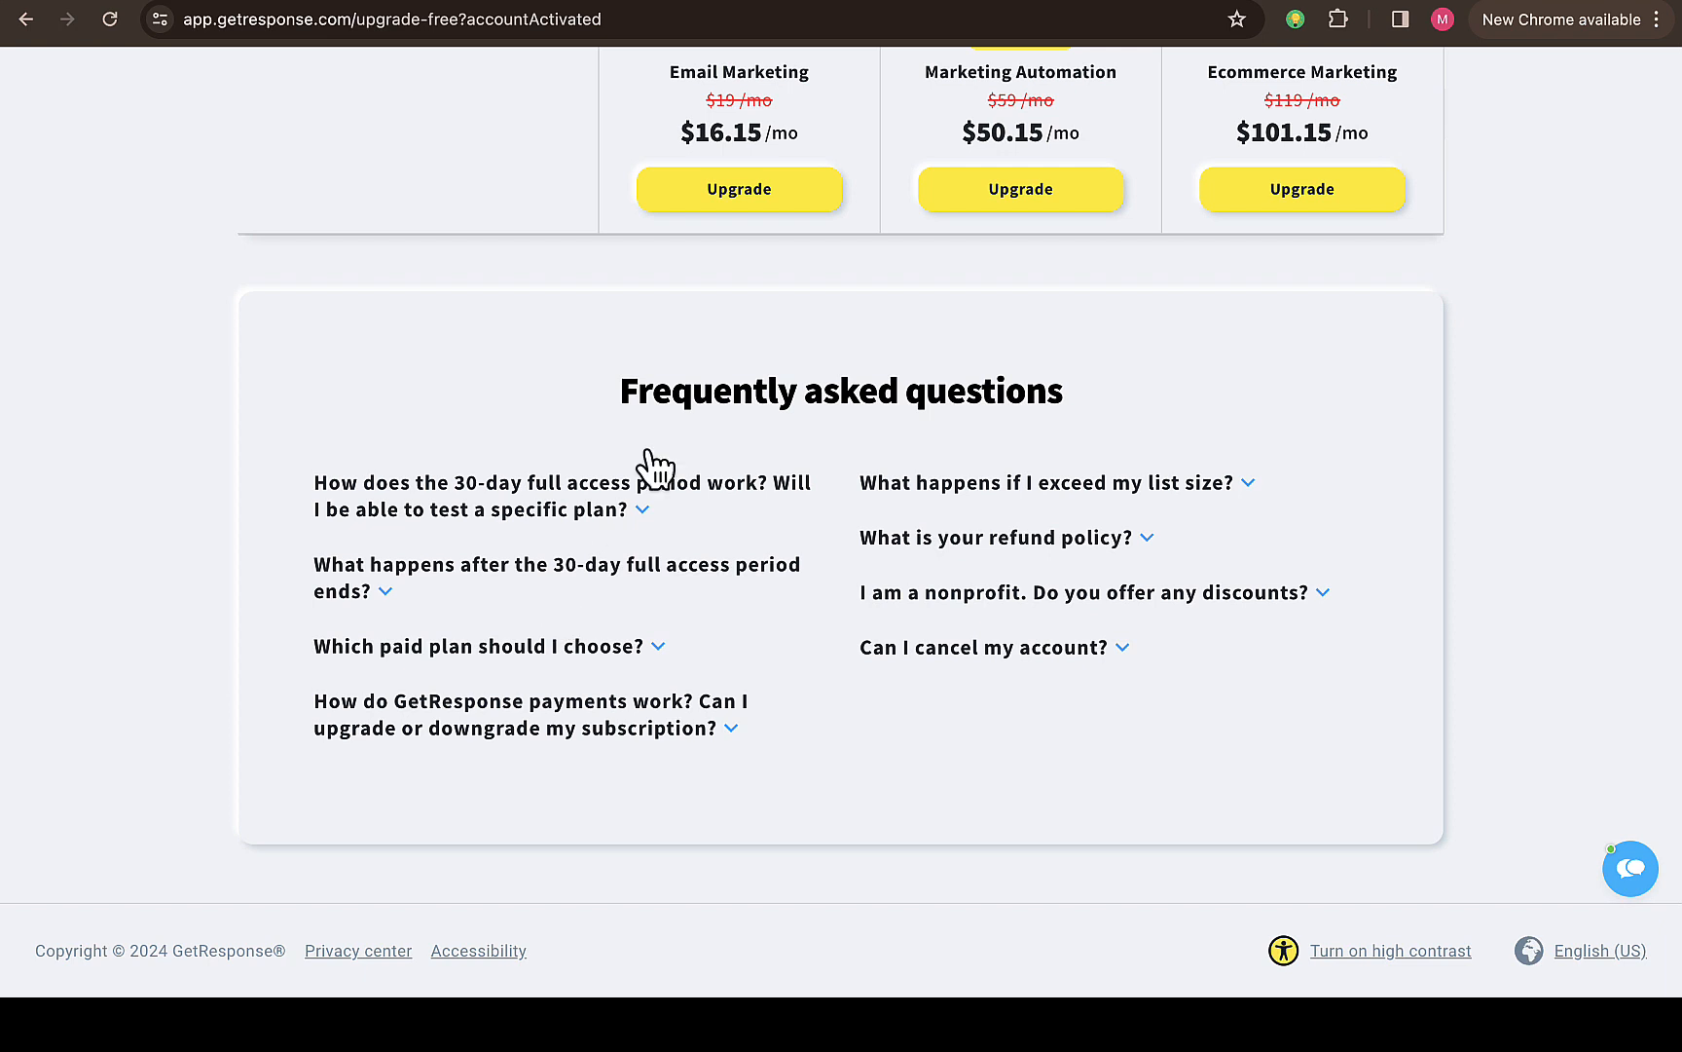
pyautogui.moveTo(789, 590)
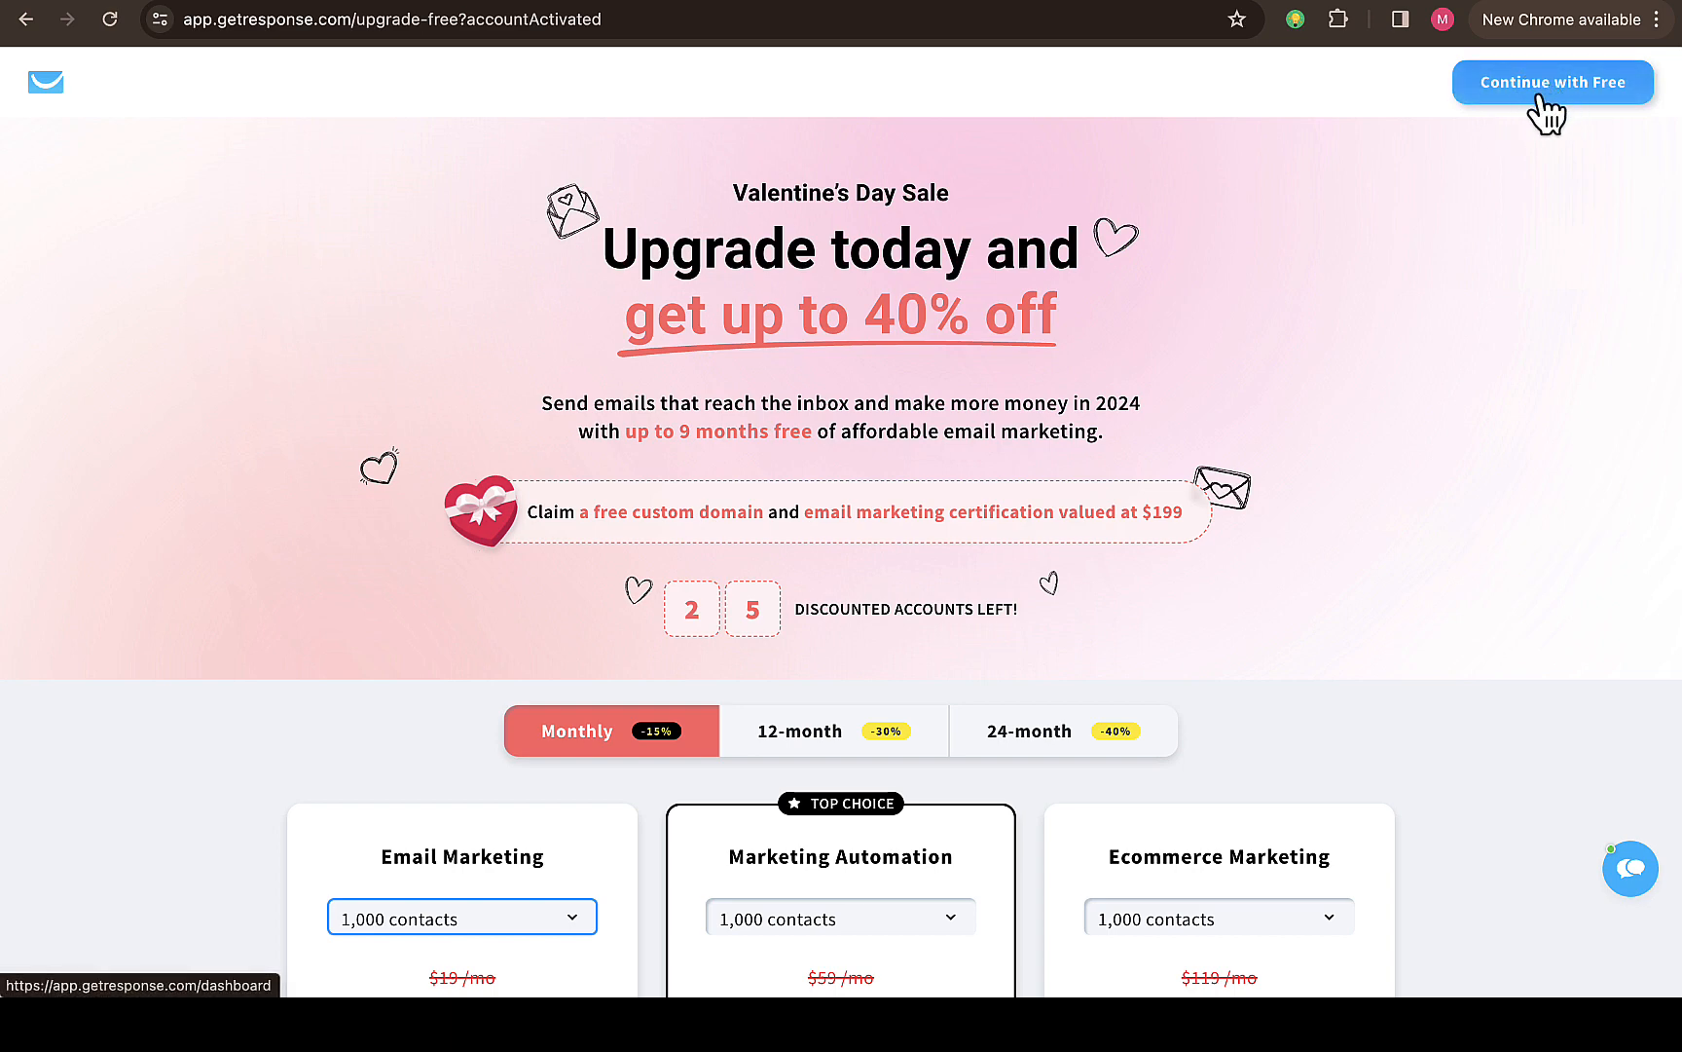
# Select Continue with Free to reach the GetResponse dashboard
pyautogui.click(1552, 82)
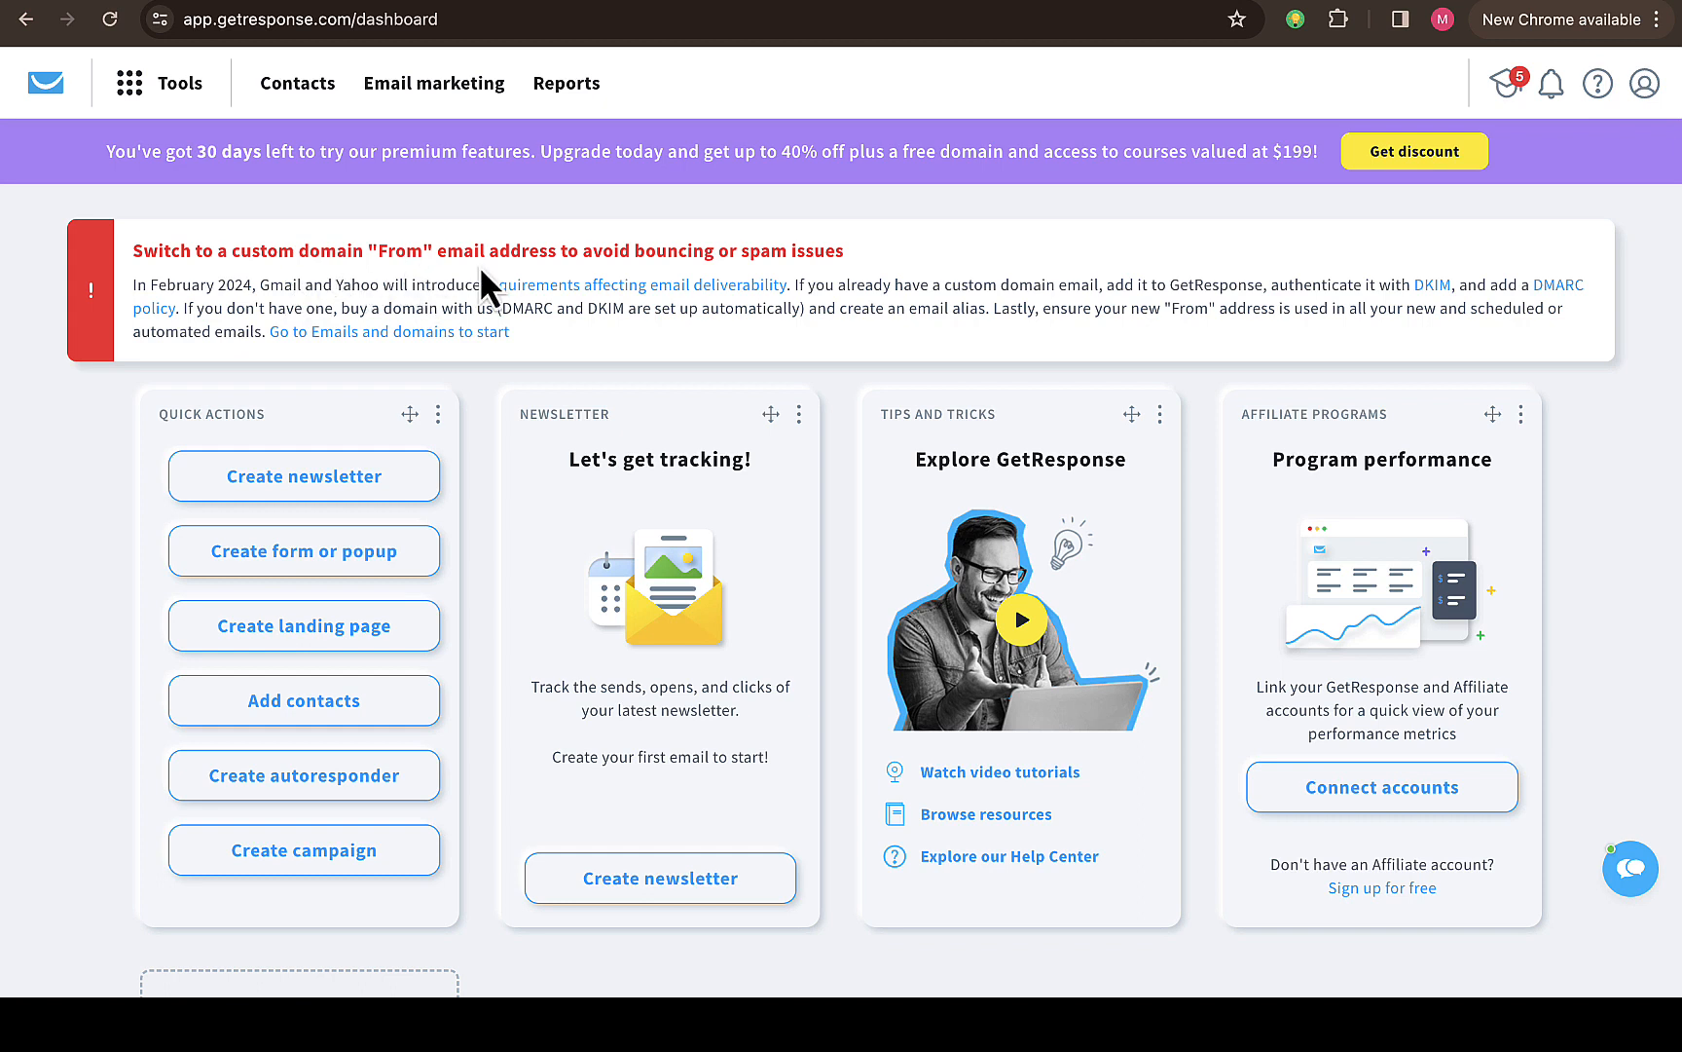
pyautogui.moveTo(676, 293)
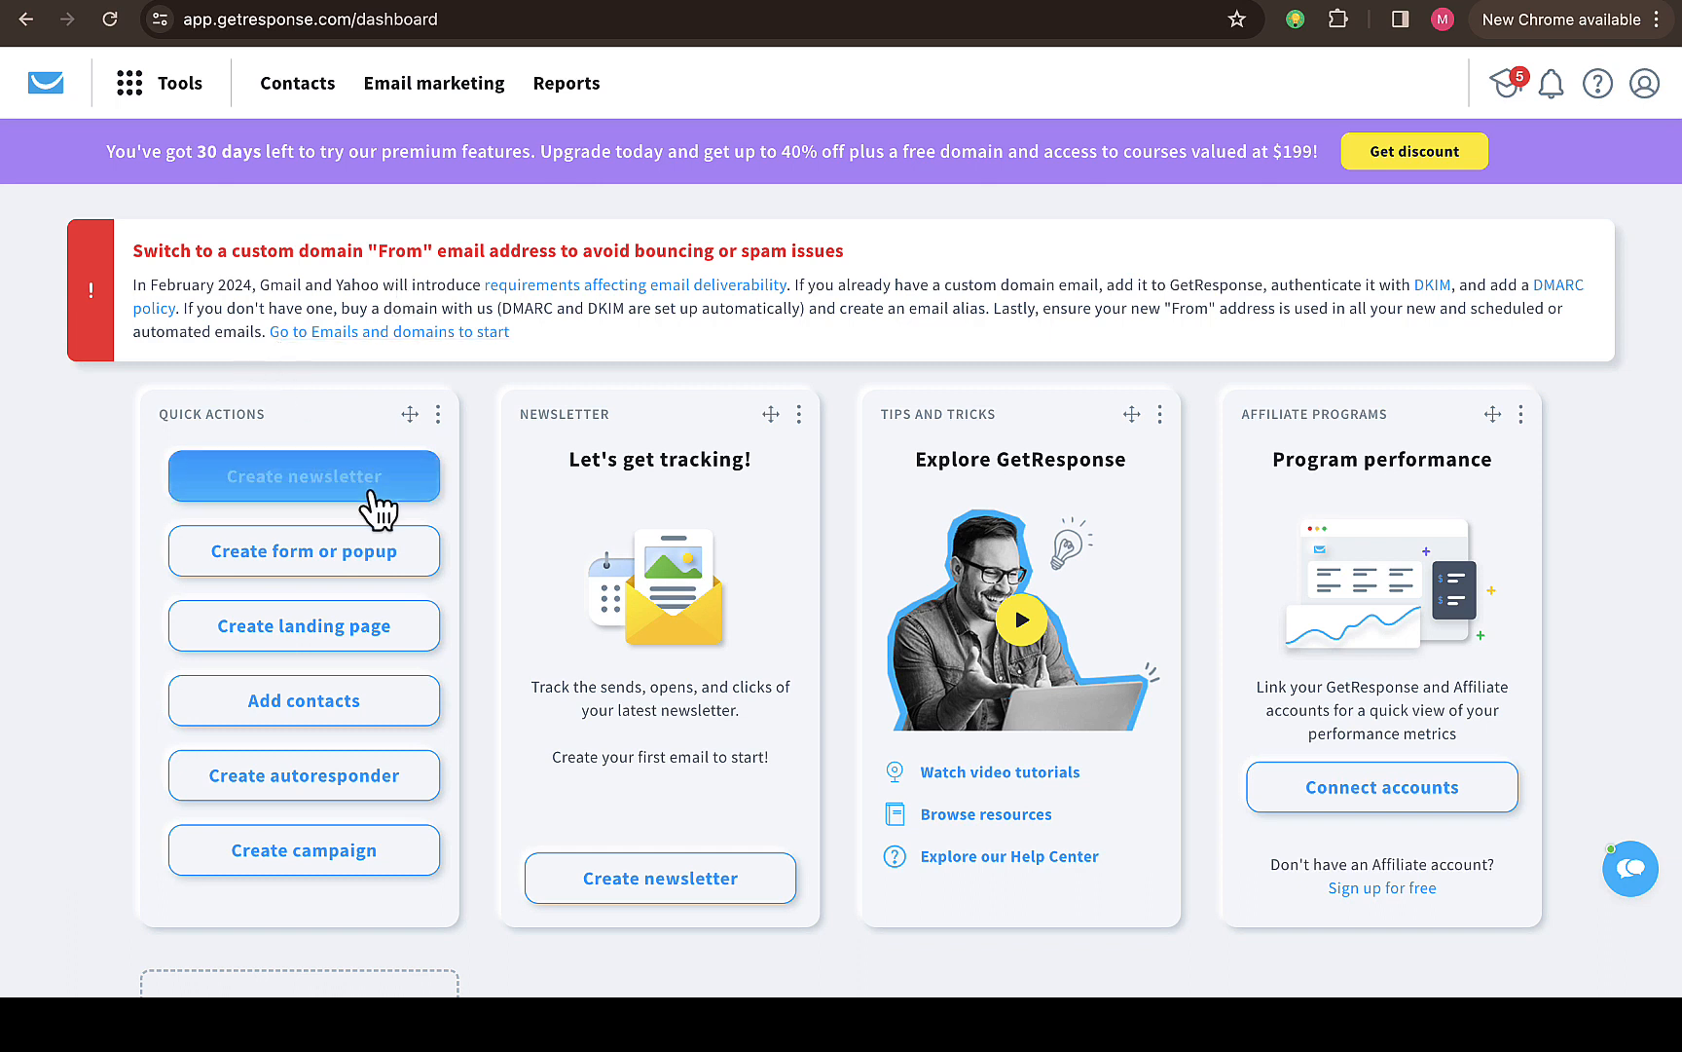
pyautogui.moveTo(329, 681)
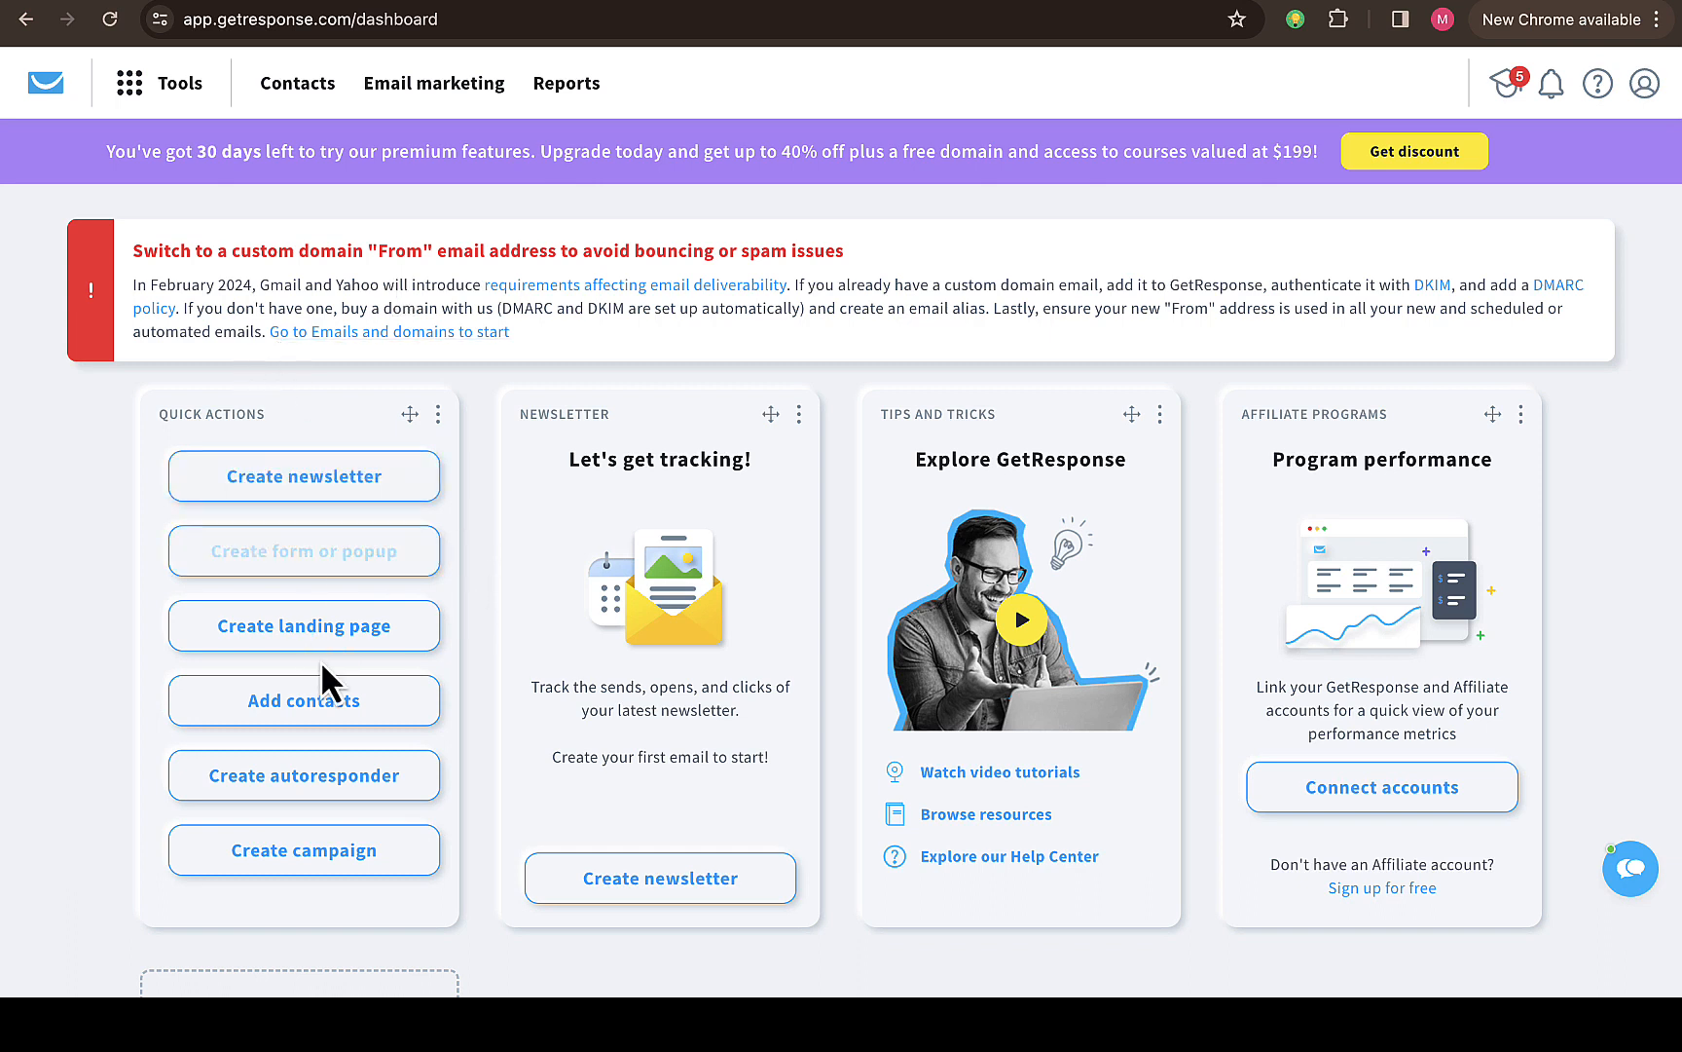
pyautogui.moveTo(304, 849)
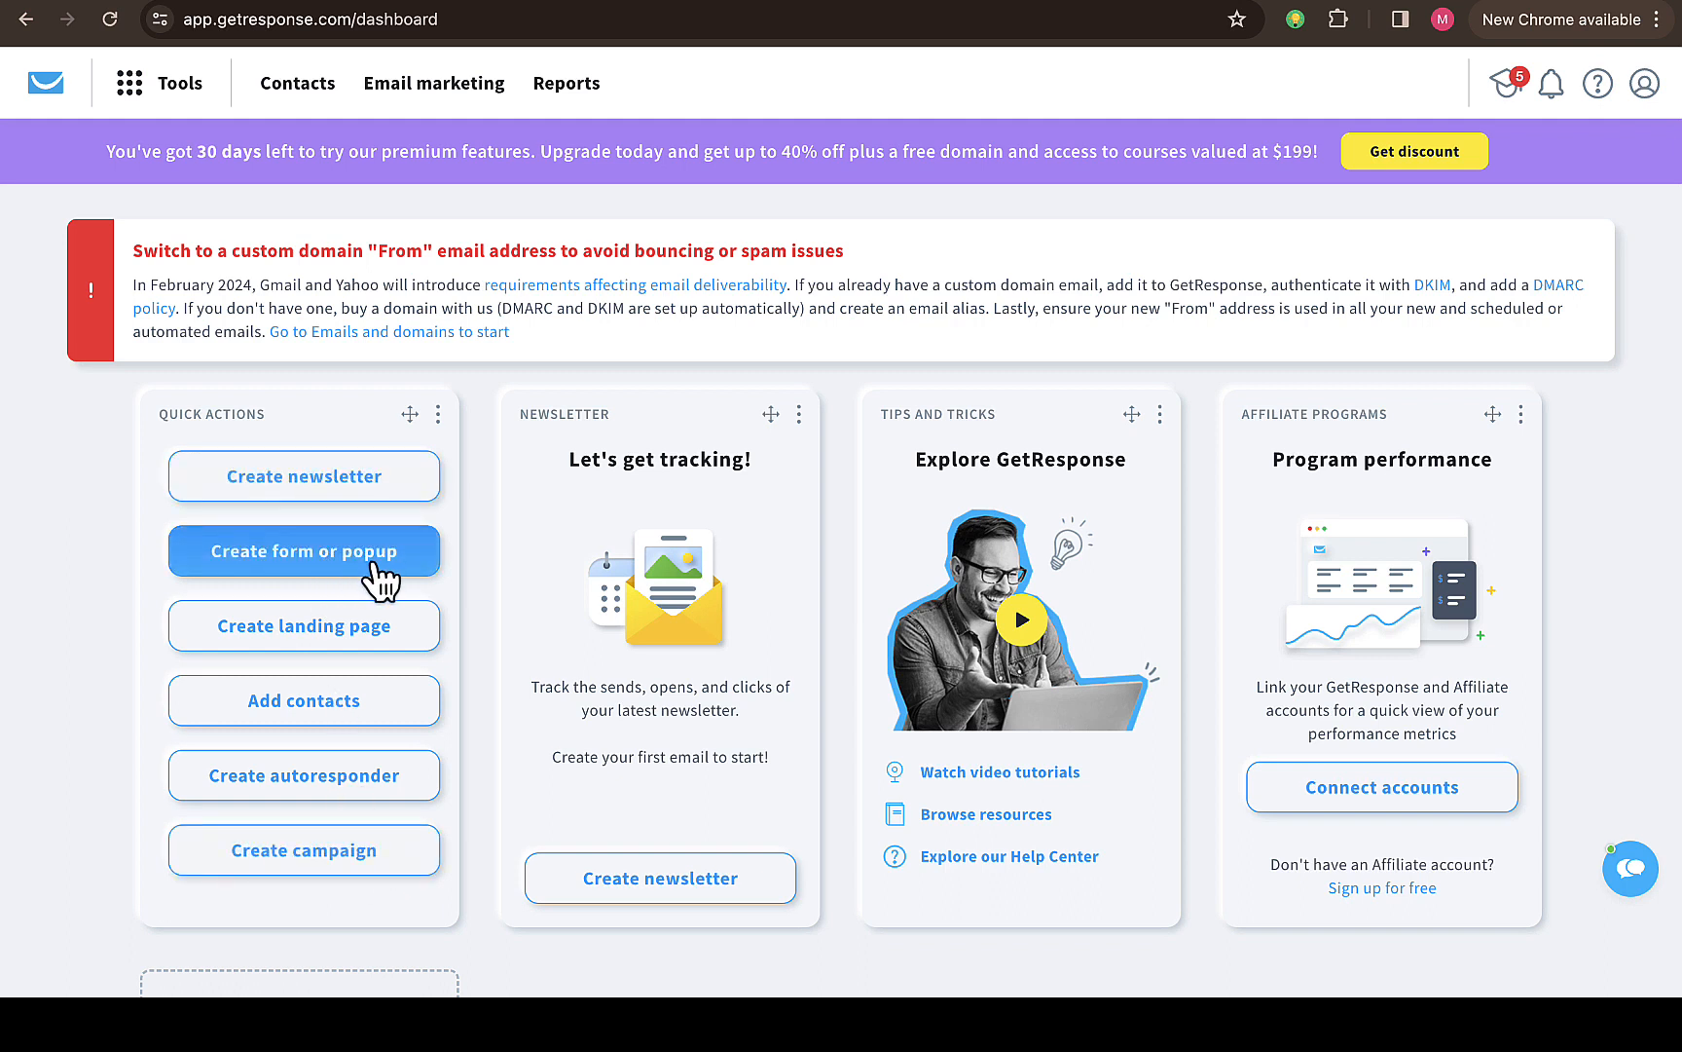
pyautogui.moveTo(502, 709)
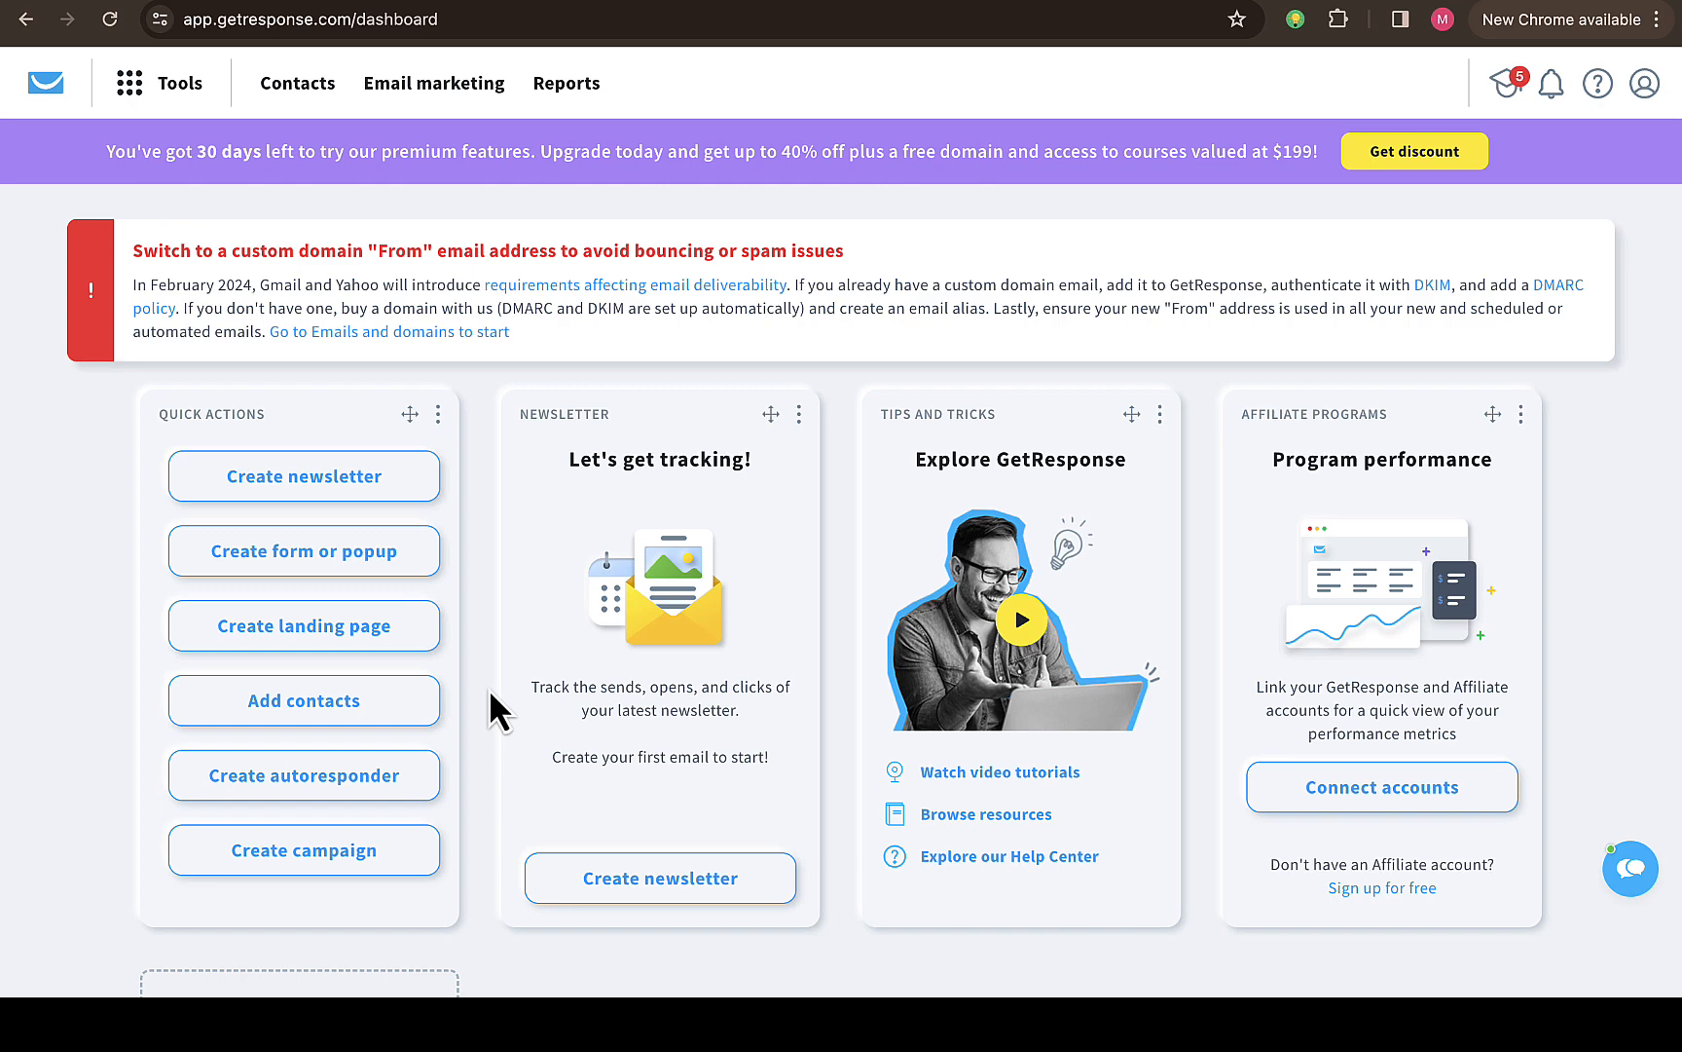
pyautogui.scroll(-3)
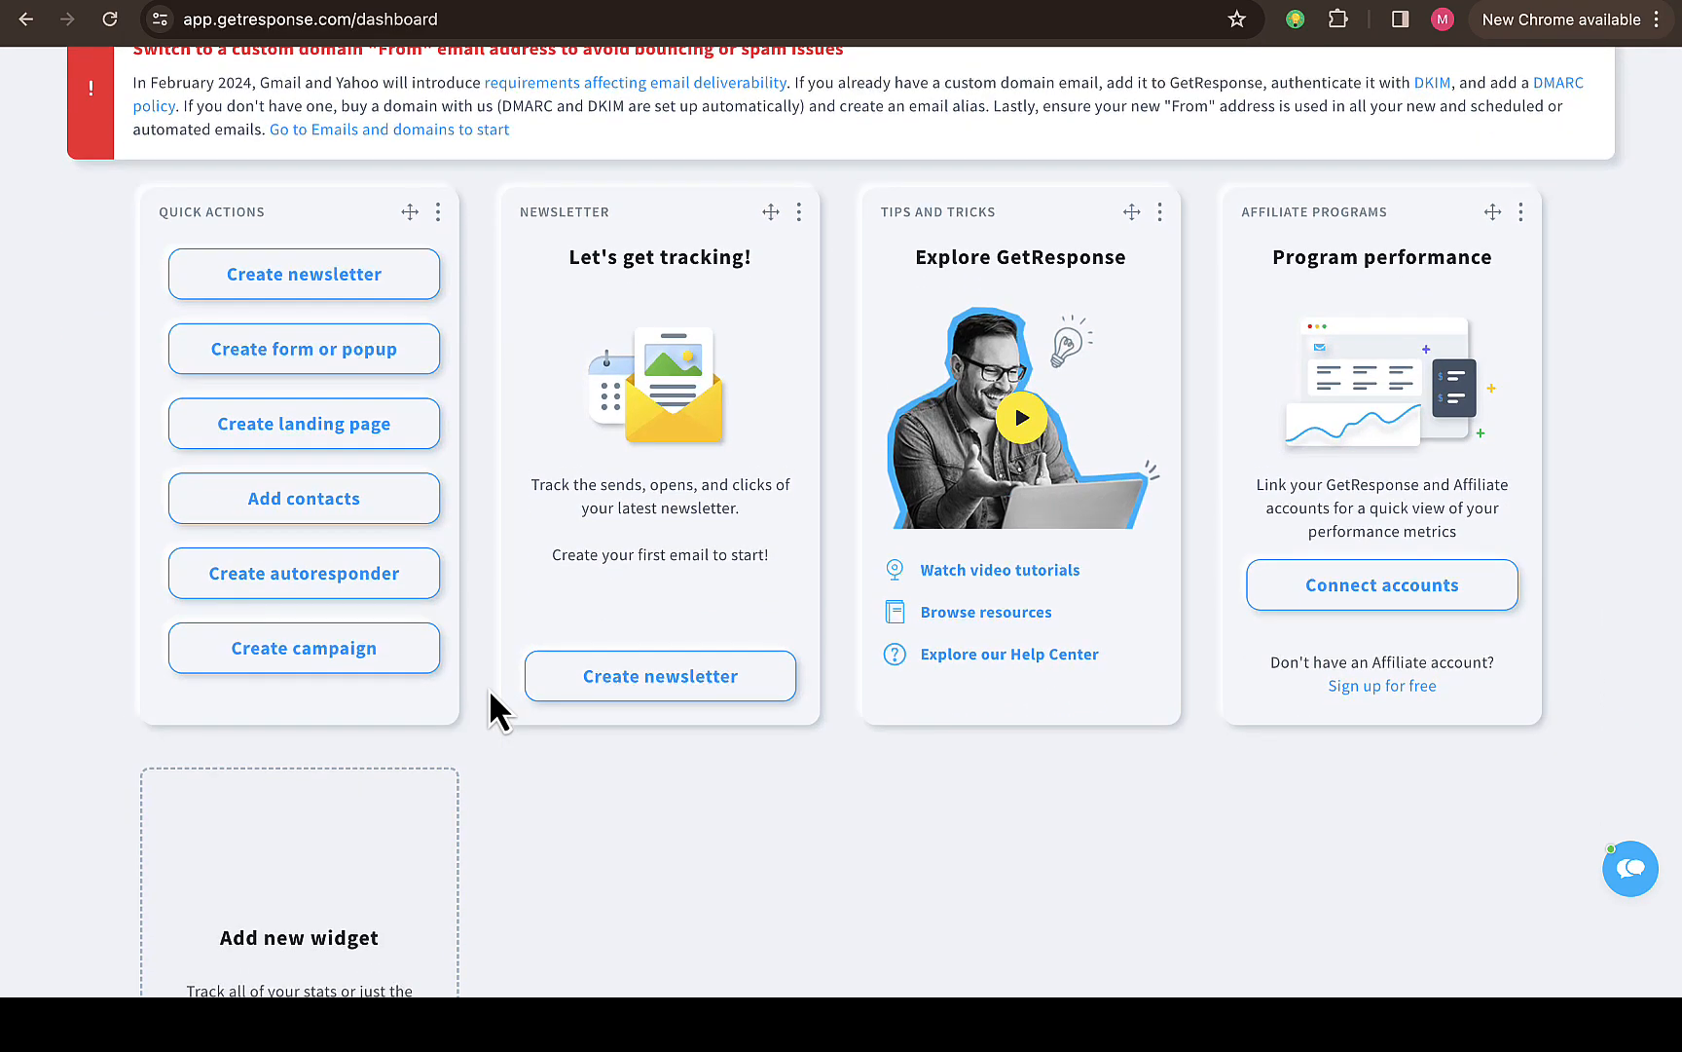
pyautogui.scroll(-3)
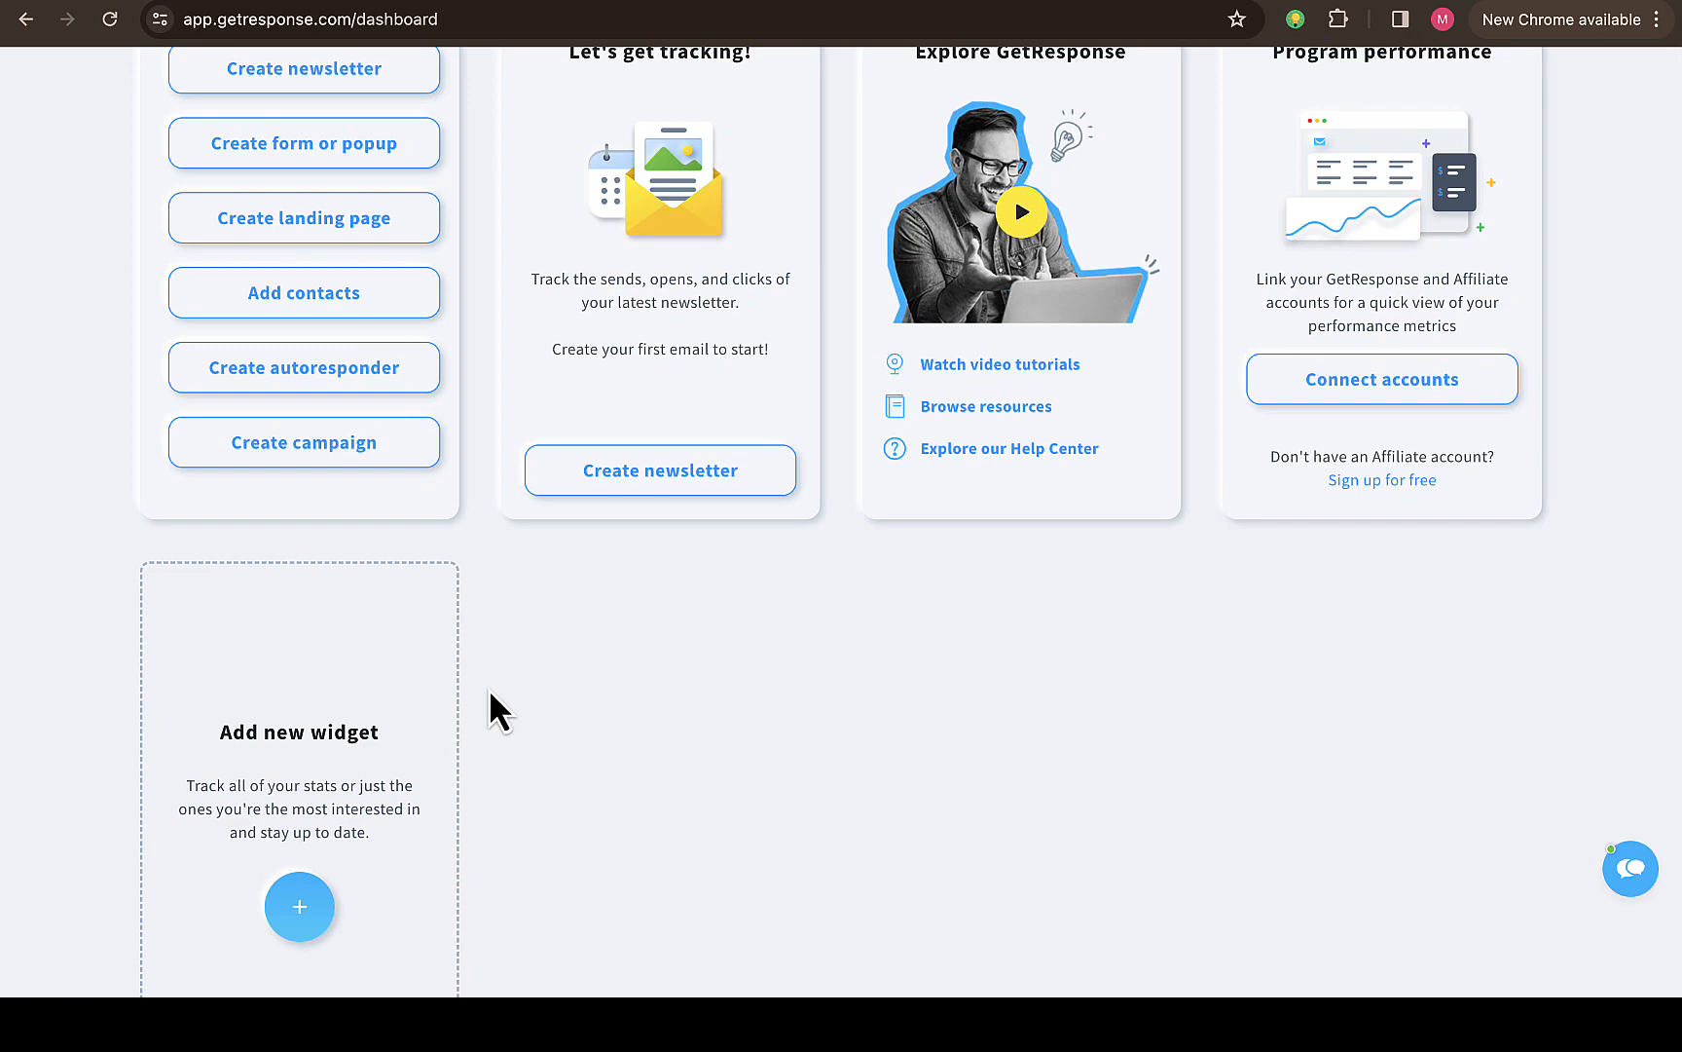
pyautogui.scroll(-3)
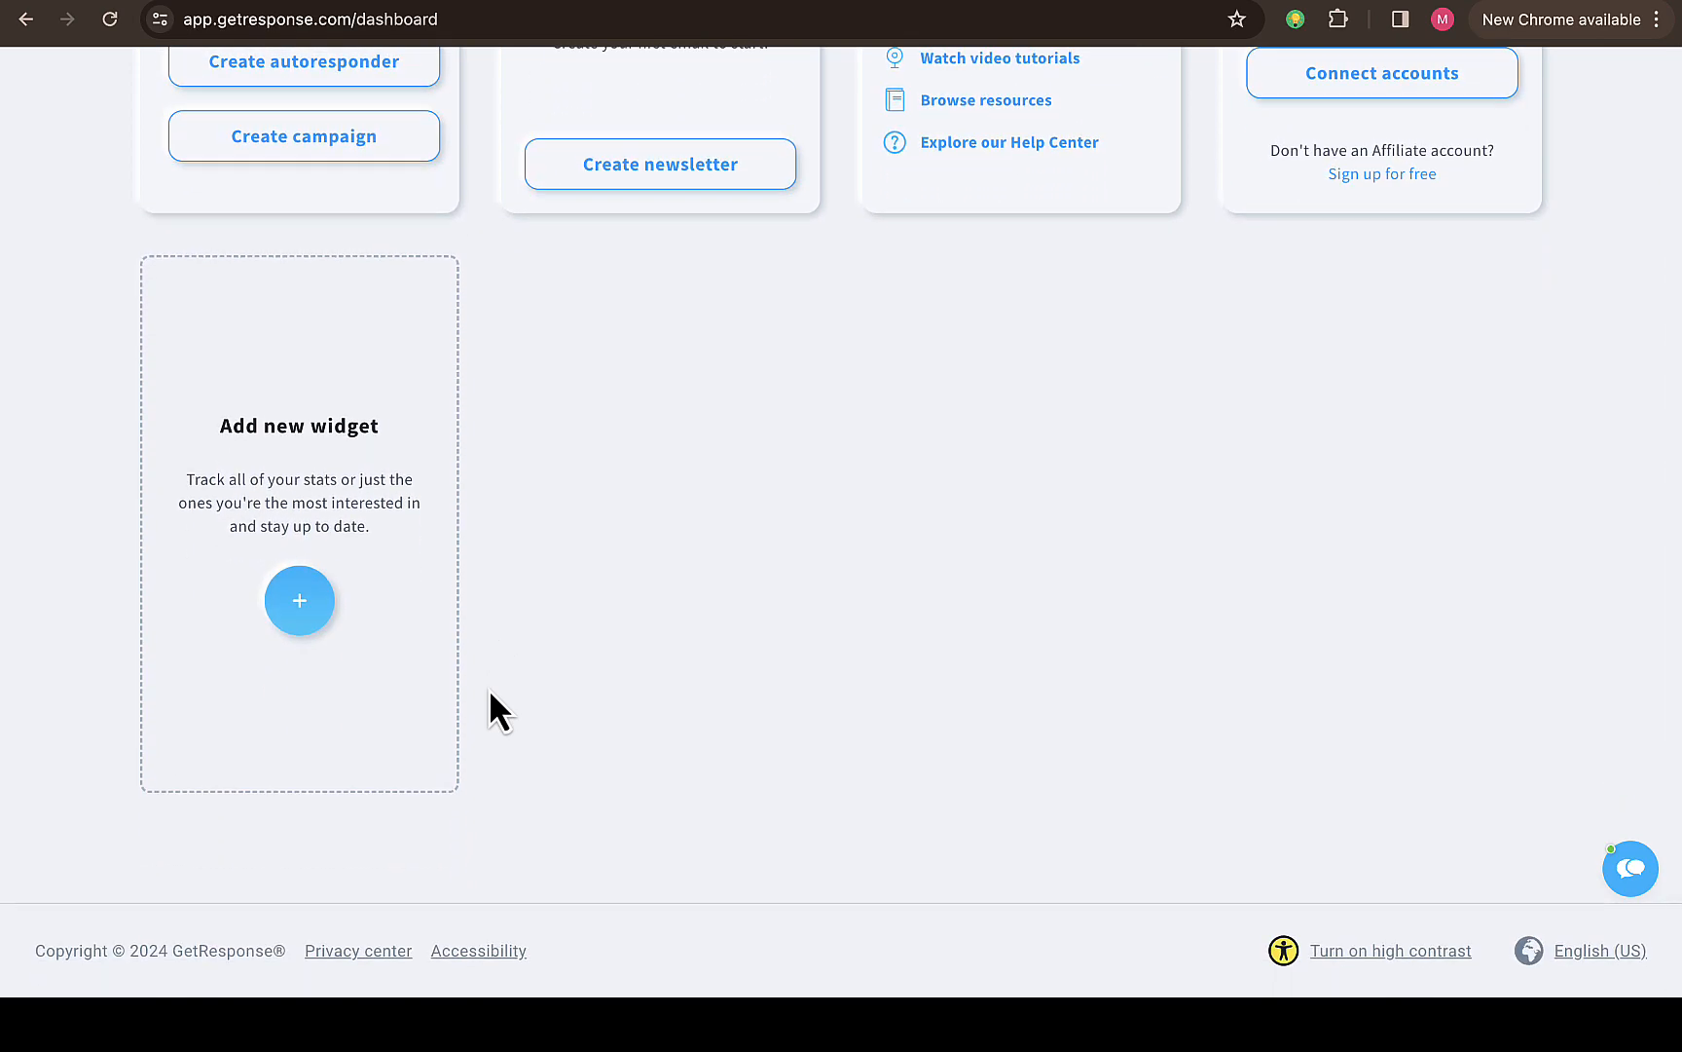